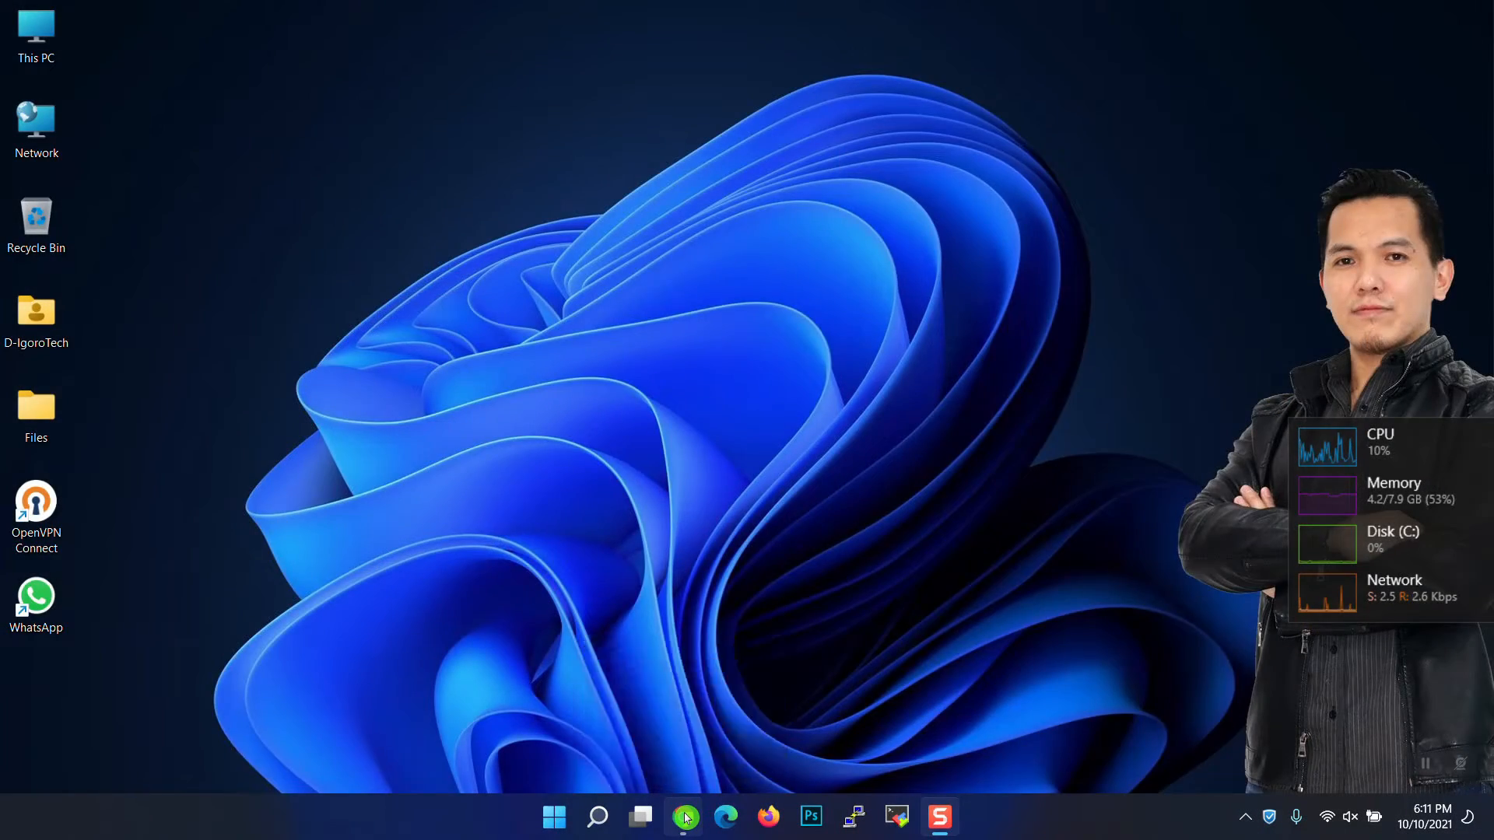
Browse the tutorial channel's playlists and reach the GNS3 Tutorials playlist.
{"action": "left_click", "coordinate": [685, 817]}
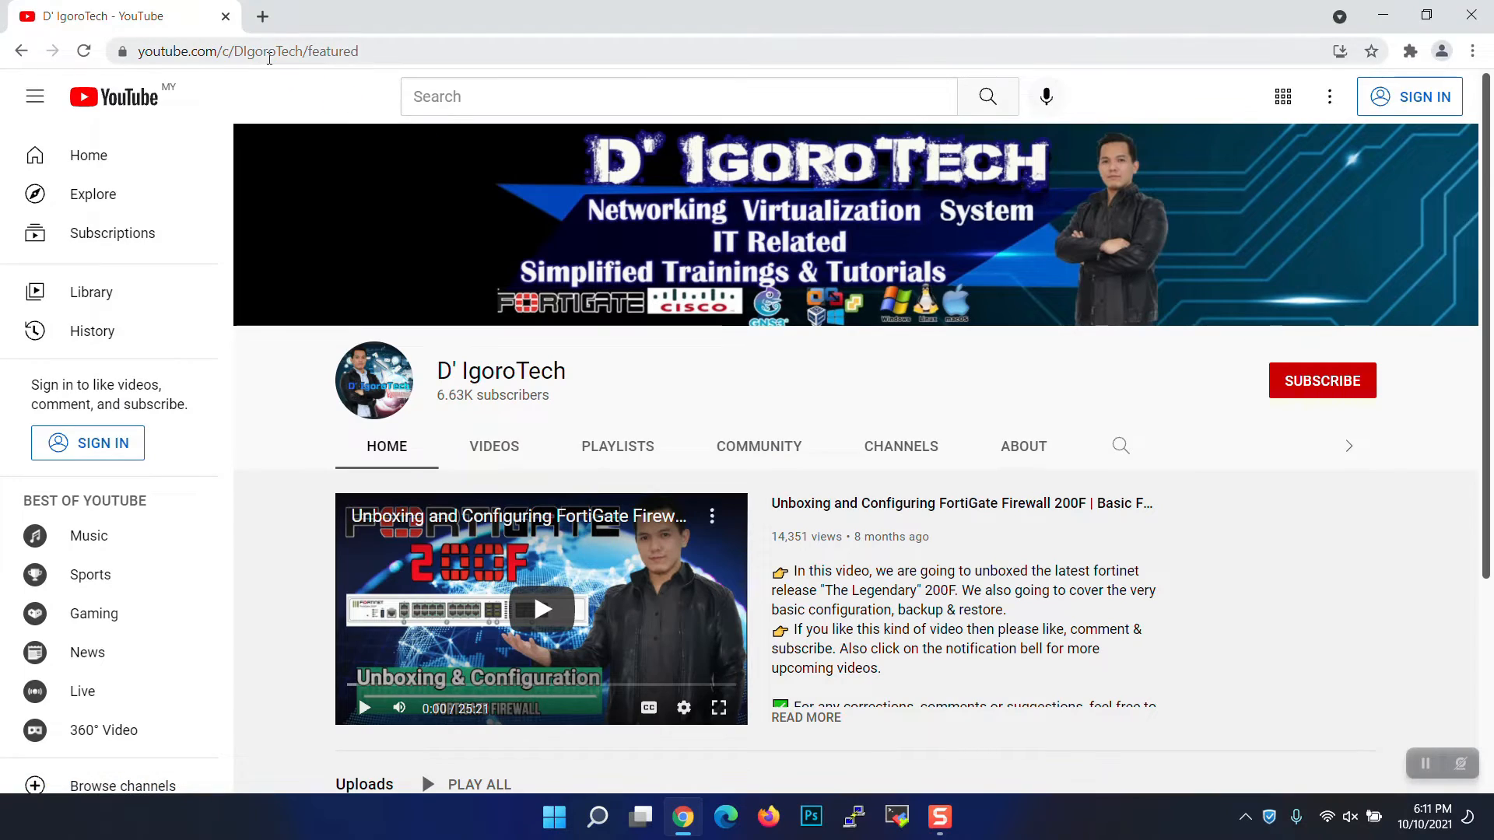
{"action": "mouse_move", "coordinate": [617, 447]}
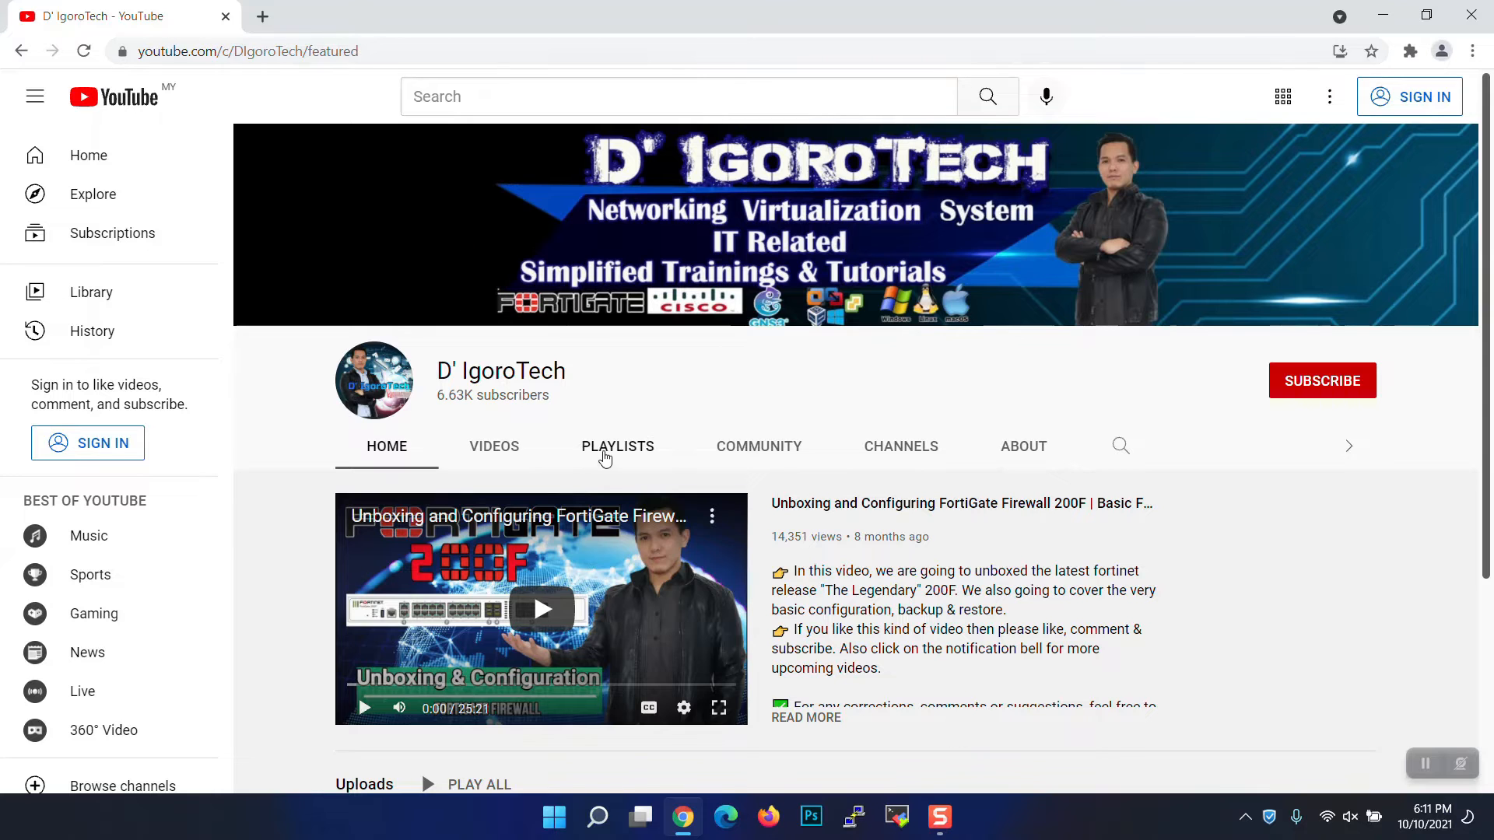
{"action": "left_click", "coordinate": [617, 446]}
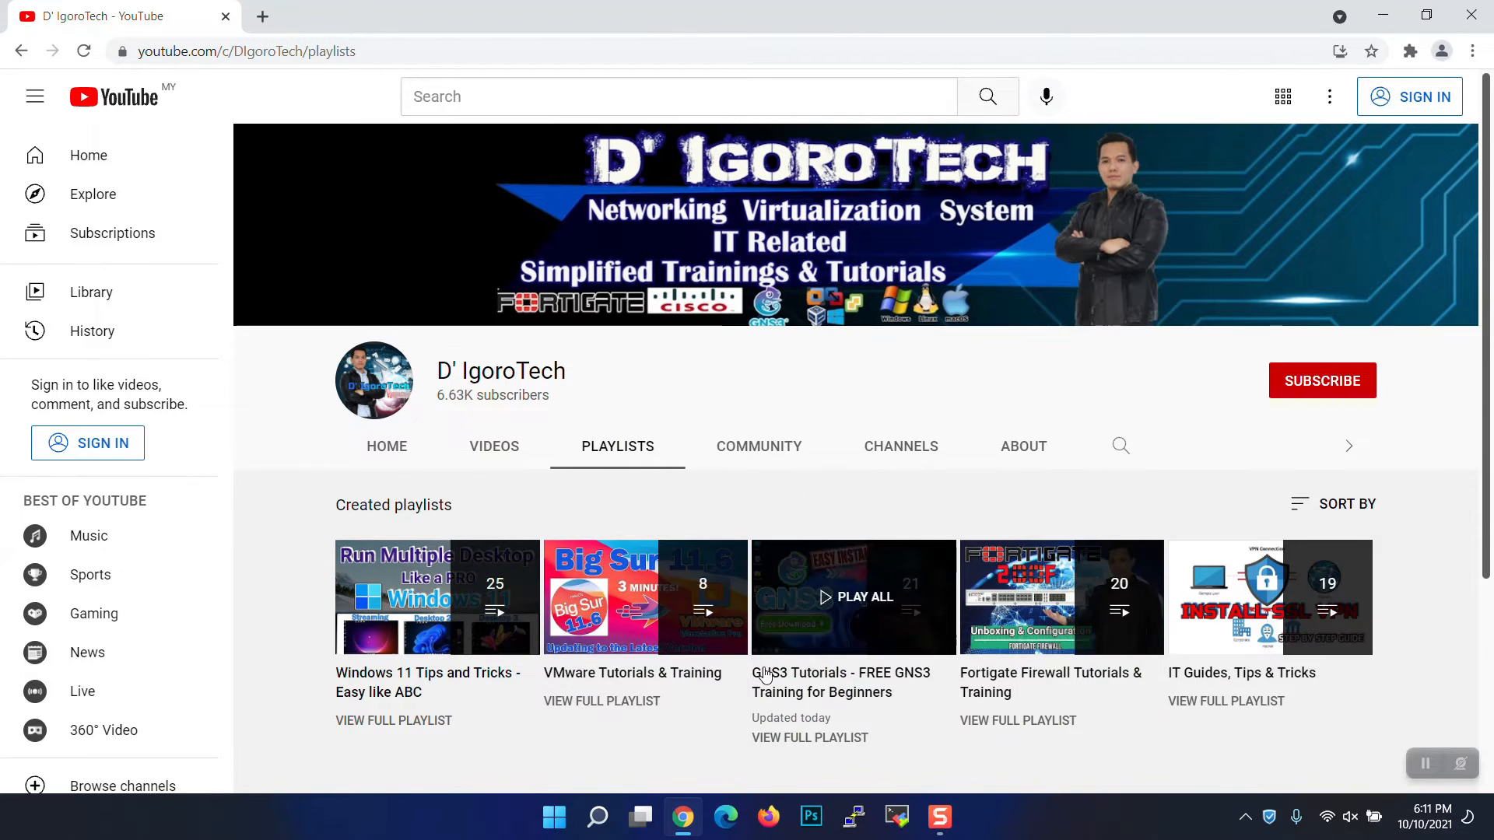
{"action": "mouse_move", "coordinate": [850, 697]}
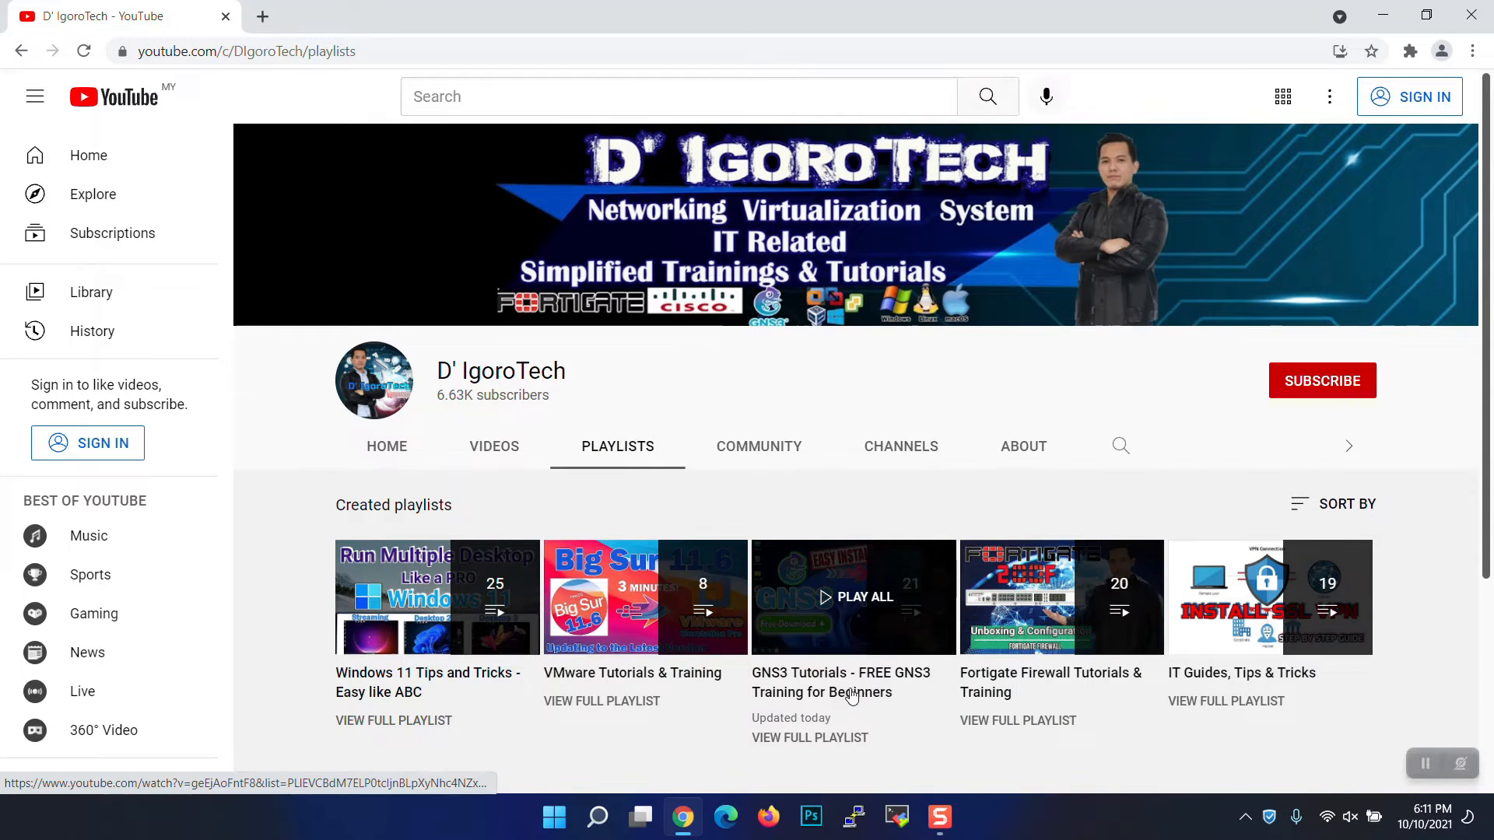
{"action": "left_click", "coordinate": [853, 596]}
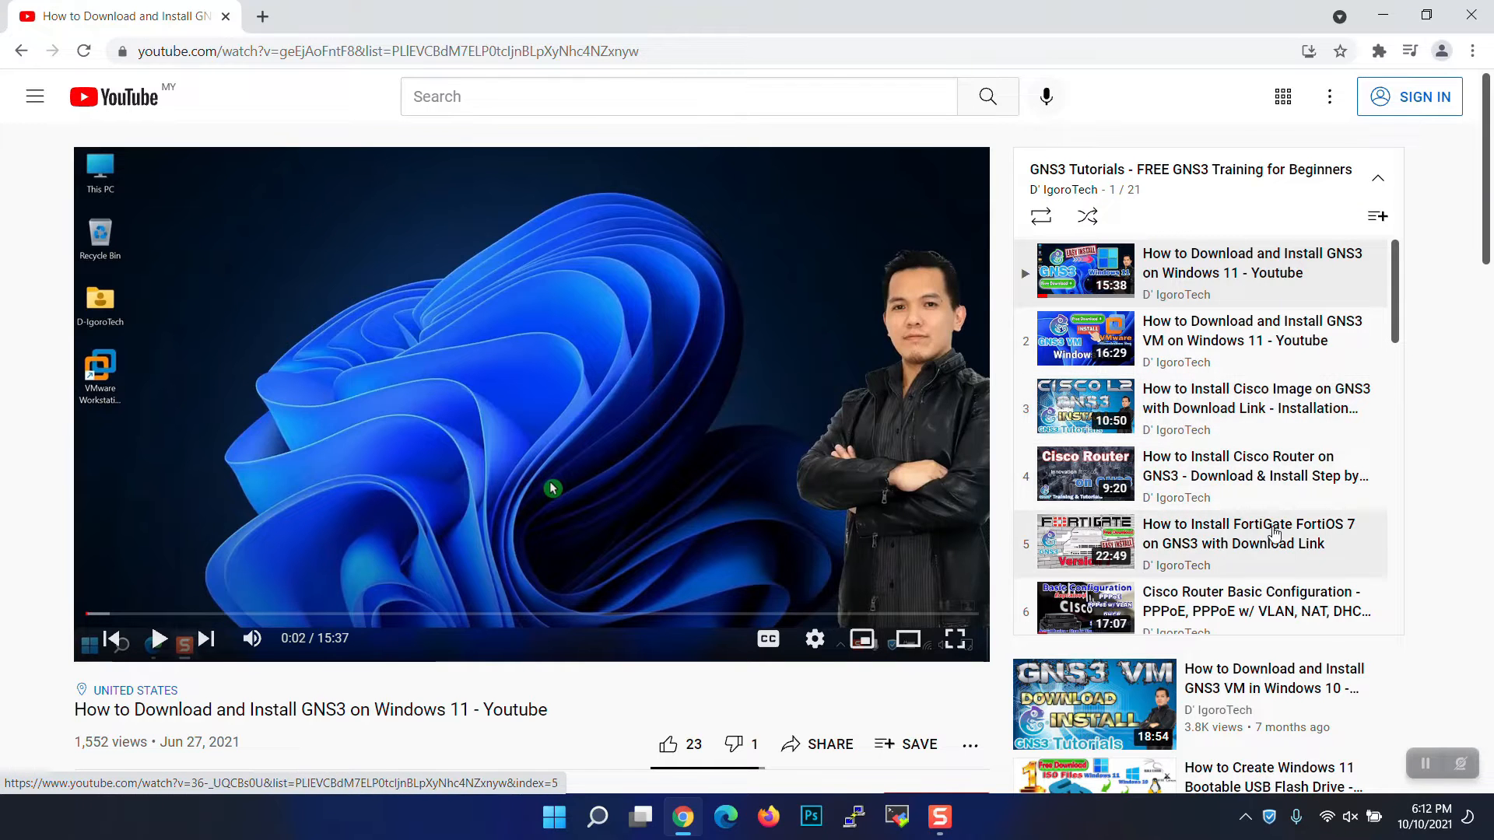
{"action": "mouse_move", "coordinate": [1247, 534]}
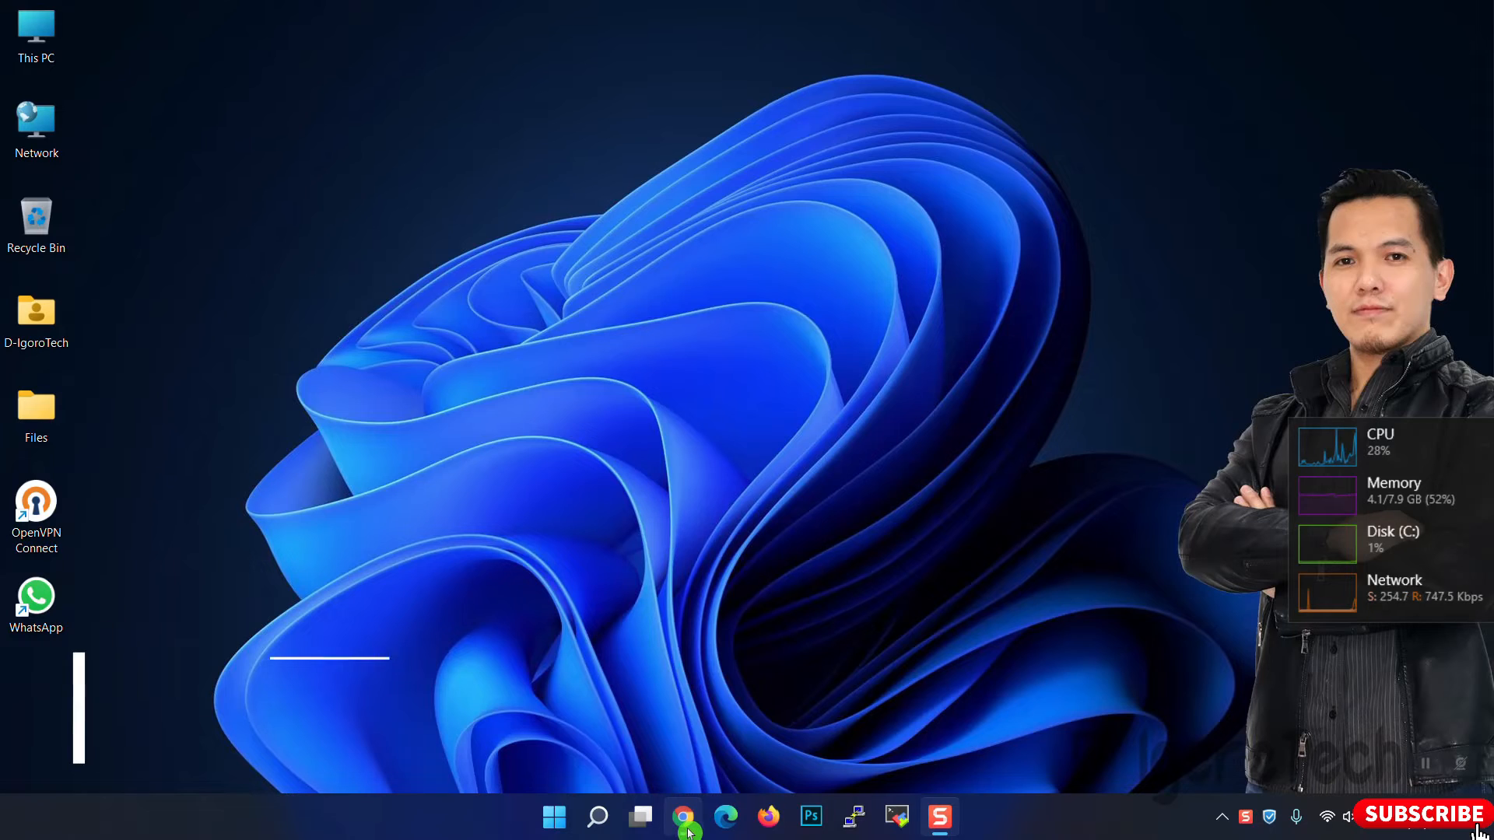
Go to netacad.com, navigate Courses > Packet Tracer and keep the site in English.
{"action": "left_click", "coordinate": [683, 817]}
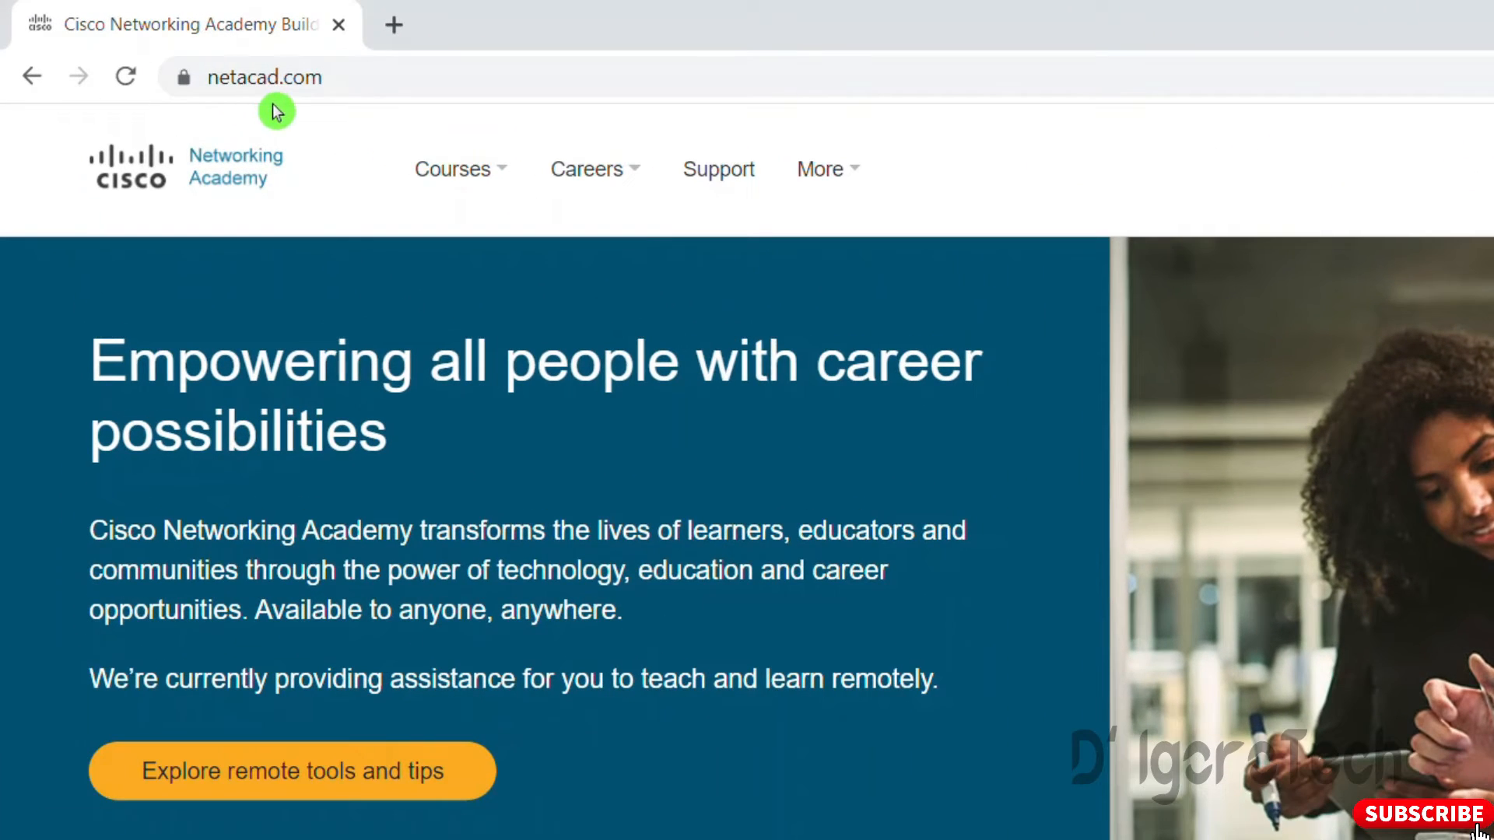
{"action": "left_click", "coordinate": [453, 168]}
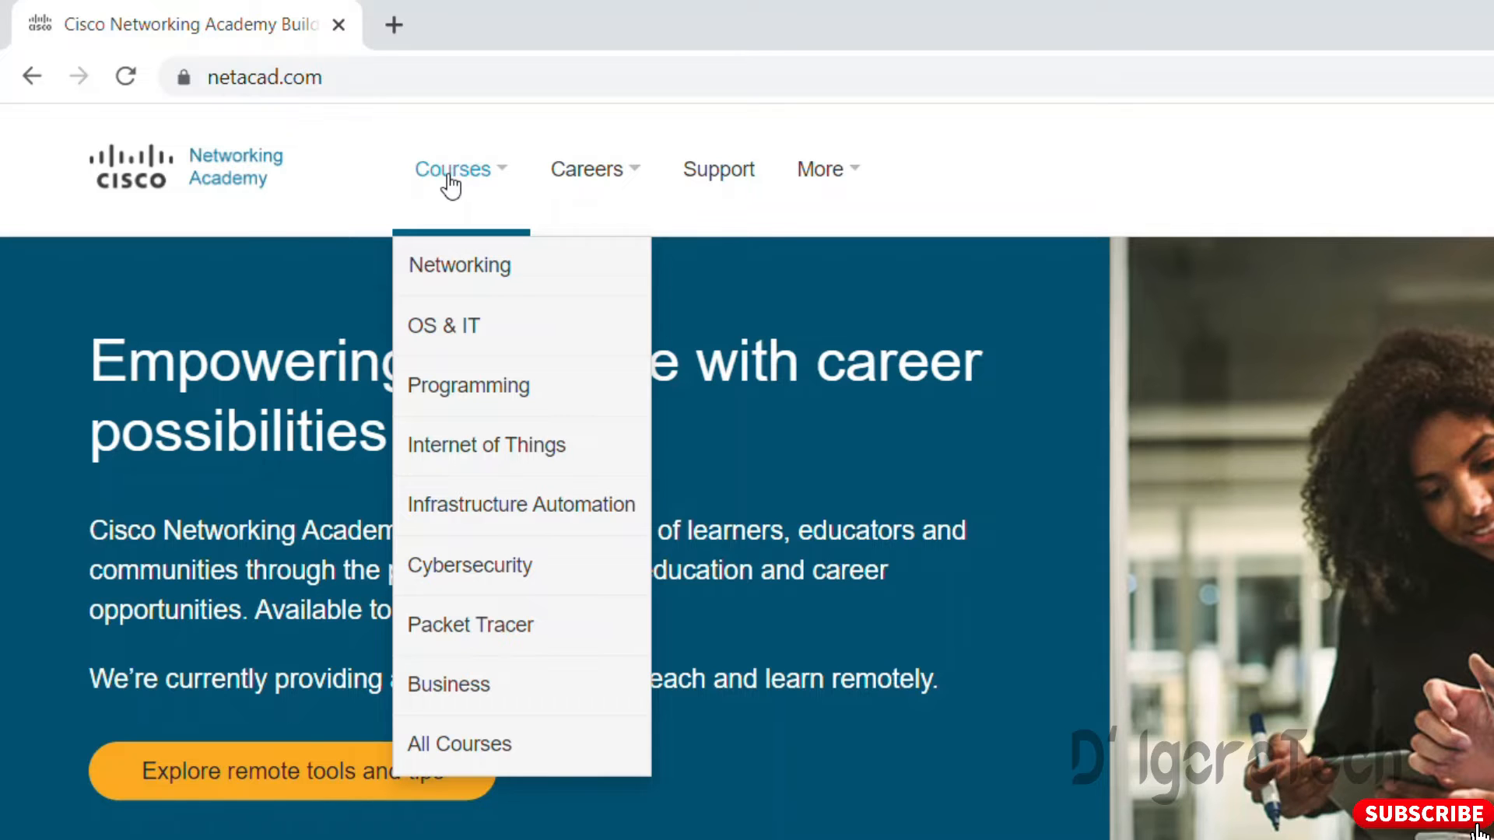
{"action": "mouse_move", "coordinate": [476, 625]}
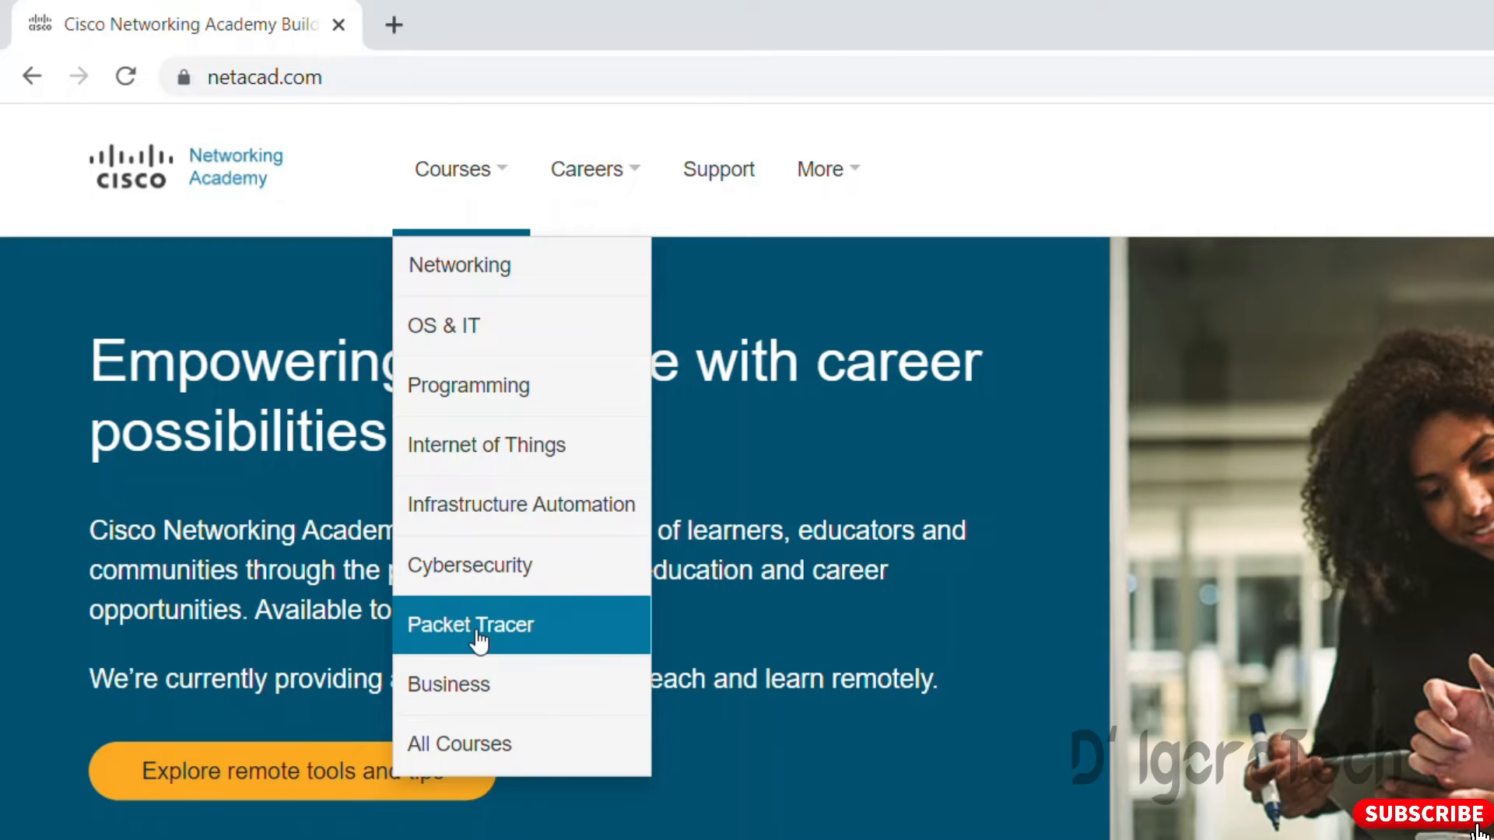
{"action": "left_click", "coordinate": [470, 626]}
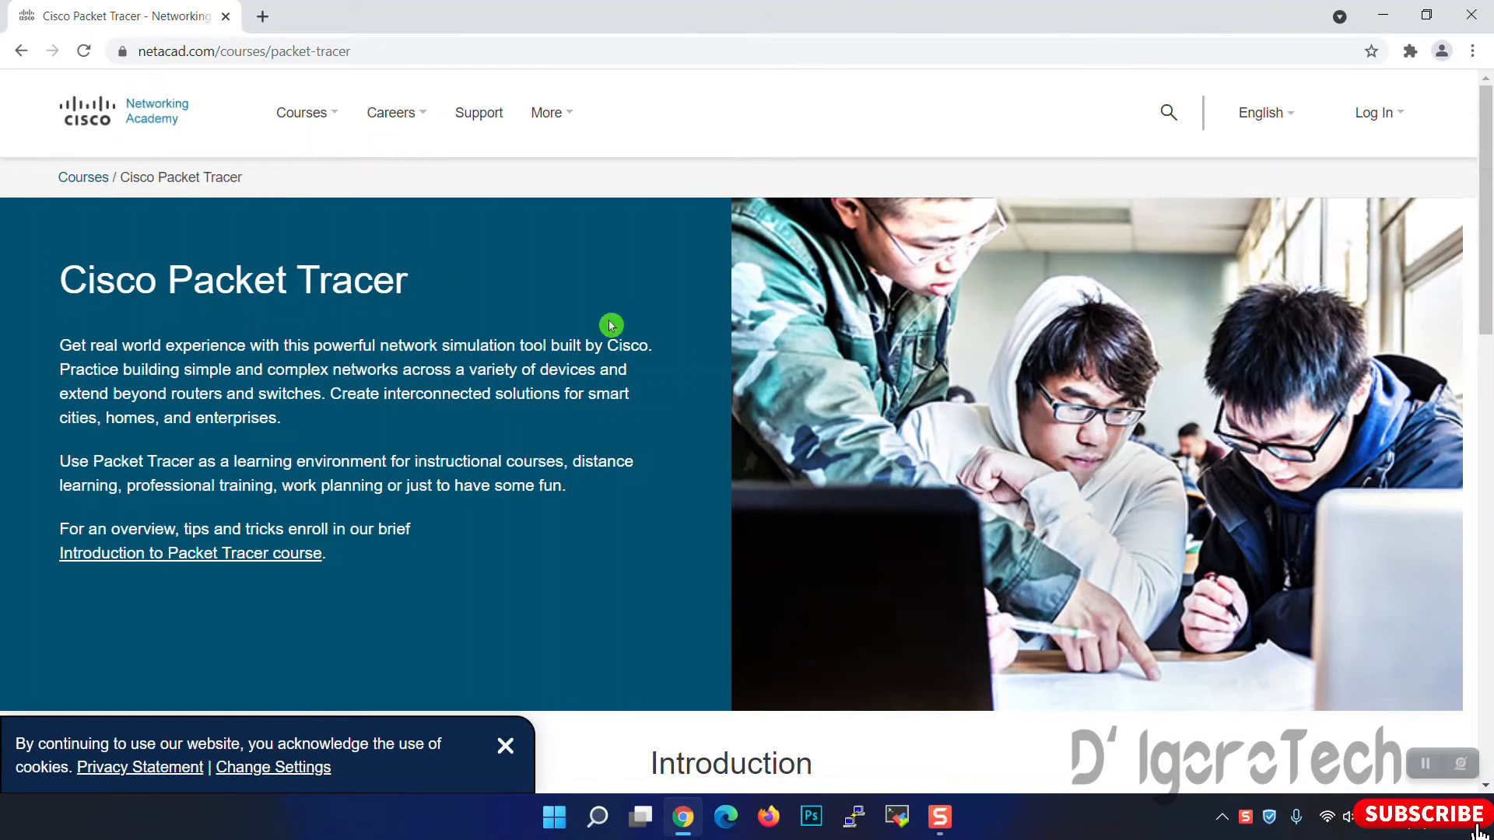
{"action": "left_click", "coordinate": [1263, 112]}
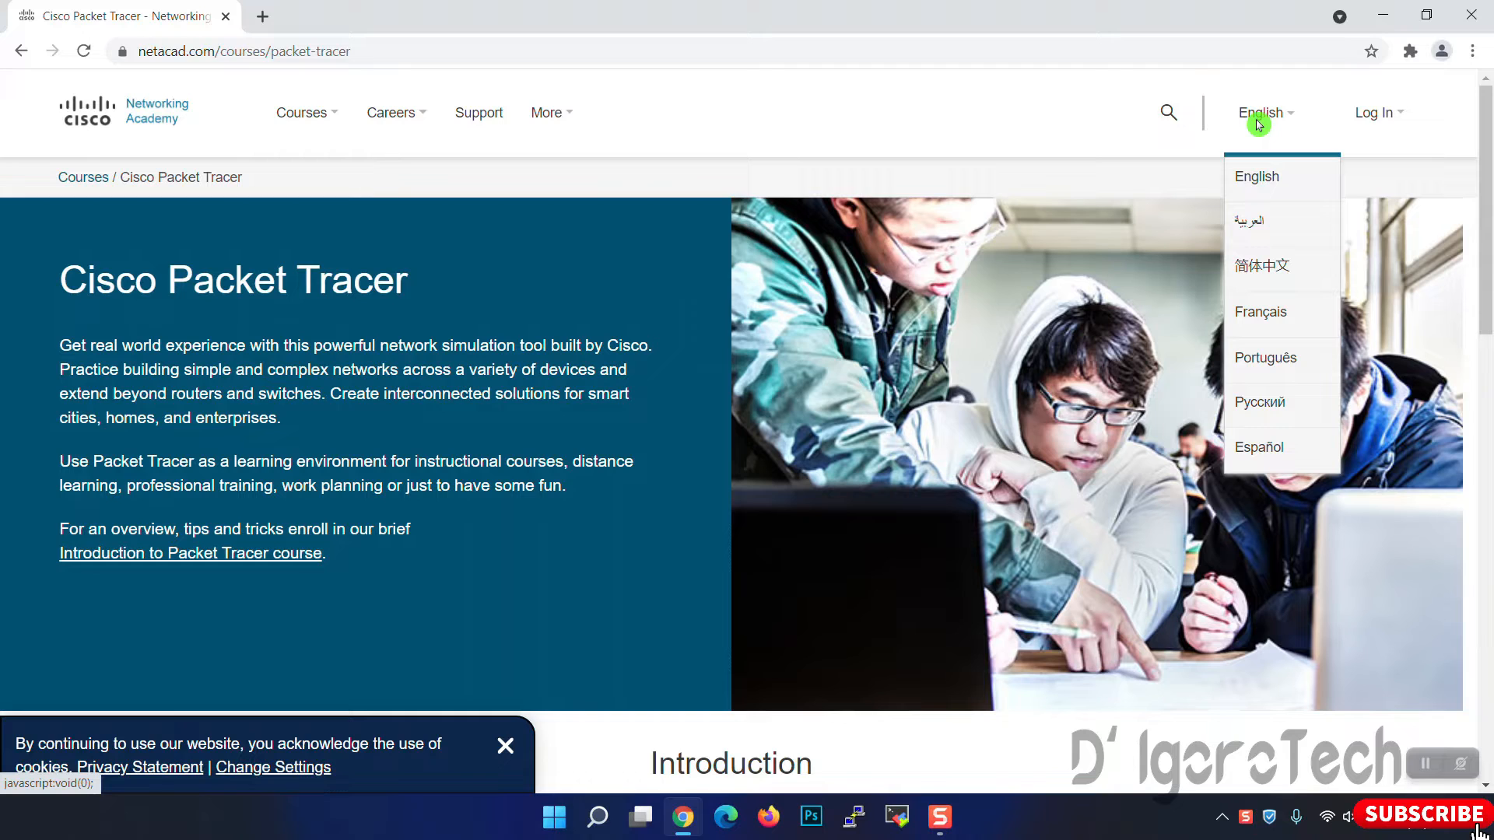
{"action": "mouse_move", "coordinate": [1281, 223]}
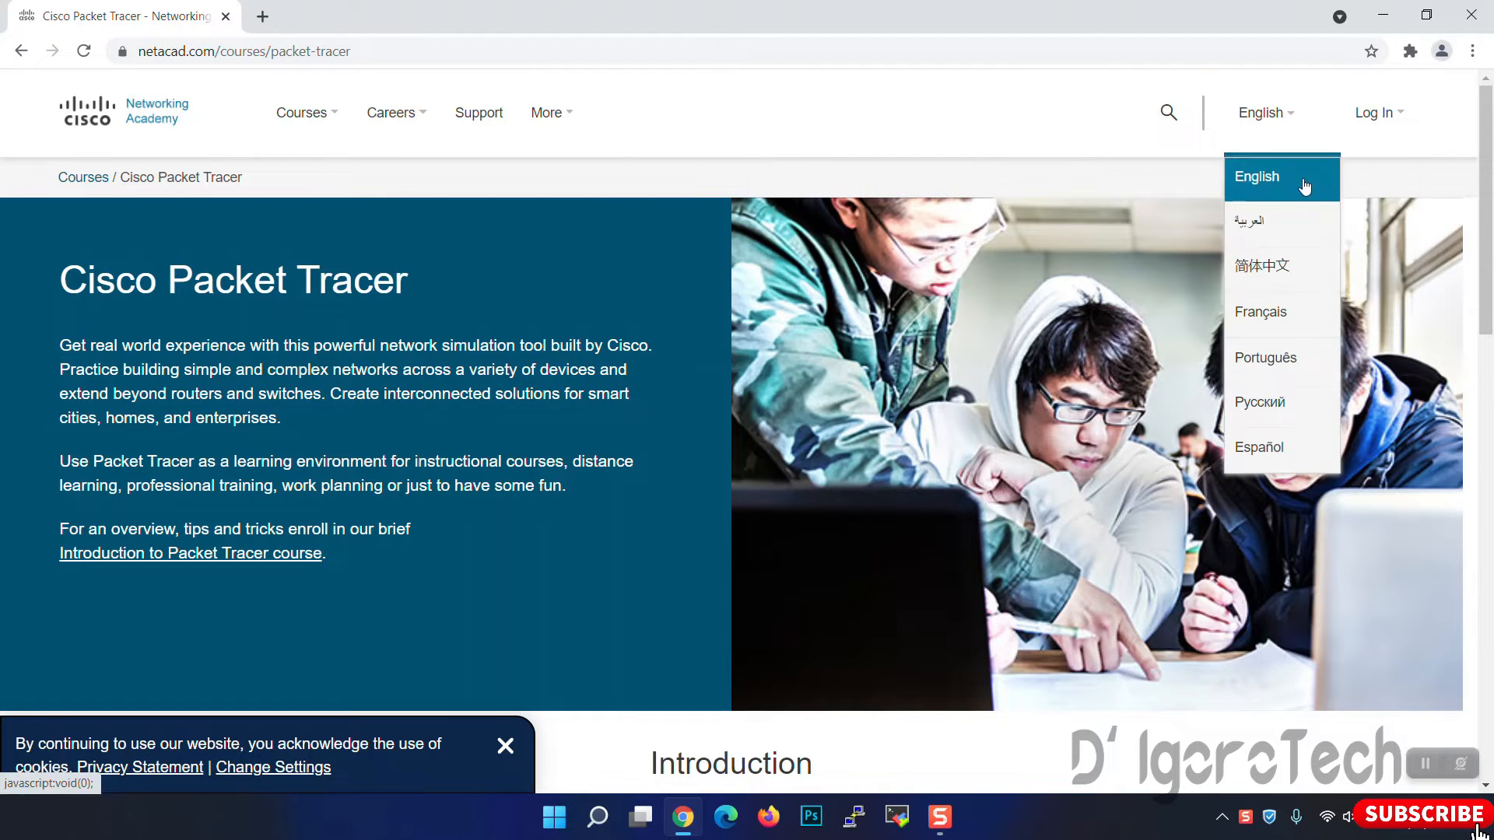
{"action": "left_click", "coordinate": [1377, 112]}
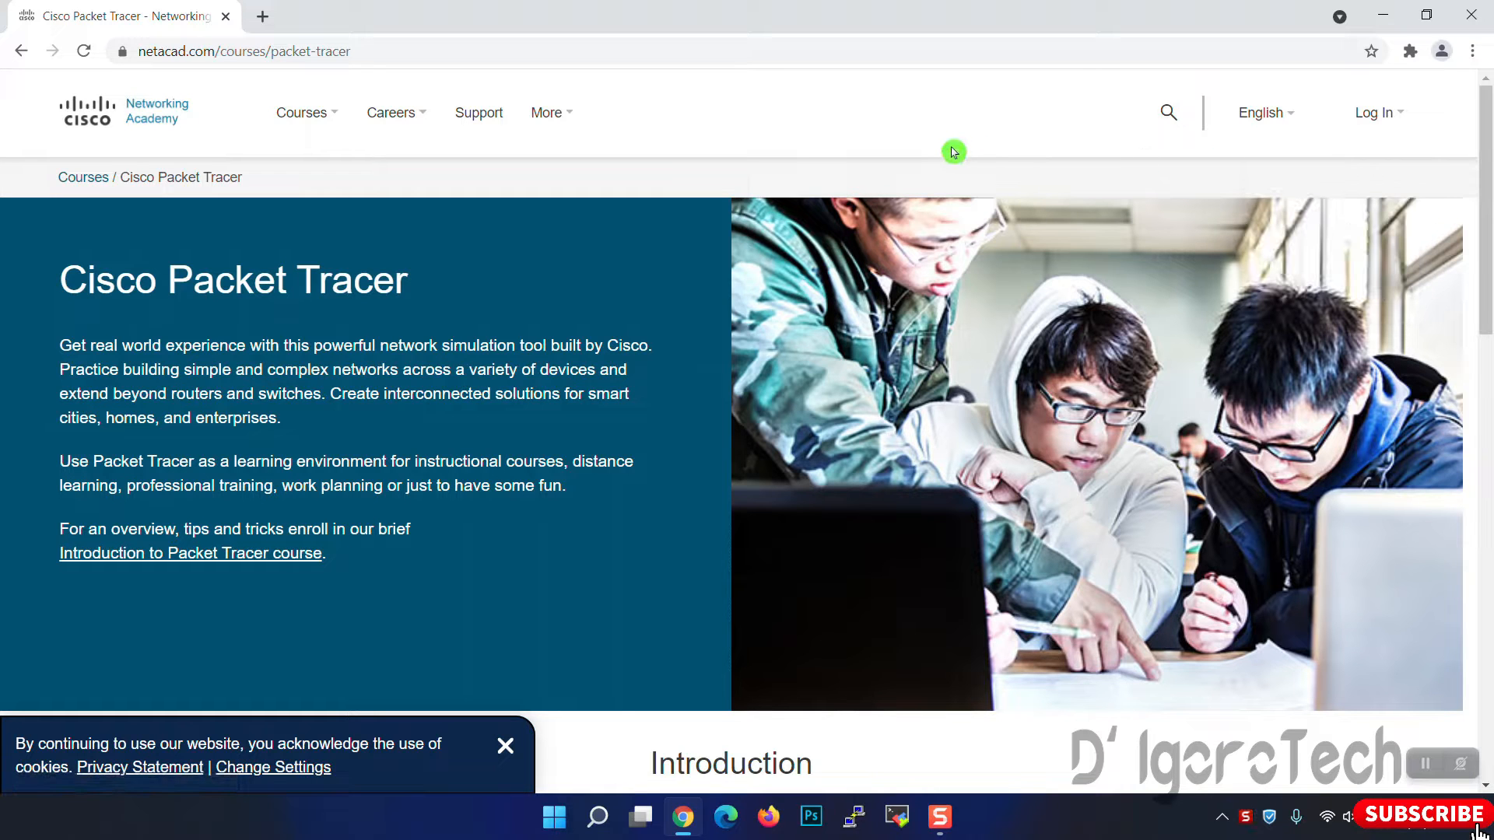
Locate Intro to Packet Tracer in the course list and view its Learn More details.
{"action": "scroll", "scroll_direction": "down", "scroll_amount": 3}
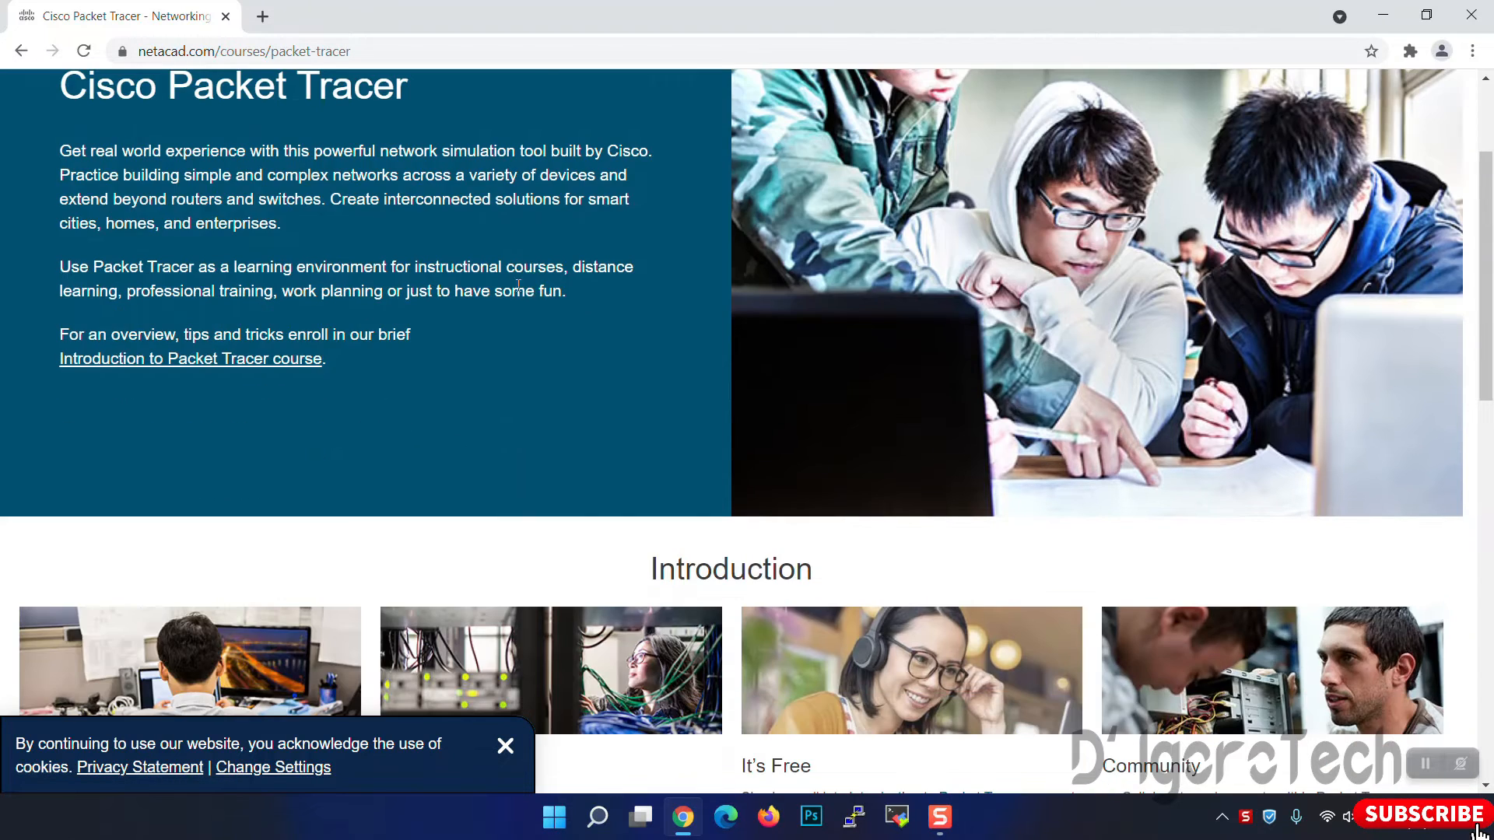
{"action": "scroll", "scroll_direction": "down", "scroll_amount": 3}
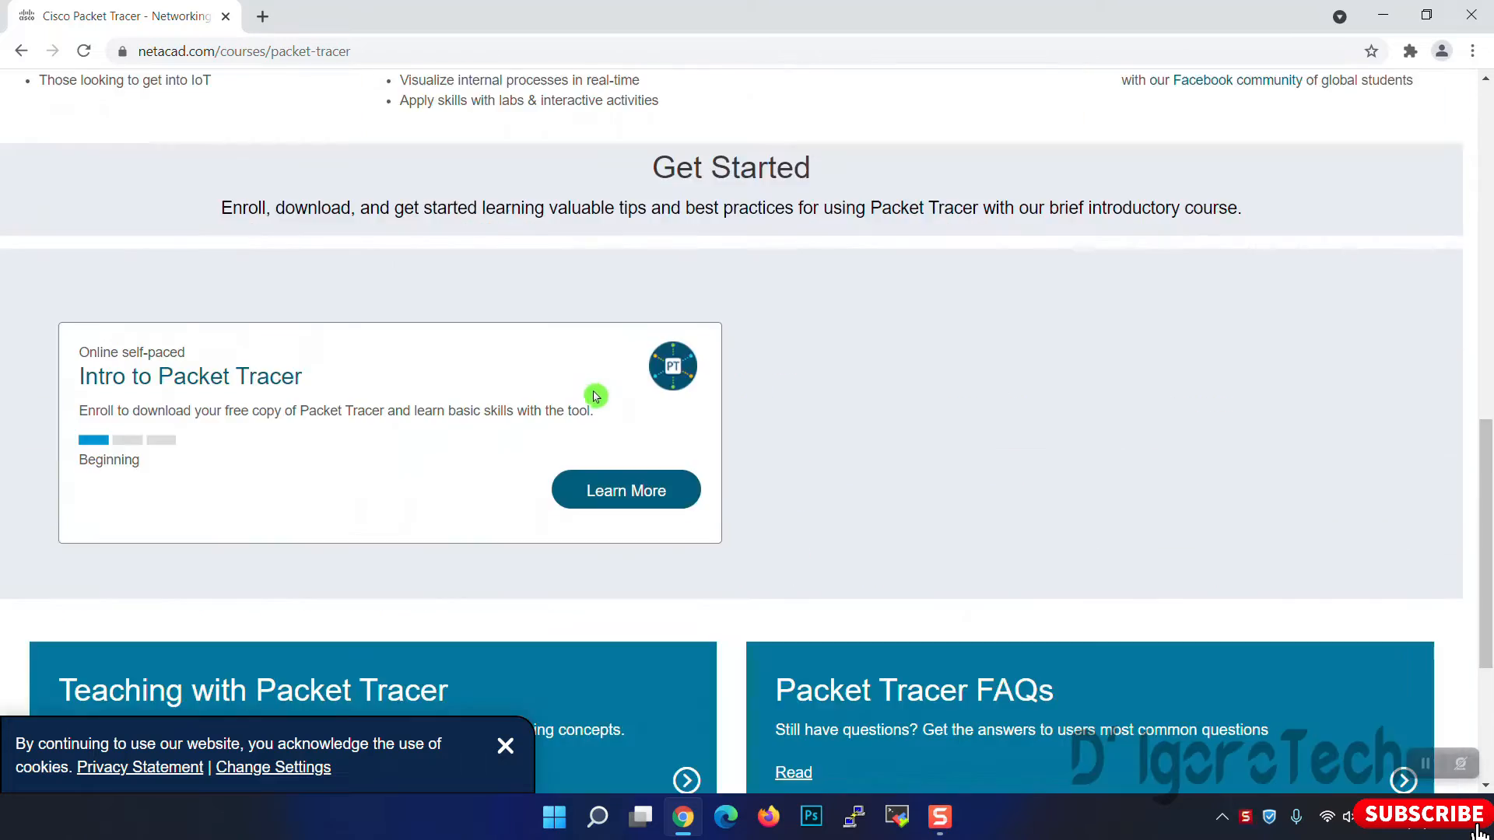
{"action": "mouse_move", "coordinate": [114, 392]}
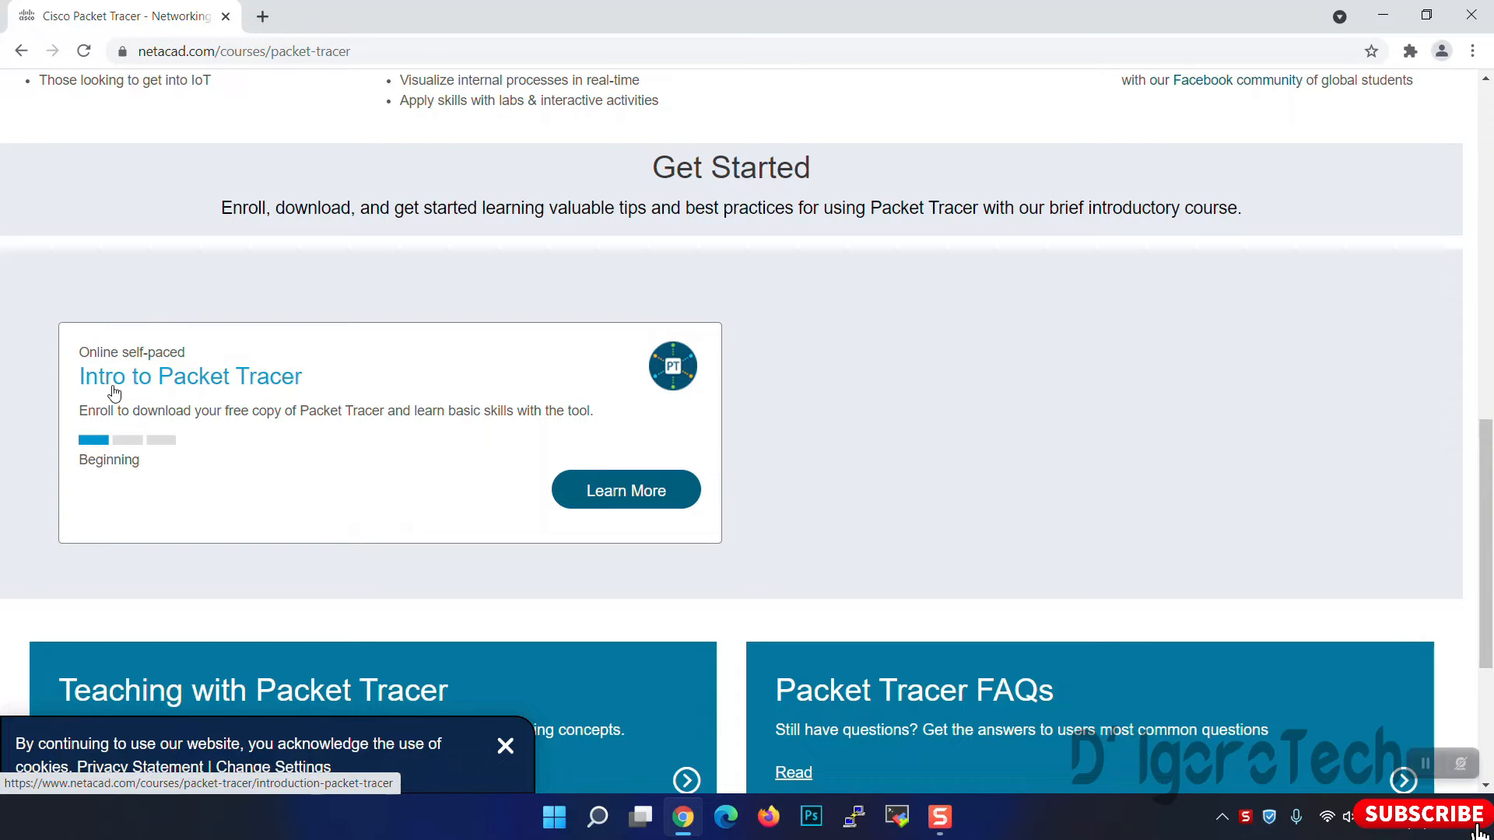
{"action": "mouse_move", "coordinate": [154, 424]}
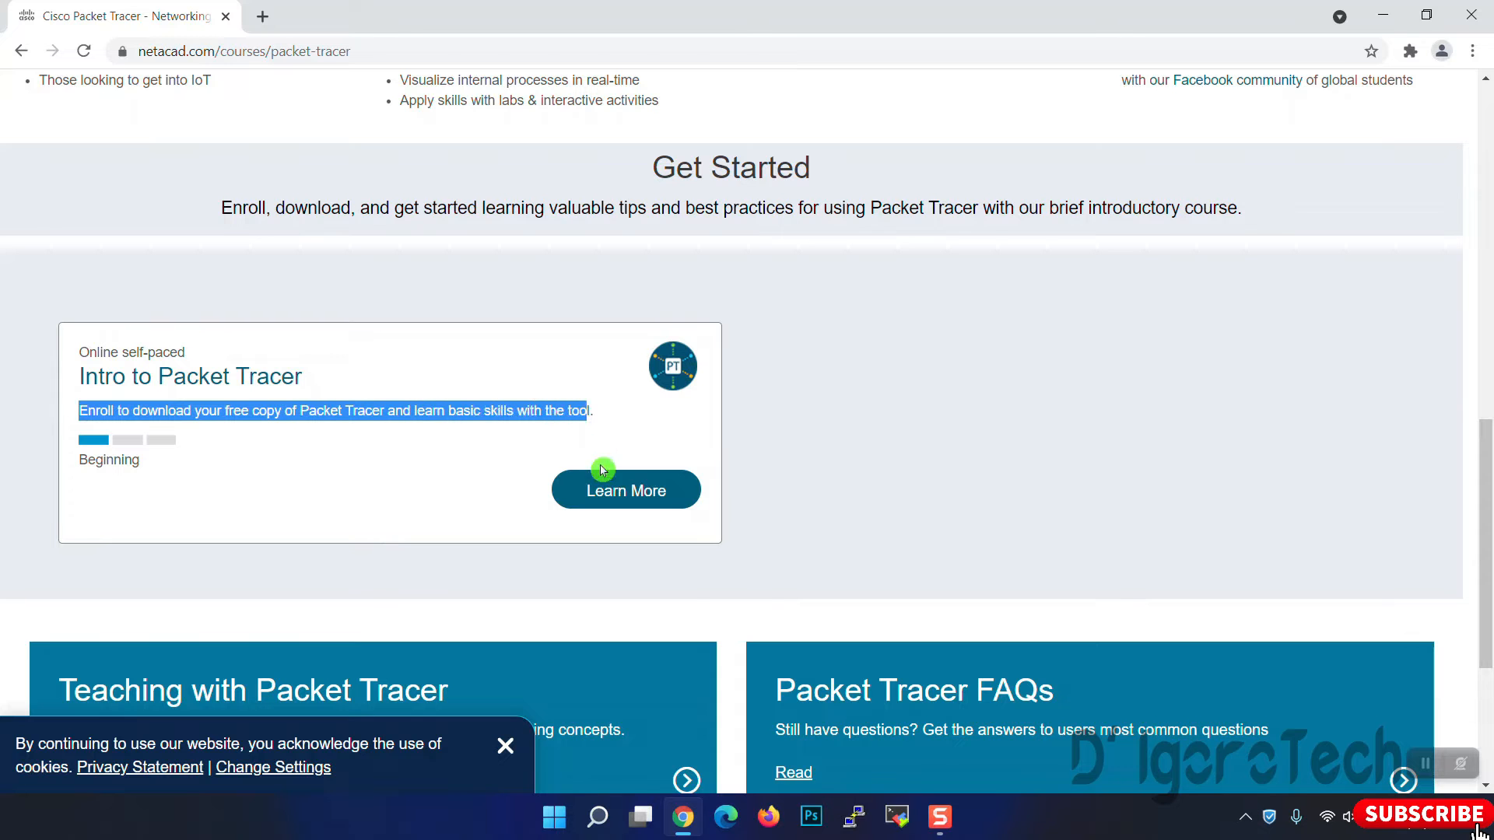
{"action": "mouse_move", "coordinate": [626, 500]}
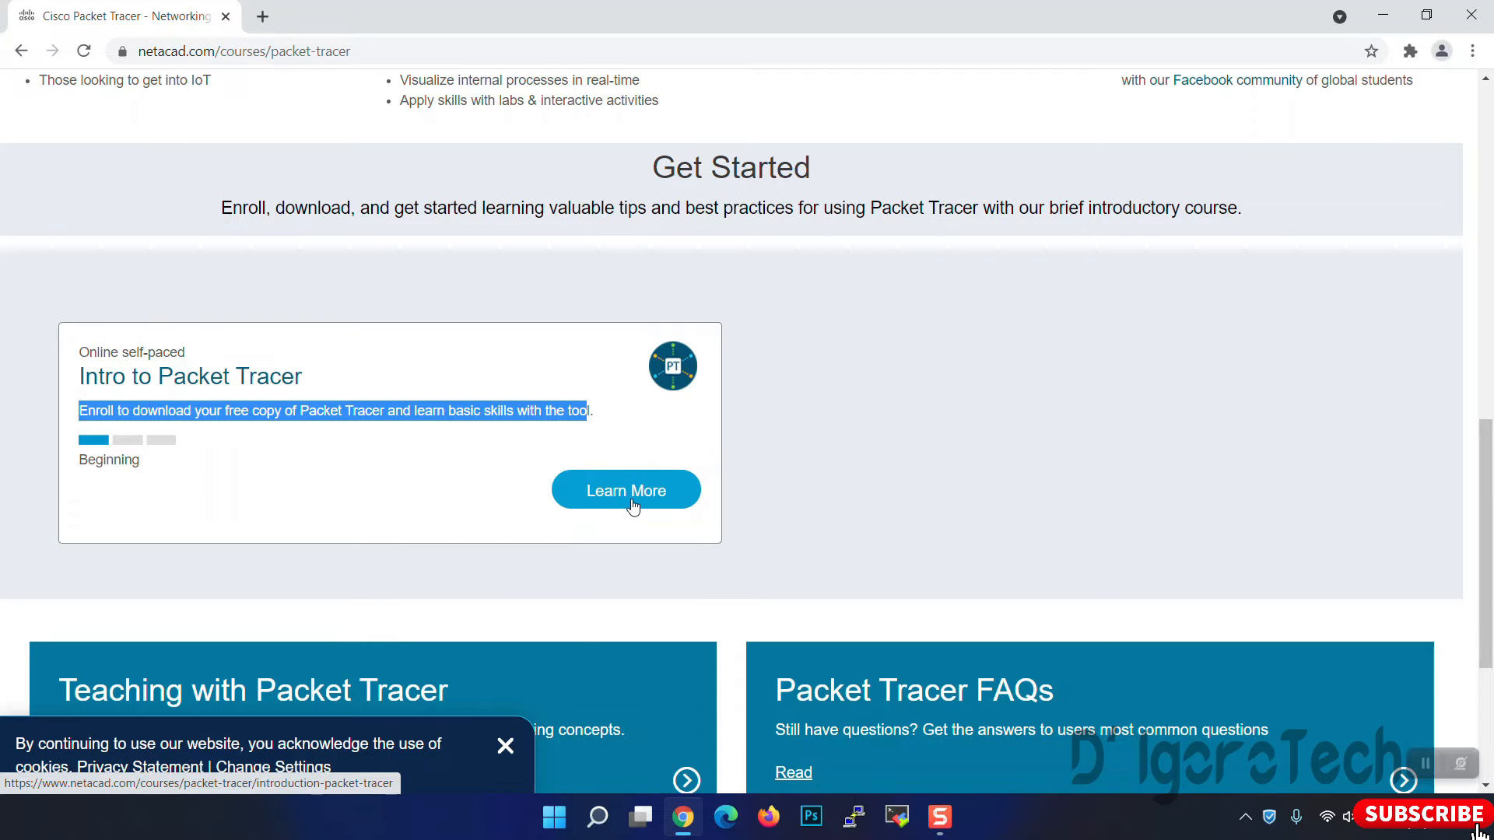
{"action": "left_click", "coordinate": [626, 489]}
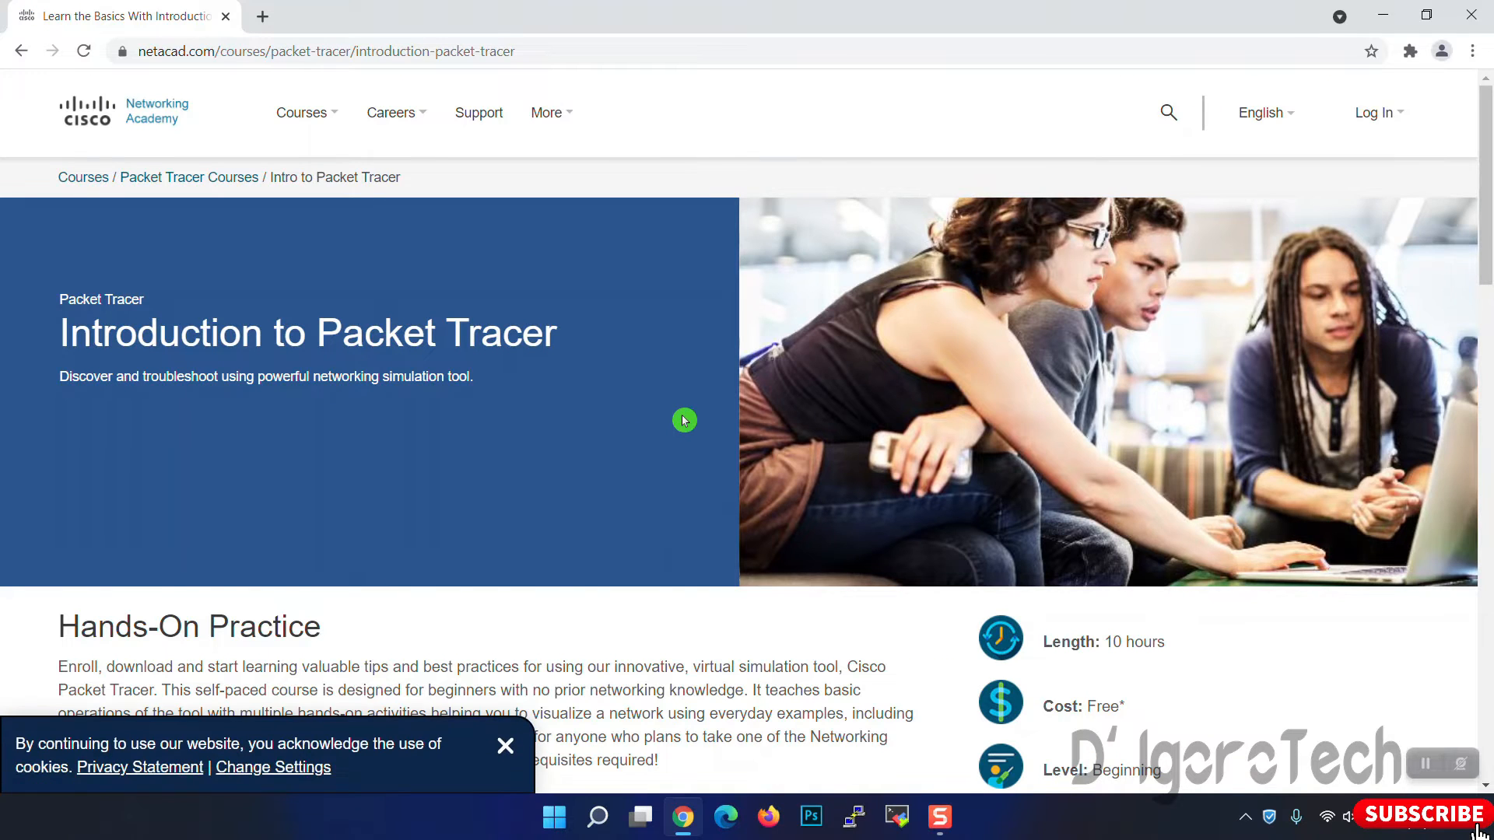
{"action": "scroll", "scroll_direction": "down", "scroll_amount": 3}
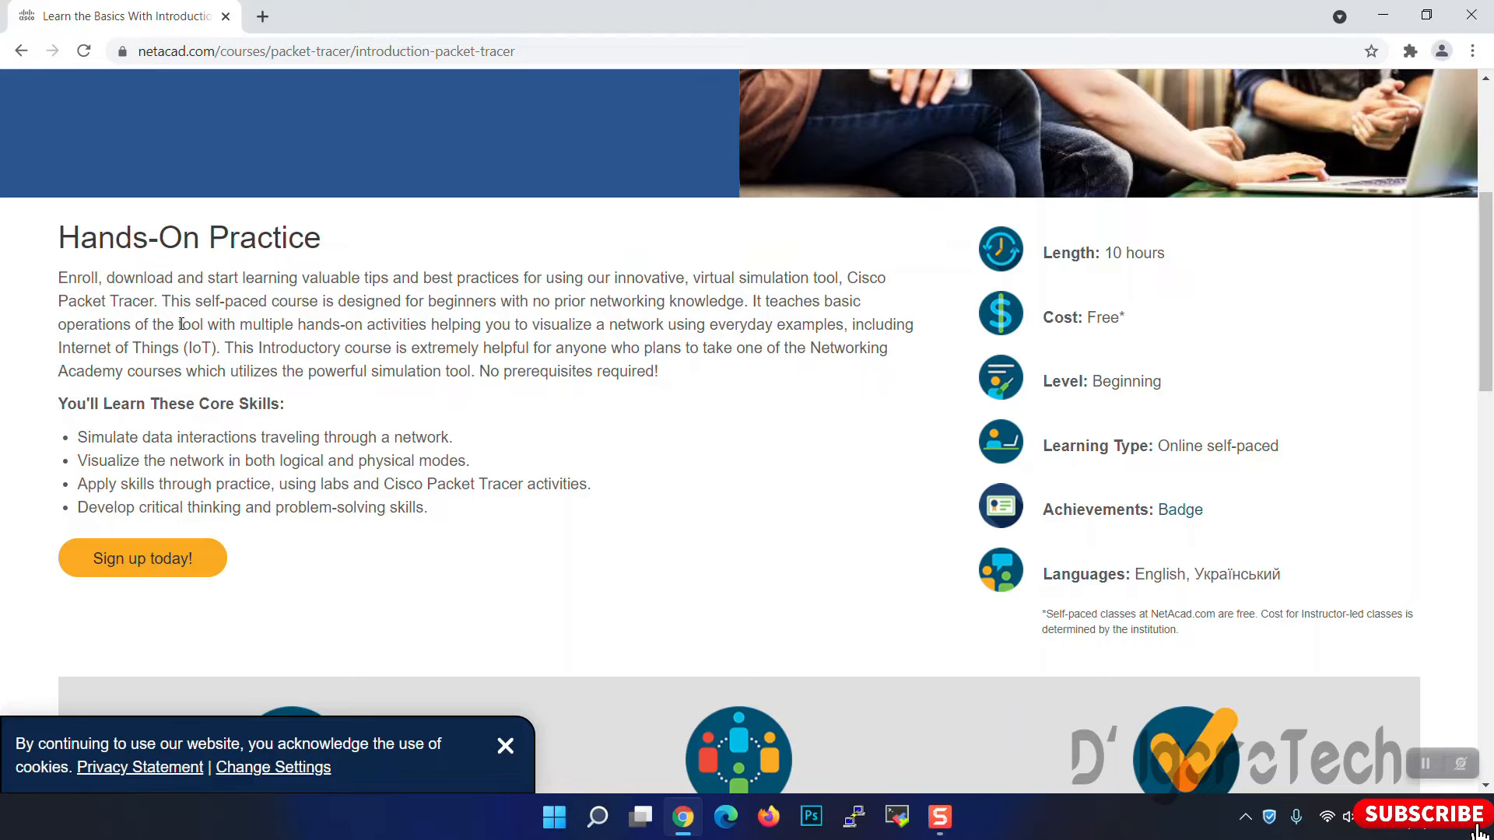
{"action": "left_click", "coordinate": [141, 557]}
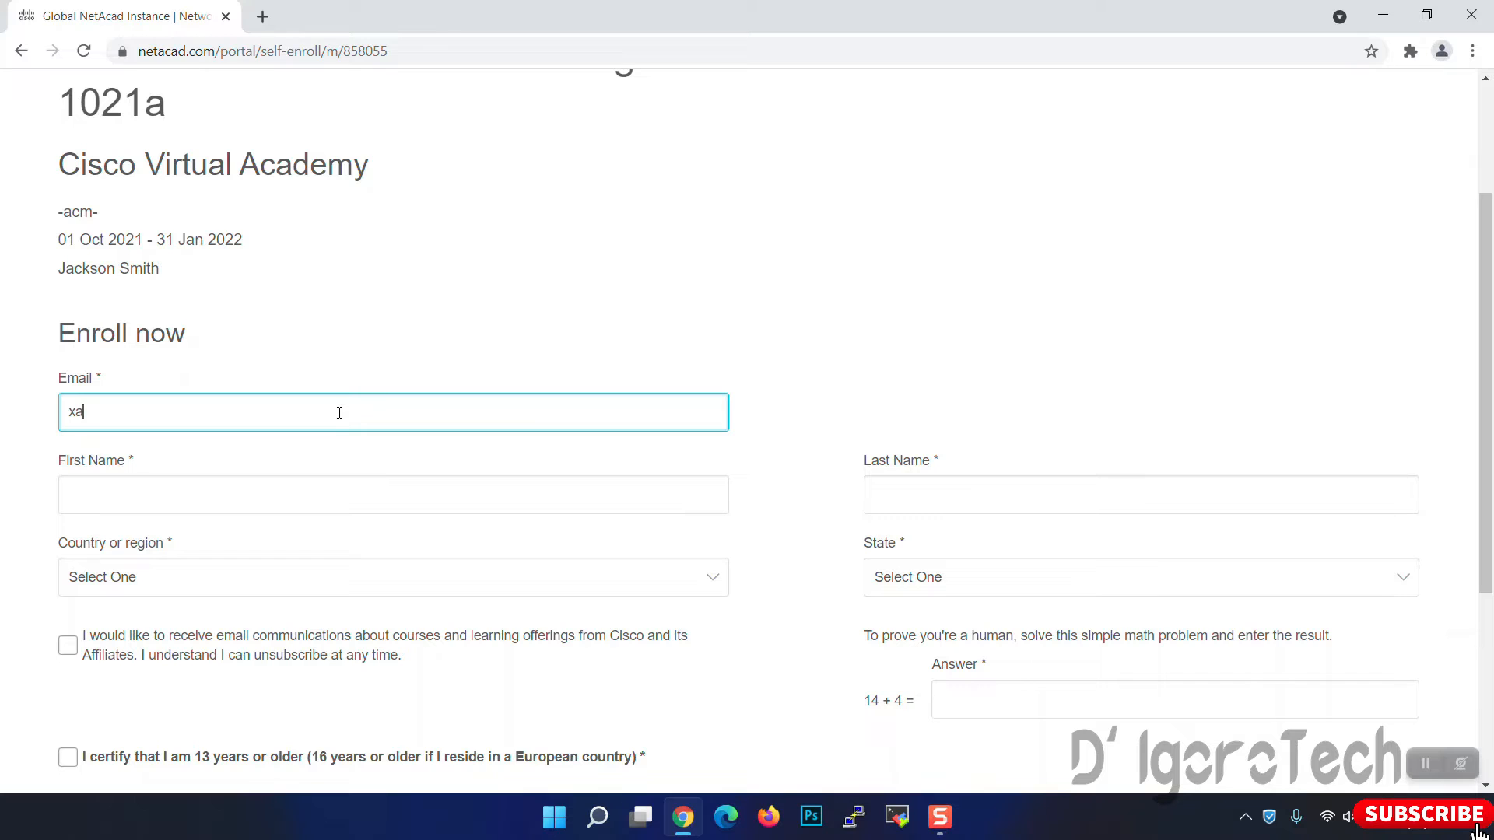
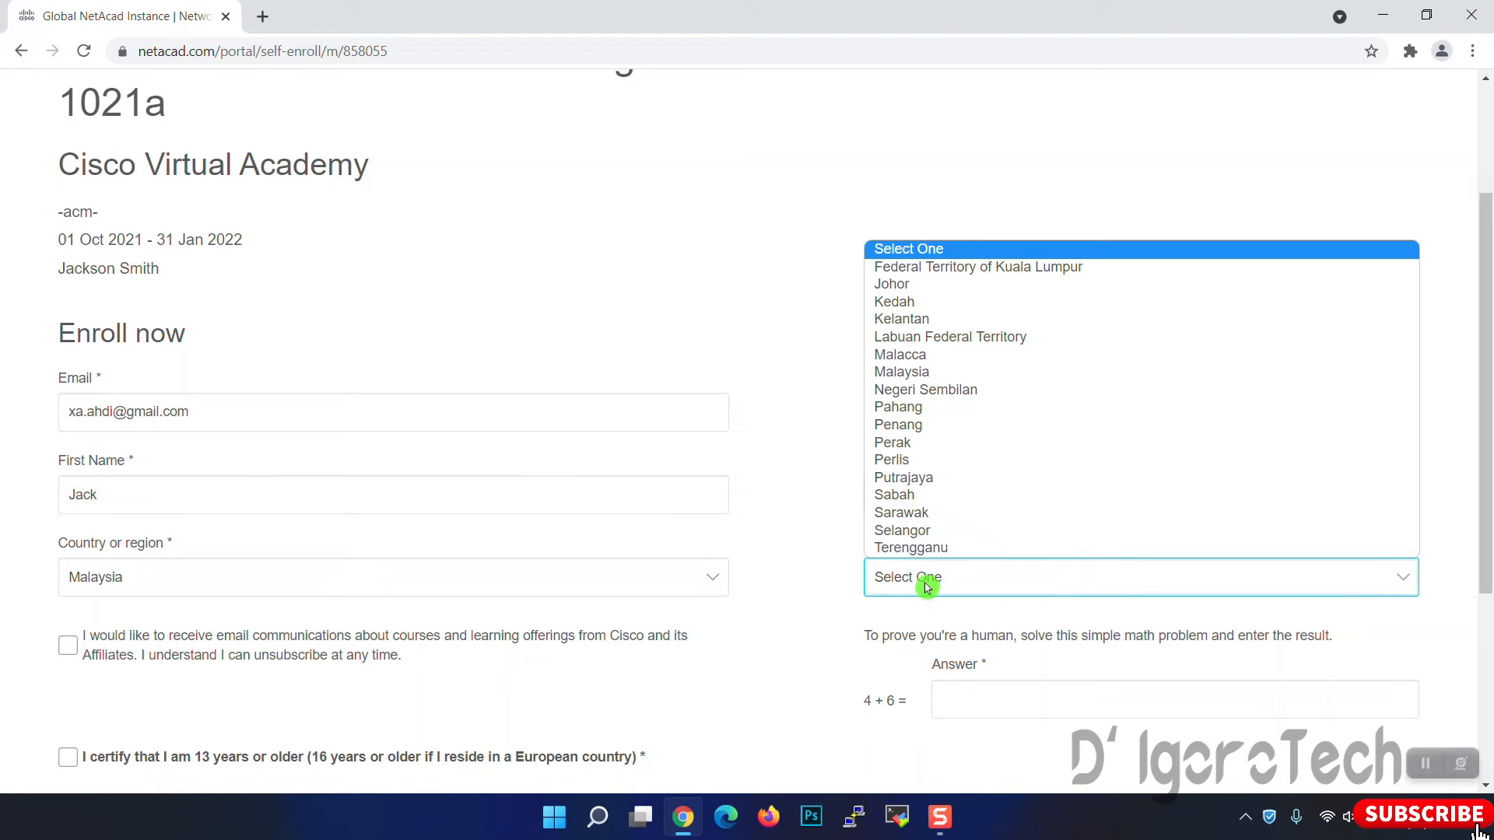
Choose Selangor, certify age 13+, answer 10 to the math check and submit Create Account.
{"action": "left_click", "coordinate": [901, 530]}
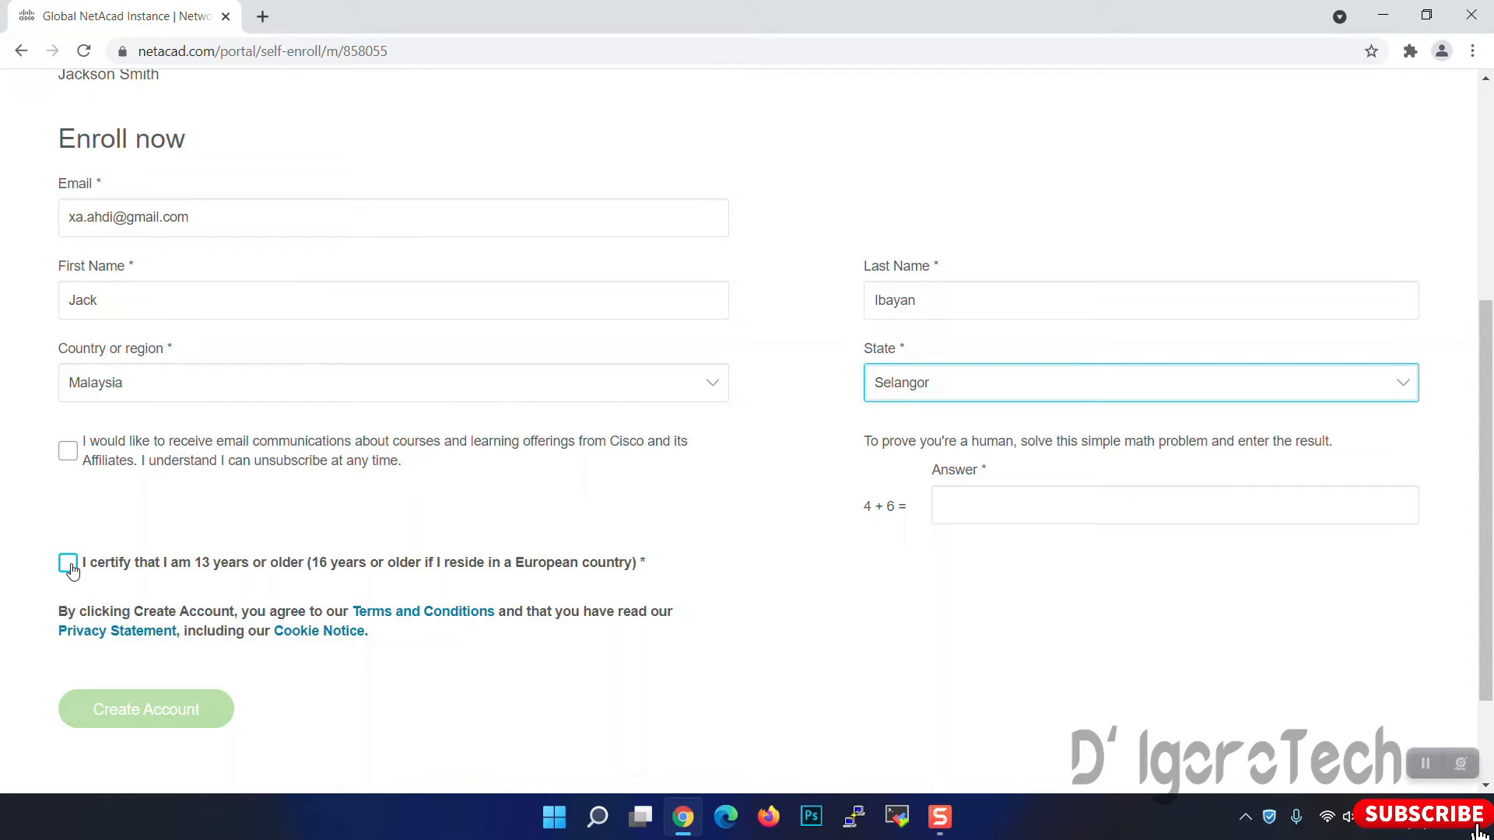
{"action": "left_click", "coordinate": [67, 561]}
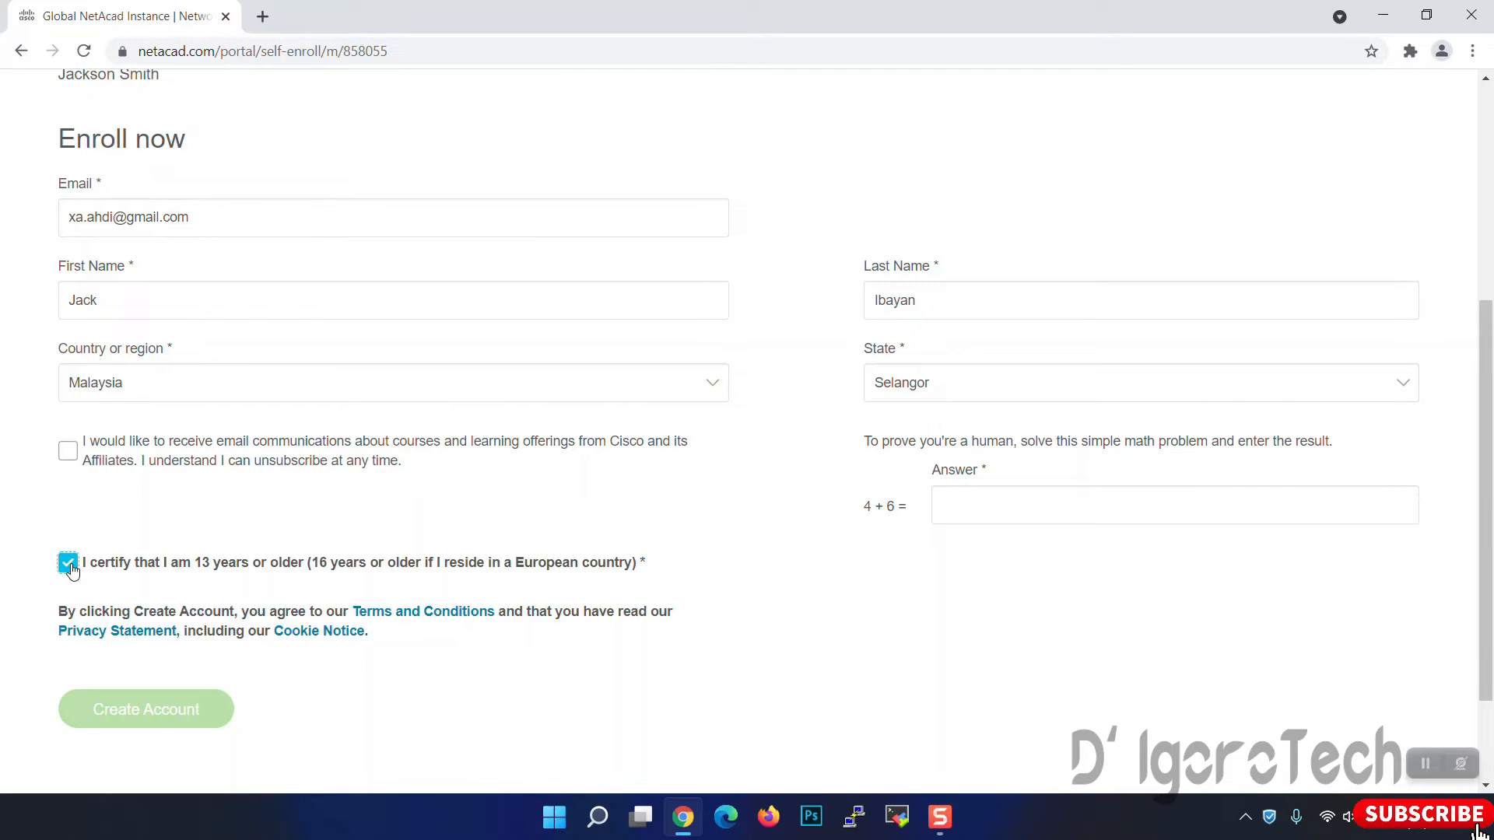
{"action": "type", "text": "1"}
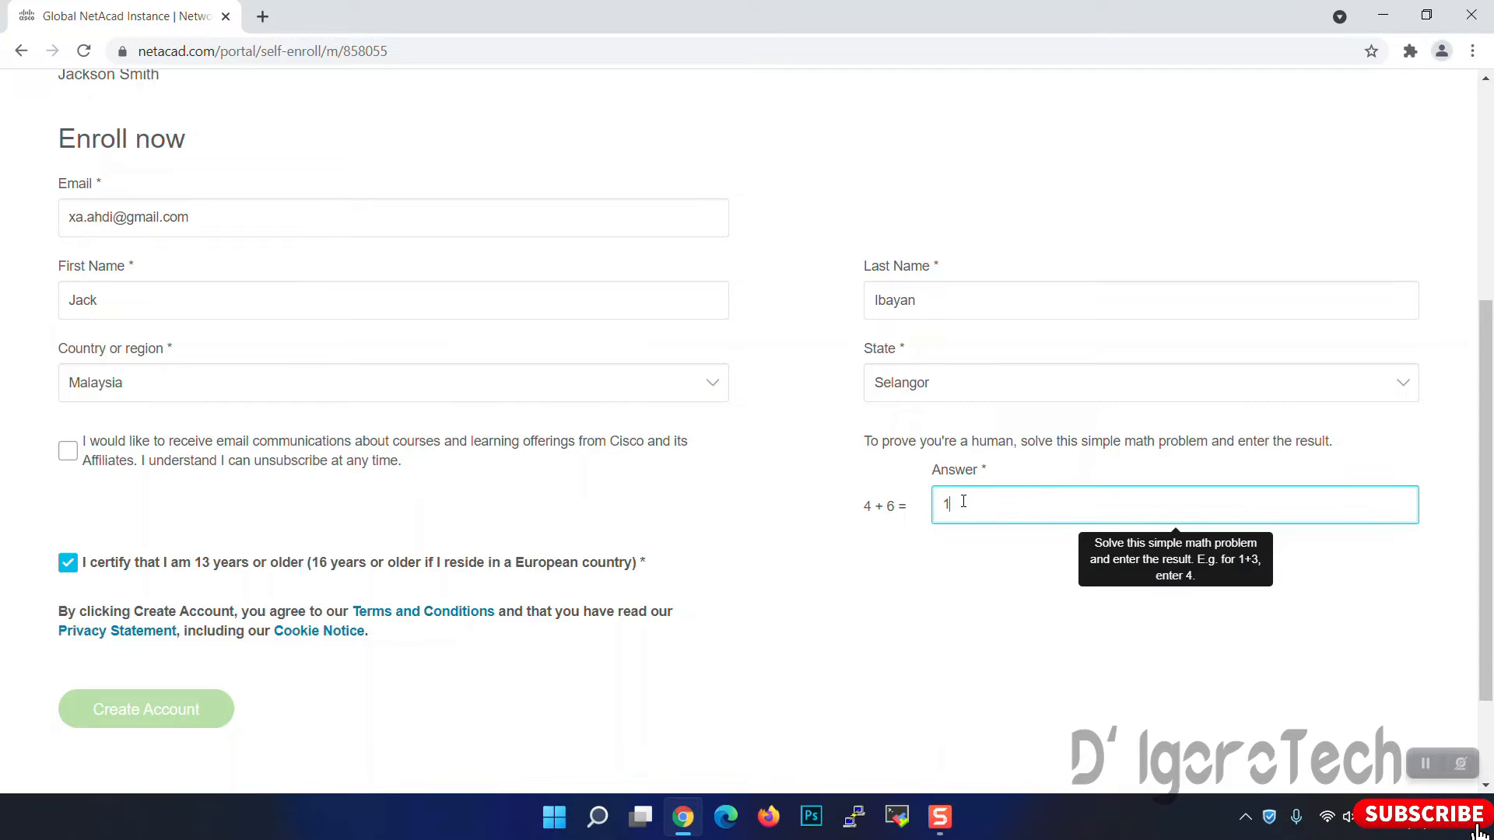
{"action": "type", "text": "0"}
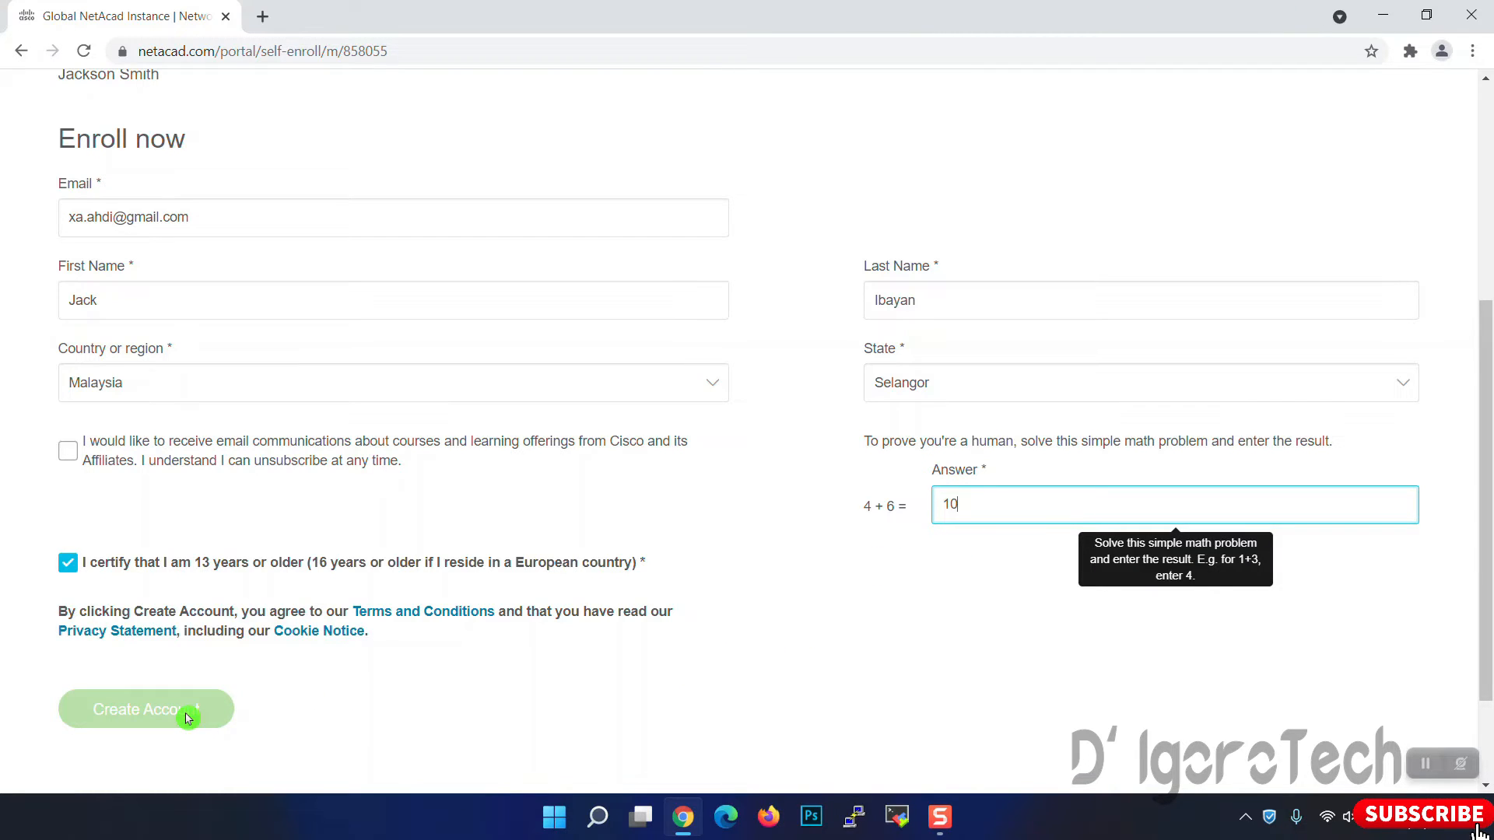
{"action": "left_click", "coordinate": [145, 709]}
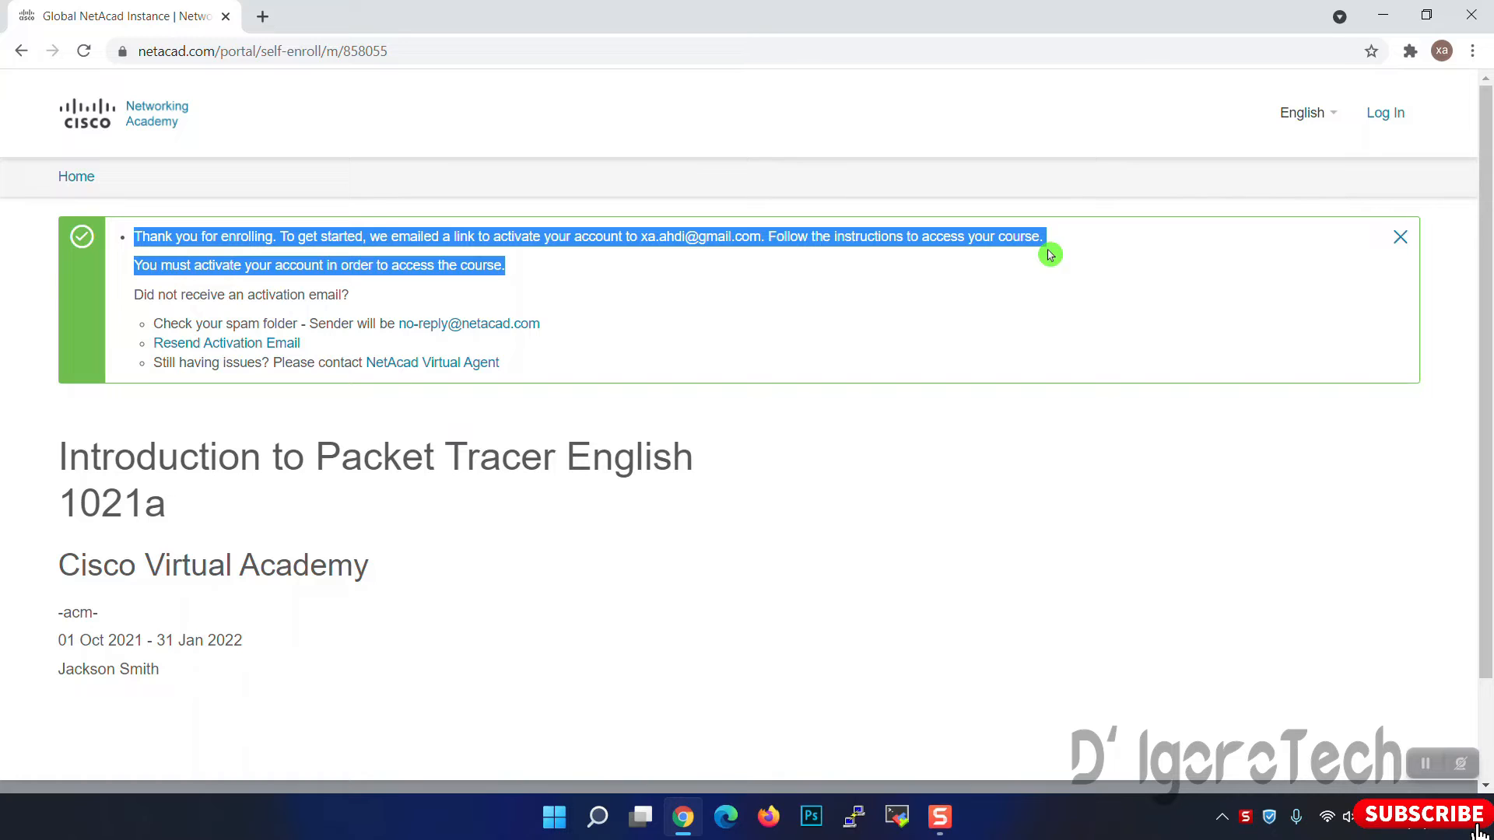
{"action": "mouse_move", "coordinate": [431, 279]}
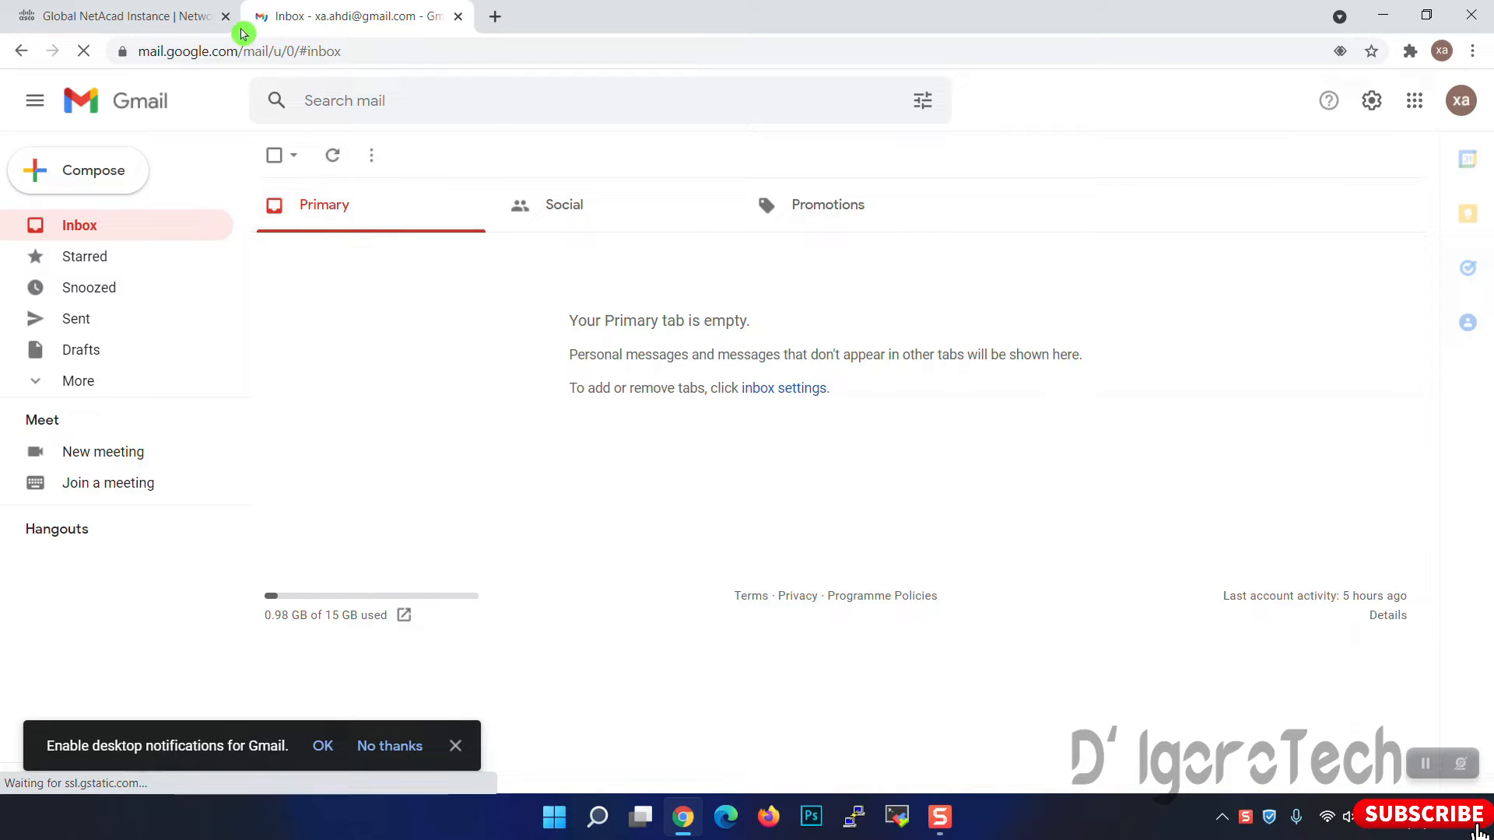
Resend the activation email, then follow its Activate account link from the Gmail inbox.
{"action": "left_click", "coordinate": [113, 16]}
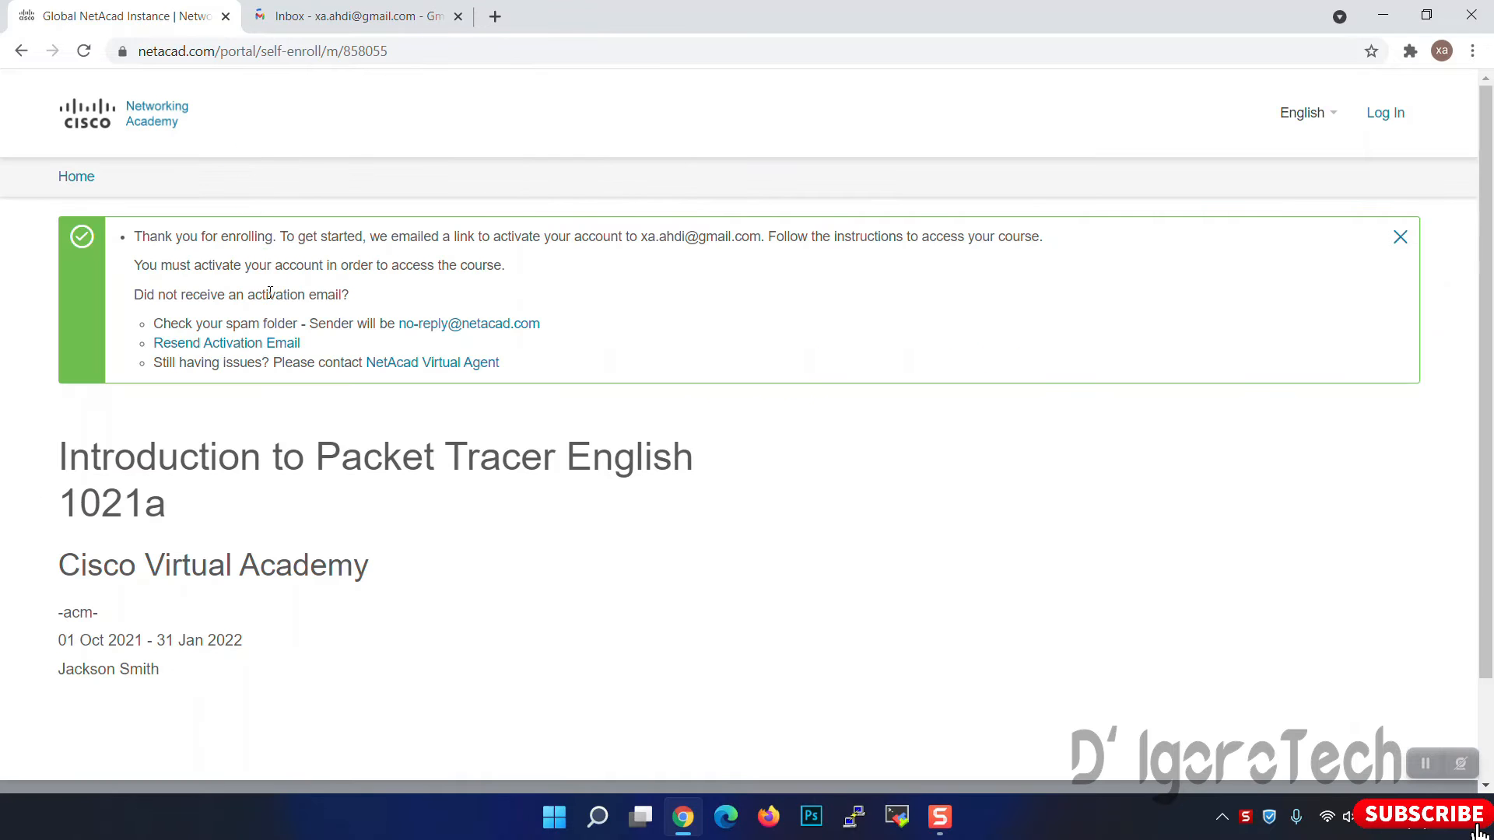
{"action": "left_click", "coordinate": [226, 342]}
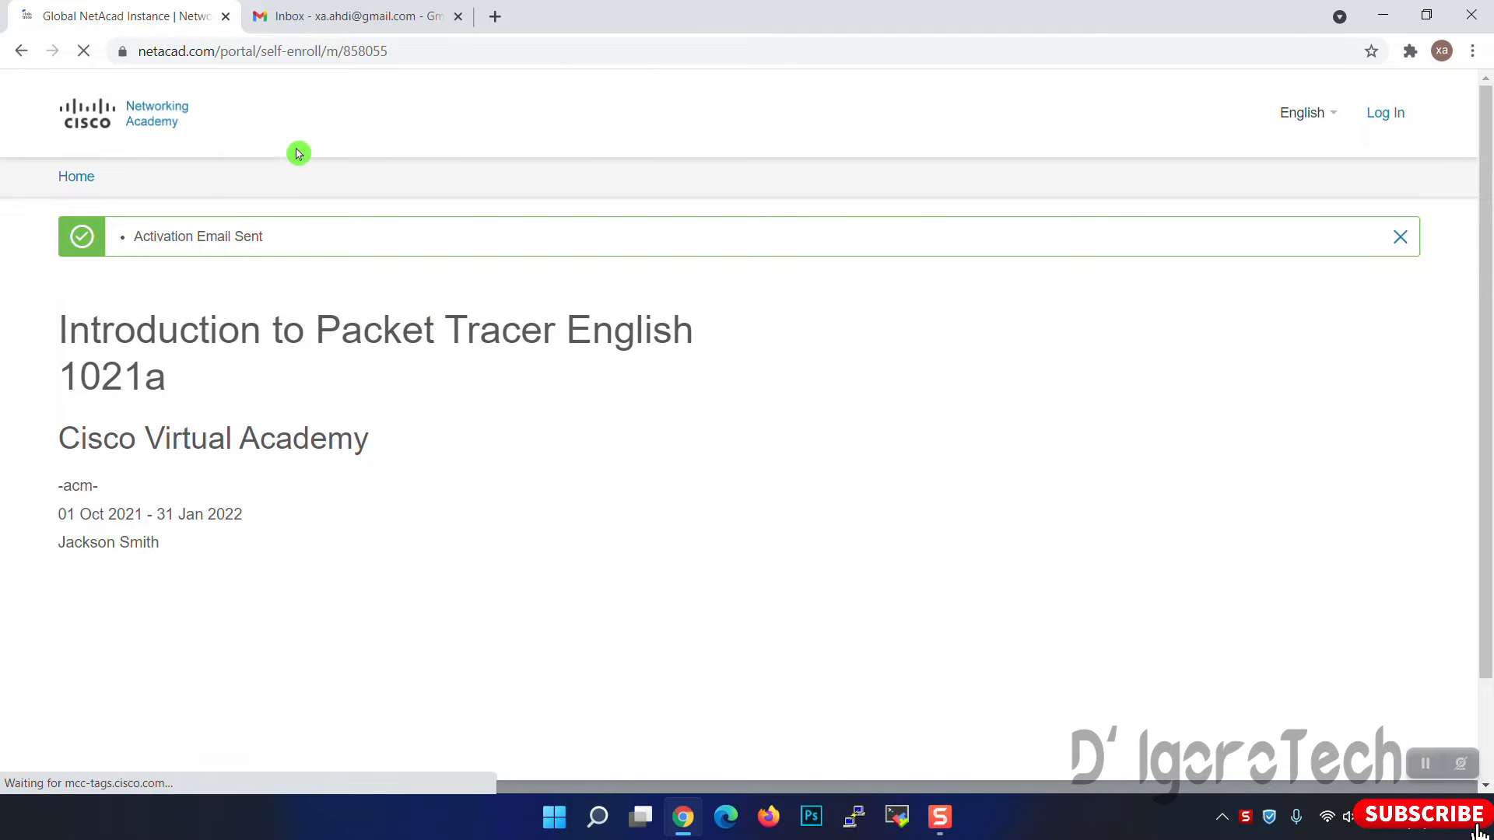
{"action": "left_click", "coordinate": [353, 16]}
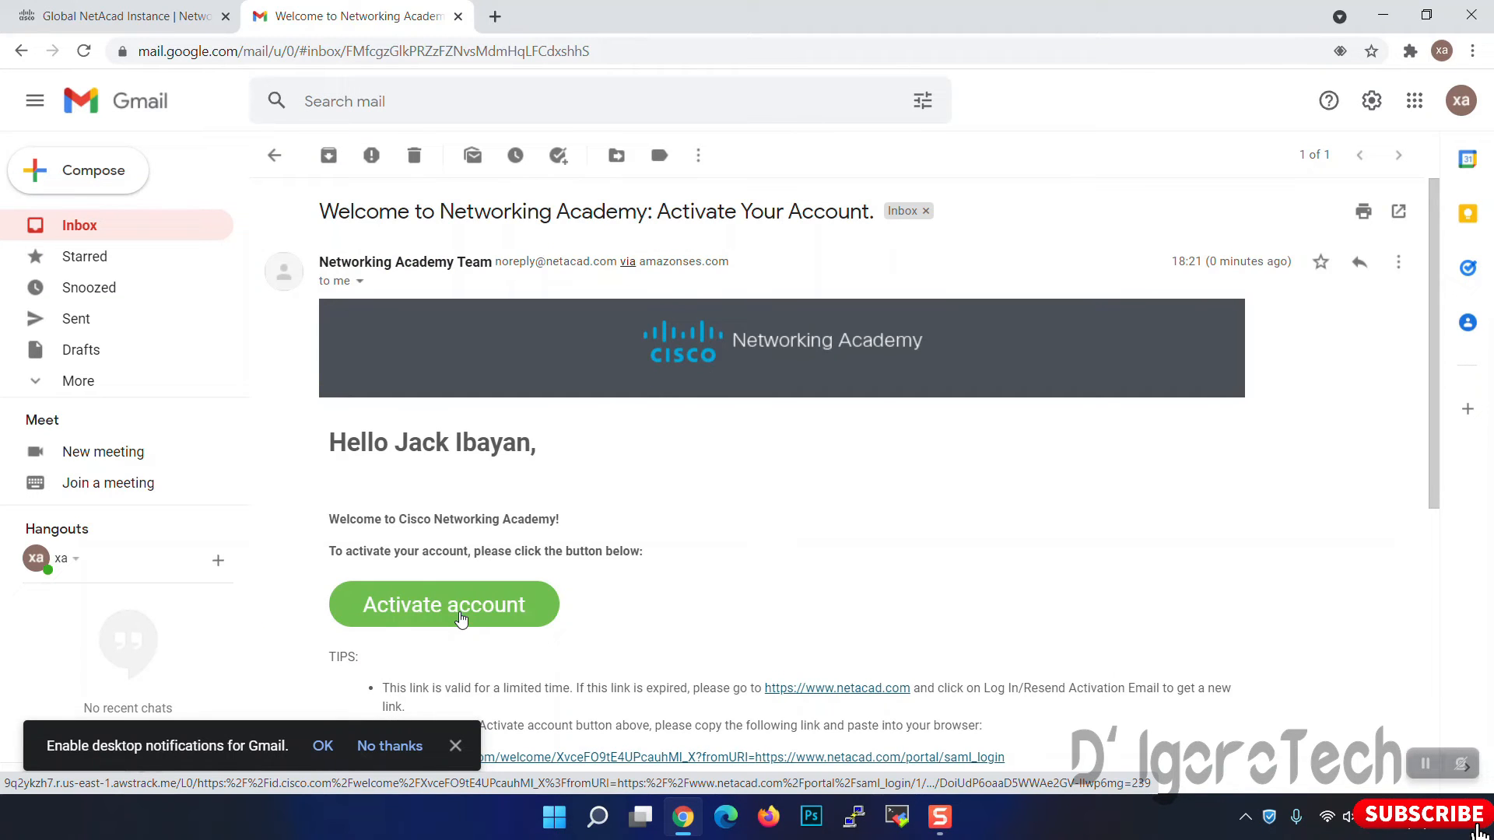
{"action": "left_click", "coordinate": [444, 603]}
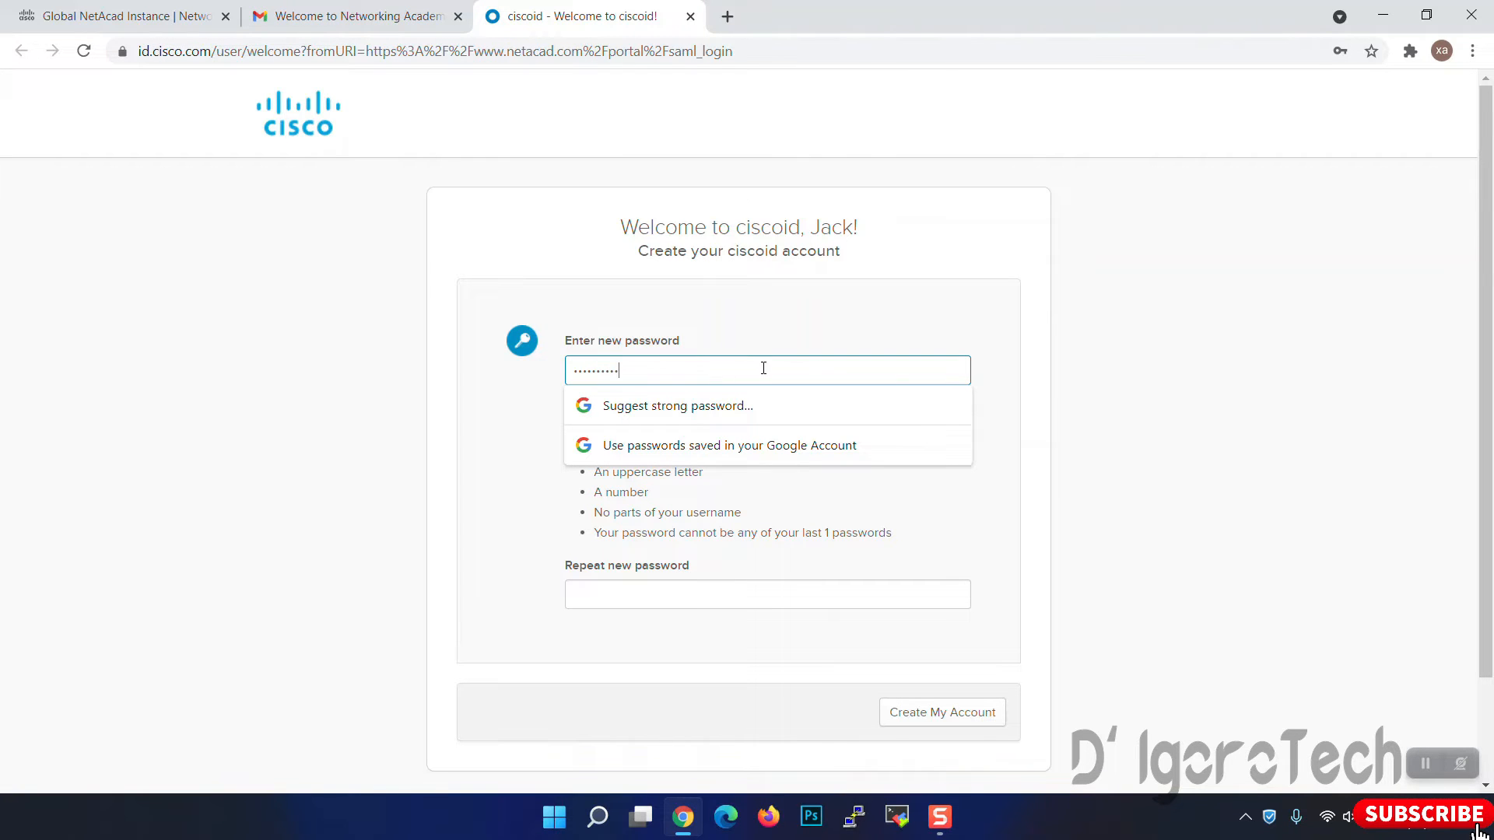
Confirm the new password and submit Create My Account for the Cisco ID.
{"action": "left_click", "coordinate": [767, 593]}
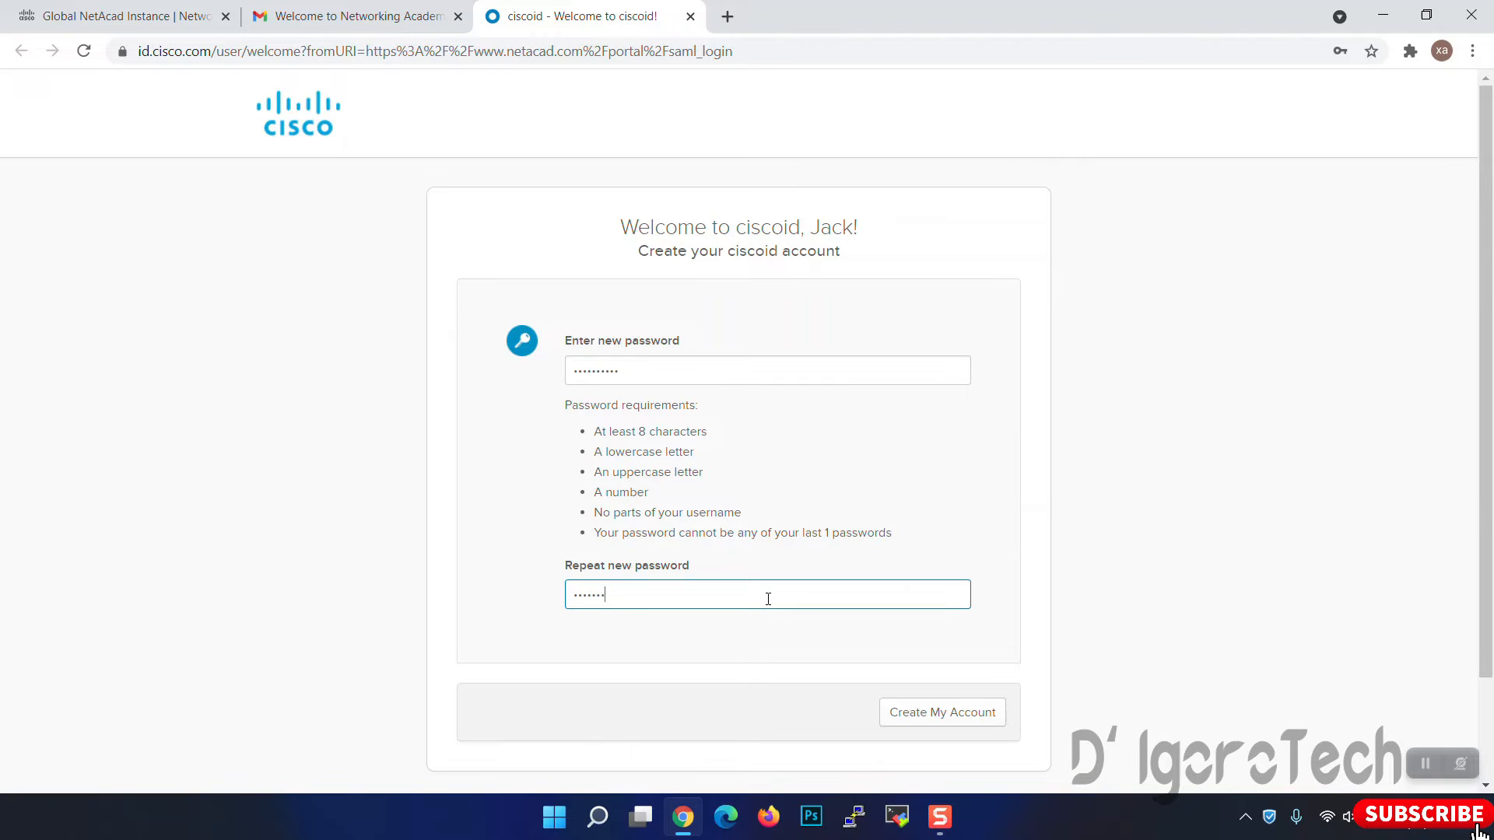
{"action": "scroll", "scroll_direction": "down", "scroll_amount": 3}
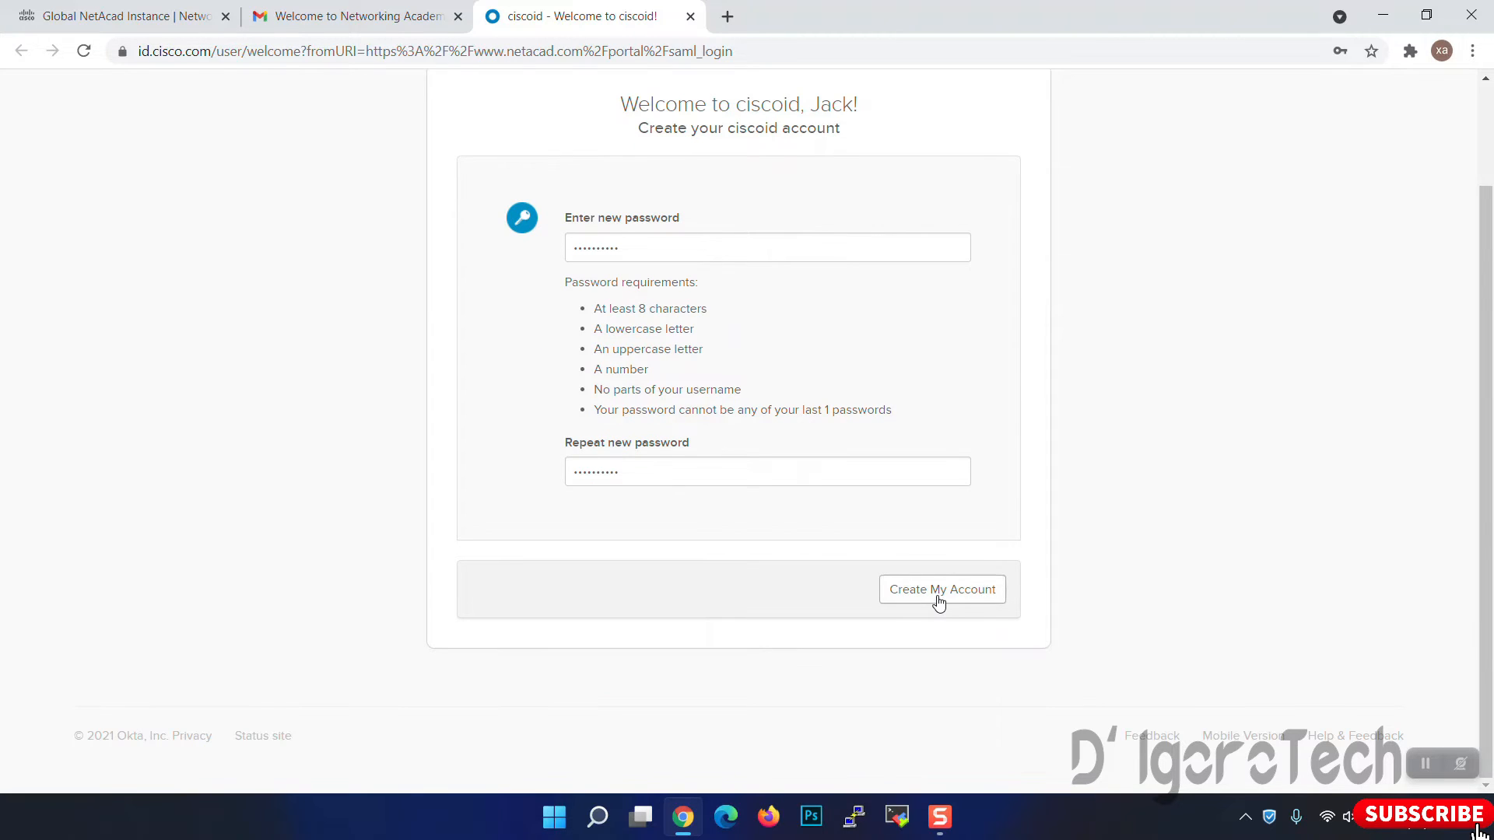
{"action": "left_click", "coordinate": [940, 588]}
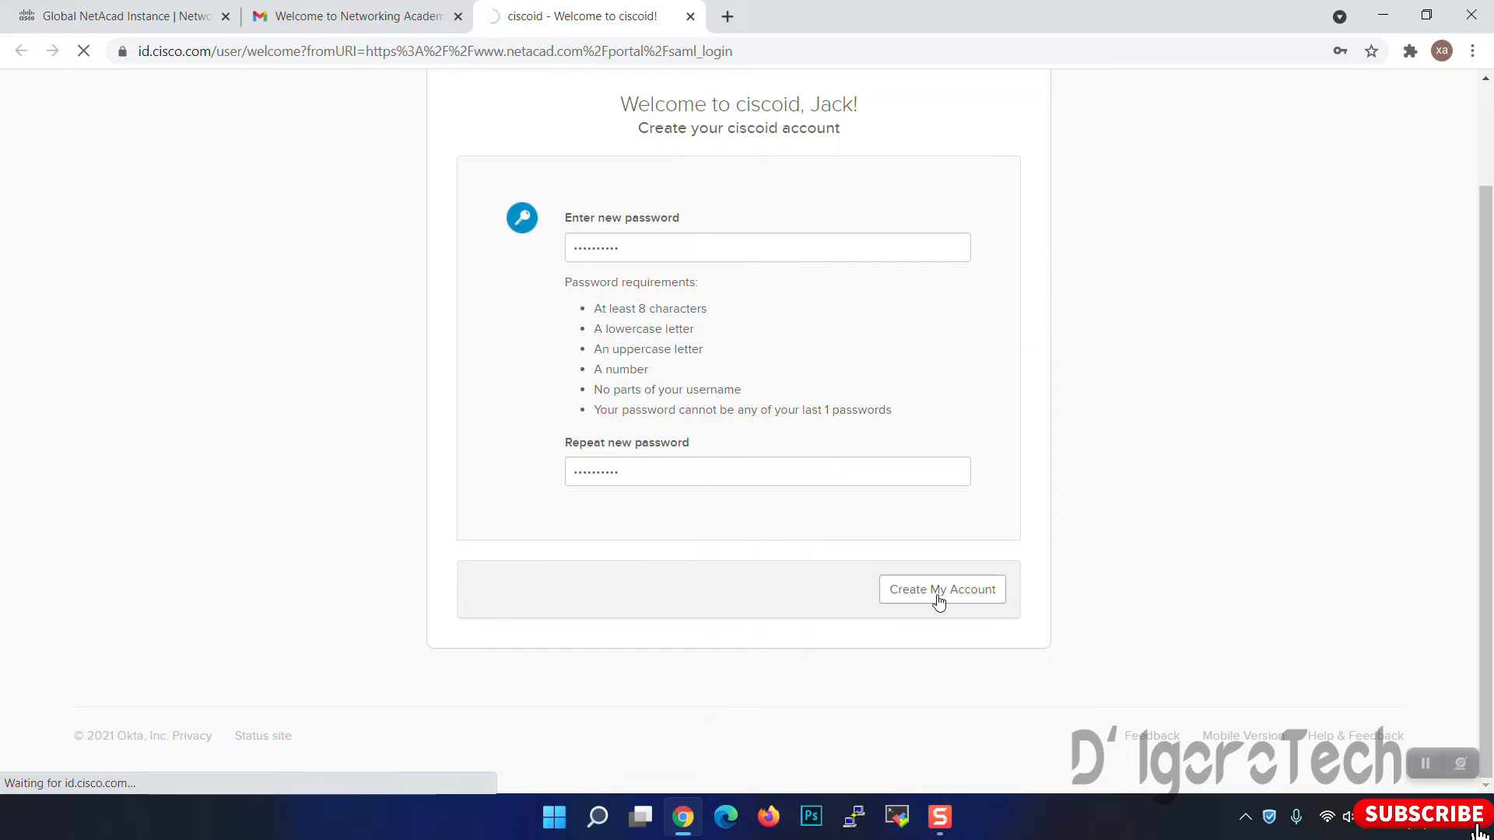
Set the birth date to 01 Jan 1990 using the calendar picker.
{"action": "left_click", "coordinate": [939, 589]}
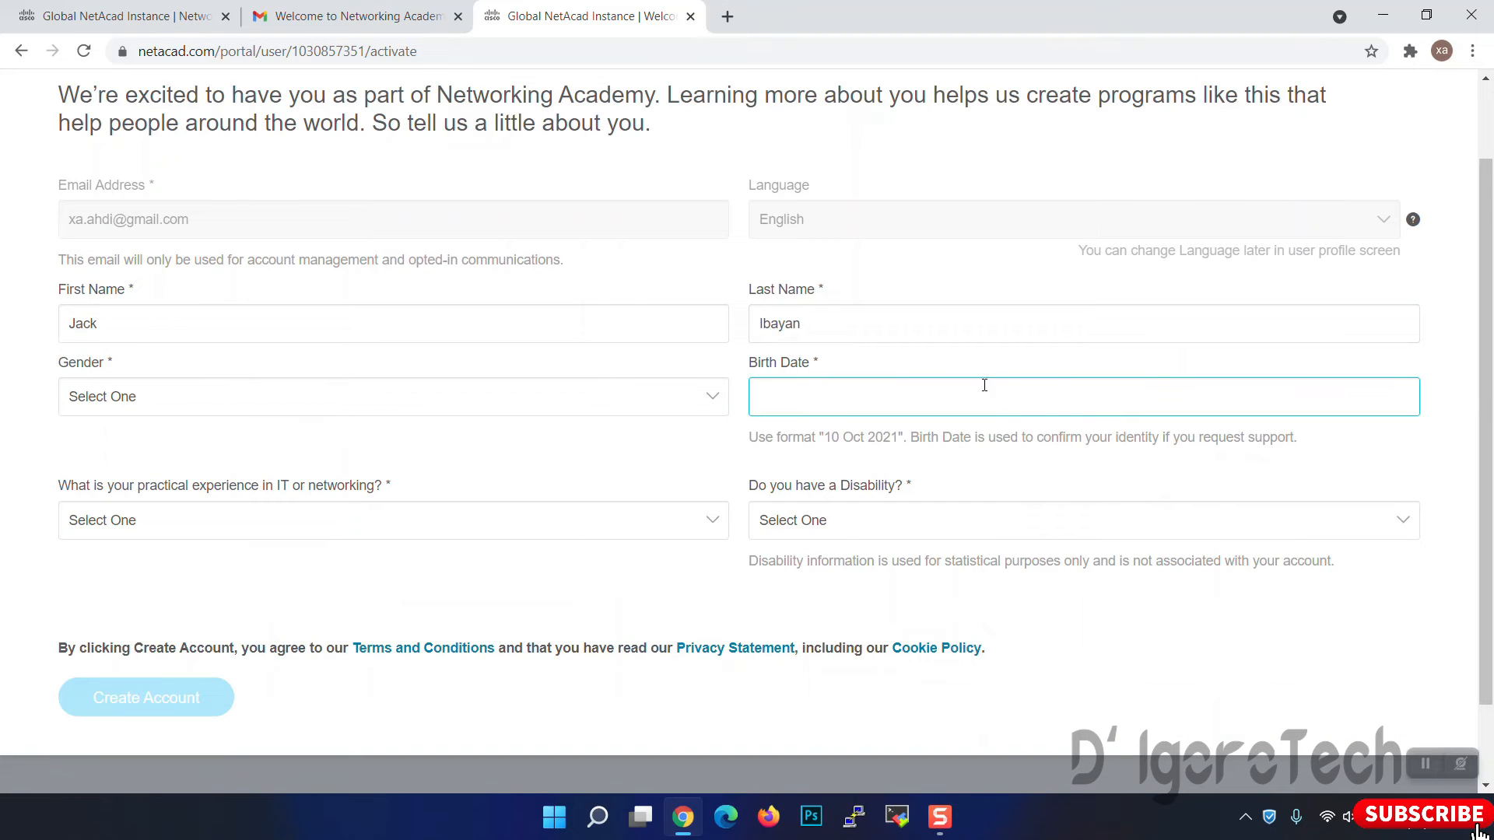
{"action": "left_click", "coordinate": [1082, 397]}
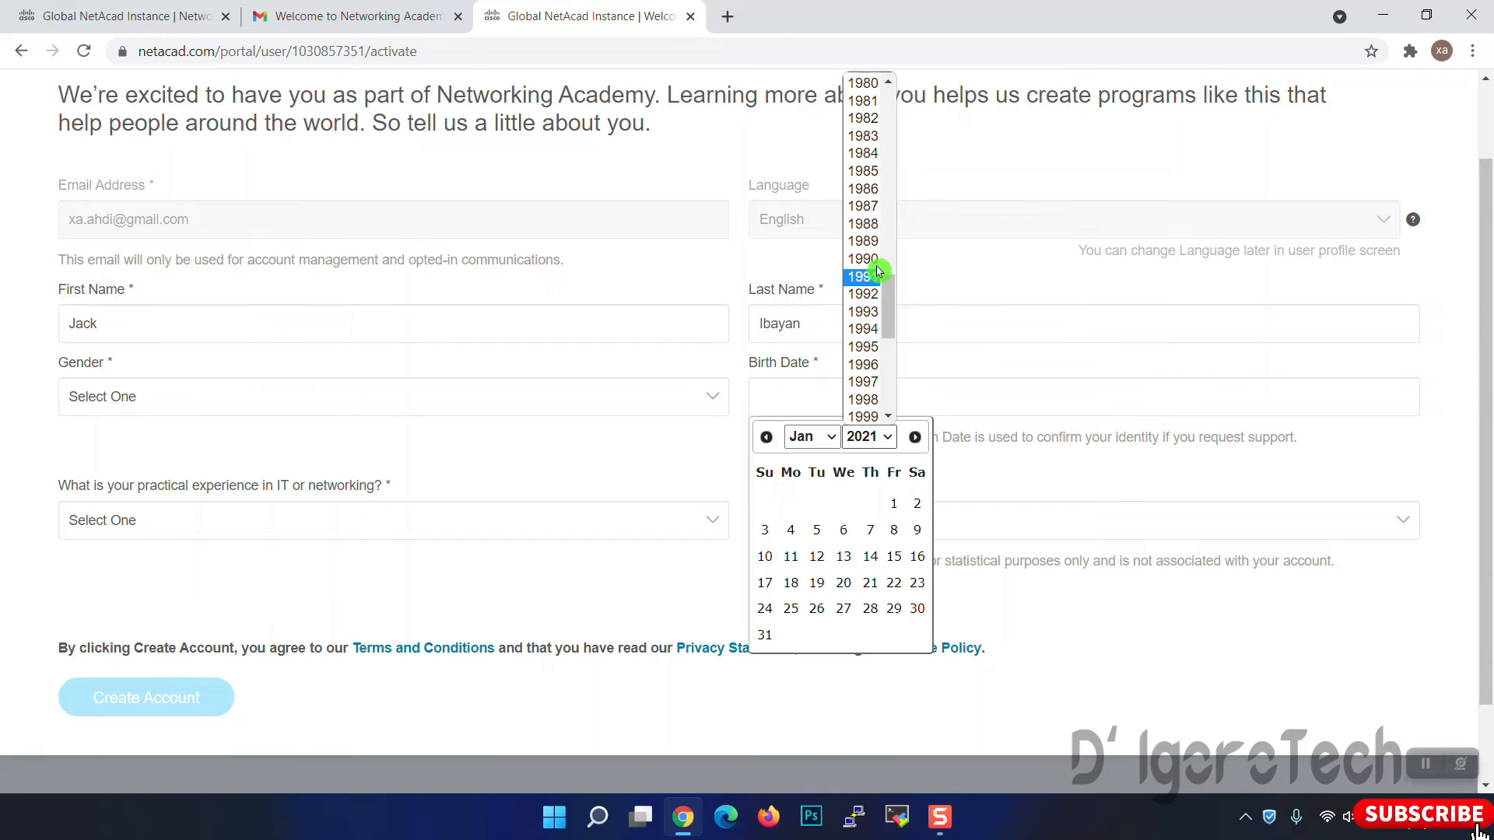
{"action": "left_click", "coordinate": [390, 396]}
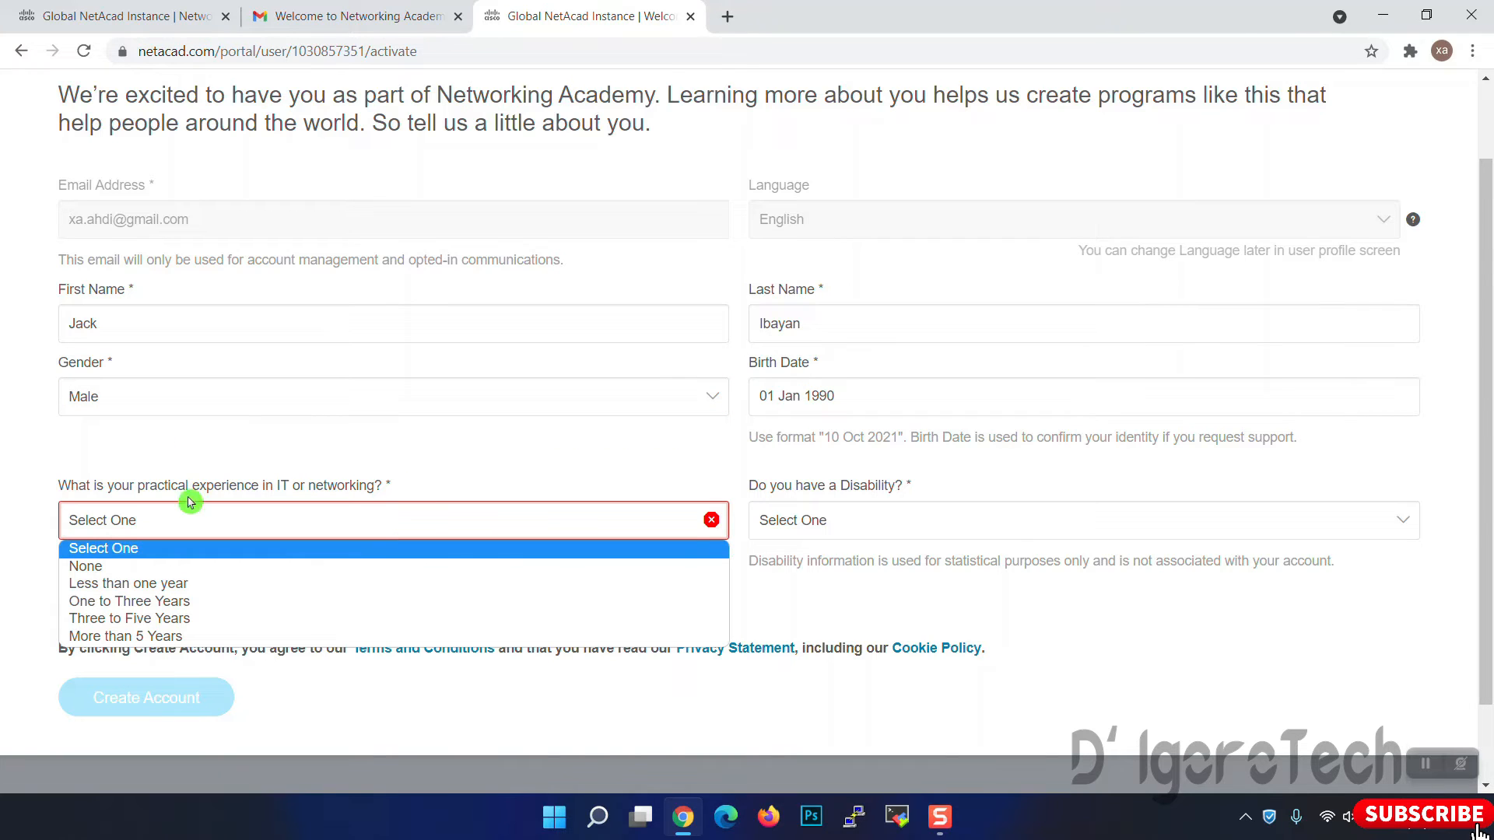
{"action": "mouse_move", "coordinate": [210, 583]}
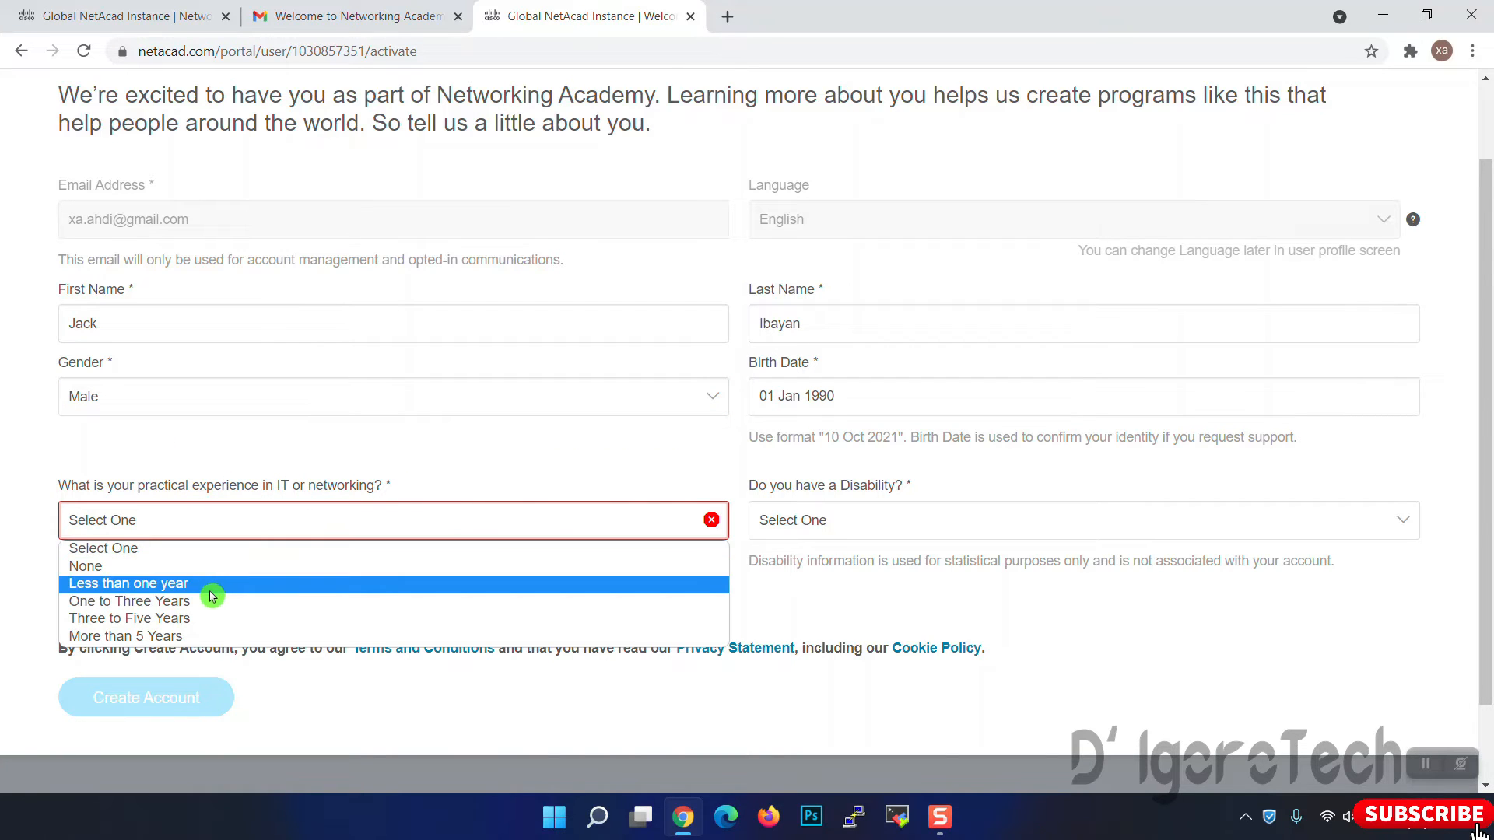
Answer None for IT experience and No for disability, then create the account.
{"action": "left_click", "coordinate": [84, 565]}
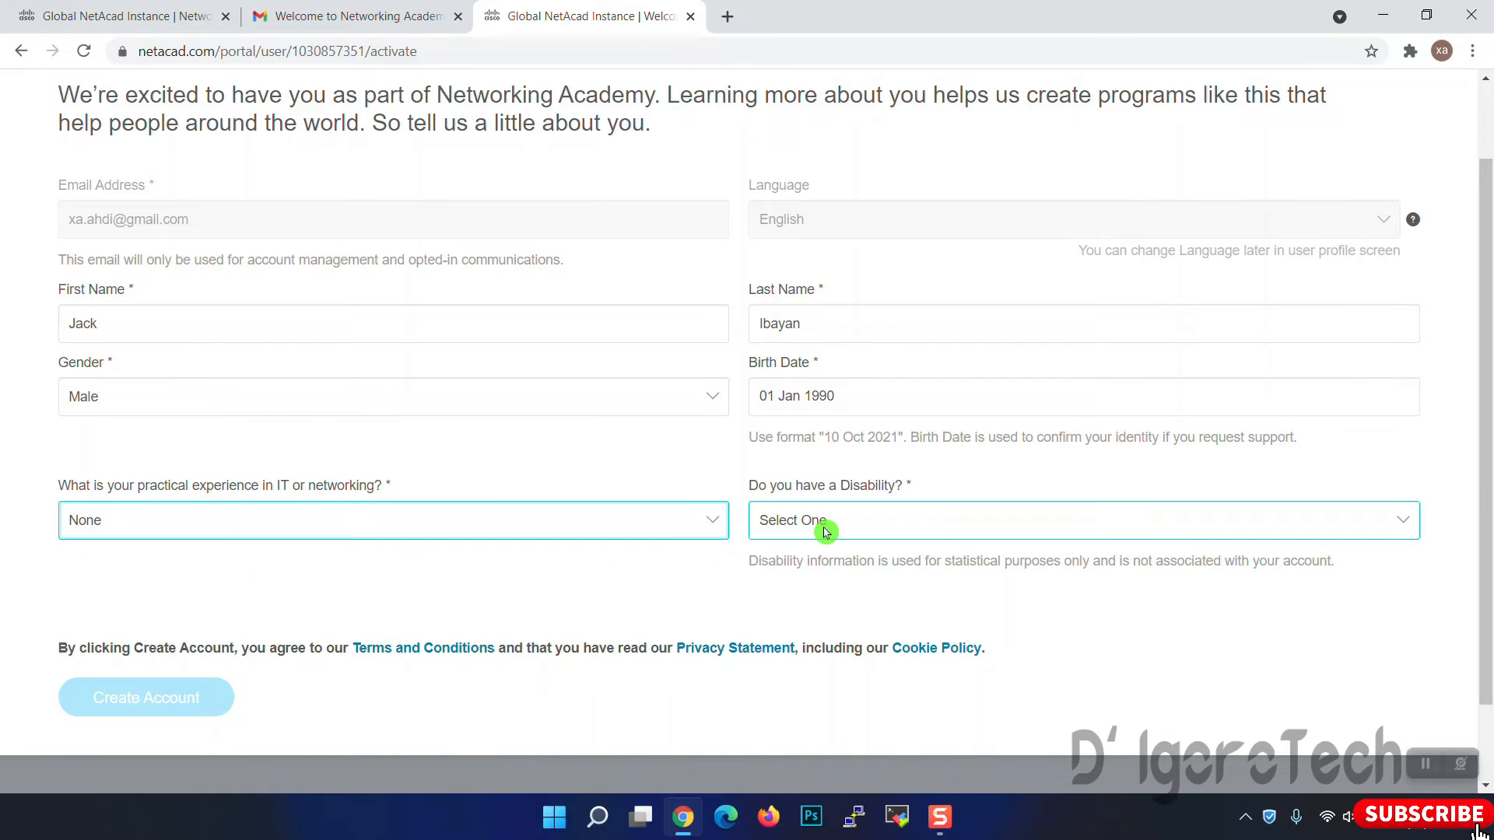
{"action": "left_click", "coordinate": [1081, 520]}
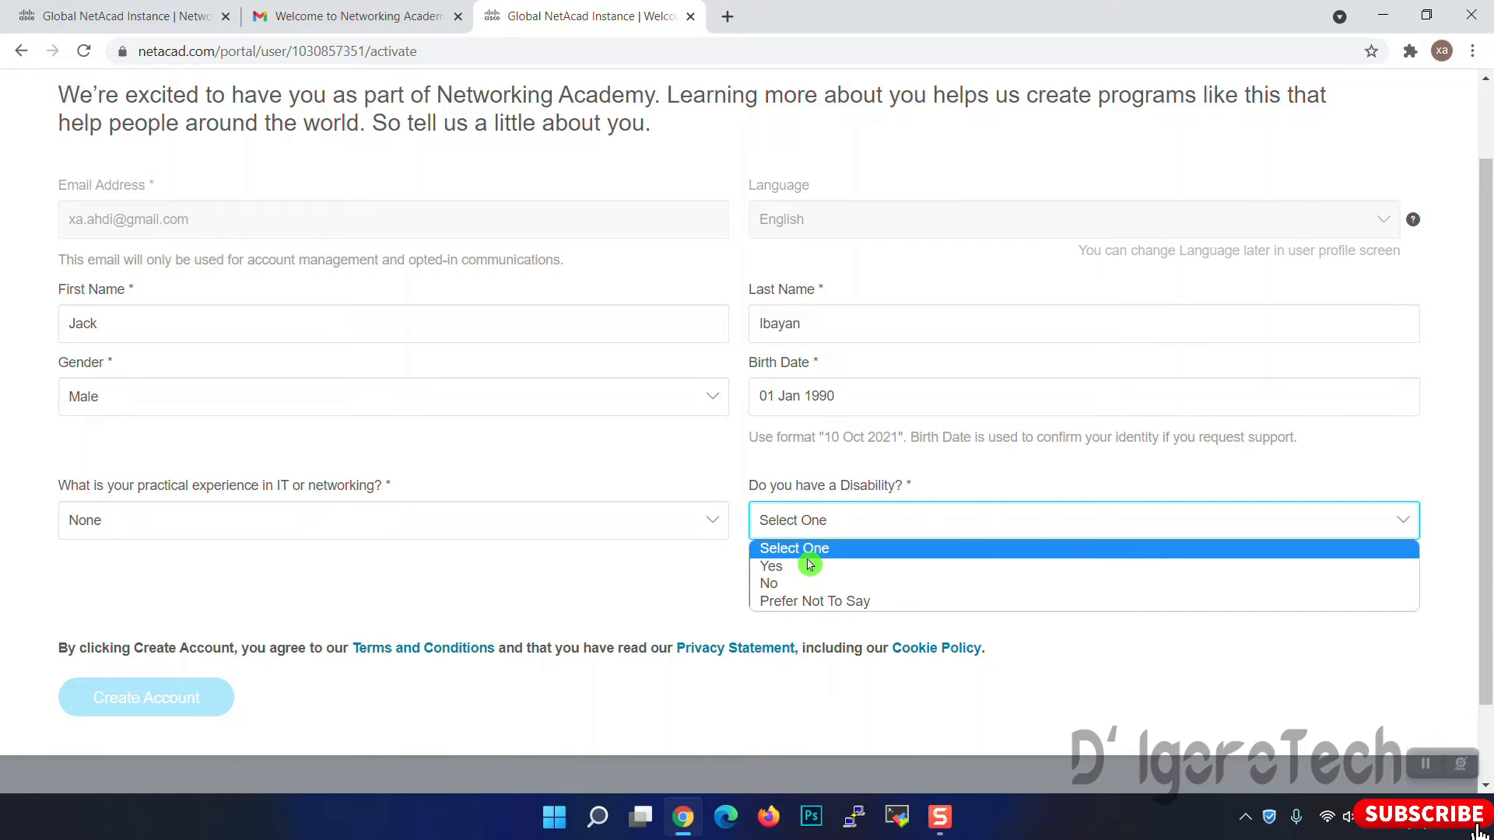
{"action": "left_click", "coordinate": [767, 582]}
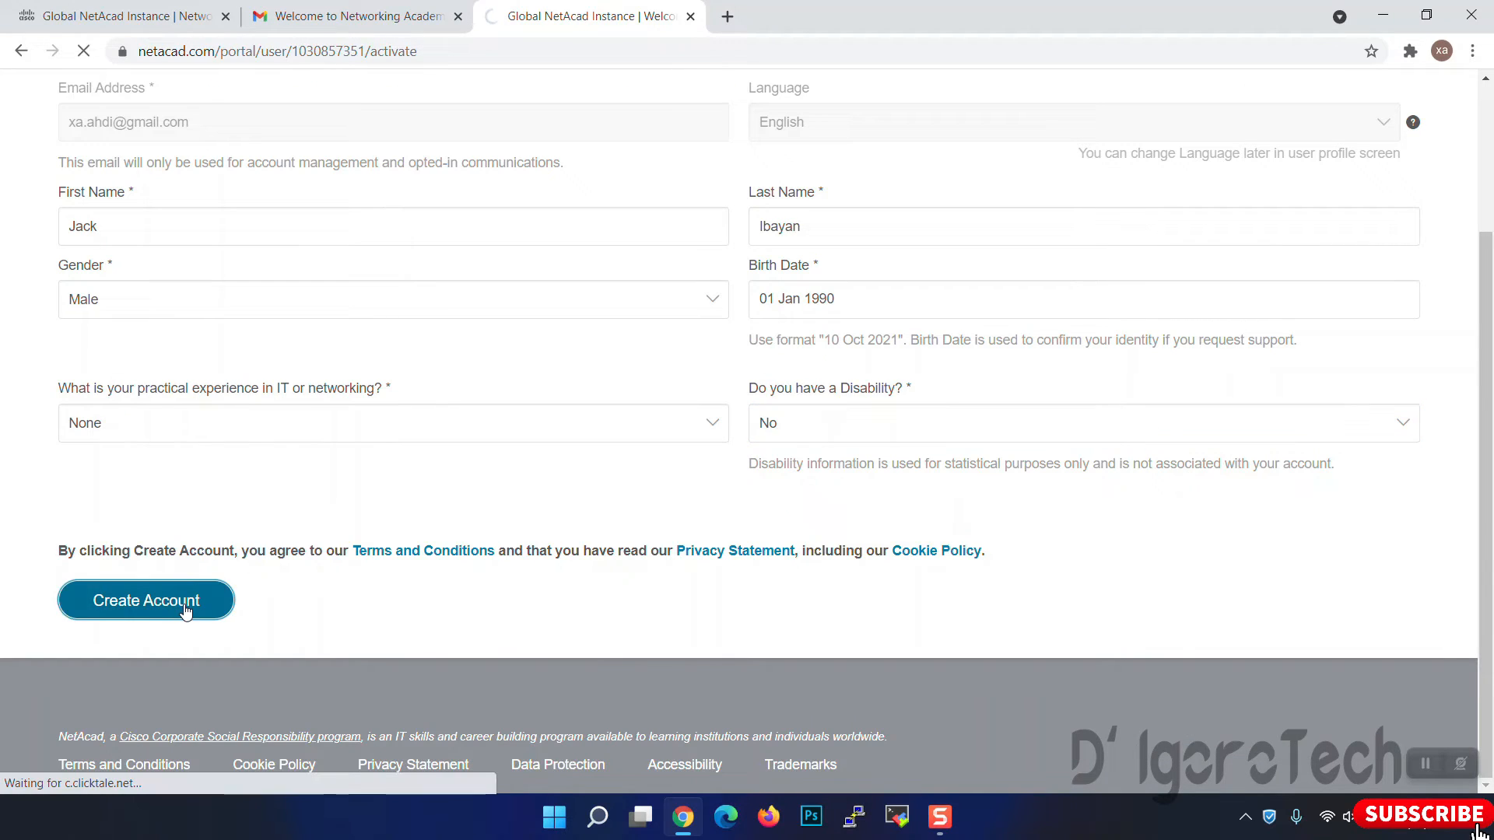
{"action": "left_click", "coordinate": [146, 601]}
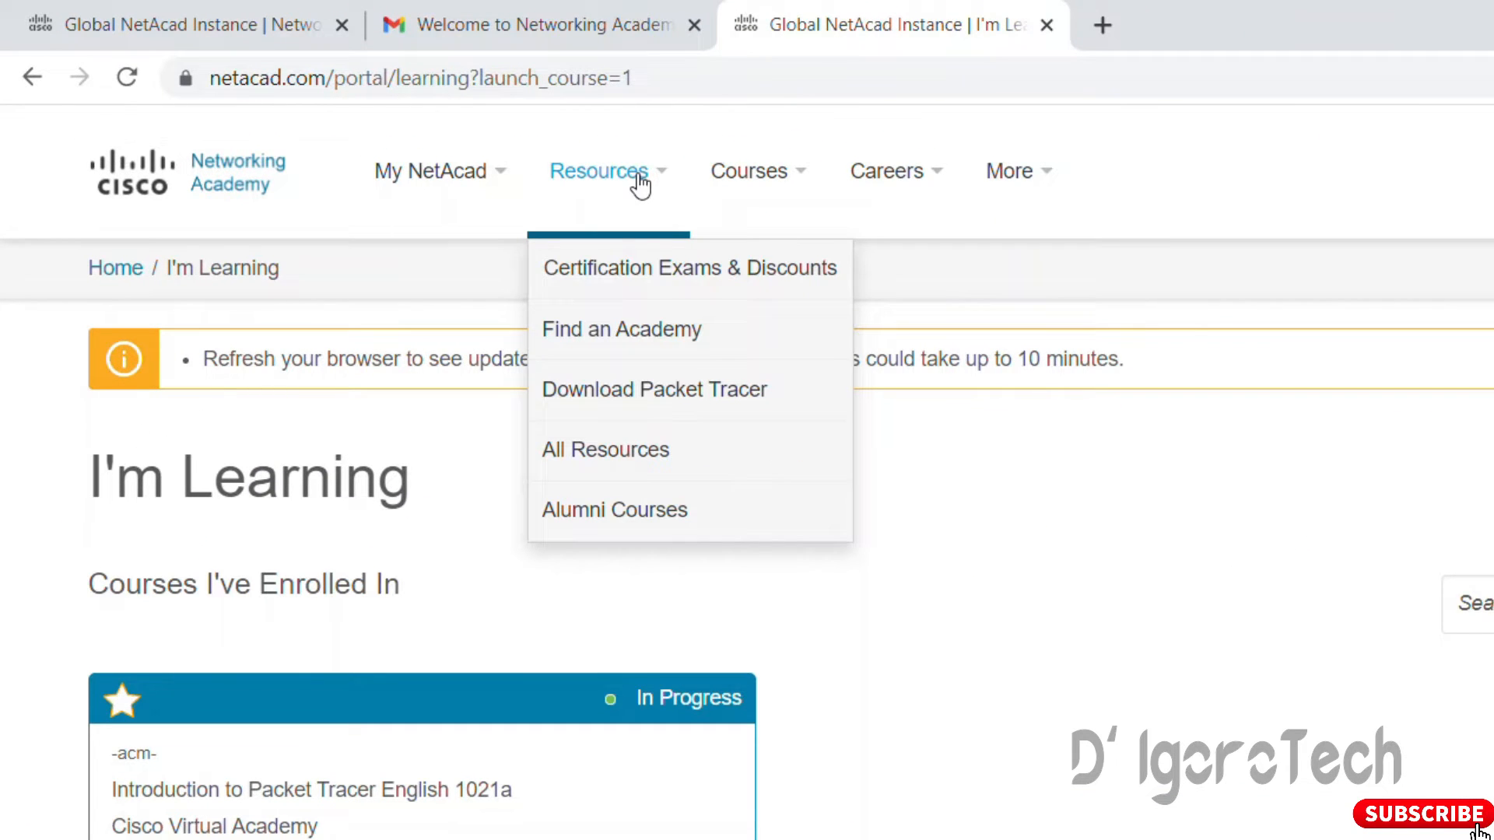
{"action": "mouse_move", "coordinate": [672, 391]}
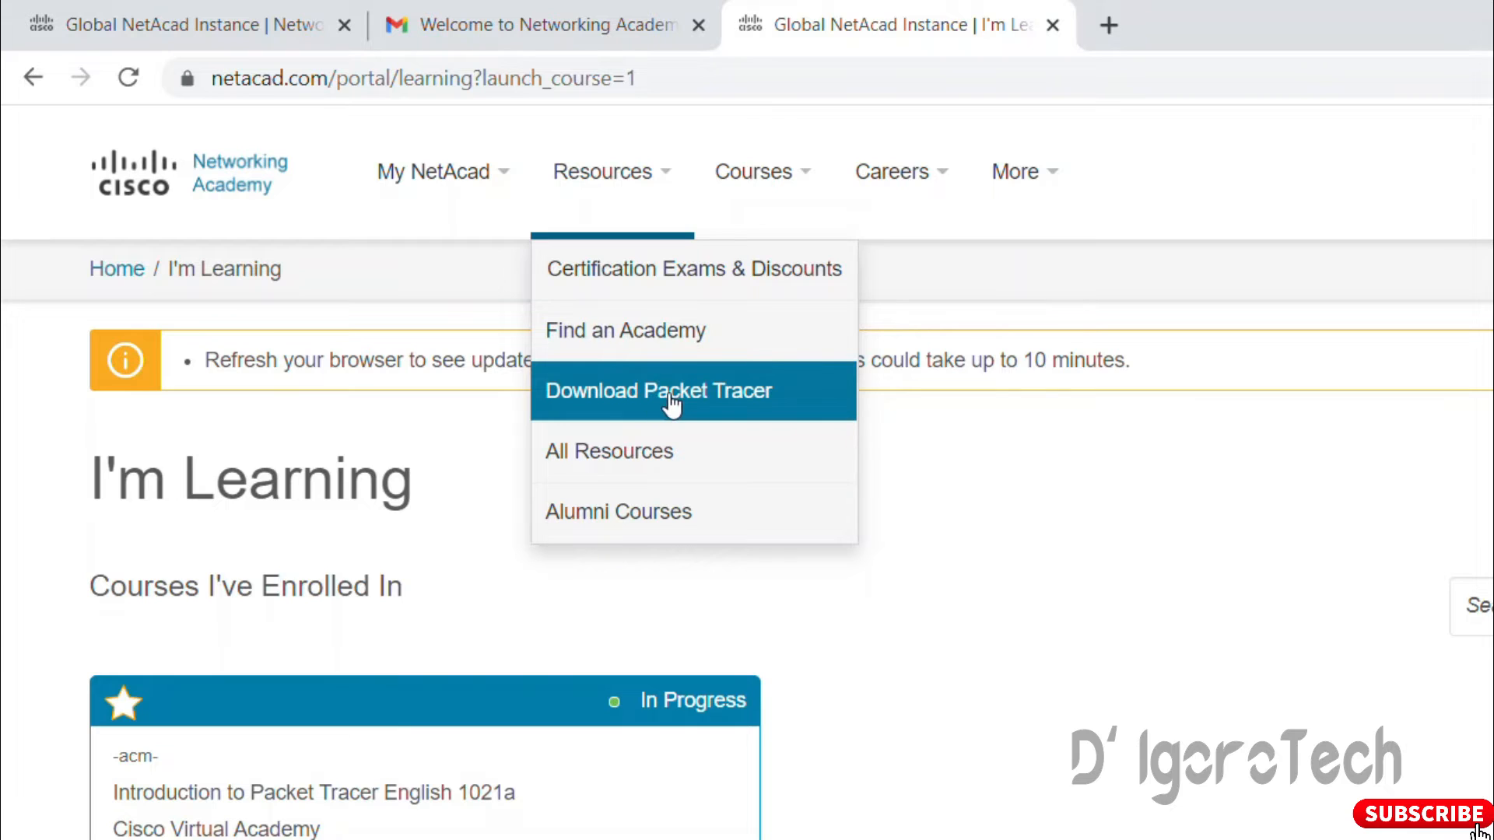
From Resources > Download Packet Tracer, download the Windows Desktop 8.0.1 64-bit installer.
{"action": "left_click", "coordinate": [658, 391]}
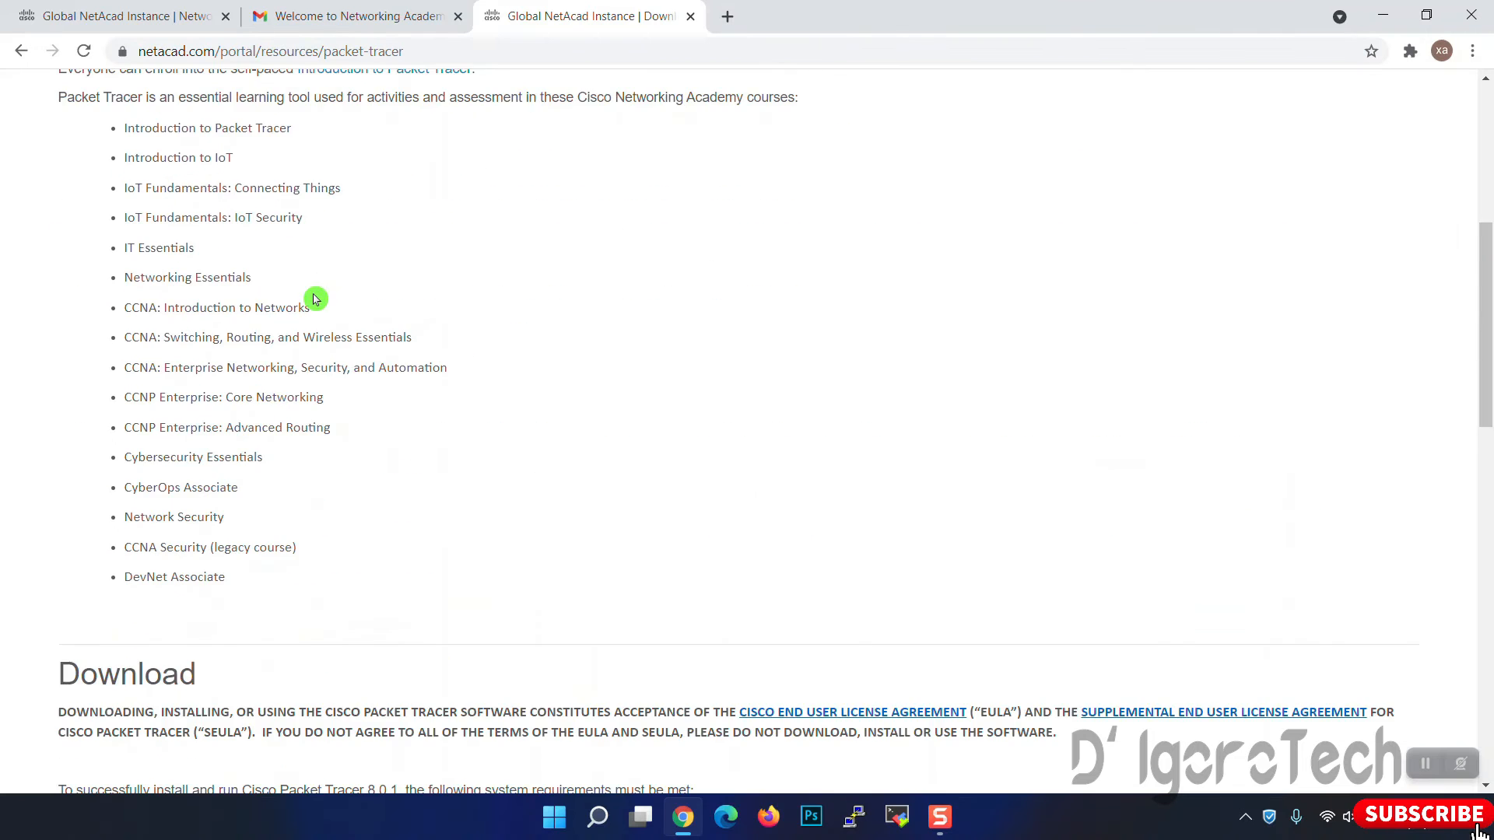
{"action": "scroll", "scroll_direction": "down", "scroll_amount": 3}
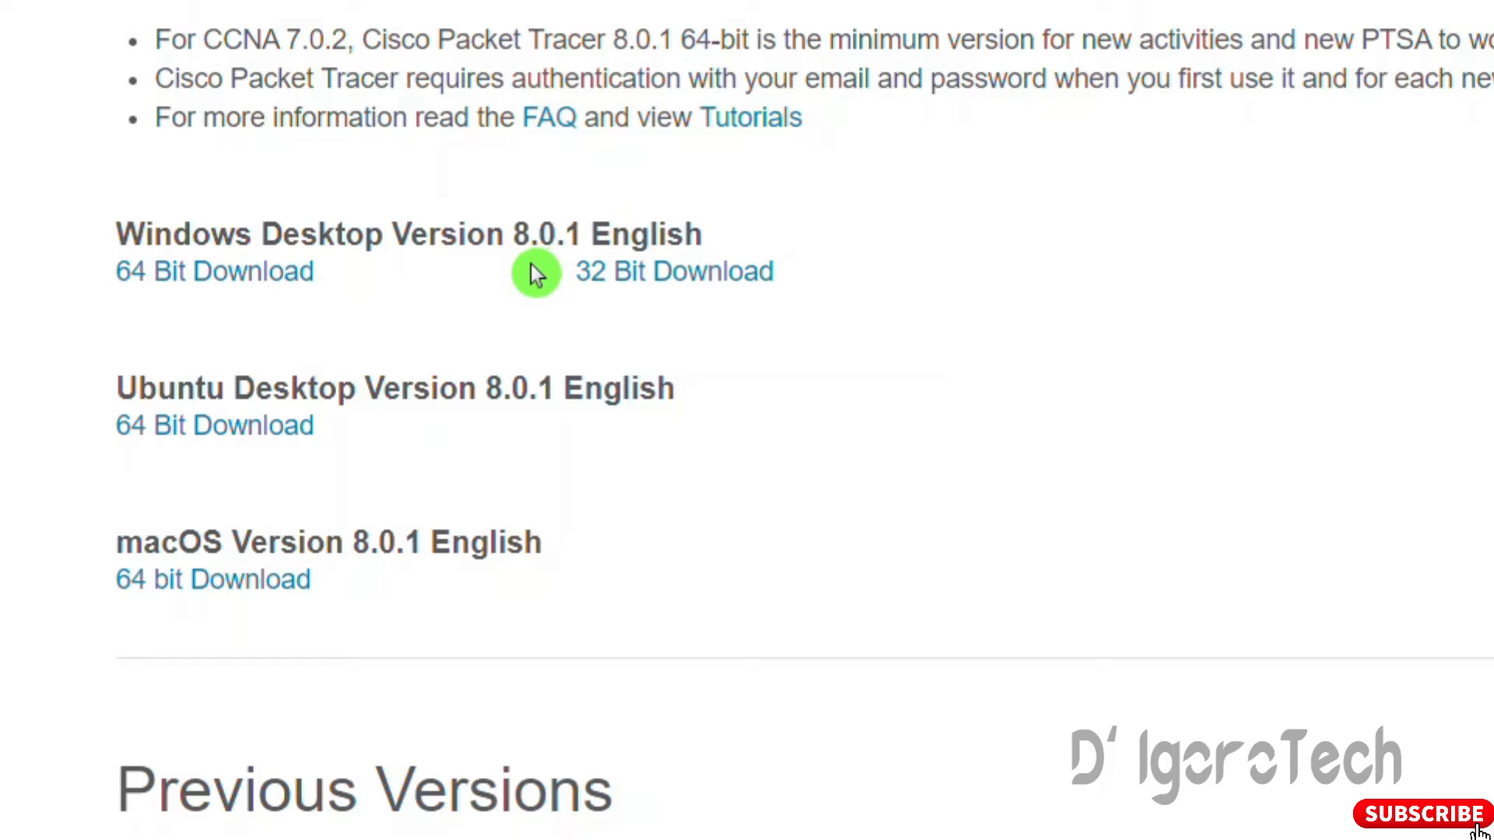
{"action": "mouse_move", "coordinate": [313, 305]}
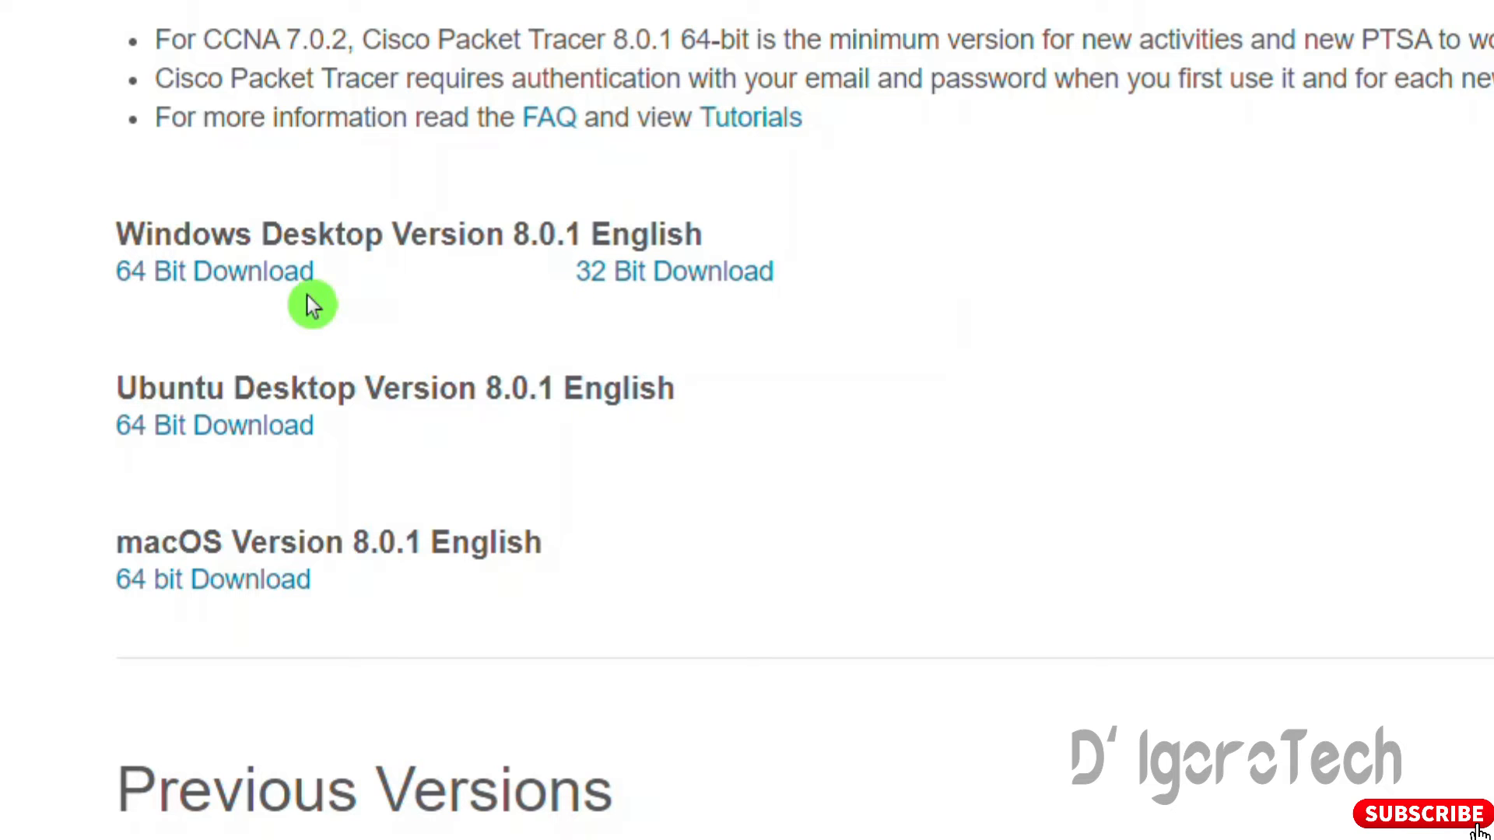
{"action": "mouse_move", "coordinate": [257, 287]}
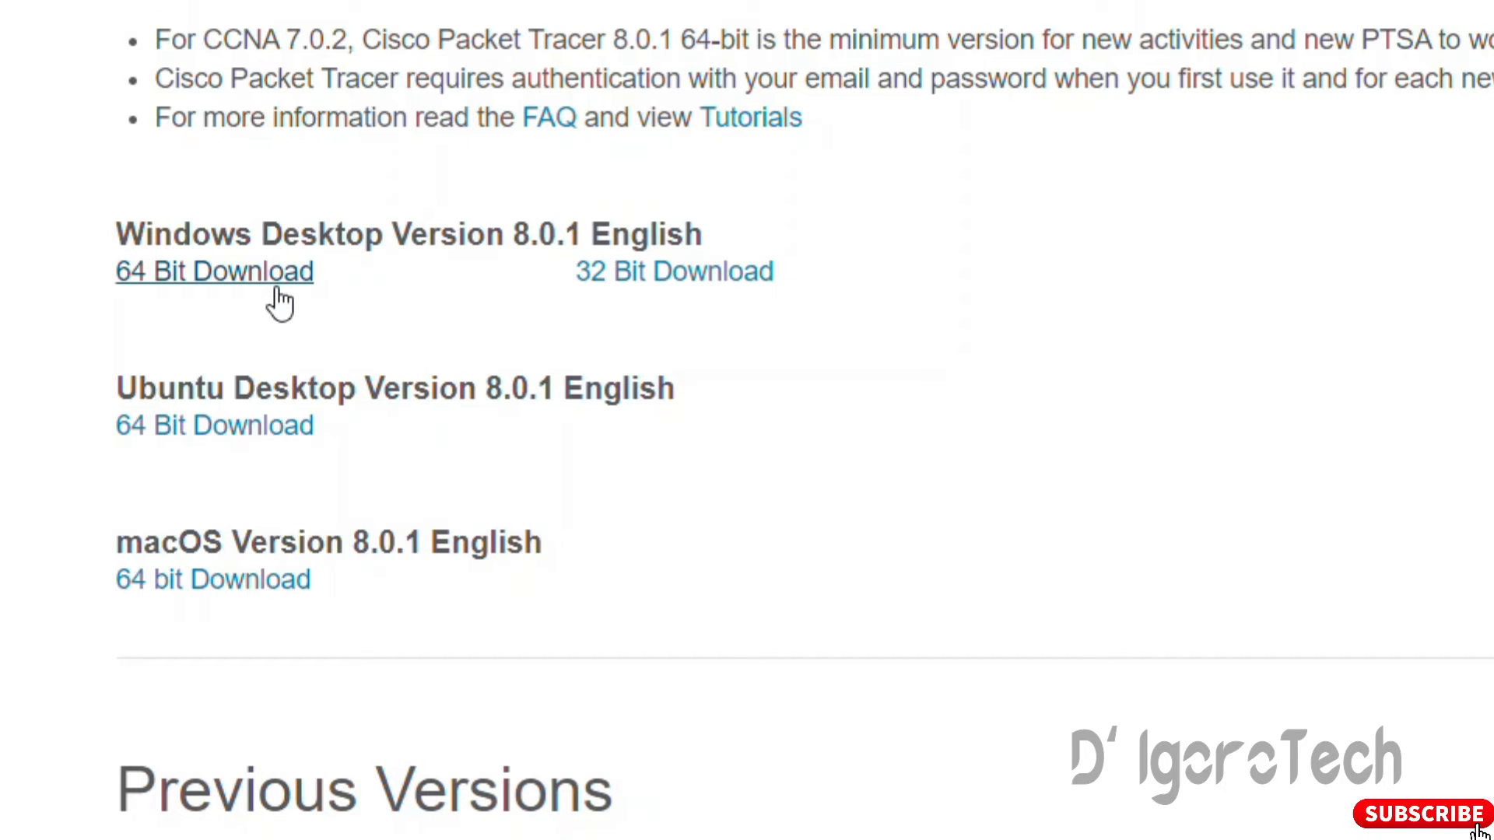
{"action": "left_click", "coordinate": [213, 271]}
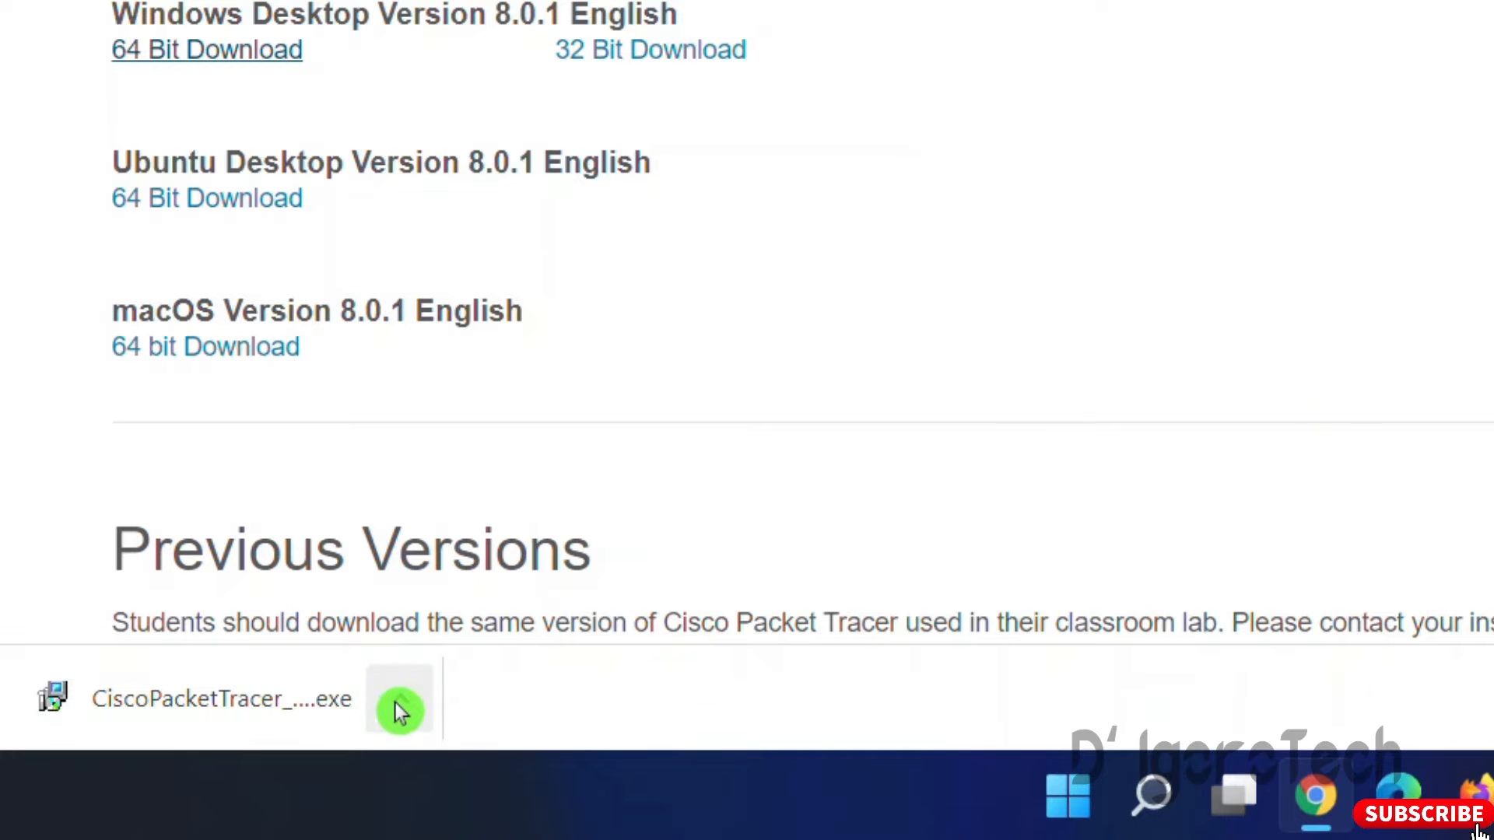
Show the downloaded 64-bit installer in the Downloads folder.
{"action": "left_click", "coordinate": [399, 702]}
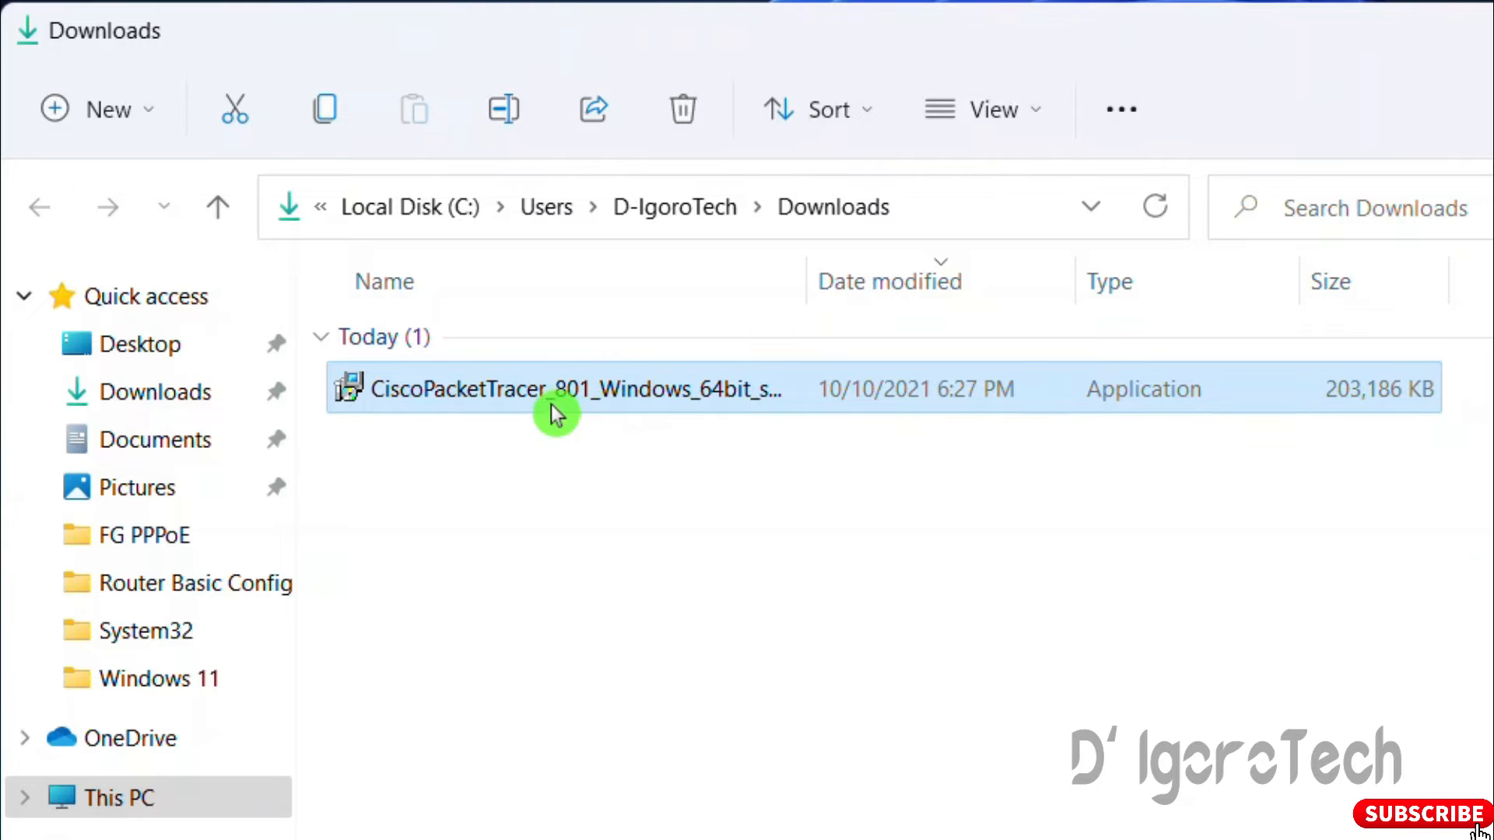
{"action": "mouse_move", "coordinate": [637, 414]}
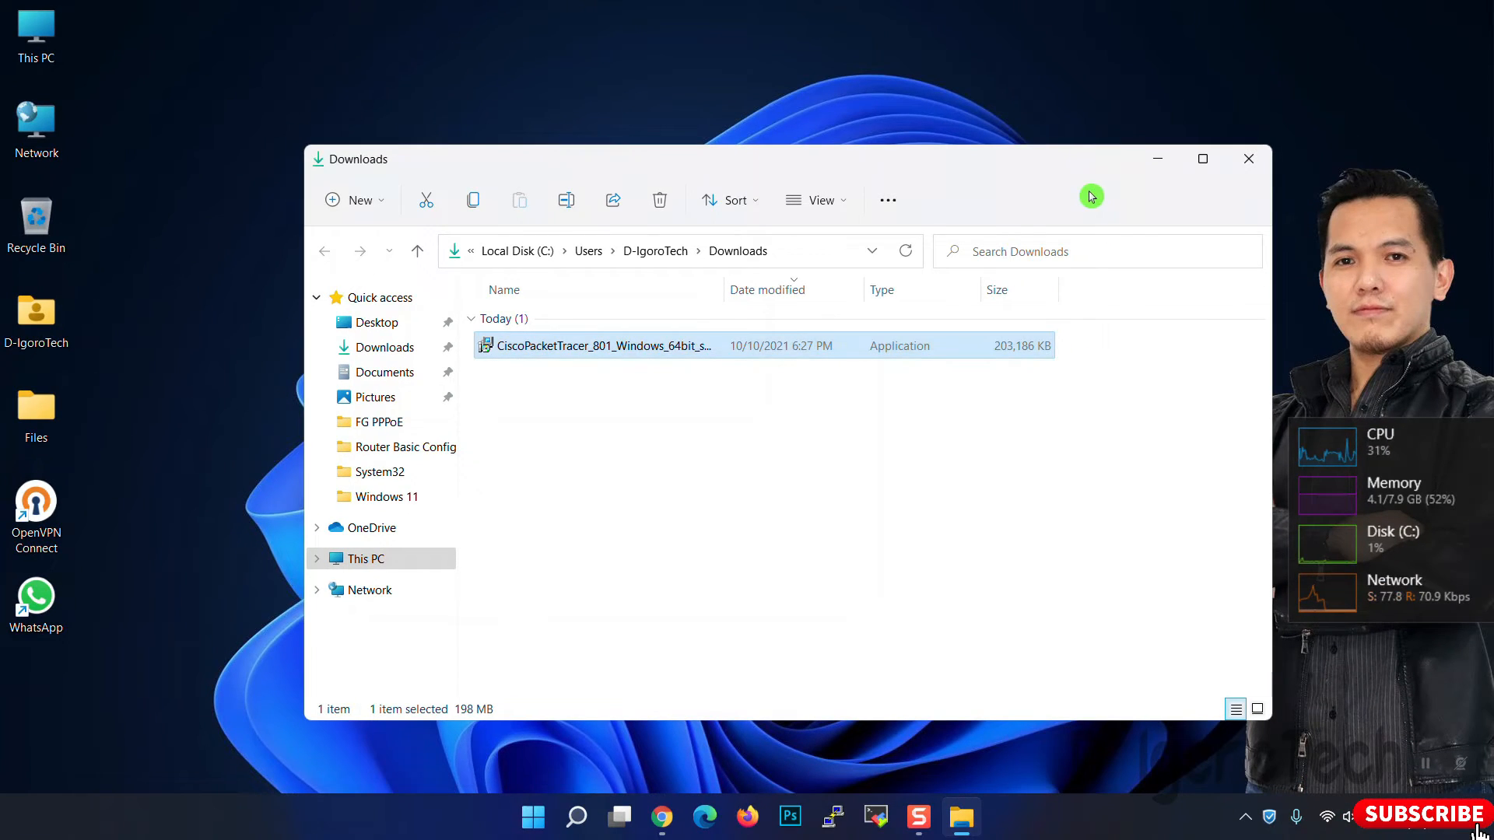
Run the installer, accept the license, keep the default folder and desktop shortcut, and install.
{"action": "left_click", "coordinate": [1246, 158]}
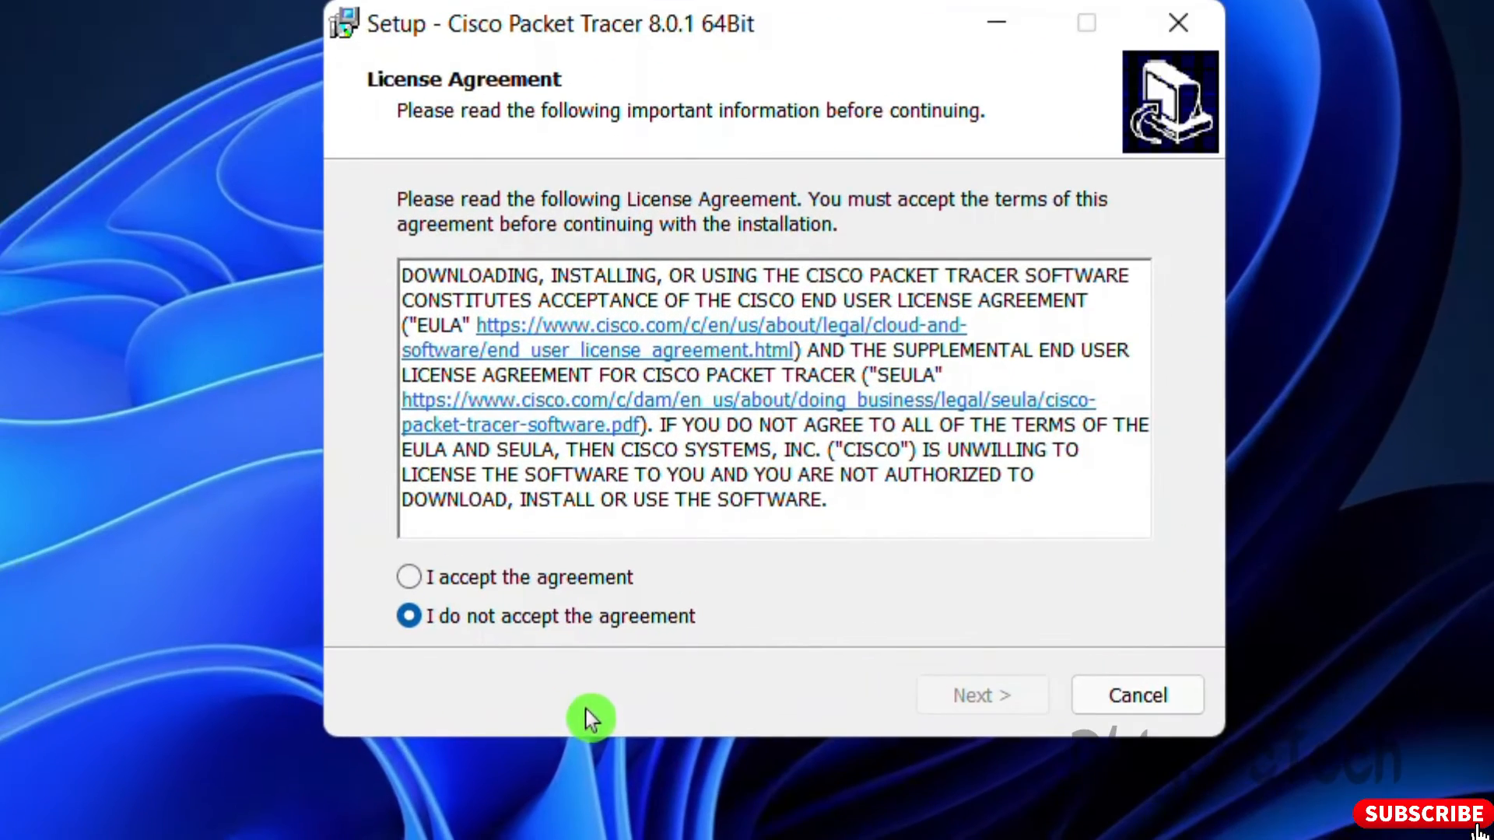
{"action": "left_click", "coordinate": [407, 577]}
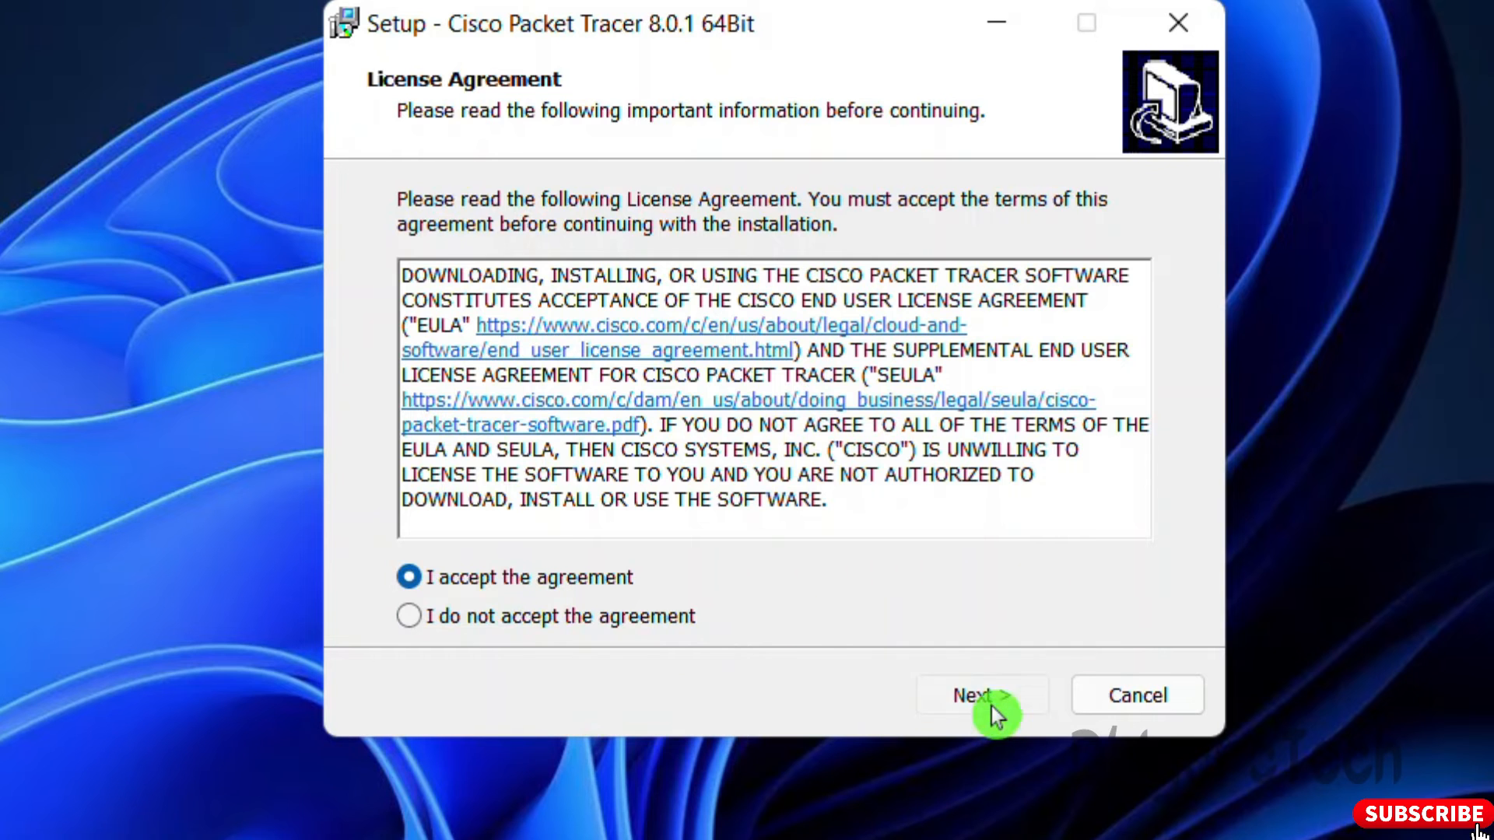
{"action": "left_click", "coordinate": [981, 694]}
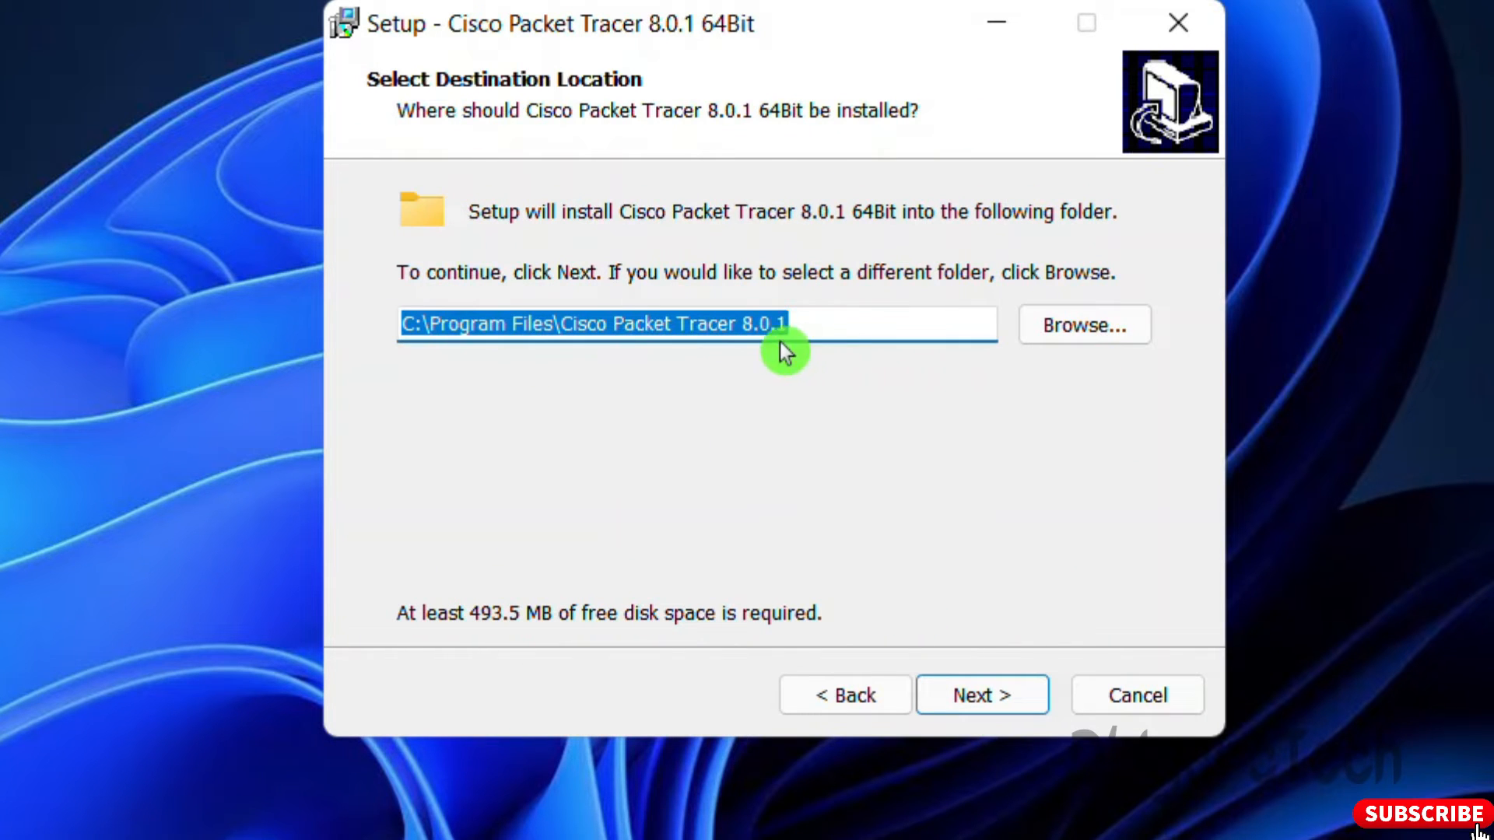
{"action": "left_click", "coordinate": [982, 694]}
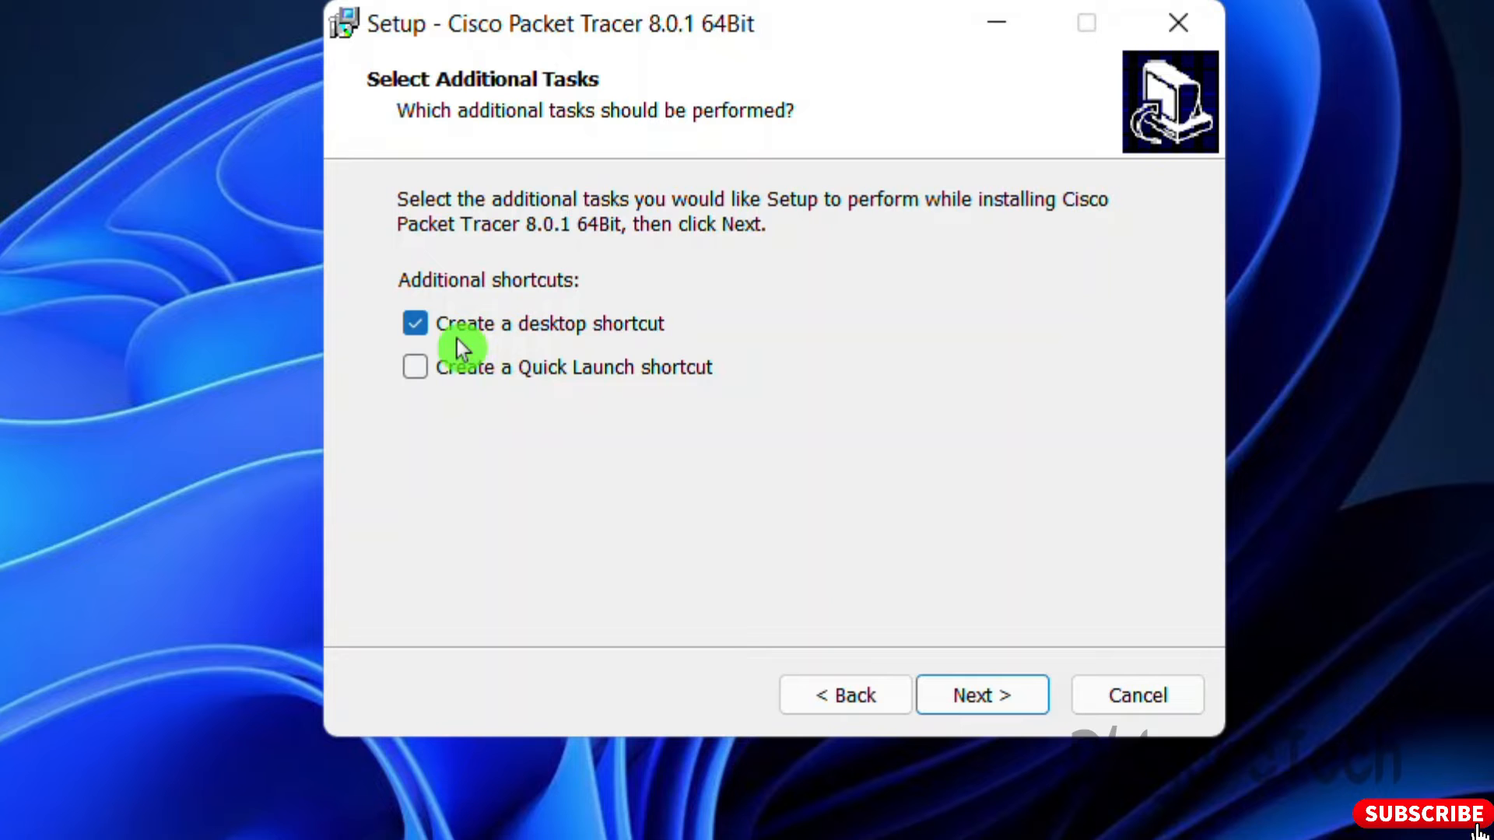
{"action": "left_click", "coordinate": [982, 694]}
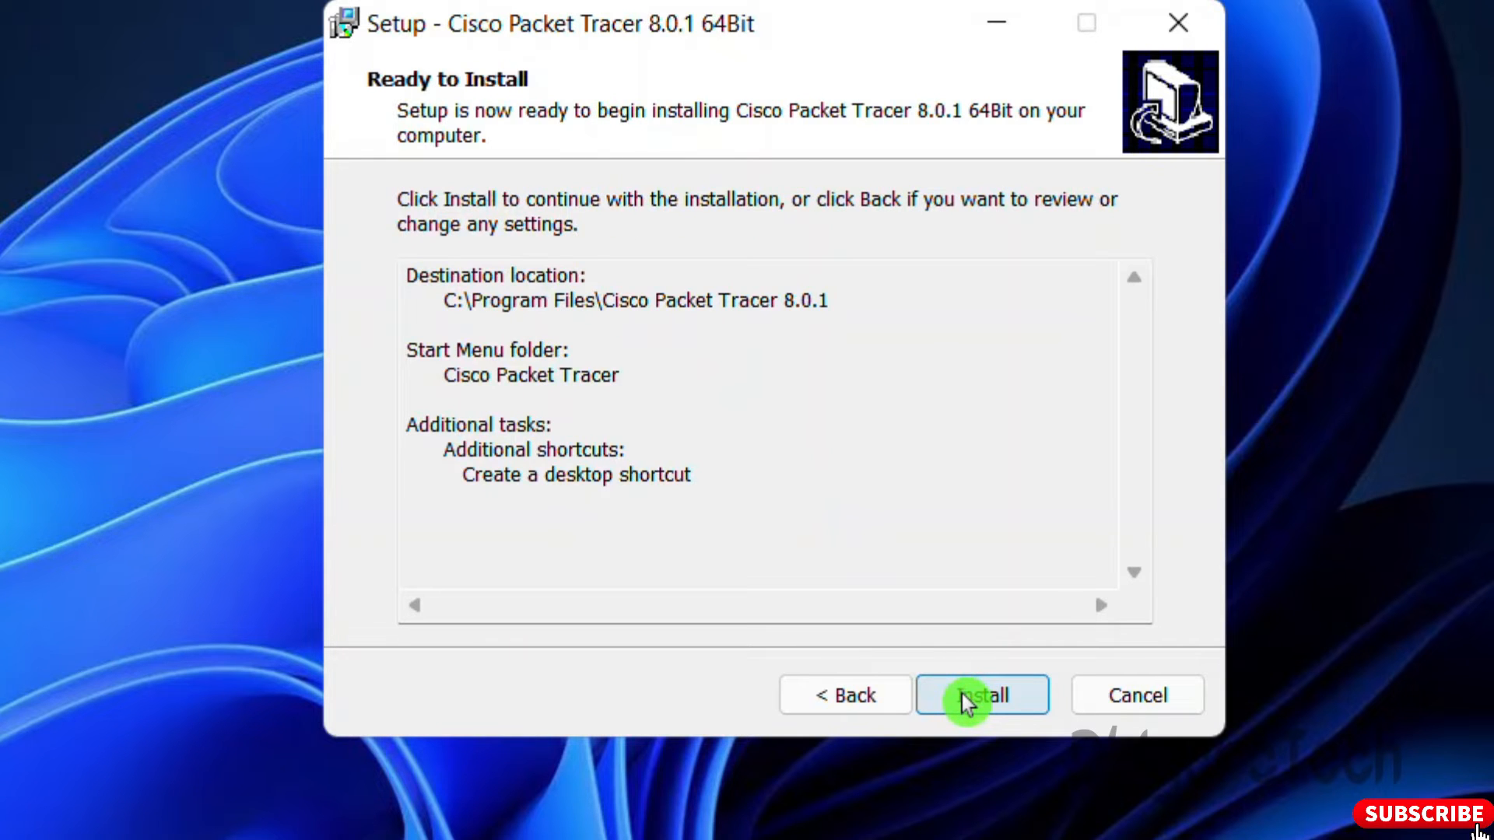
{"action": "left_click", "coordinate": [982, 694]}
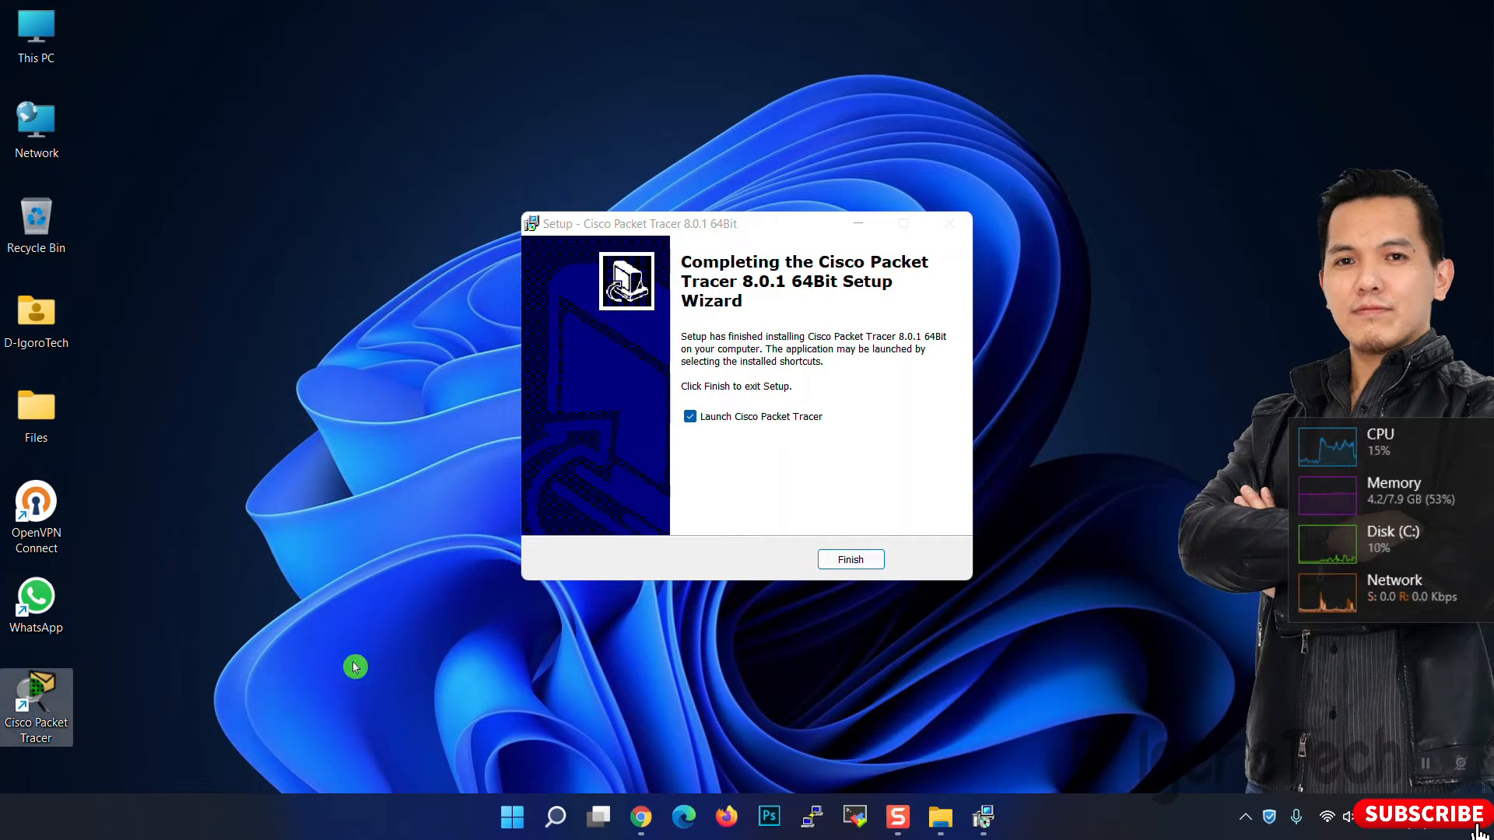
Finish setup with Launch Cisco Packet Tracer left checked.
{"action": "left_click", "coordinate": [690, 417]}
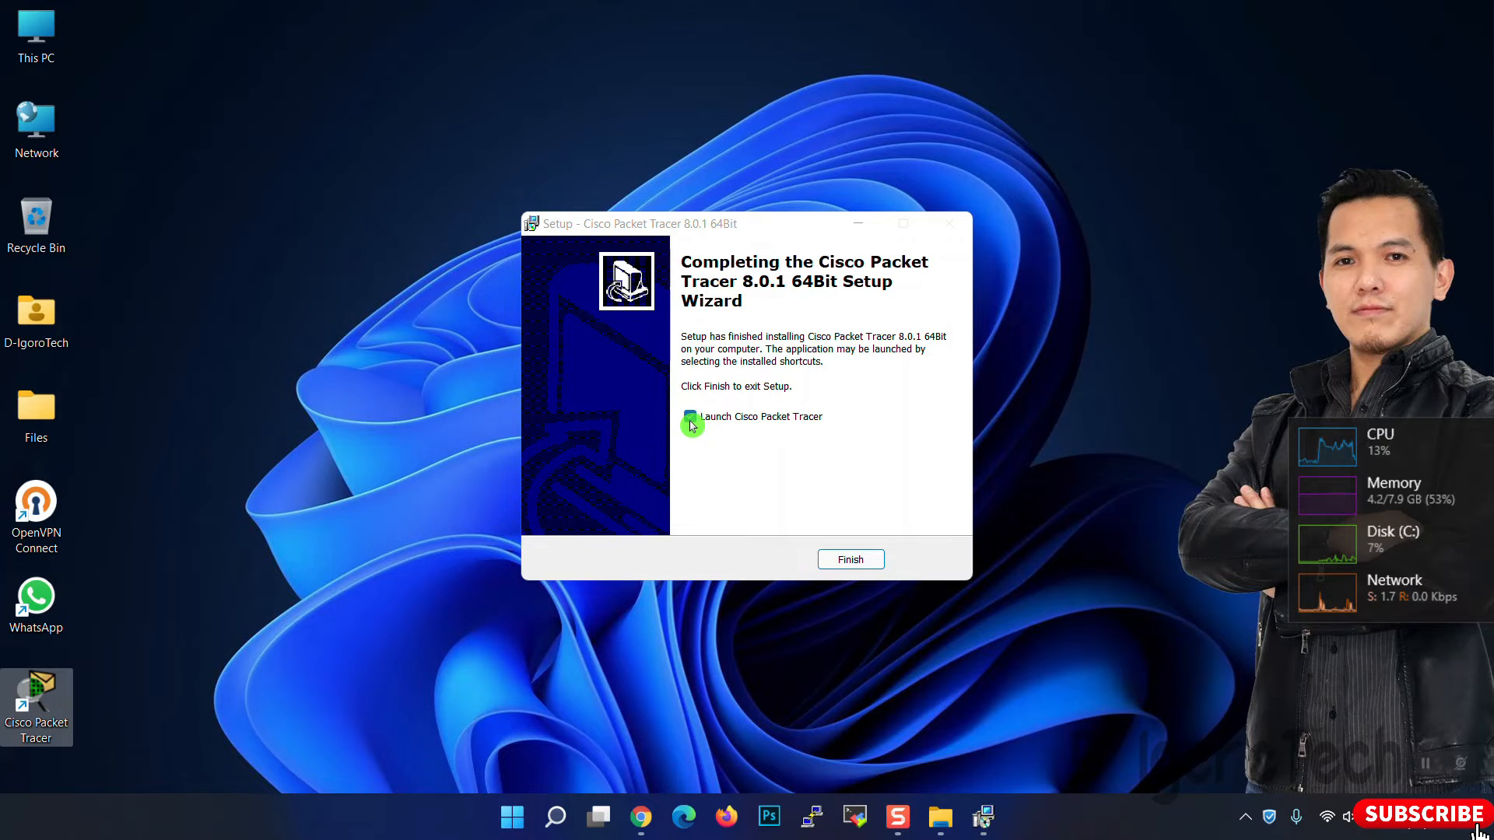
{"action": "left_click", "coordinate": [690, 417]}
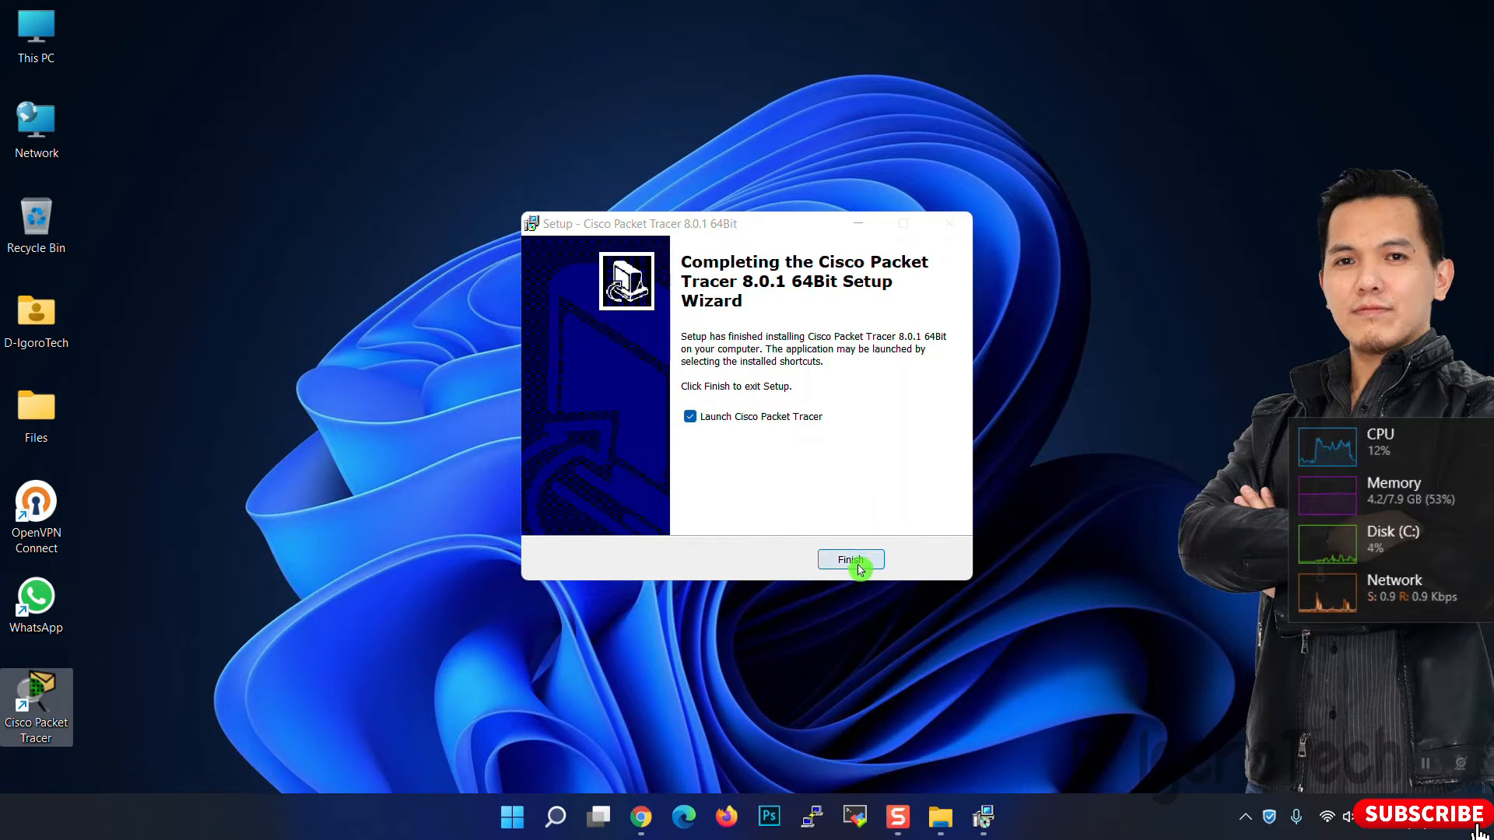
{"action": "left_click", "coordinate": [848, 559]}
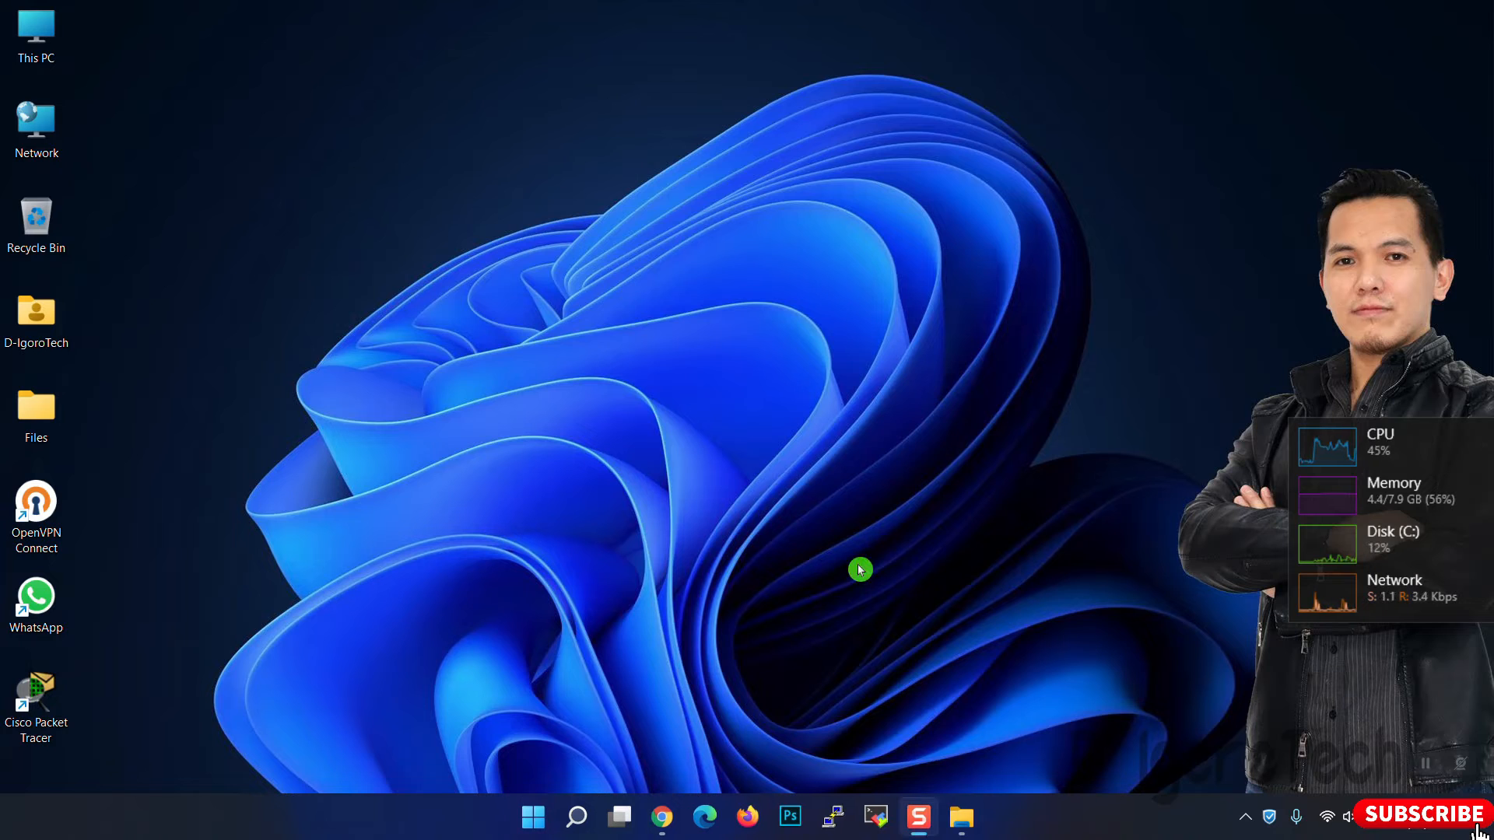
Launch Packet Tracer from the desktop, answer the multi-user prompt and allow firewall access.
{"action": "double_click", "coordinate": [35, 697]}
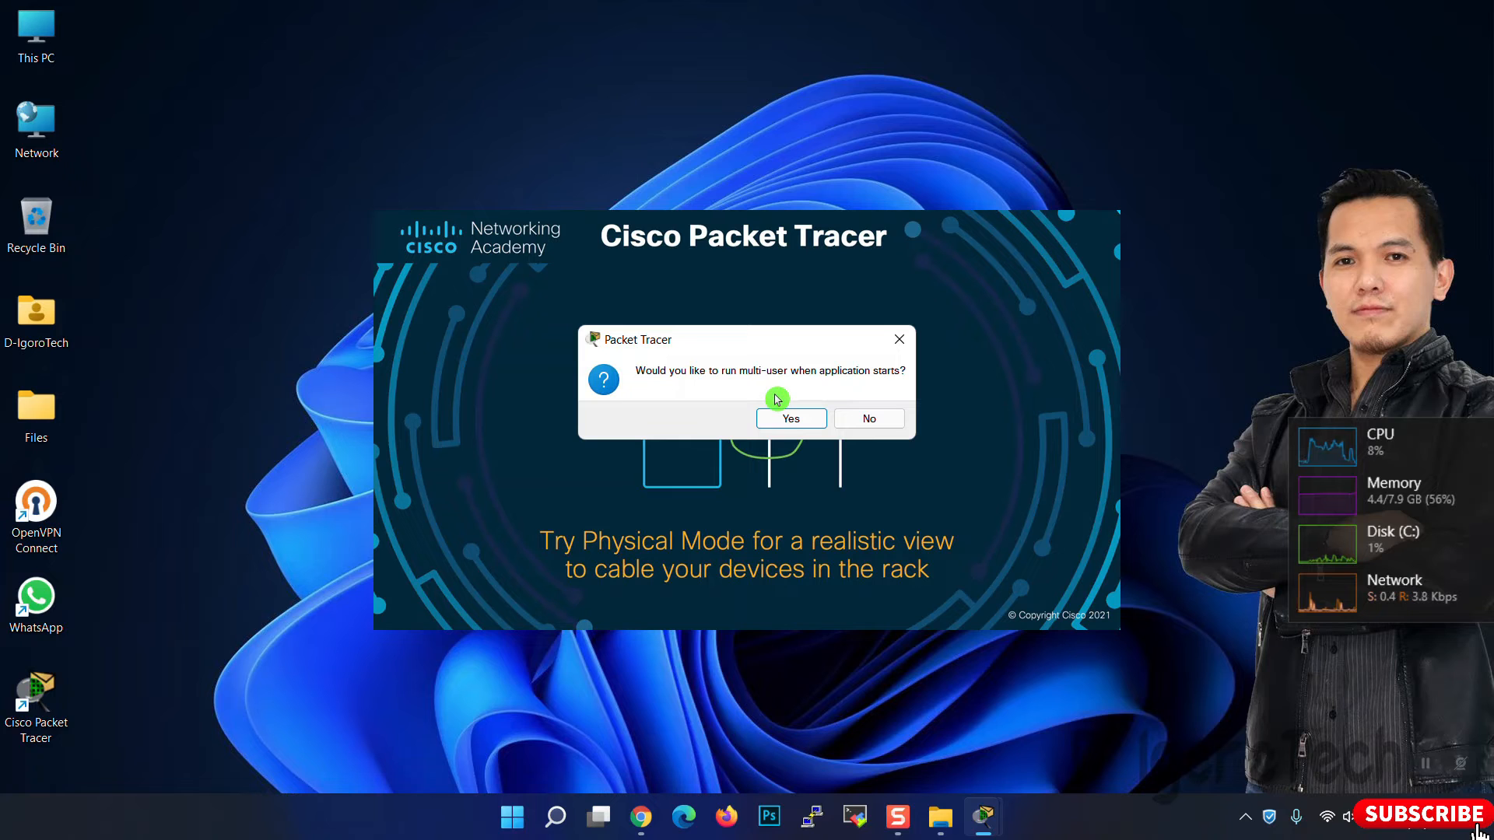
{"action": "left_click", "coordinate": [790, 419]}
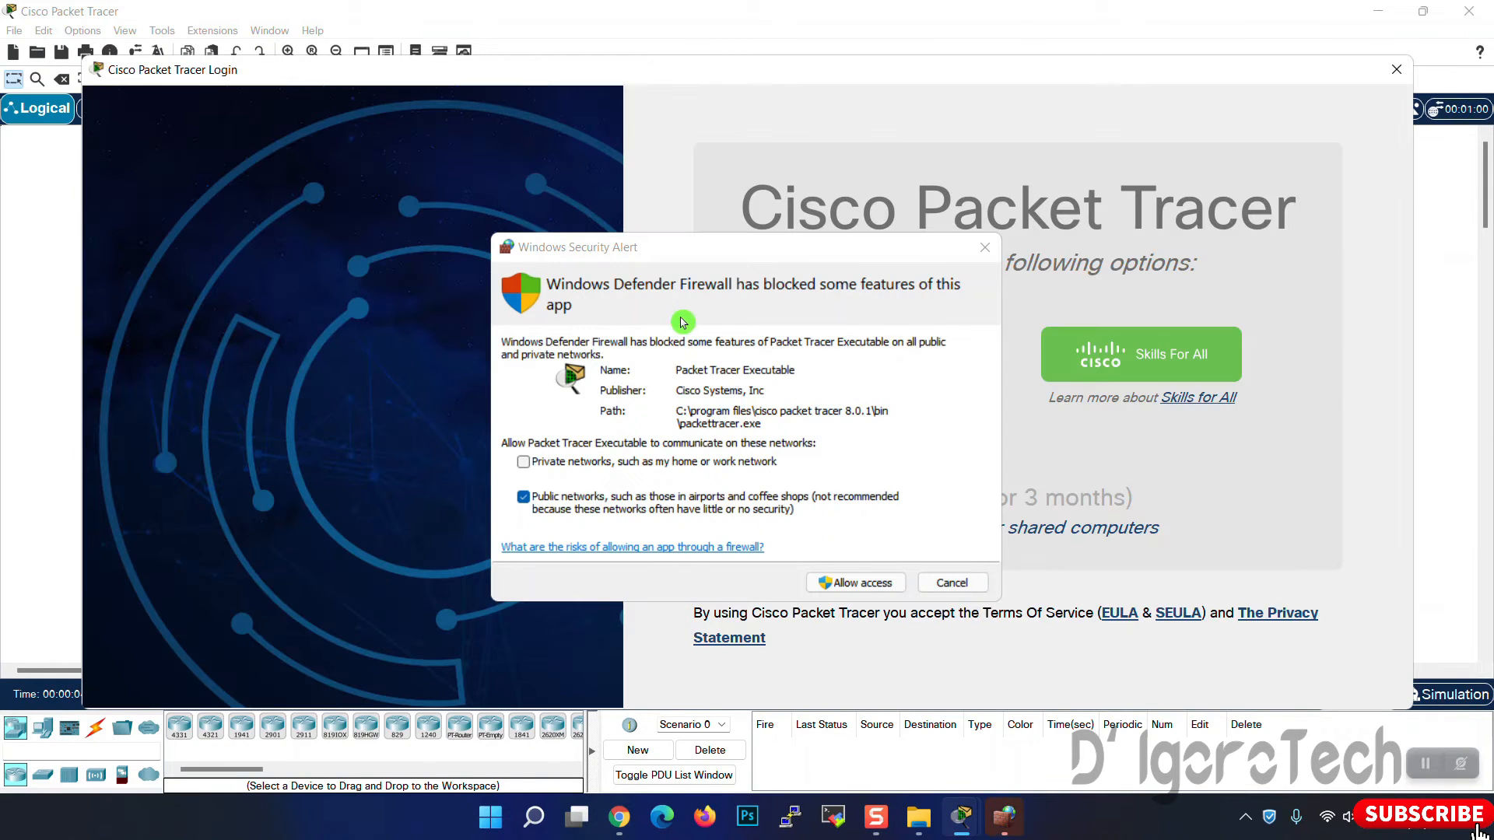
{"action": "left_click", "coordinate": [854, 581]}
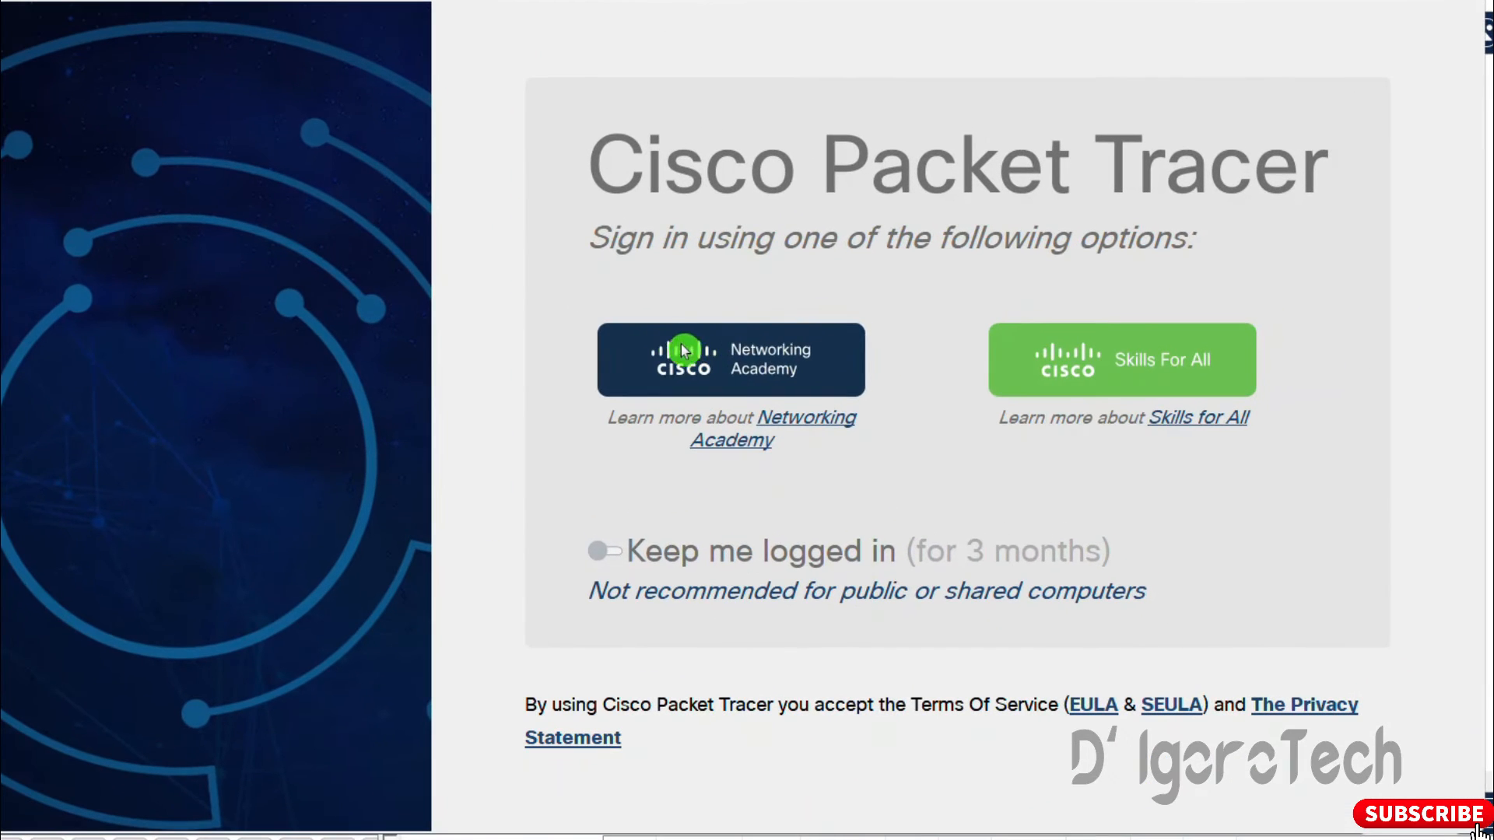
{"action": "mouse_move", "coordinate": [954, 273]}
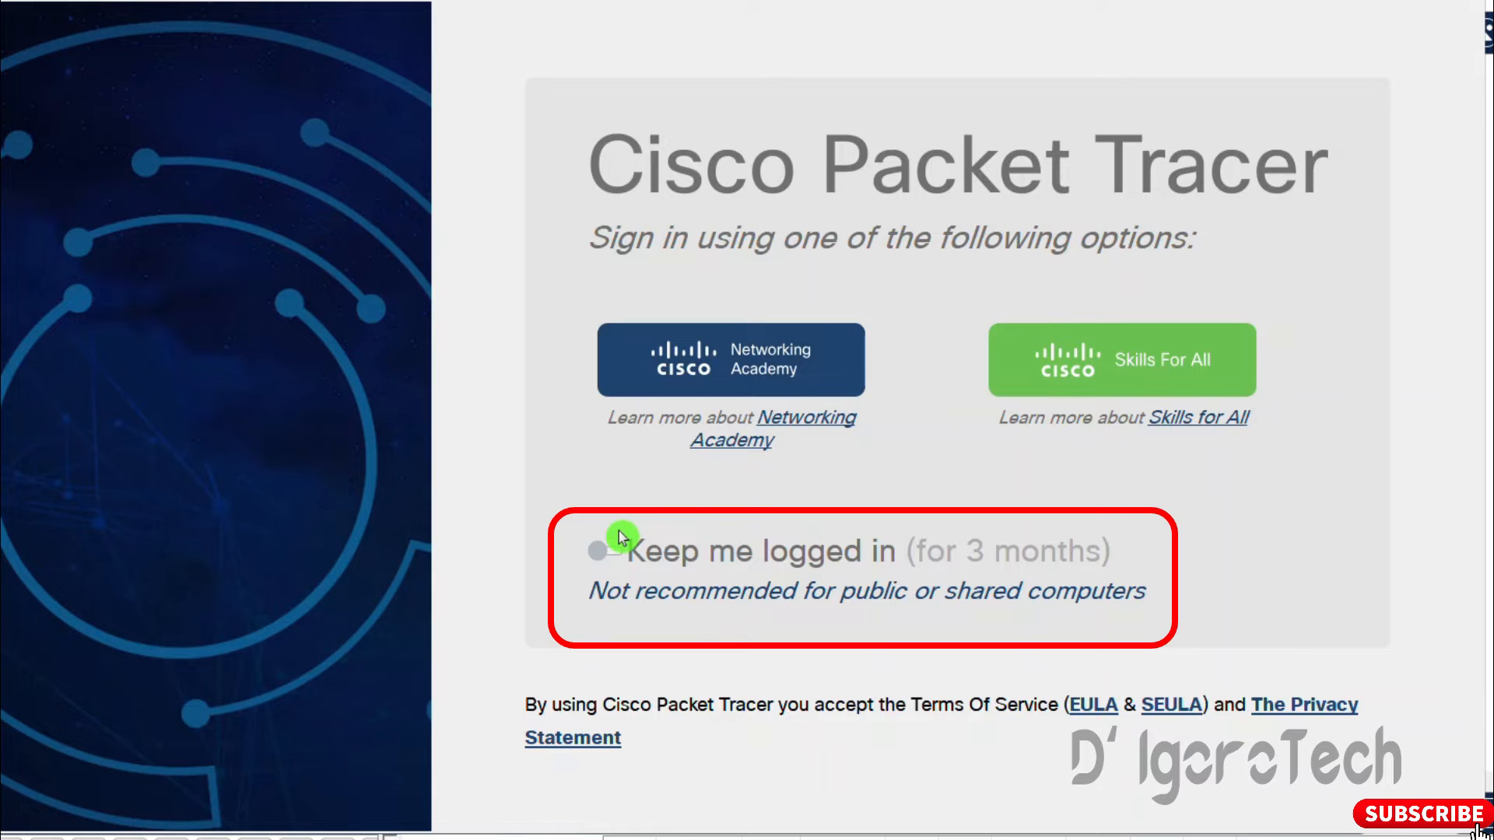
Enable Keep me logged in and start the Networking Academy sign-in.
{"action": "left_click", "coordinate": [603, 551]}
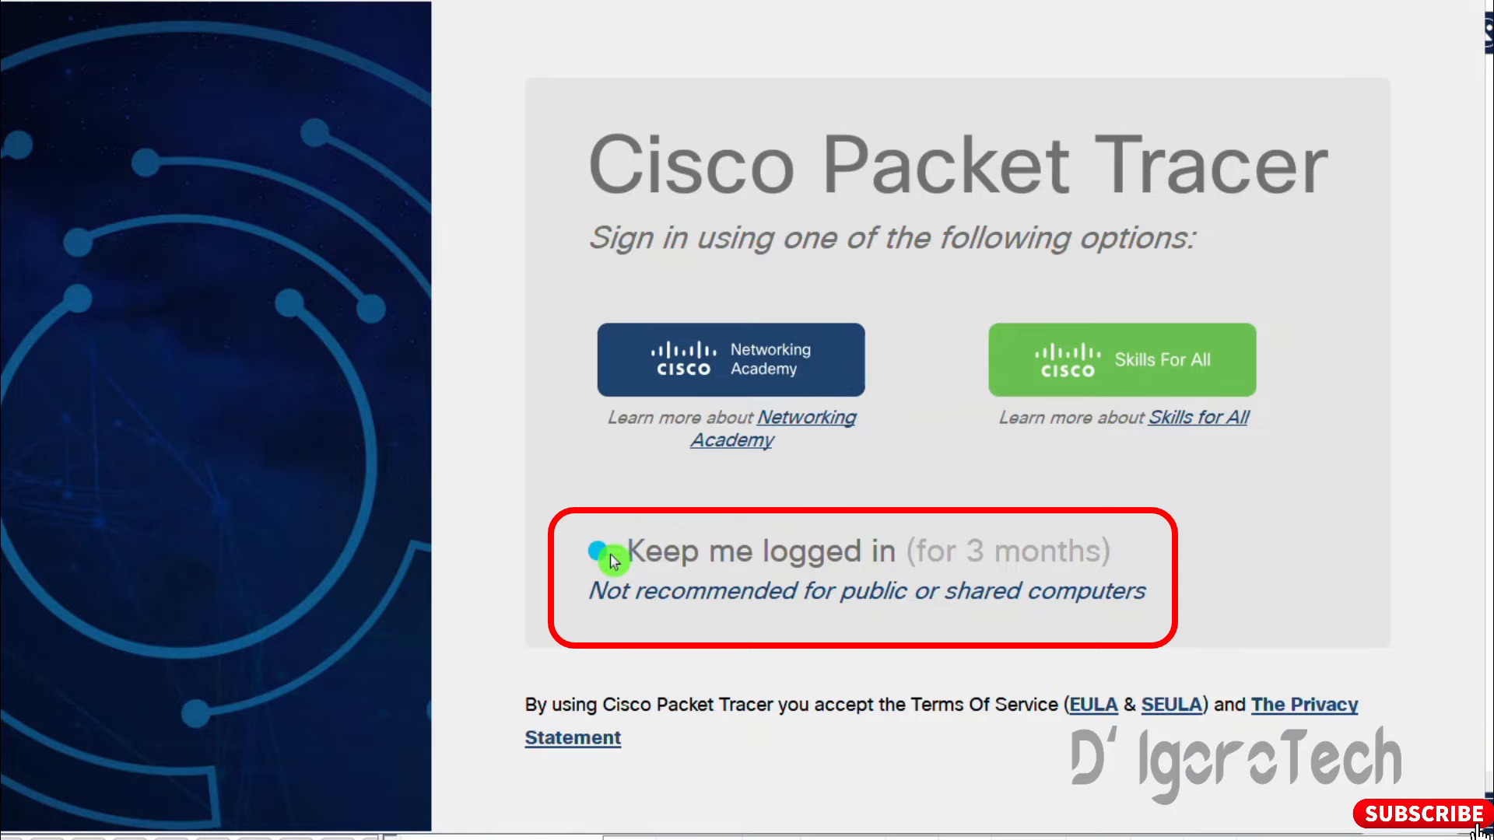
{"action": "left_click", "coordinate": [608, 551]}
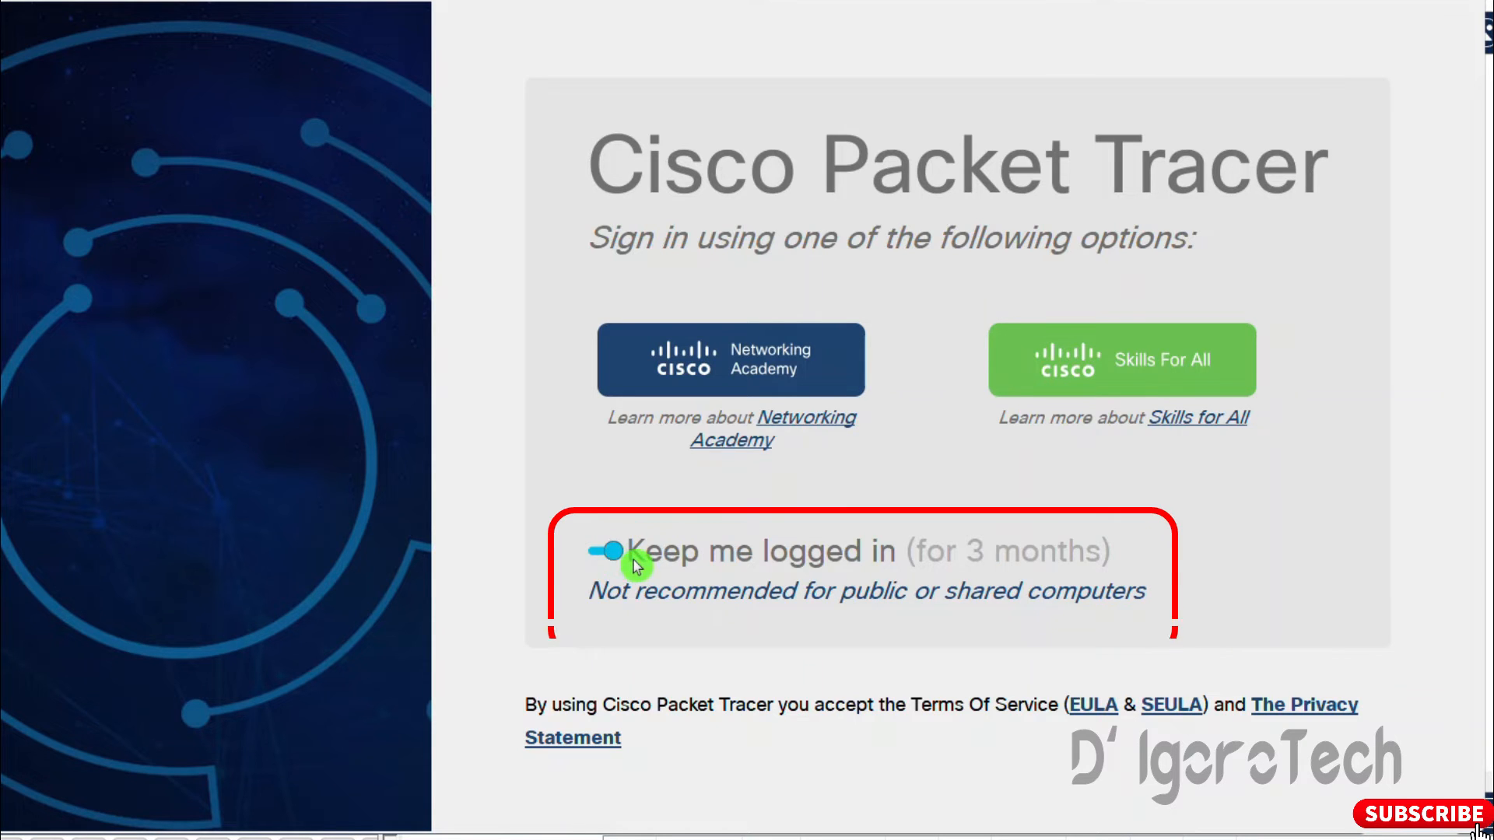
{"action": "mouse_move", "coordinate": [881, 409]}
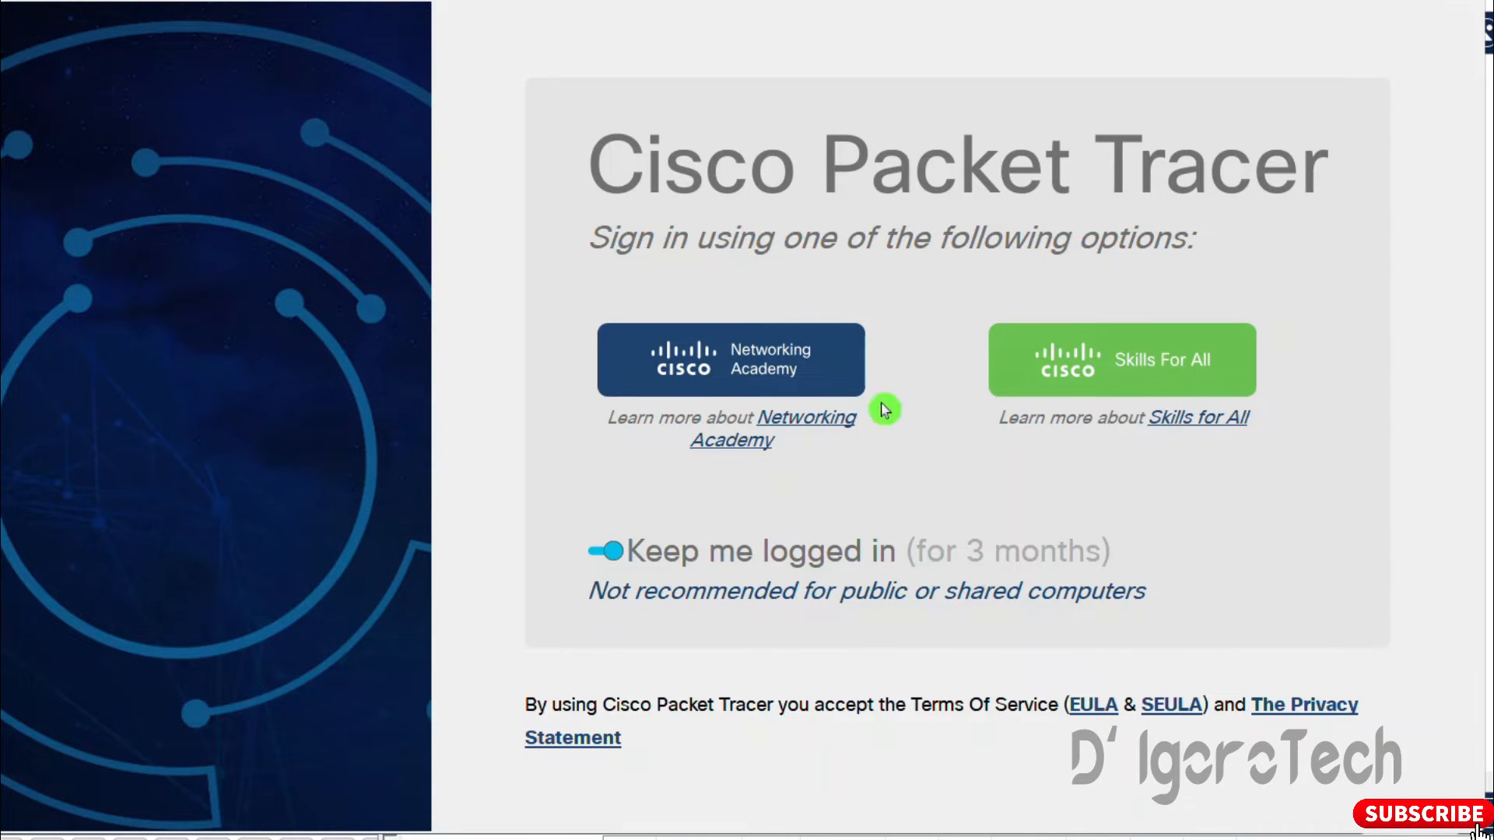
{"action": "left_click", "coordinate": [731, 360]}
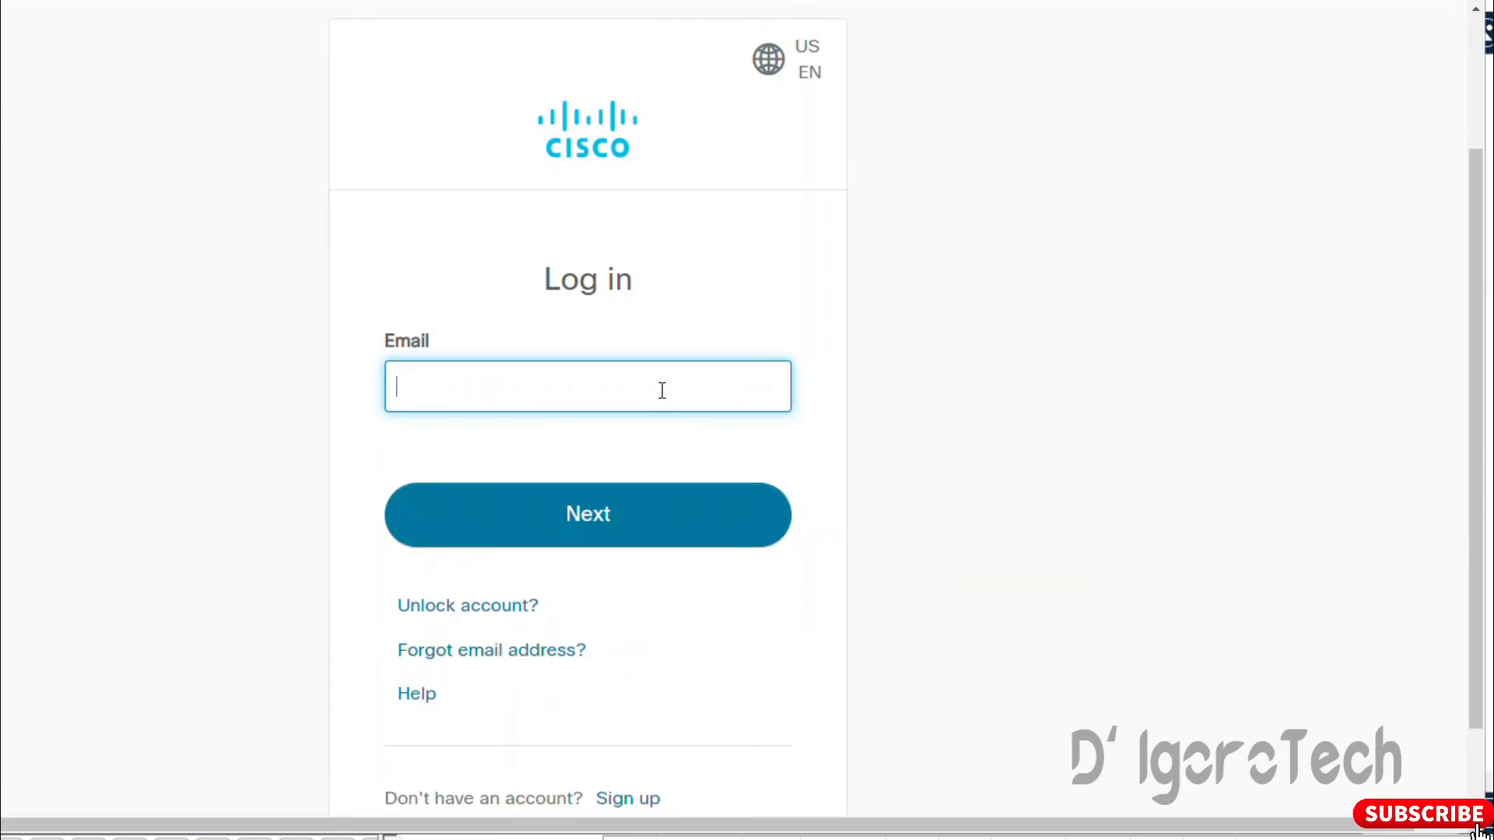
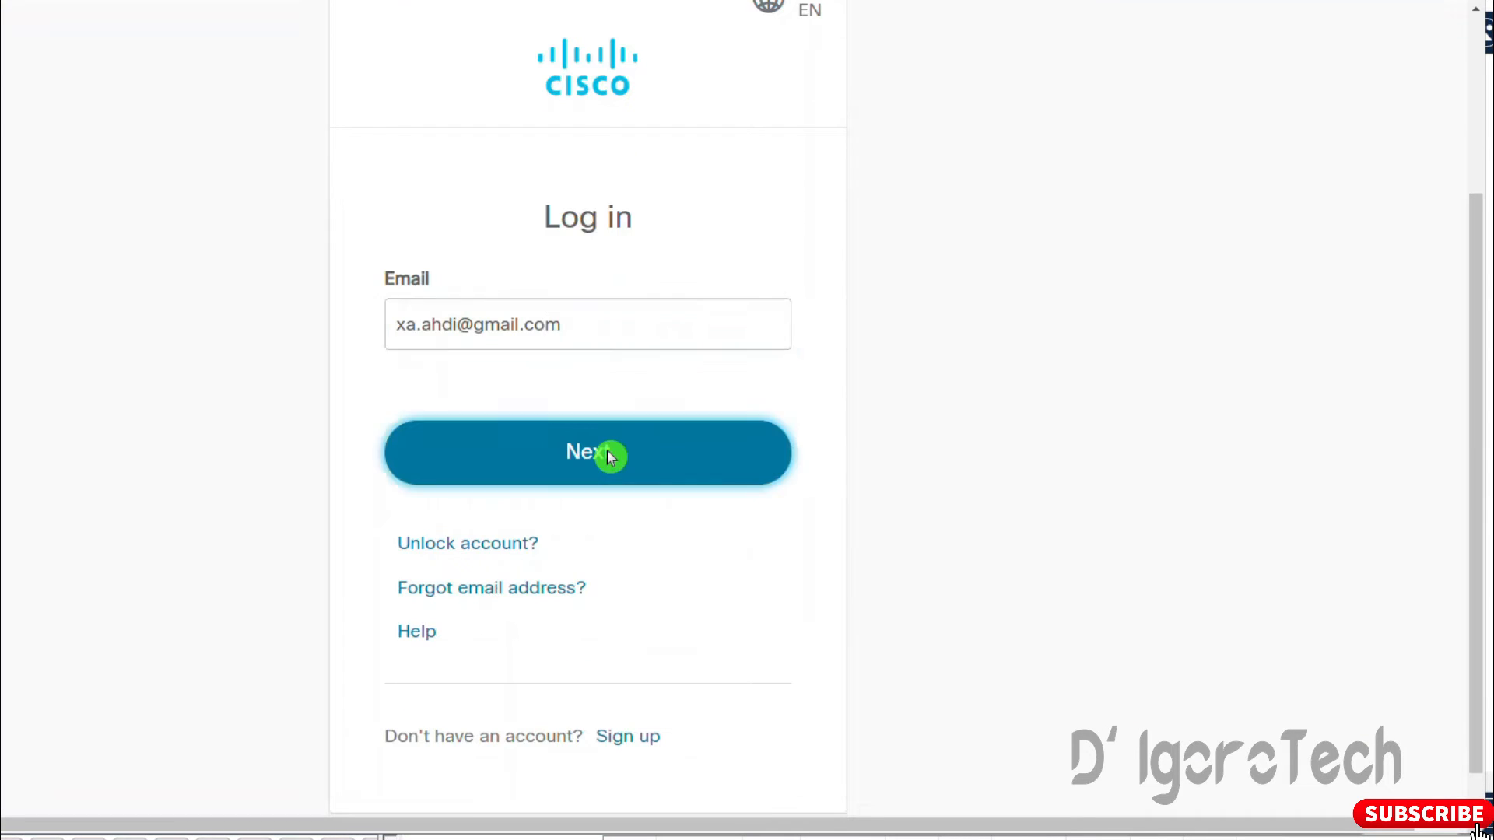
{"action": "left_click", "coordinate": [586, 451]}
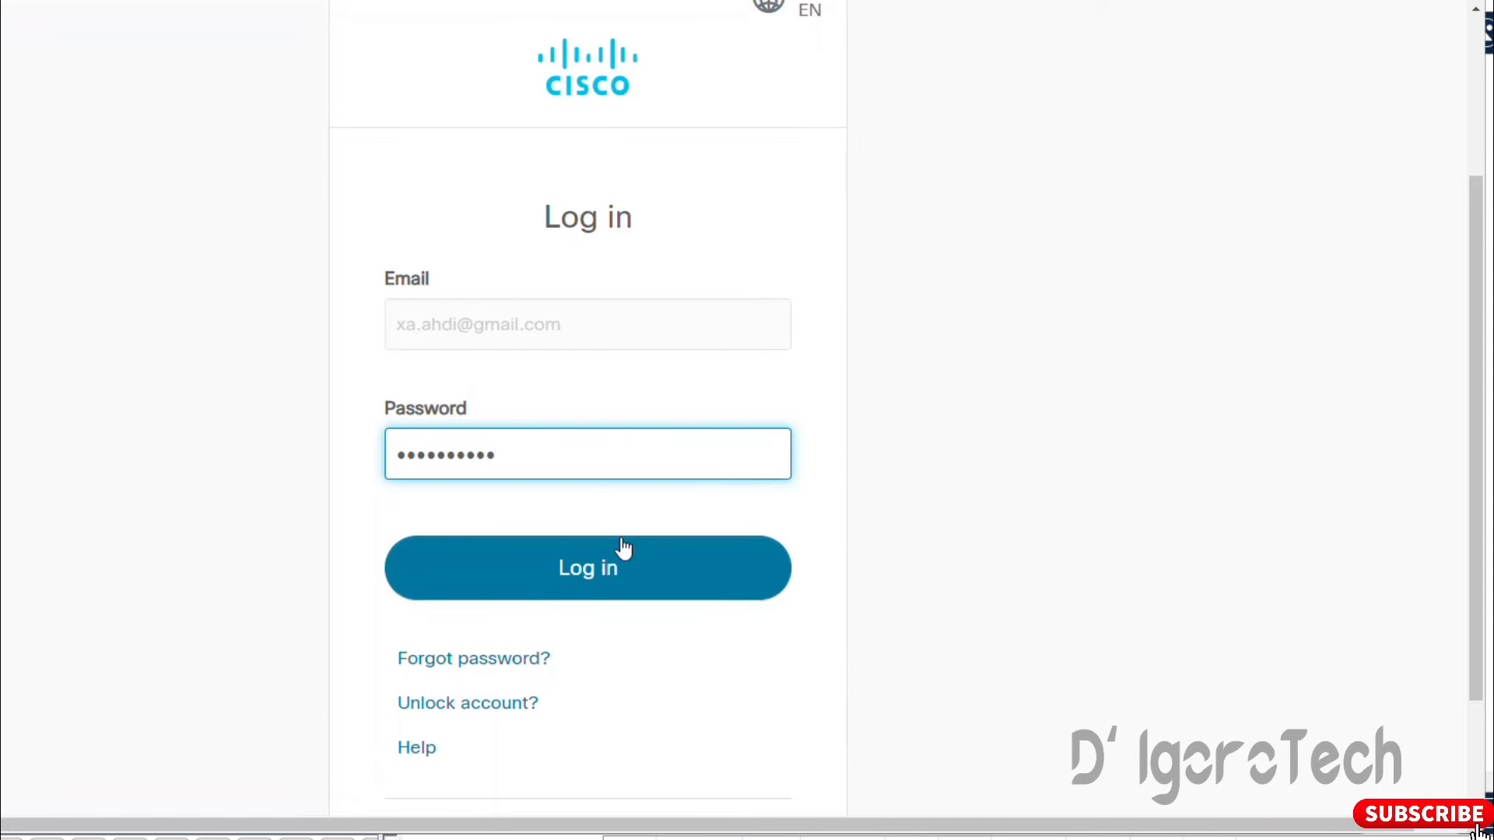
{"action": "left_click", "coordinate": [587, 568]}
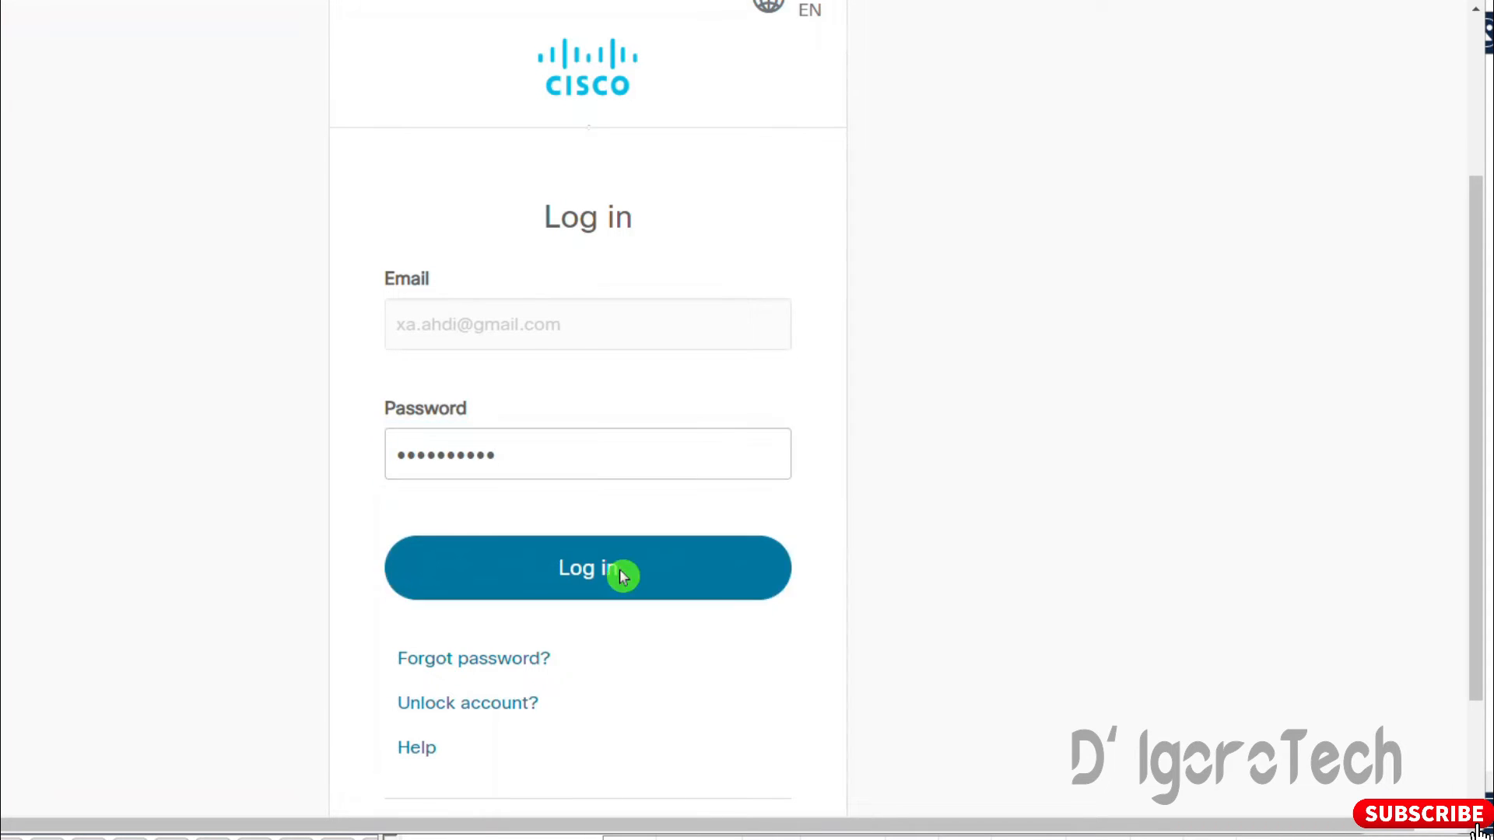
{"action": "left_click", "coordinate": [587, 568]}
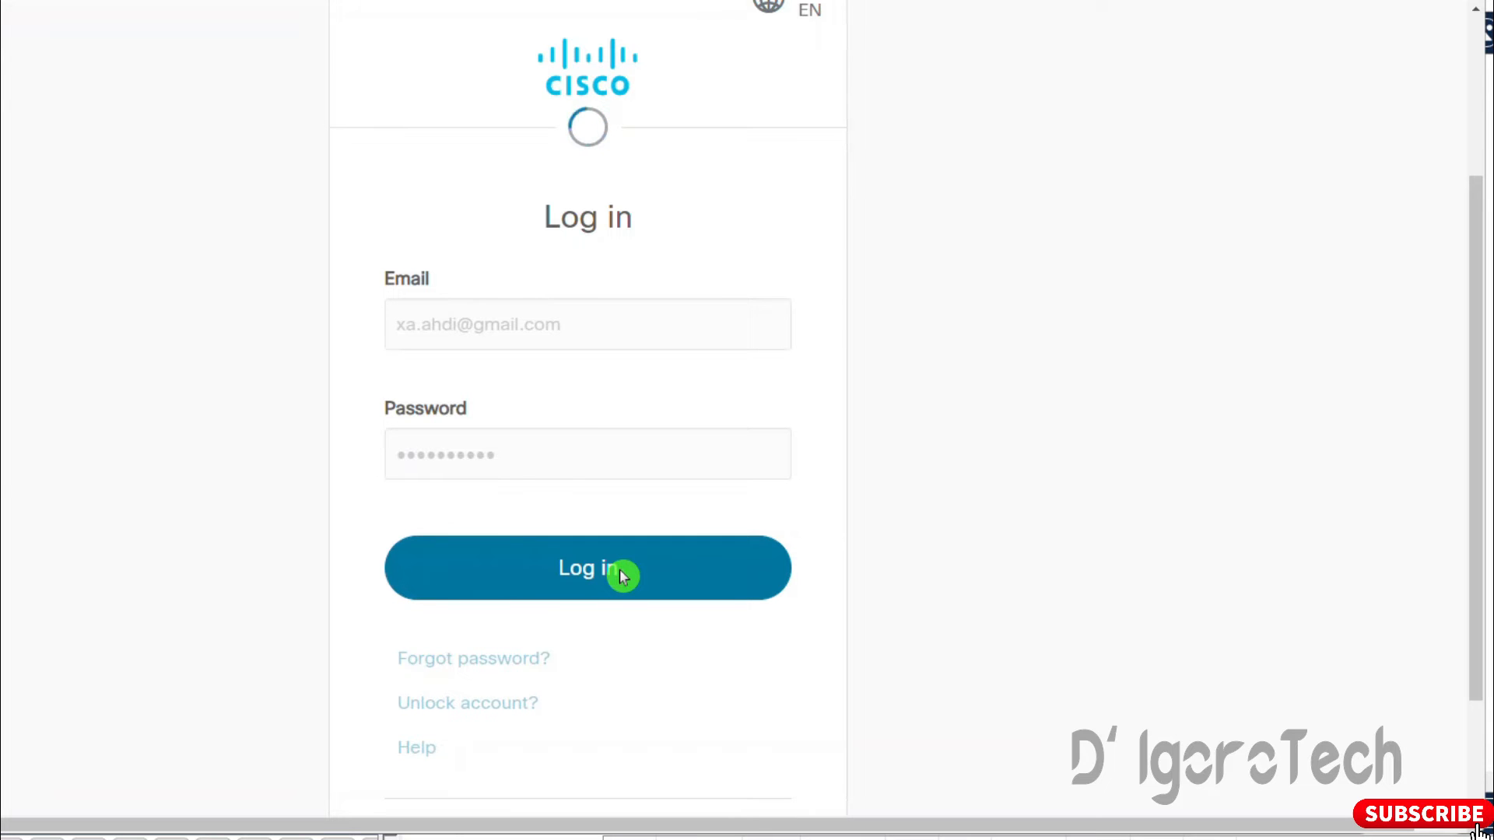
{"action": "left_click", "coordinate": [587, 568]}
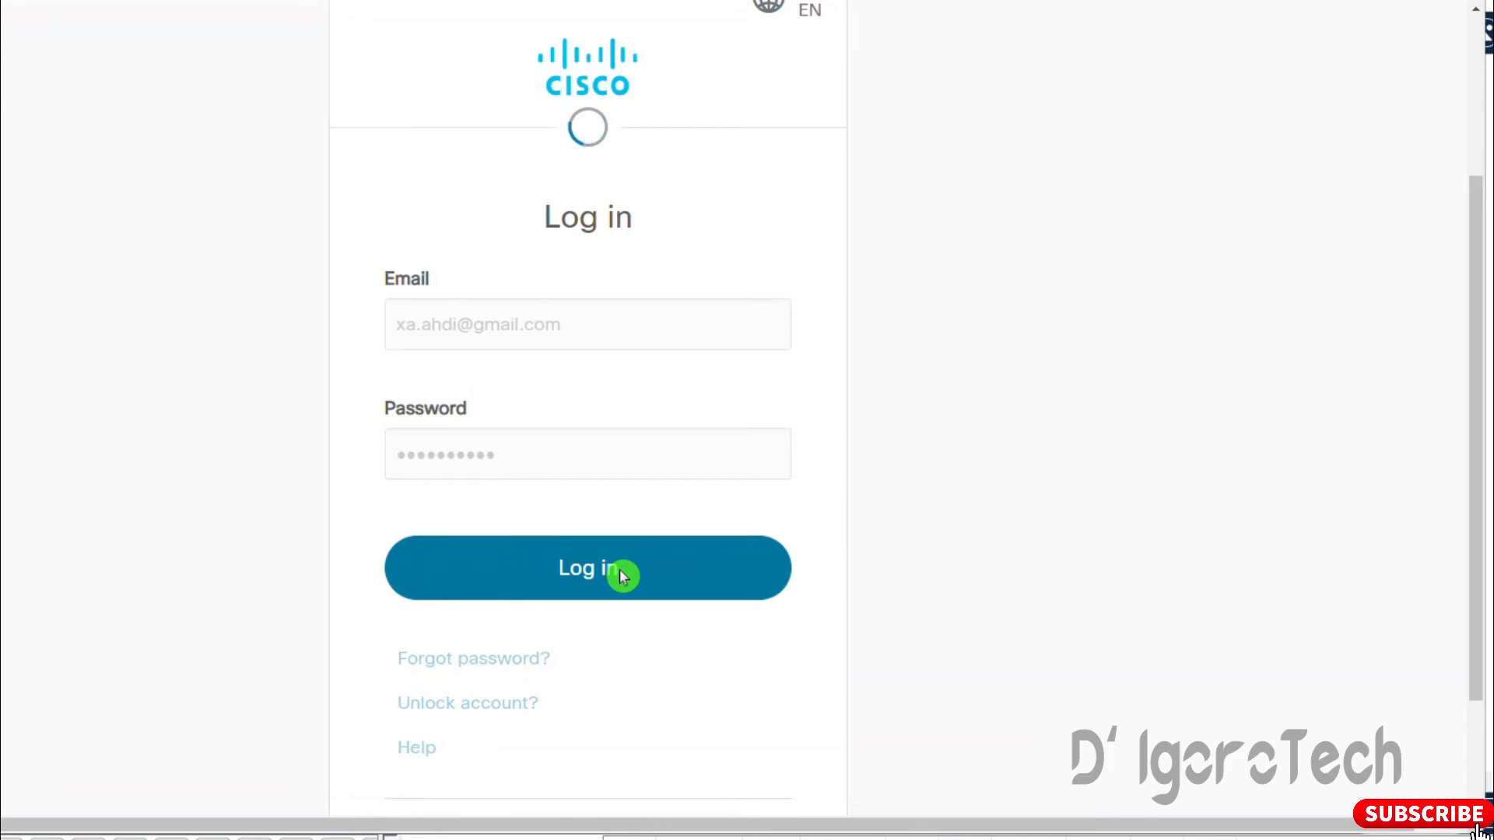
{"action": "left_click", "coordinate": [586, 568]}
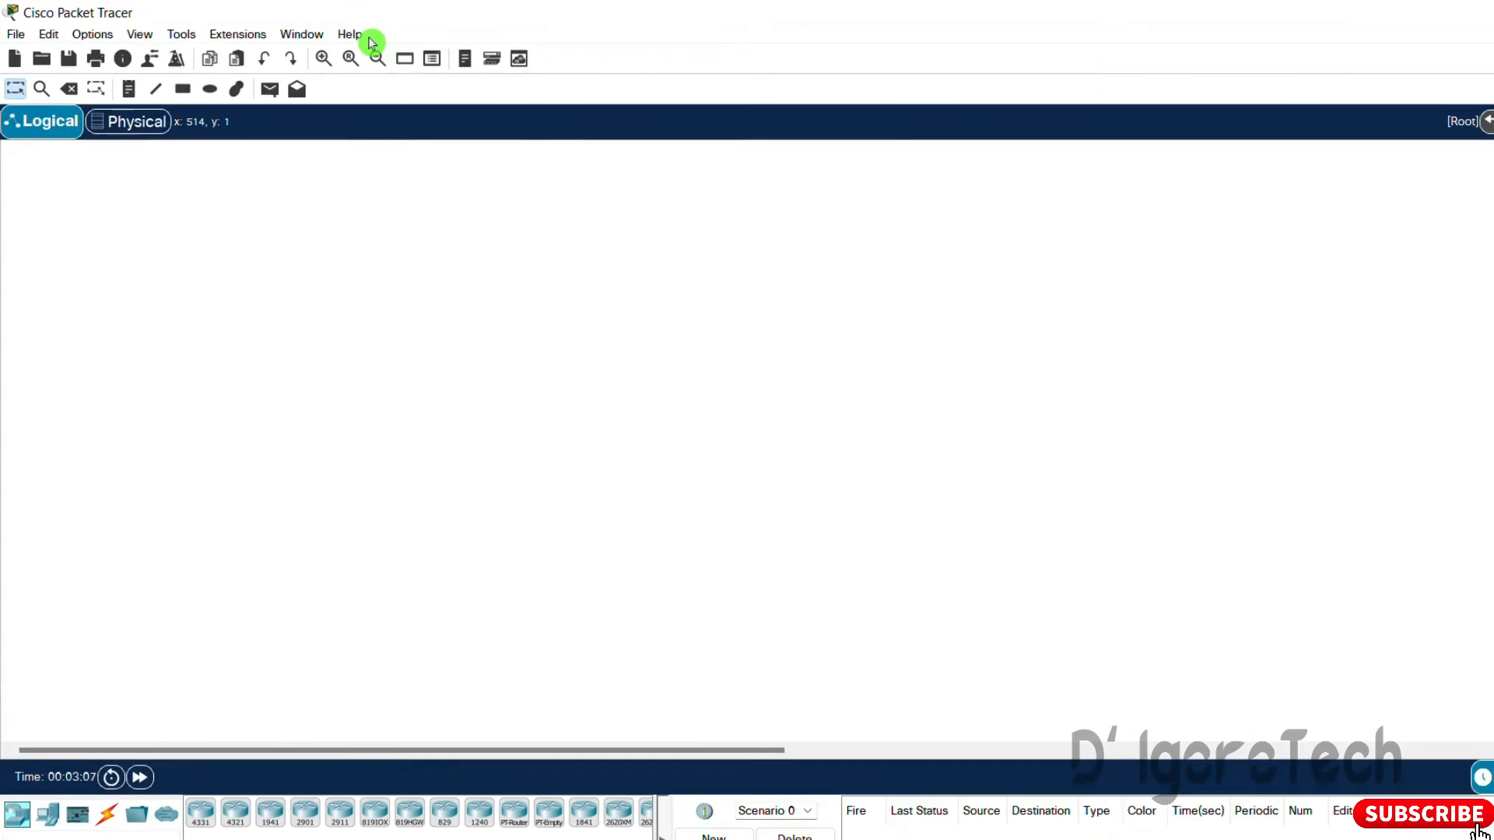
Check the About screen shows version 8.0.1.0064, then close the running Packet Tracer.
{"action": "left_click", "coordinate": [350, 32]}
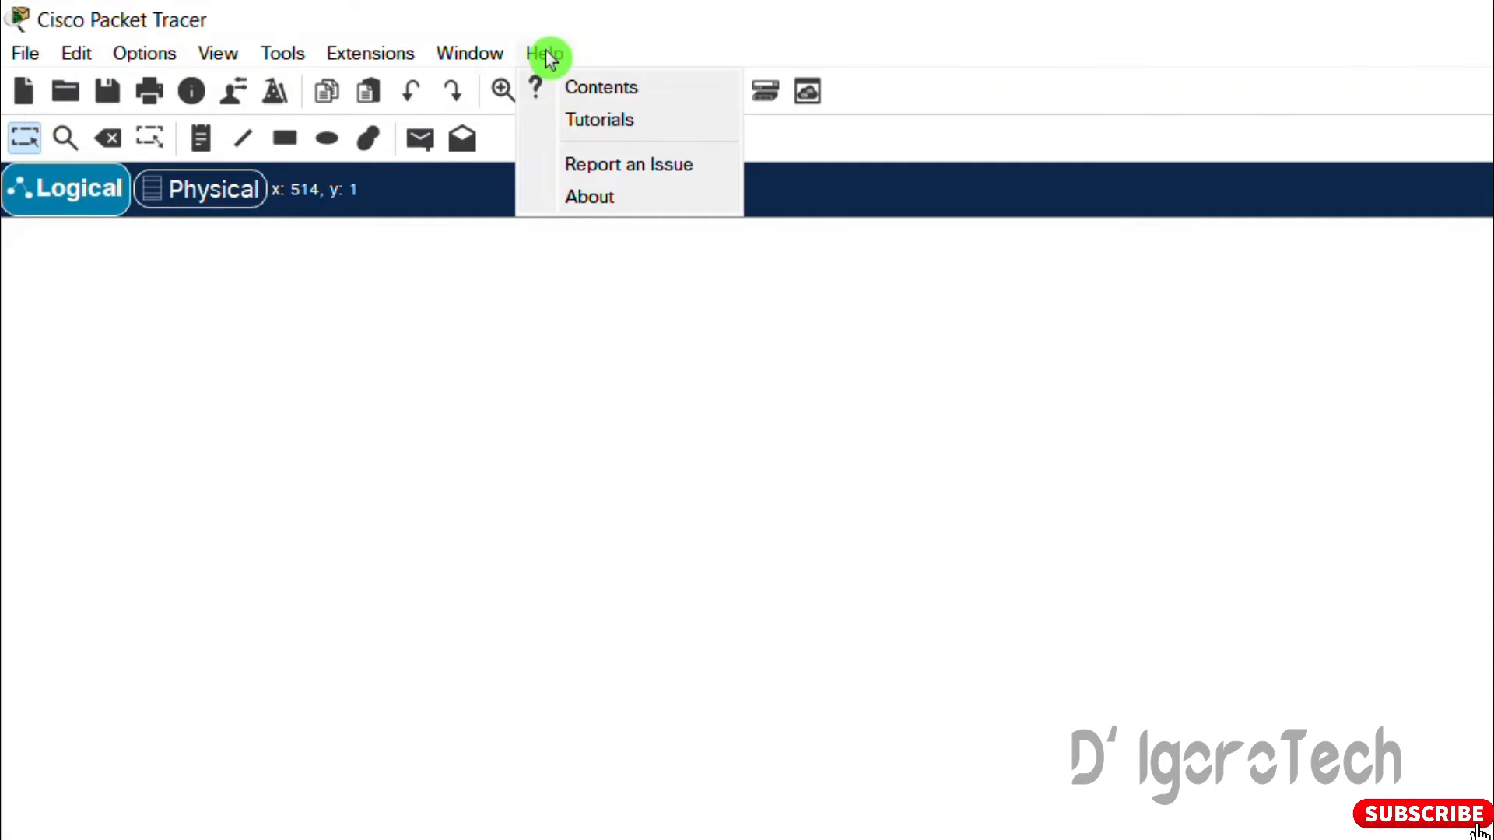
{"action": "mouse_move", "coordinate": [588, 196]}
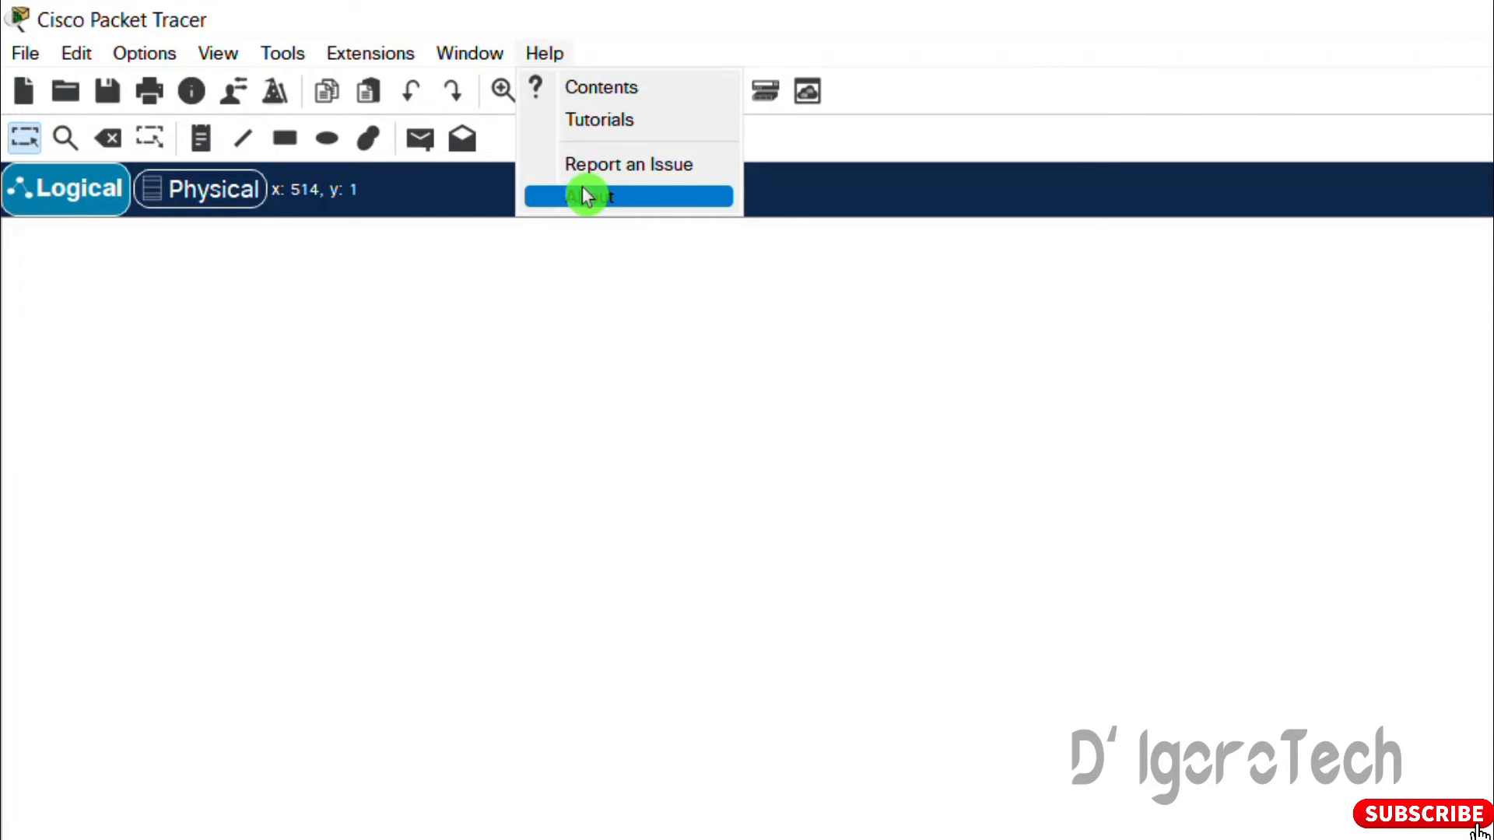
{"action": "left_click", "coordinate": [629, 196]}
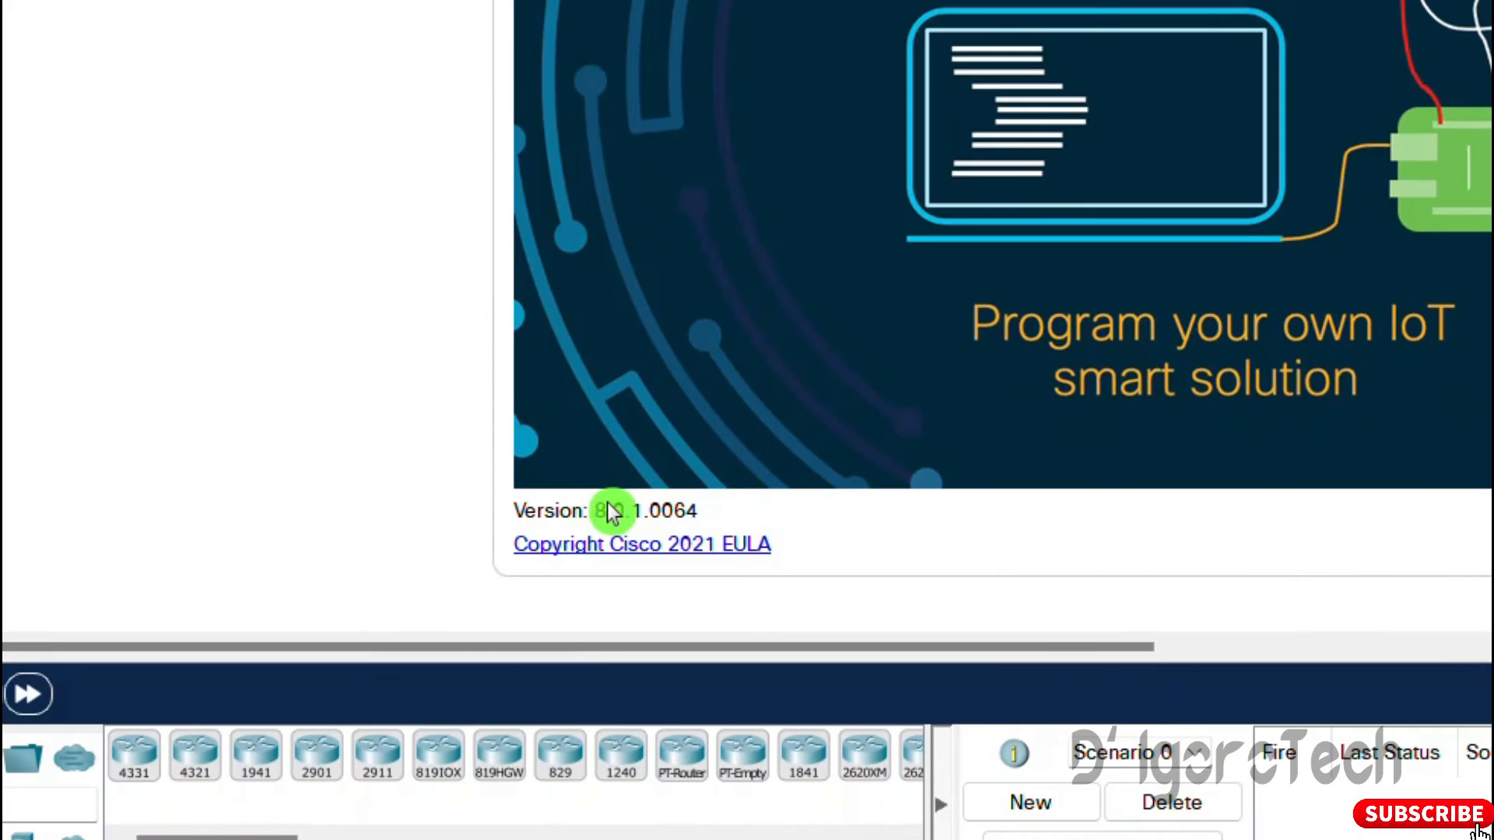
{"action": "mouse_move", "coordinate": [614, 532]}
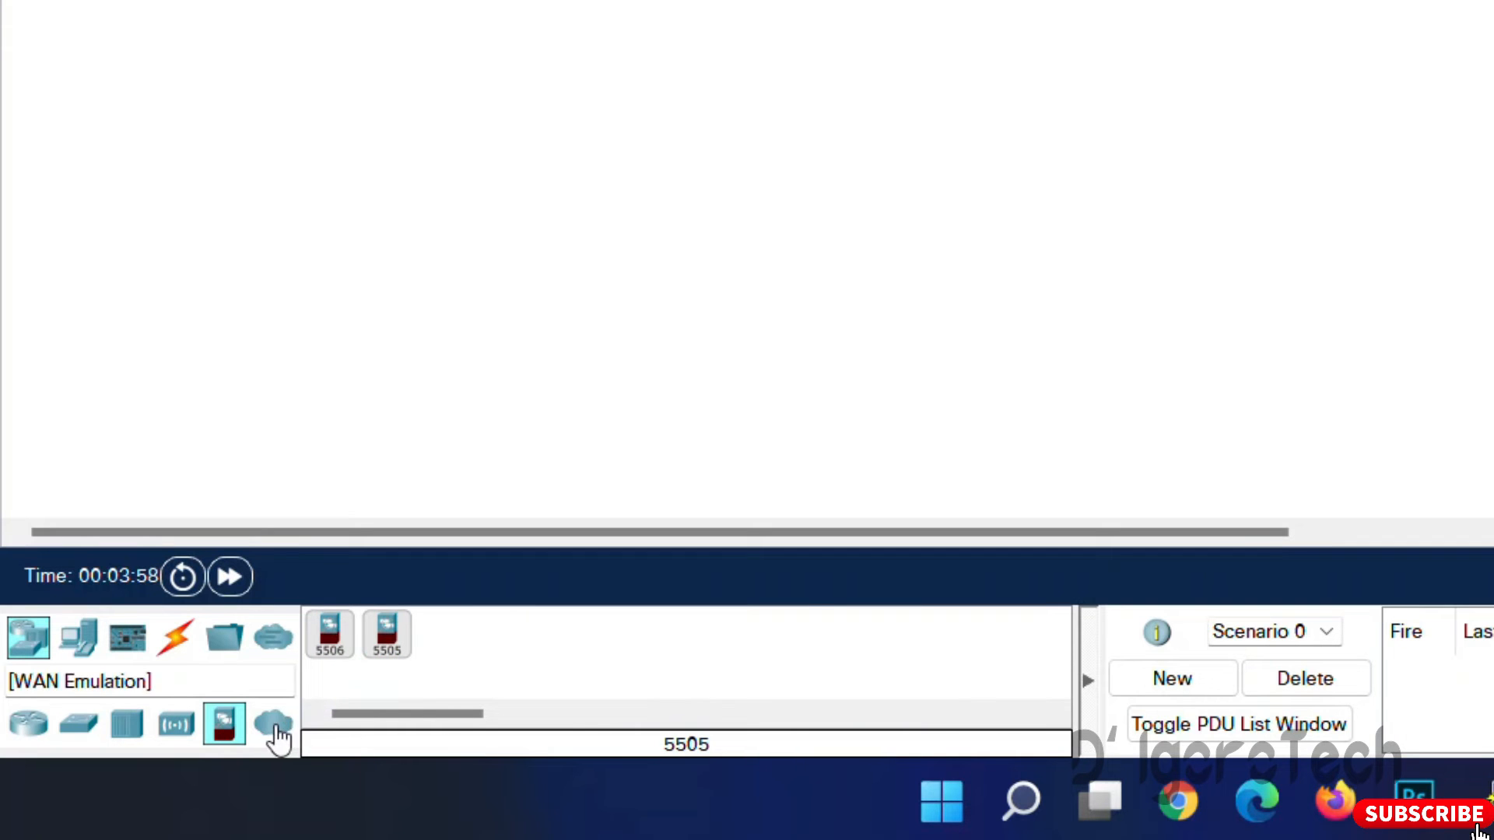
{"action": "left_click", "coordinate": [77, 634]}
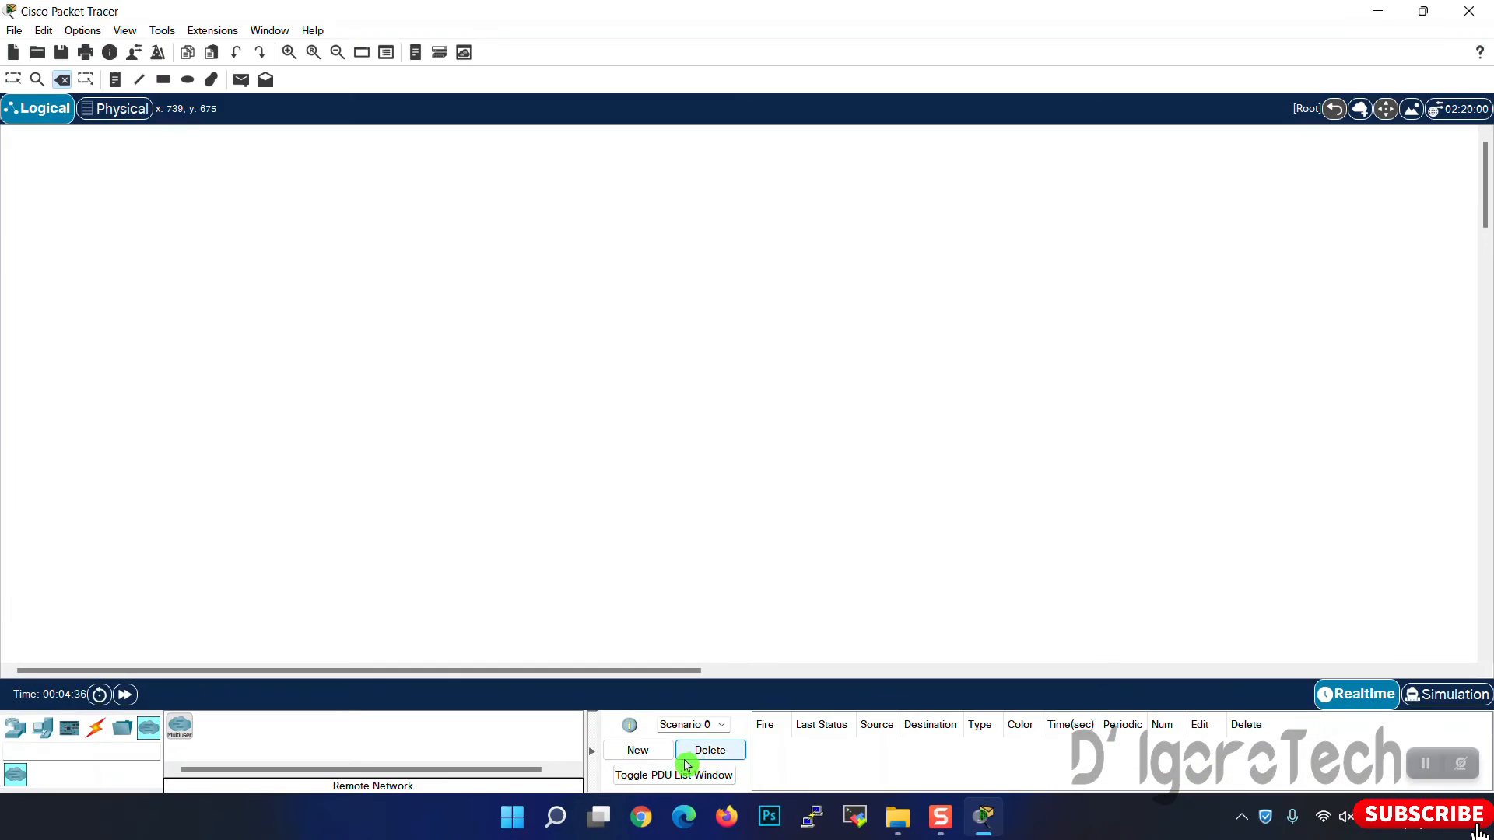
{"action": "mouse_move", "coordinate": [593, 757]}
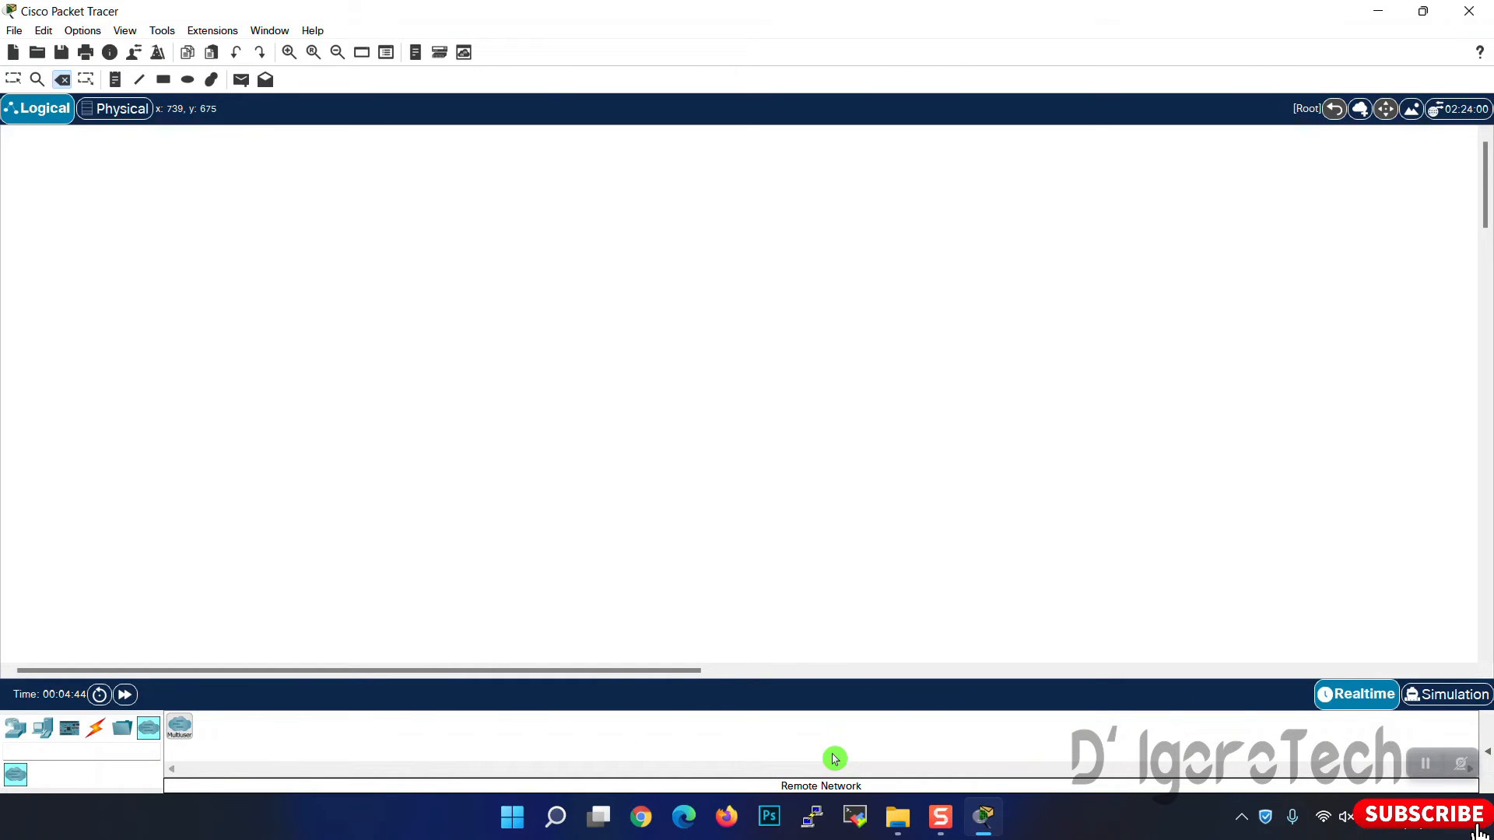
{"action": "mouse_move", "coordinate": [15, 728]}
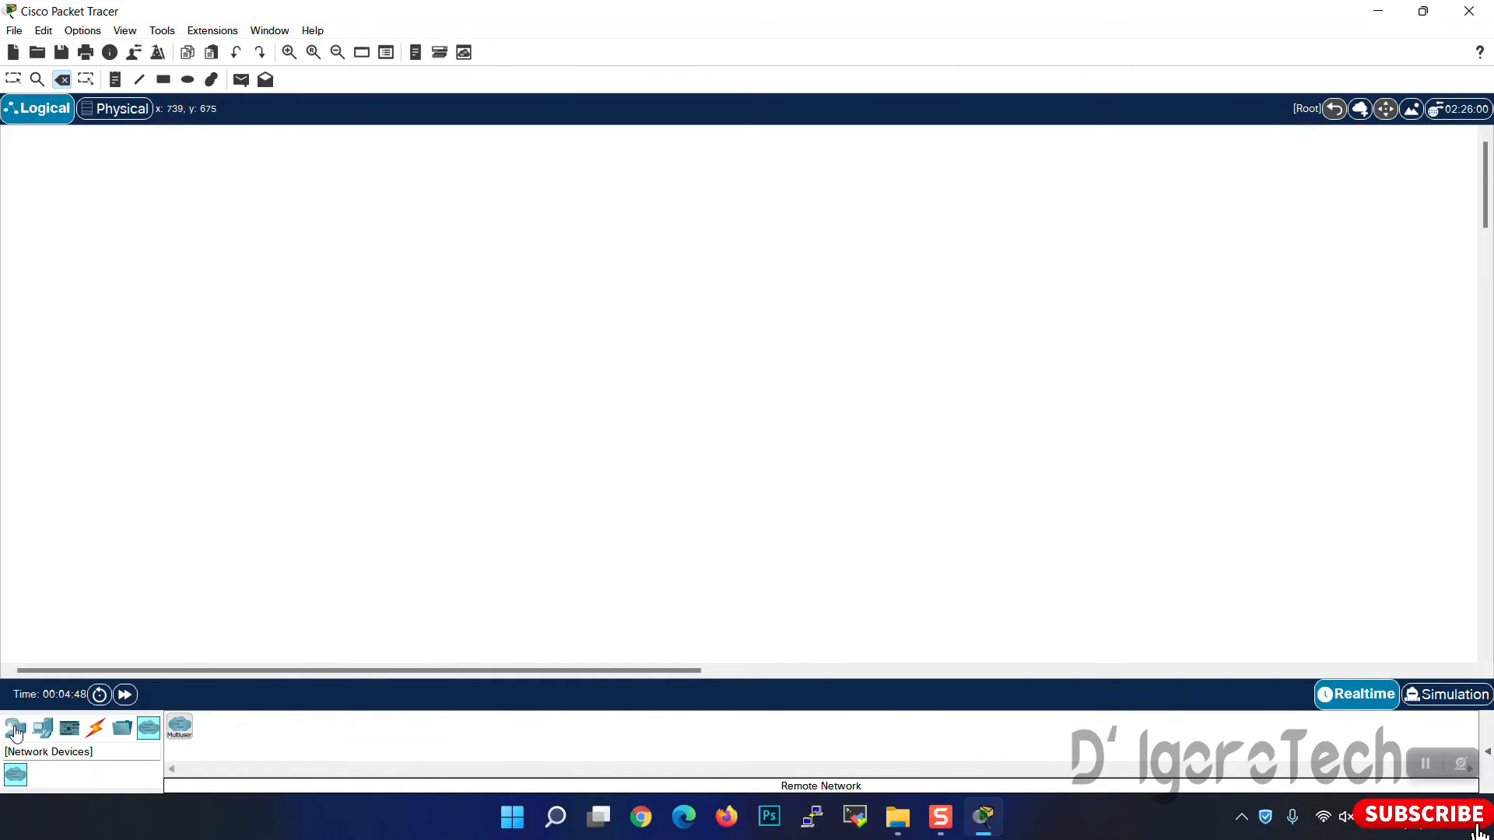
{"action": "left_click", "coordinate": [15, 729]}
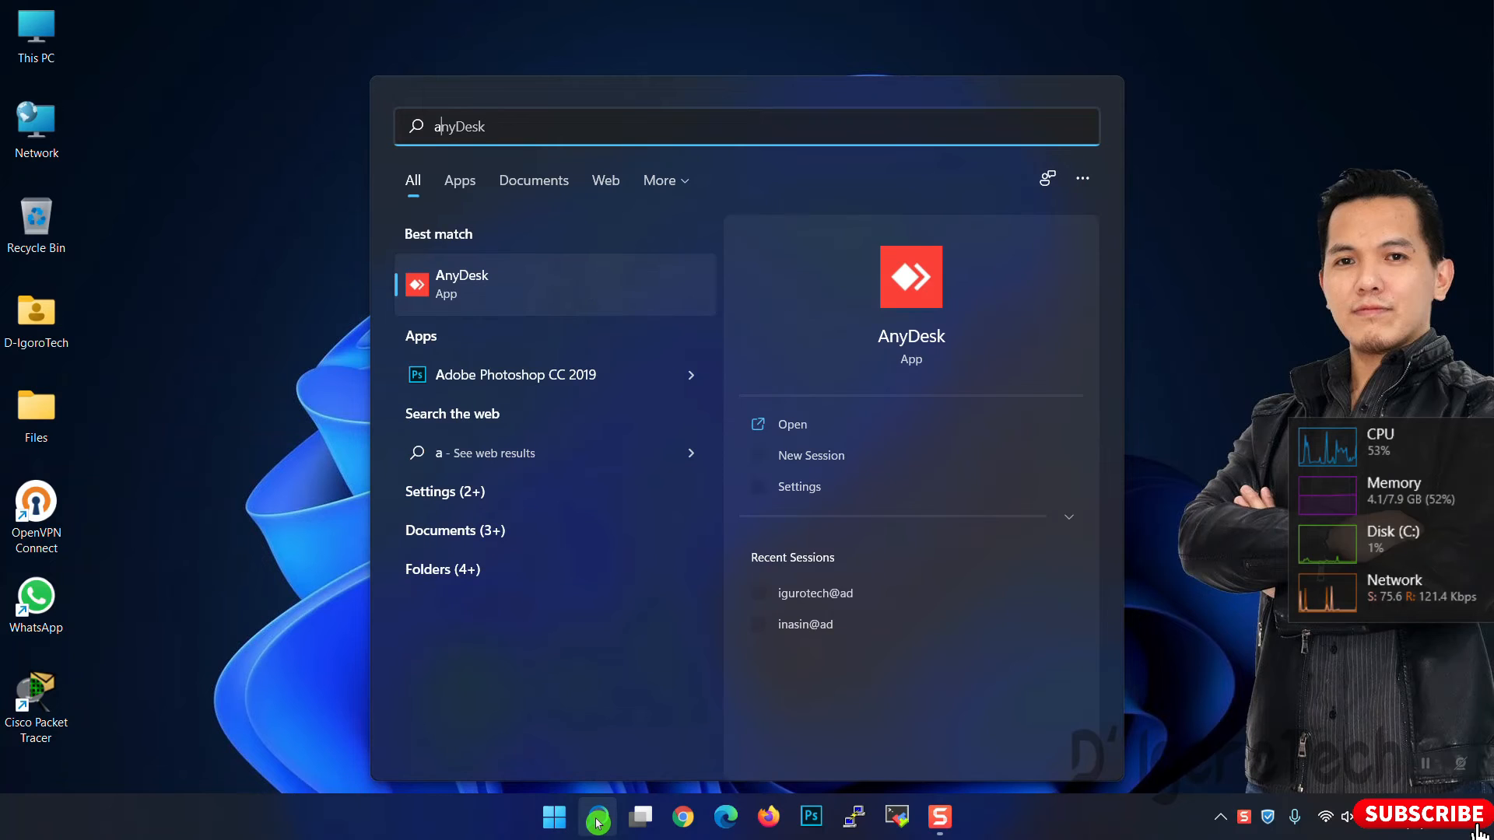
Search Windows for 'apps' and open Add or remove programs.
{"action": "type", "text": "apps"}
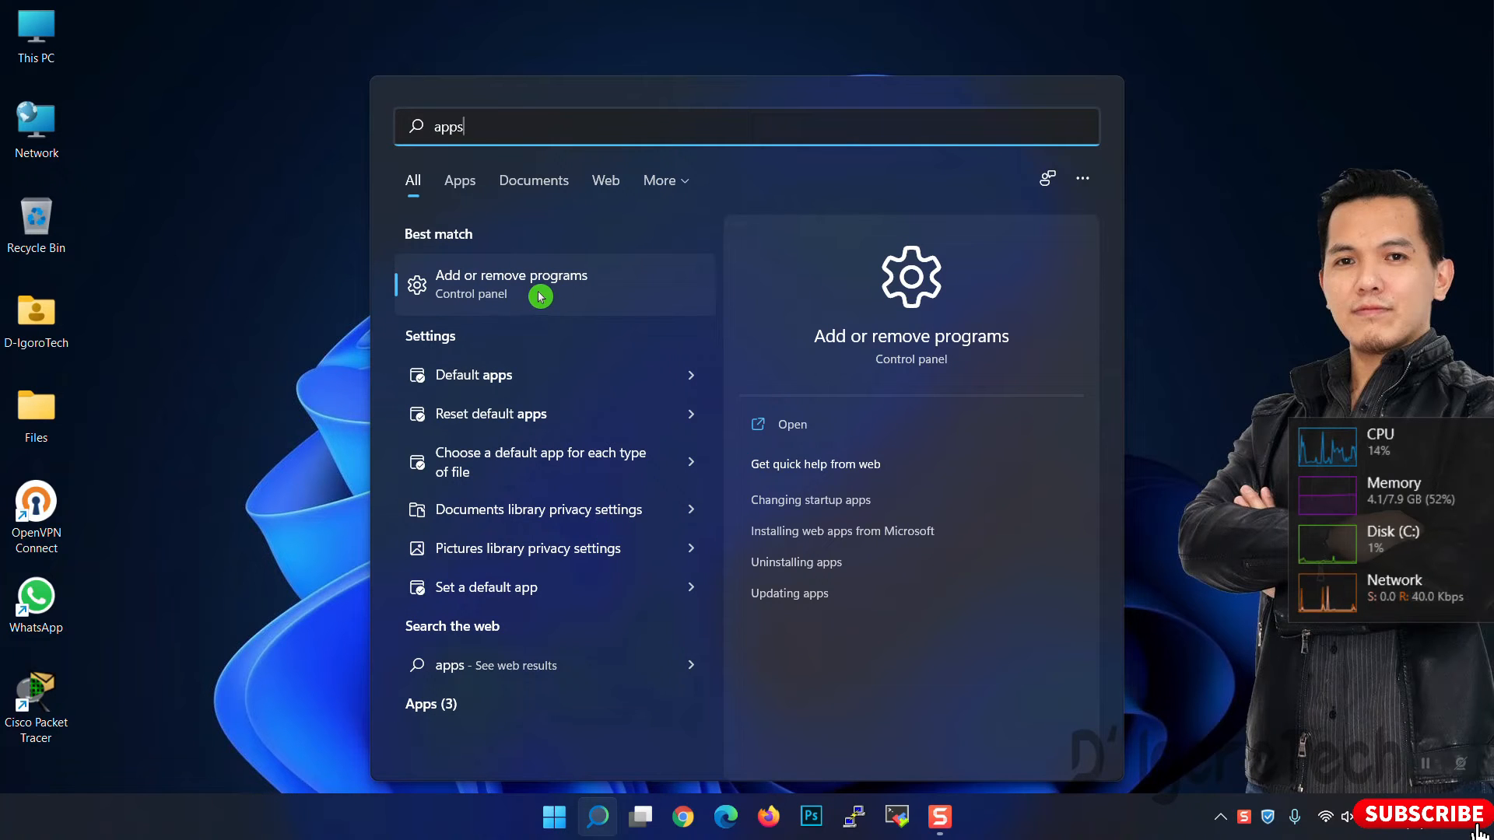
{"action": "left_click", "coordinate": [511, 283]}
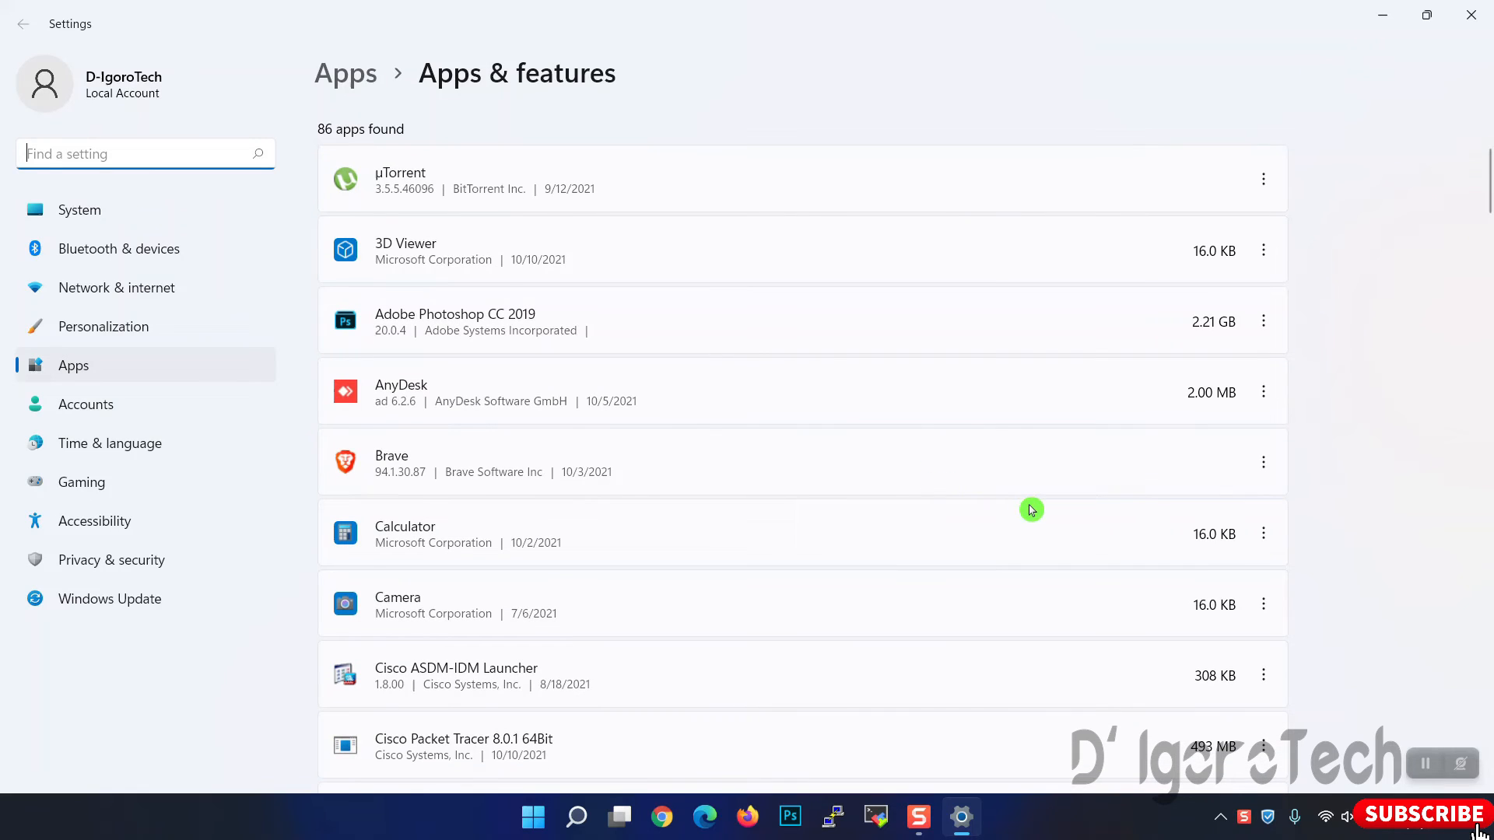
Uninstall Cisco Packet Tracer 8.0.1 64Bit from Apps & features and dismiss the removal notice.
{"action": "scroll", "scroll_direction": "down", "scroll_amount": 3}
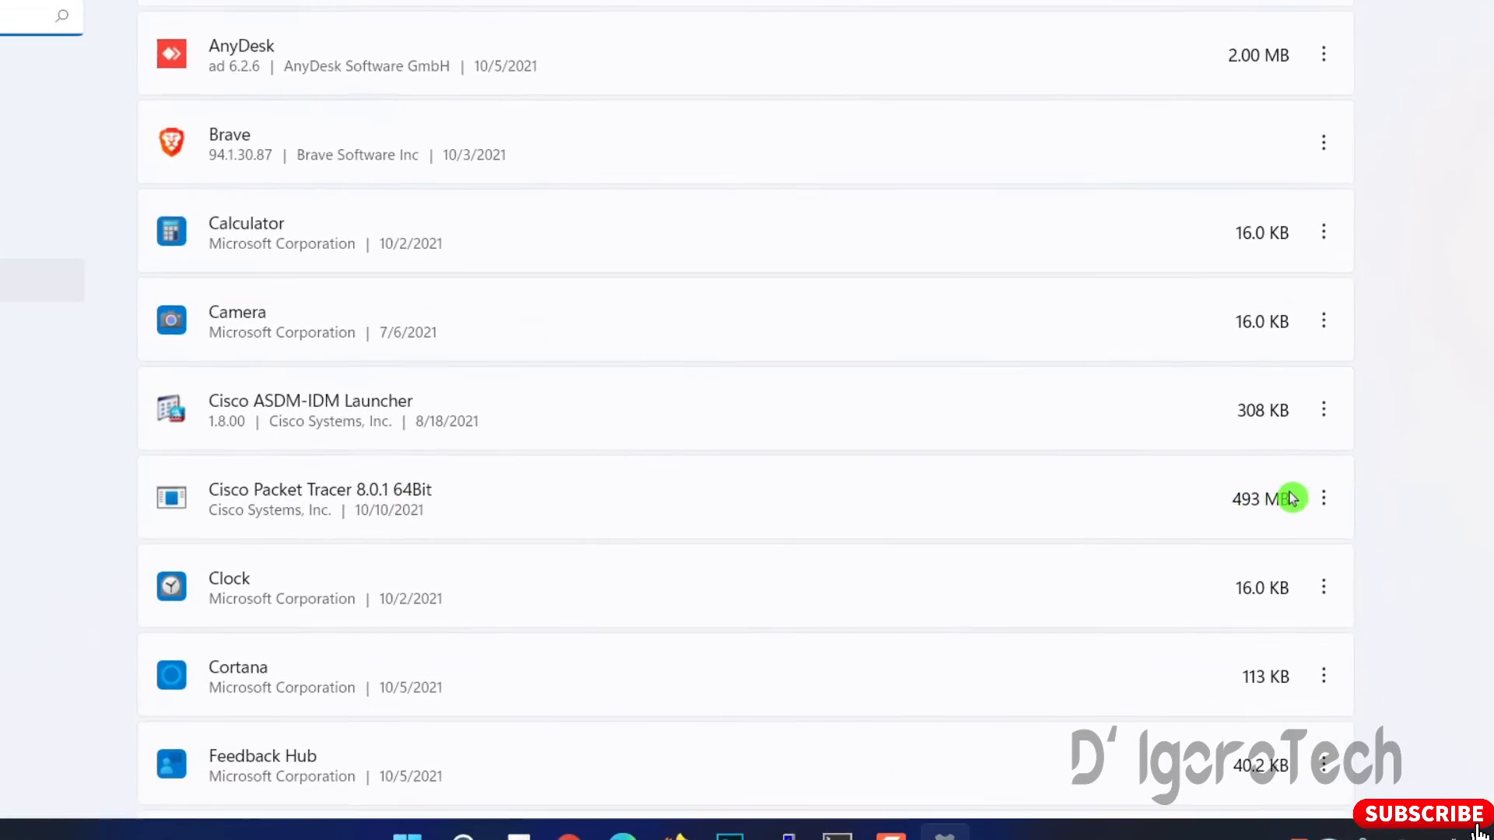
{"action": "left_click", "coordinate": [1323, 498]}
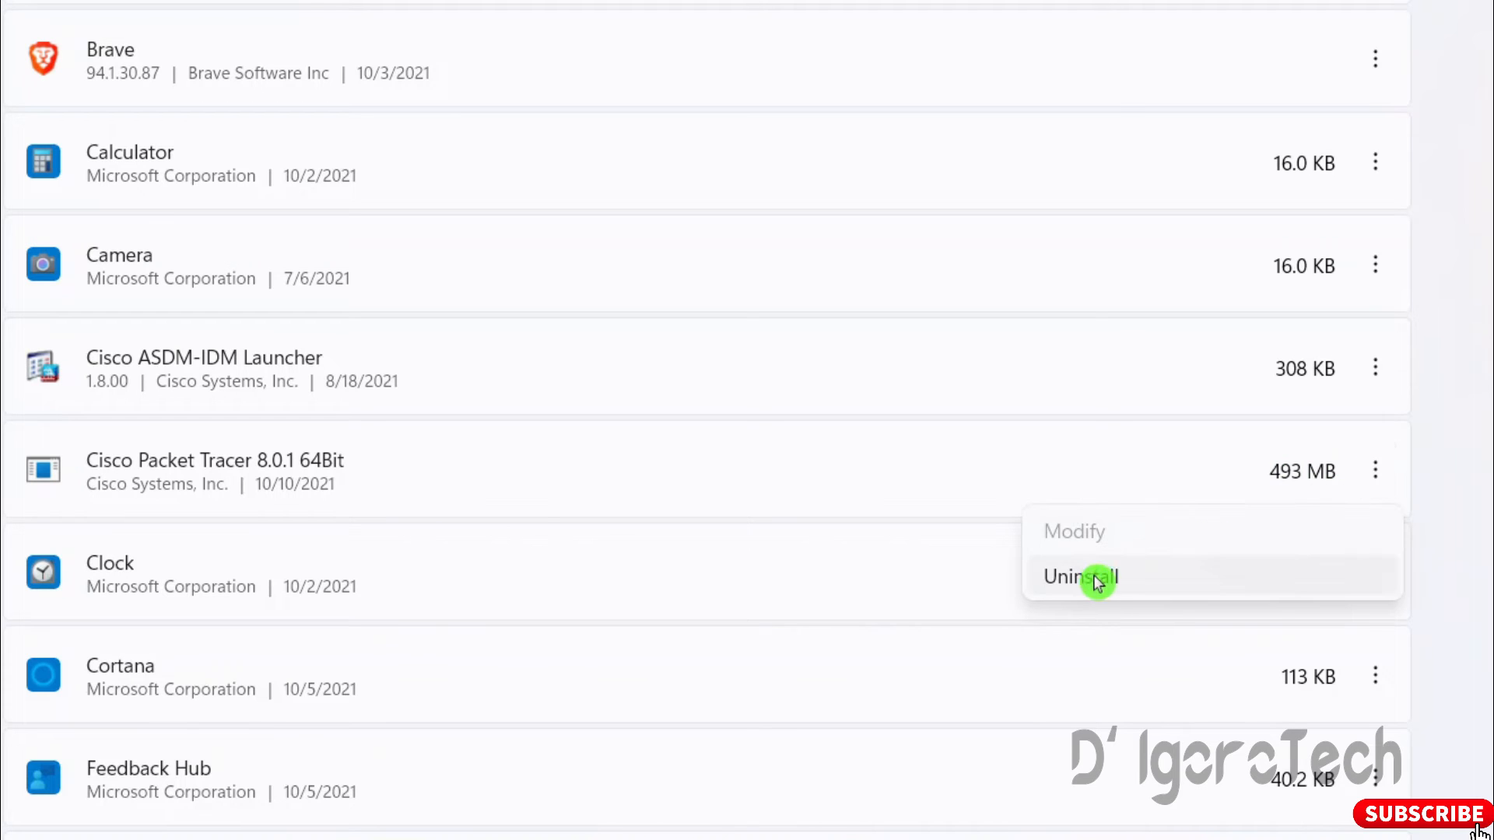
{"action": "left_click", "coordinate": [1080, 576]}
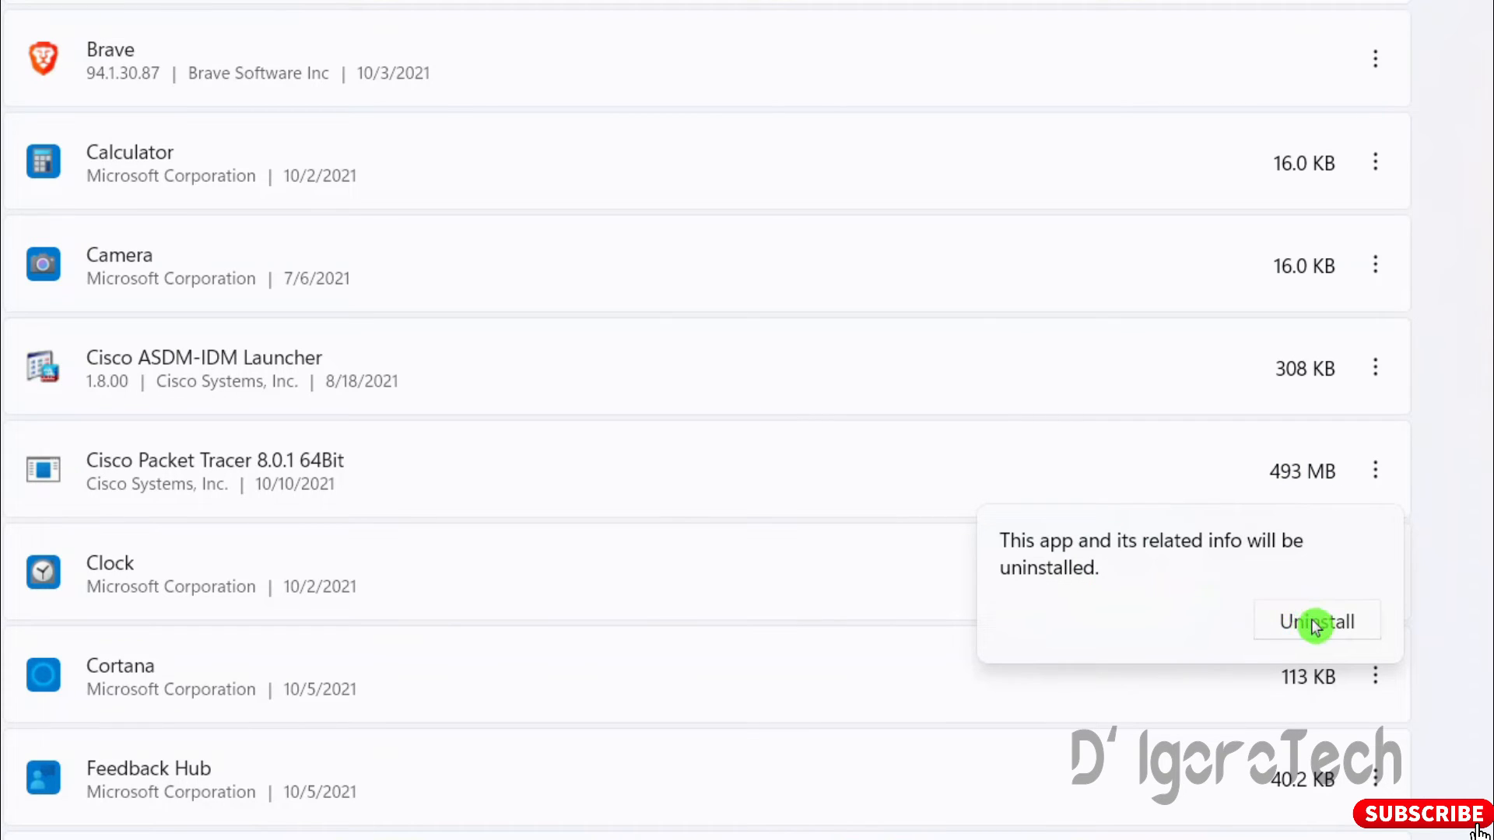
{"action": "left_click", "coordinate": [1316, 620]}
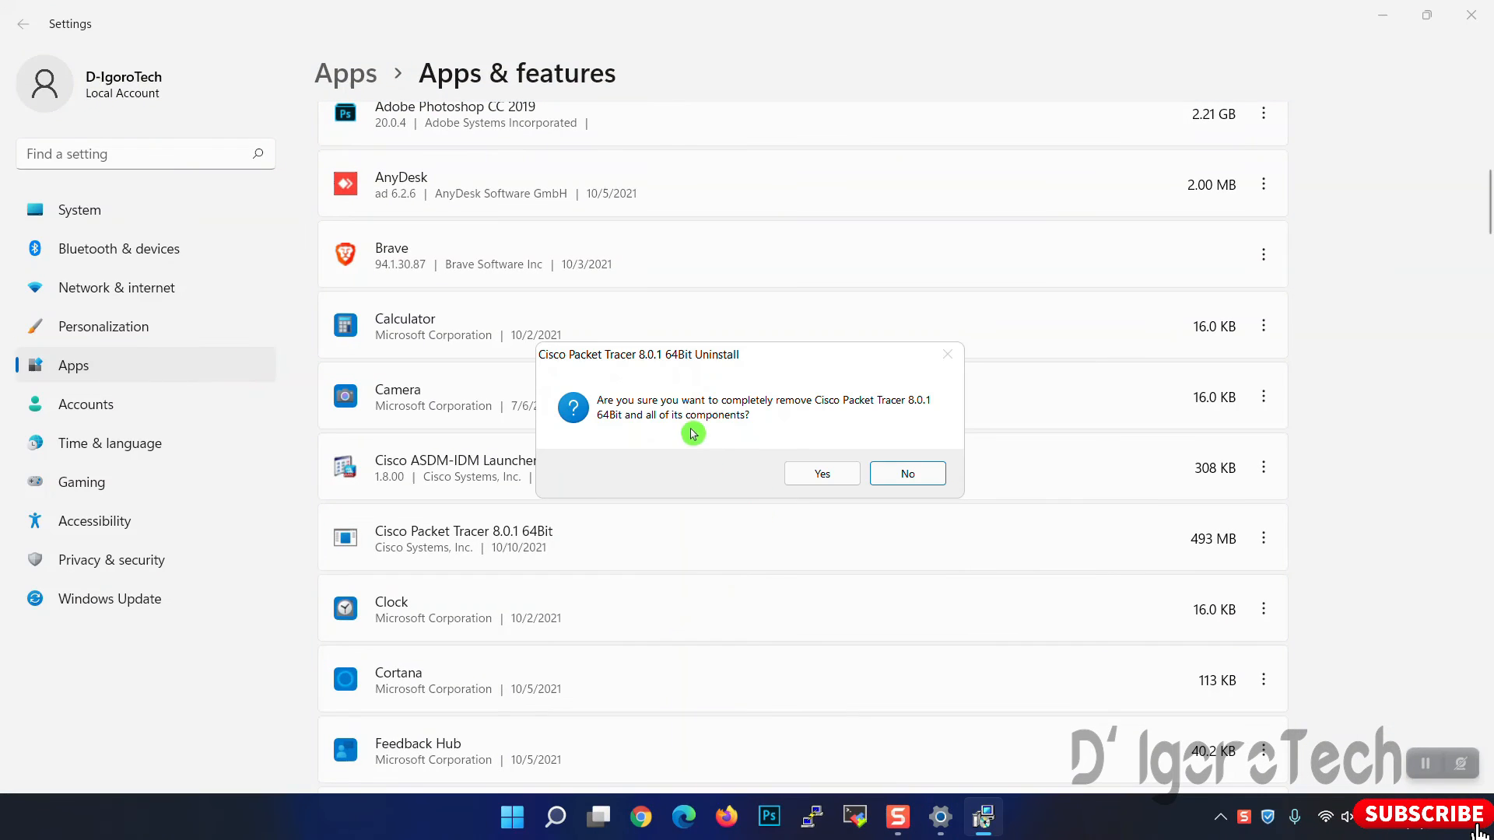
{"action": "mouse_move", "coordinate": [753, 440]}
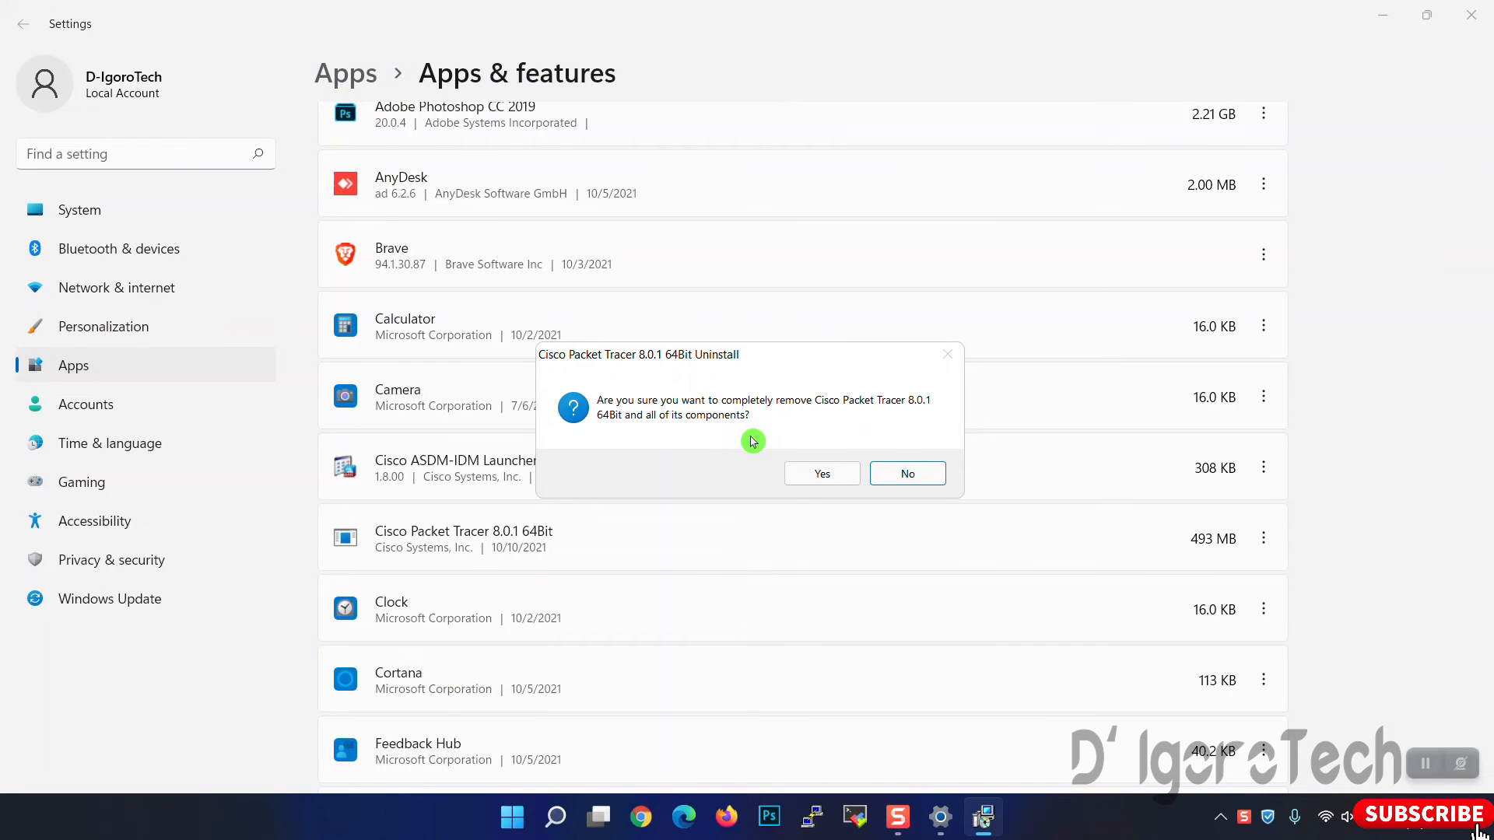
{"action": "left_click", "coordinate": [820, 473]}
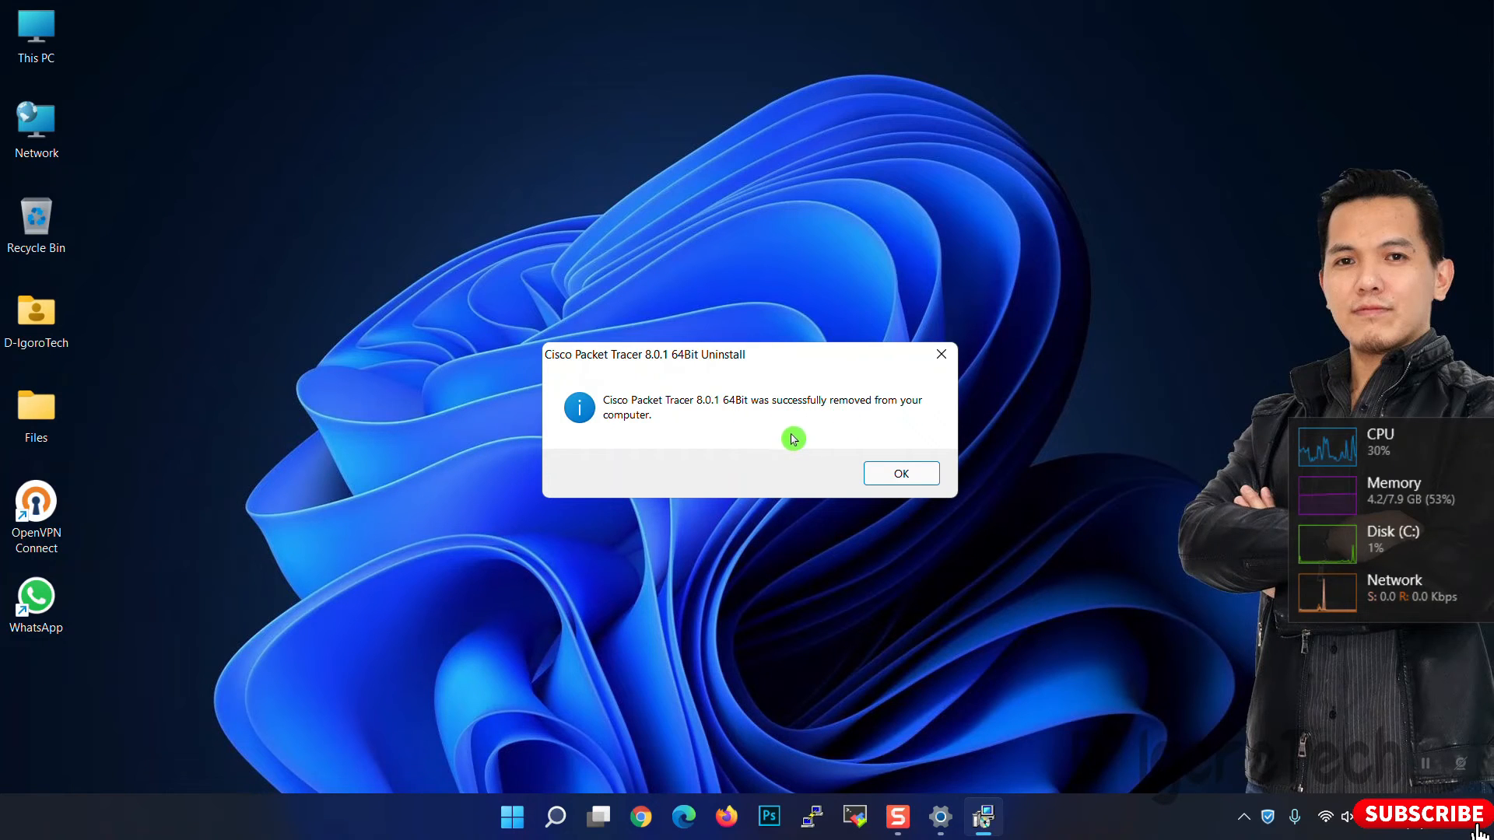
{"action": "left_click", "coordinate": [900, 473]}
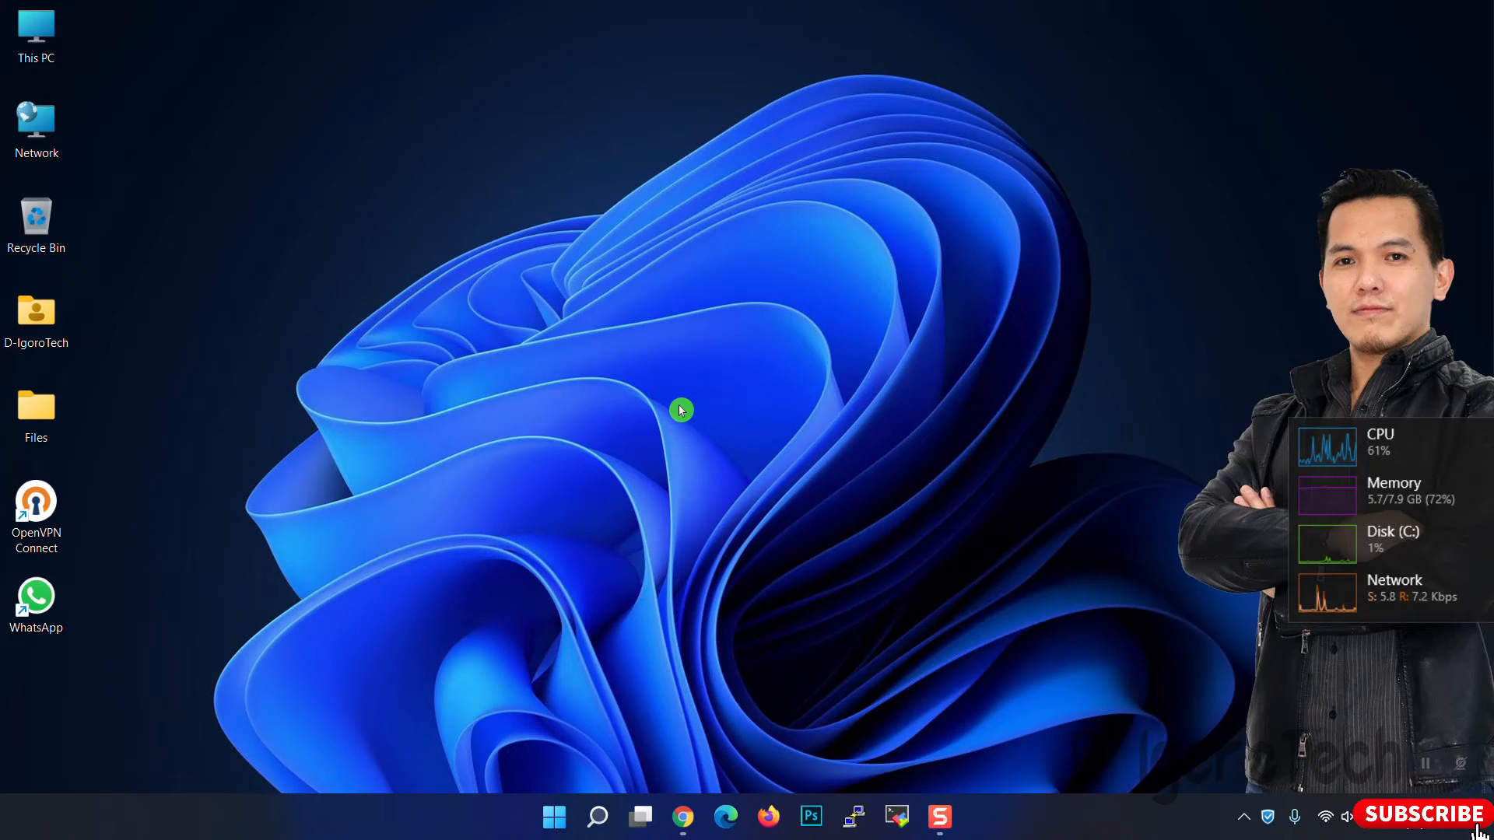
{"action": "mouse_move", "coordinate": [152, 278]}
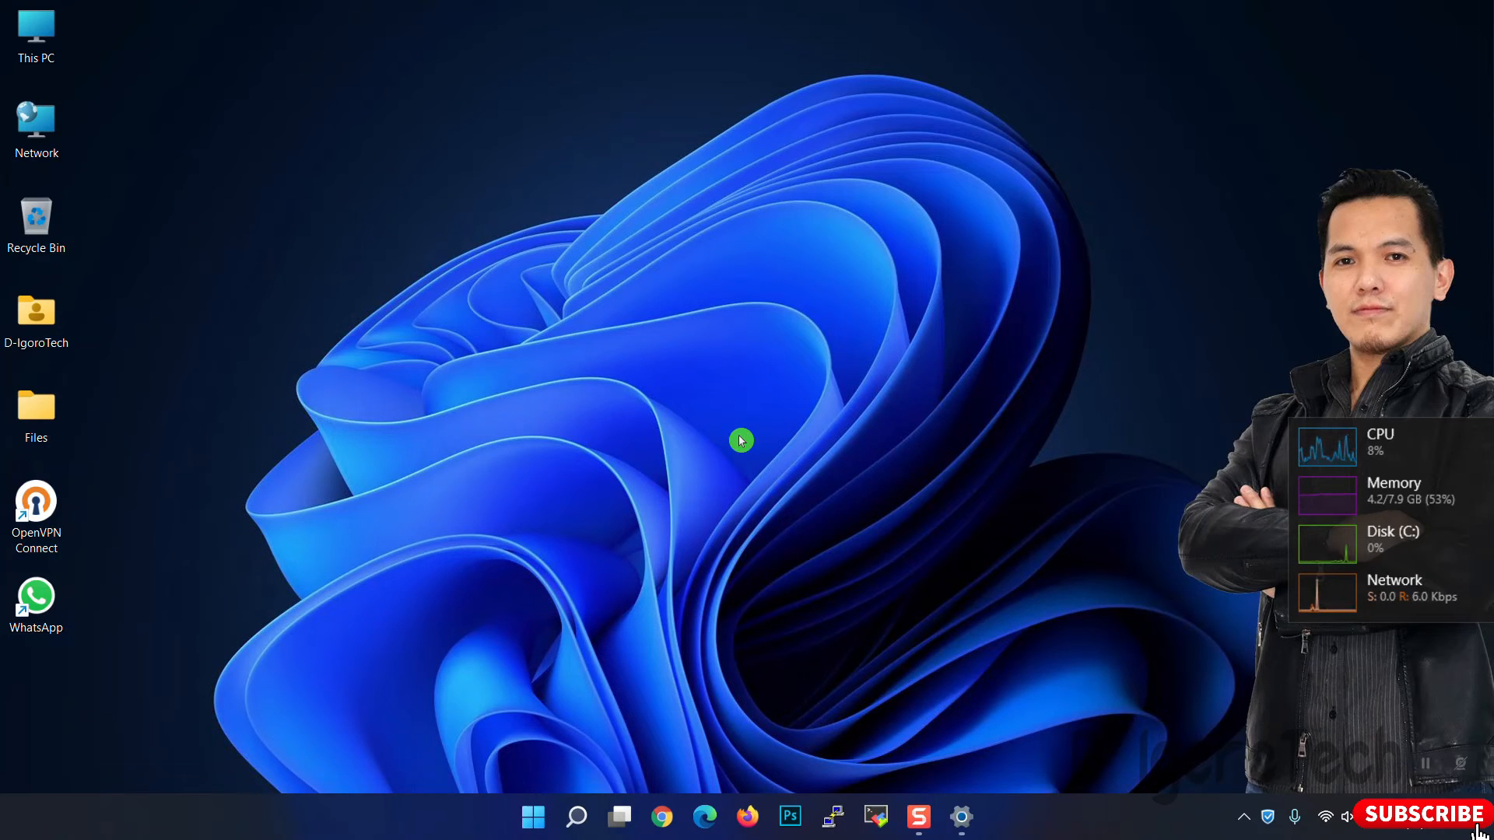
{"action": "left_click", "coordinate": [1322, 817]}
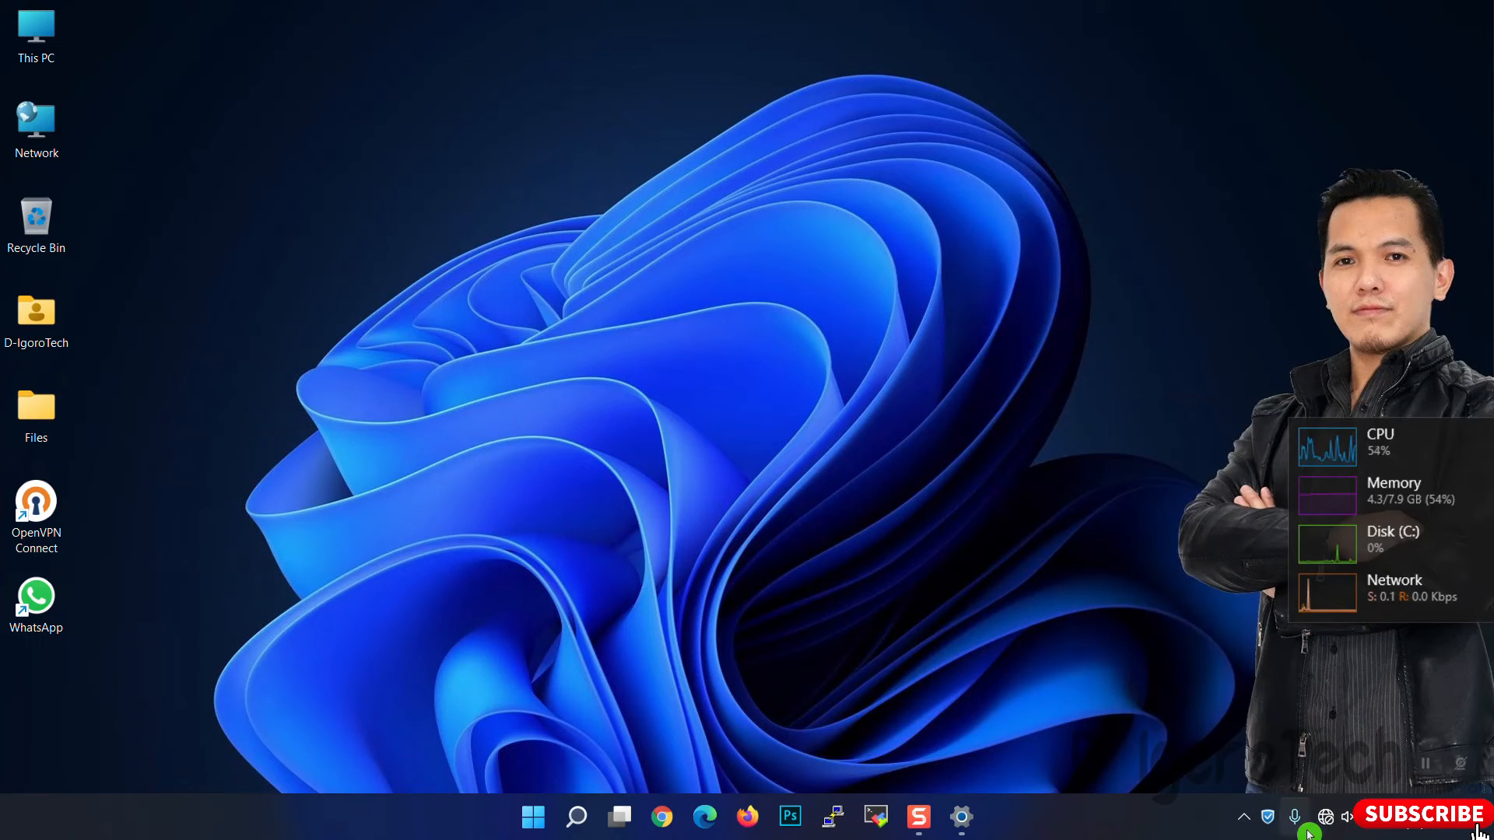
{"action": "left_click", "coordinate": [36, 319]}
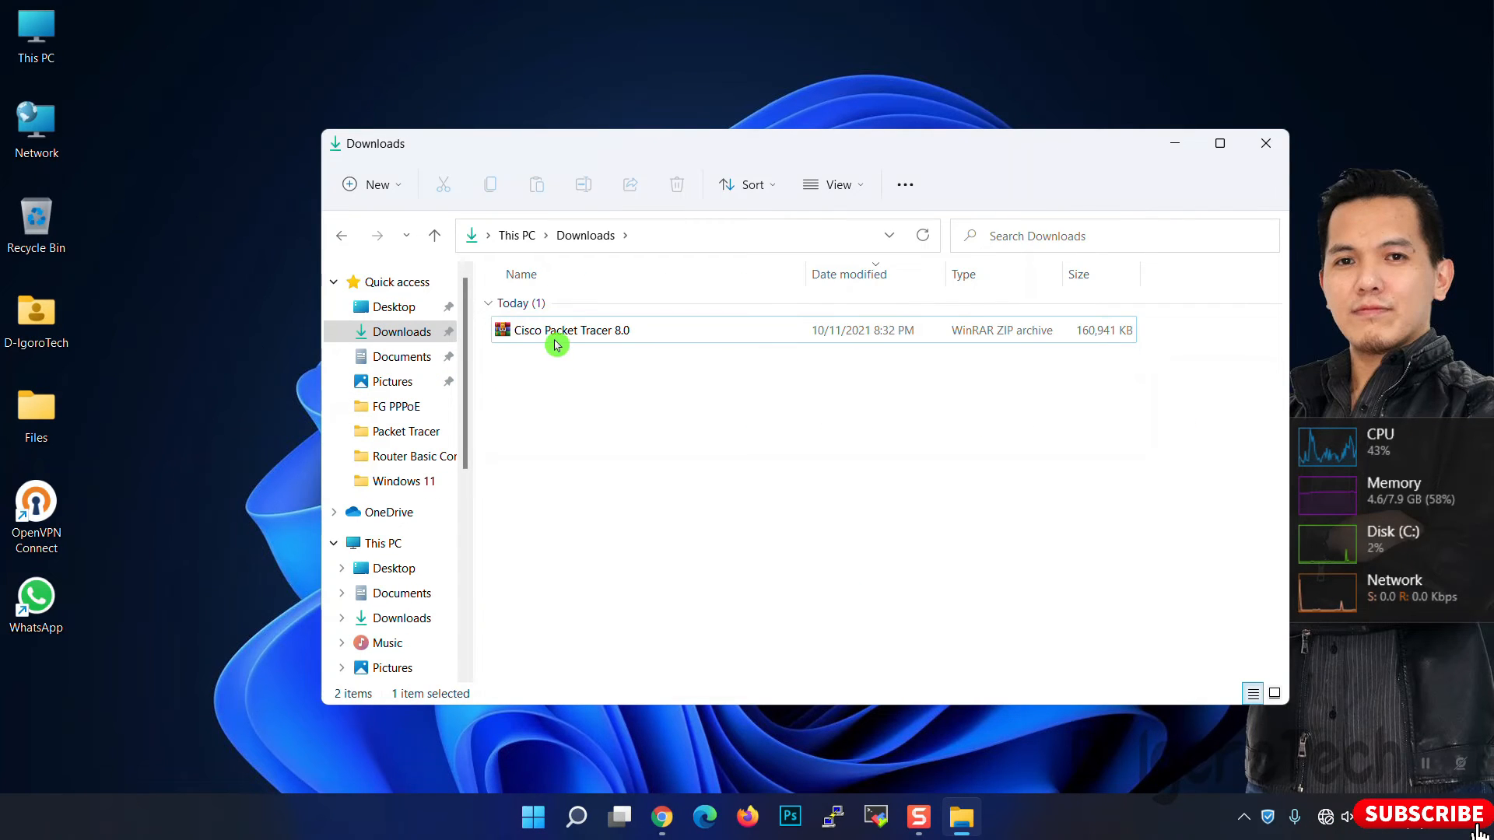
Extract the Cisco Packet Tracer 8.0 ZIP with WinRAR into its own folder in Downloads.
{"action": "left_click", "coordinate": [571, 329]}
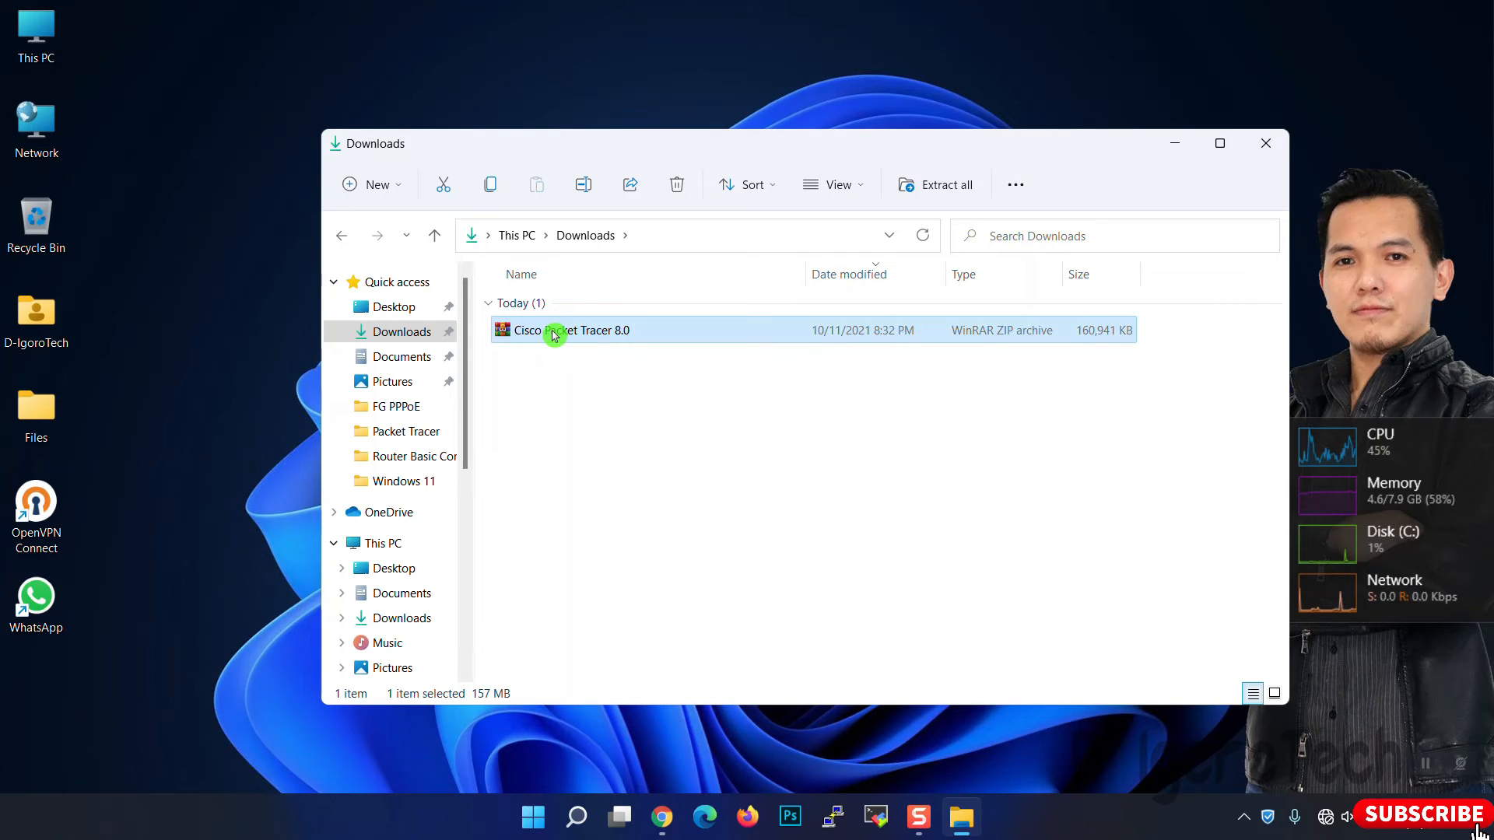
{"action": "right_click", "coordinate": [562, 330]}
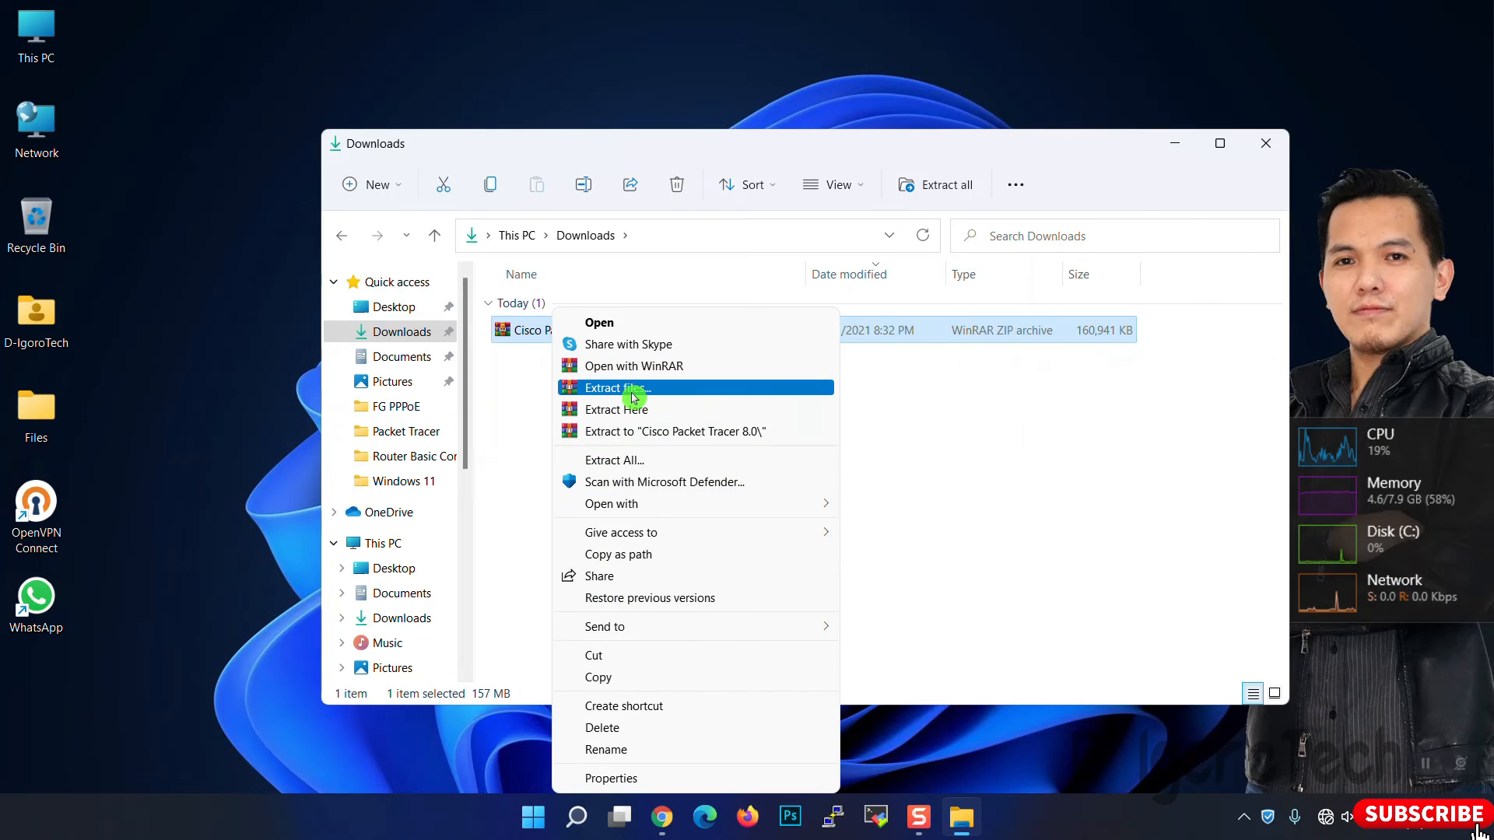
{"action": "left_click", "coordinate": [620, 388]}
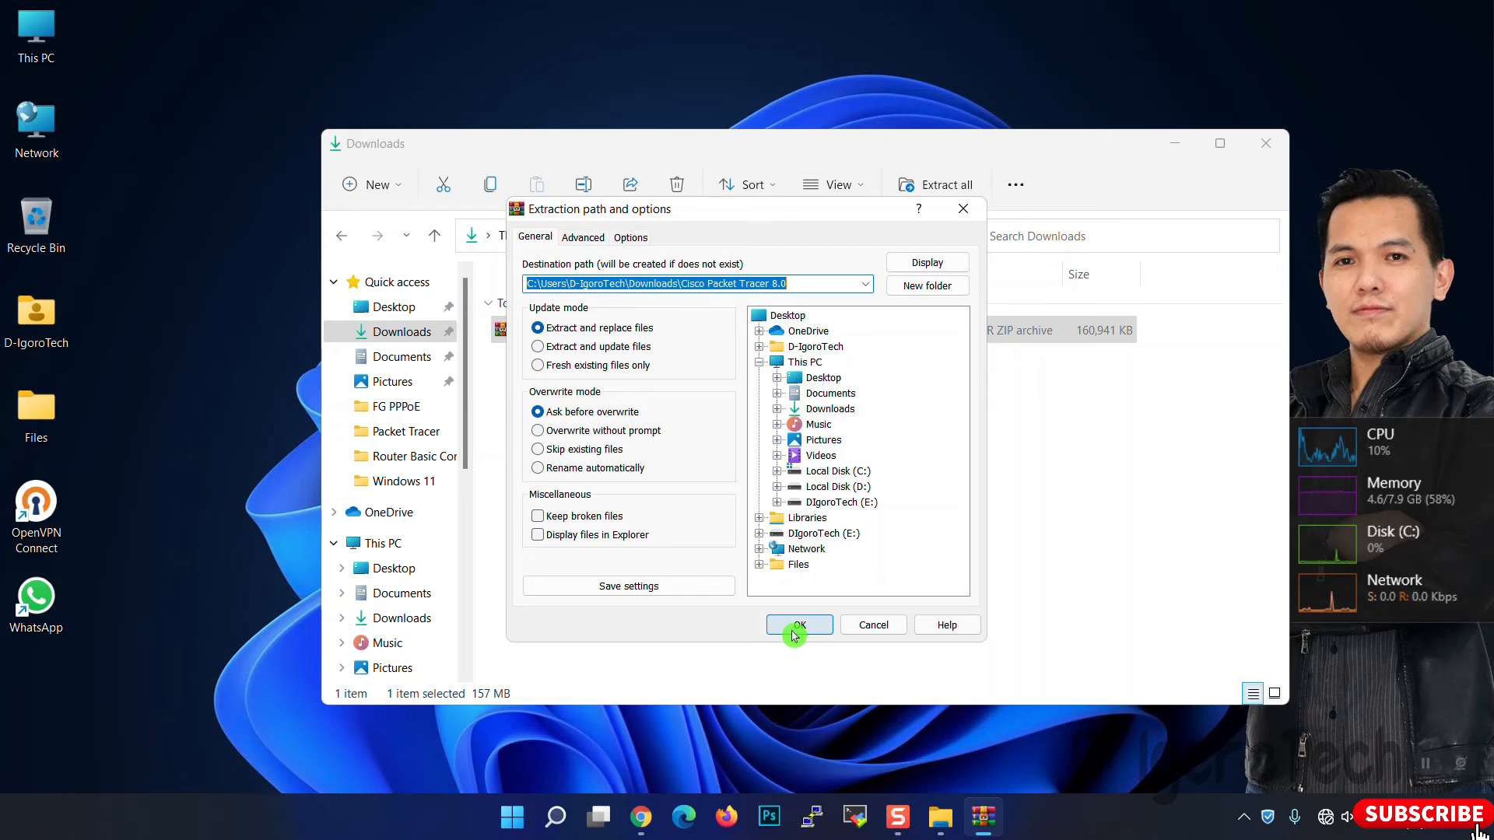
{"action": "left_click", "coordinate": [798, 626]}
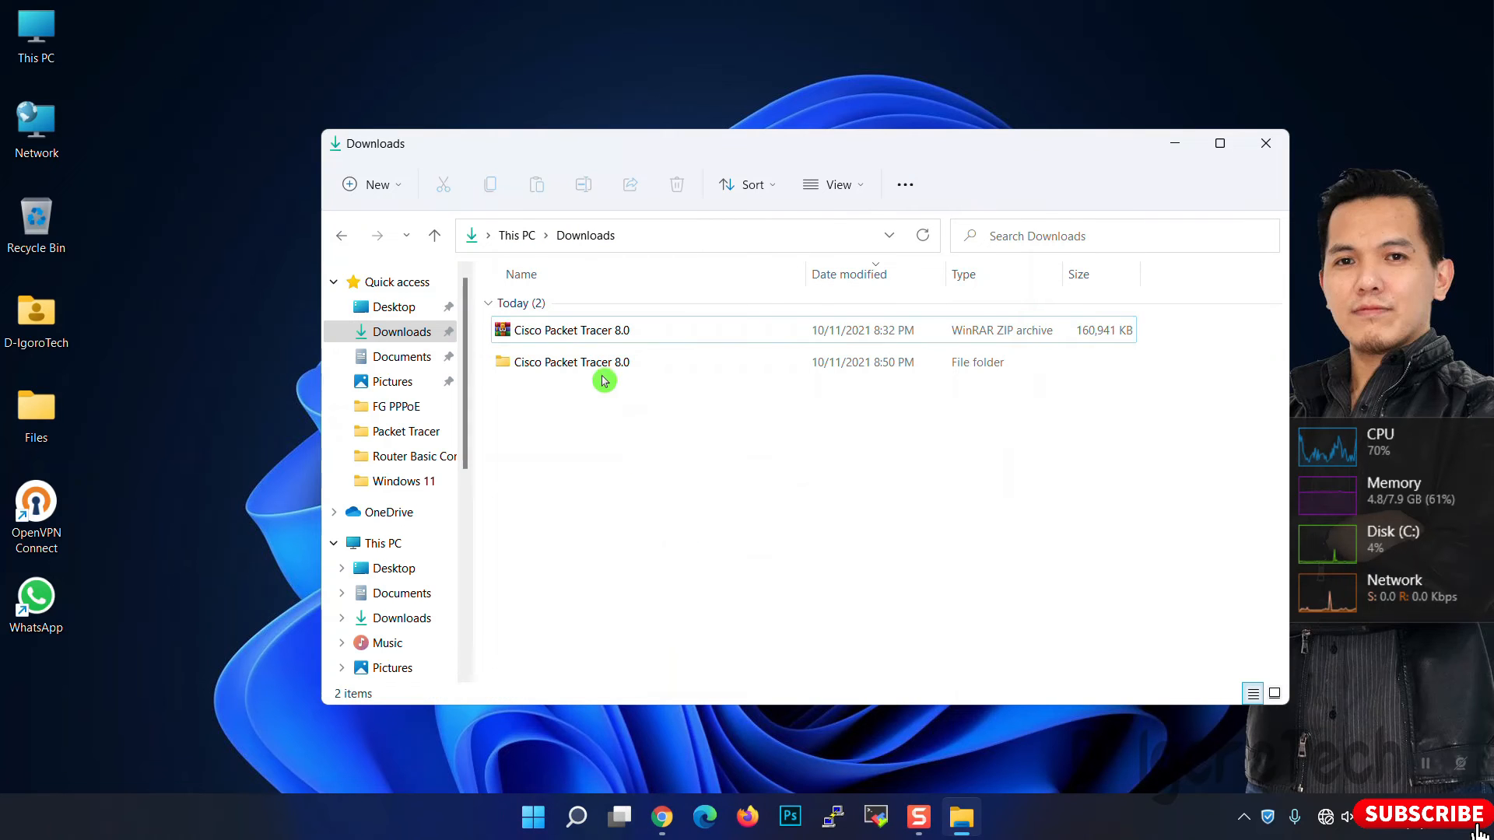
Open the extracted Cisco Packet Tracer 8.0 folder and view the _ReadMe.txt instructions in Notepad.
{"action": "double_click", "coordinate": [571, 362]}
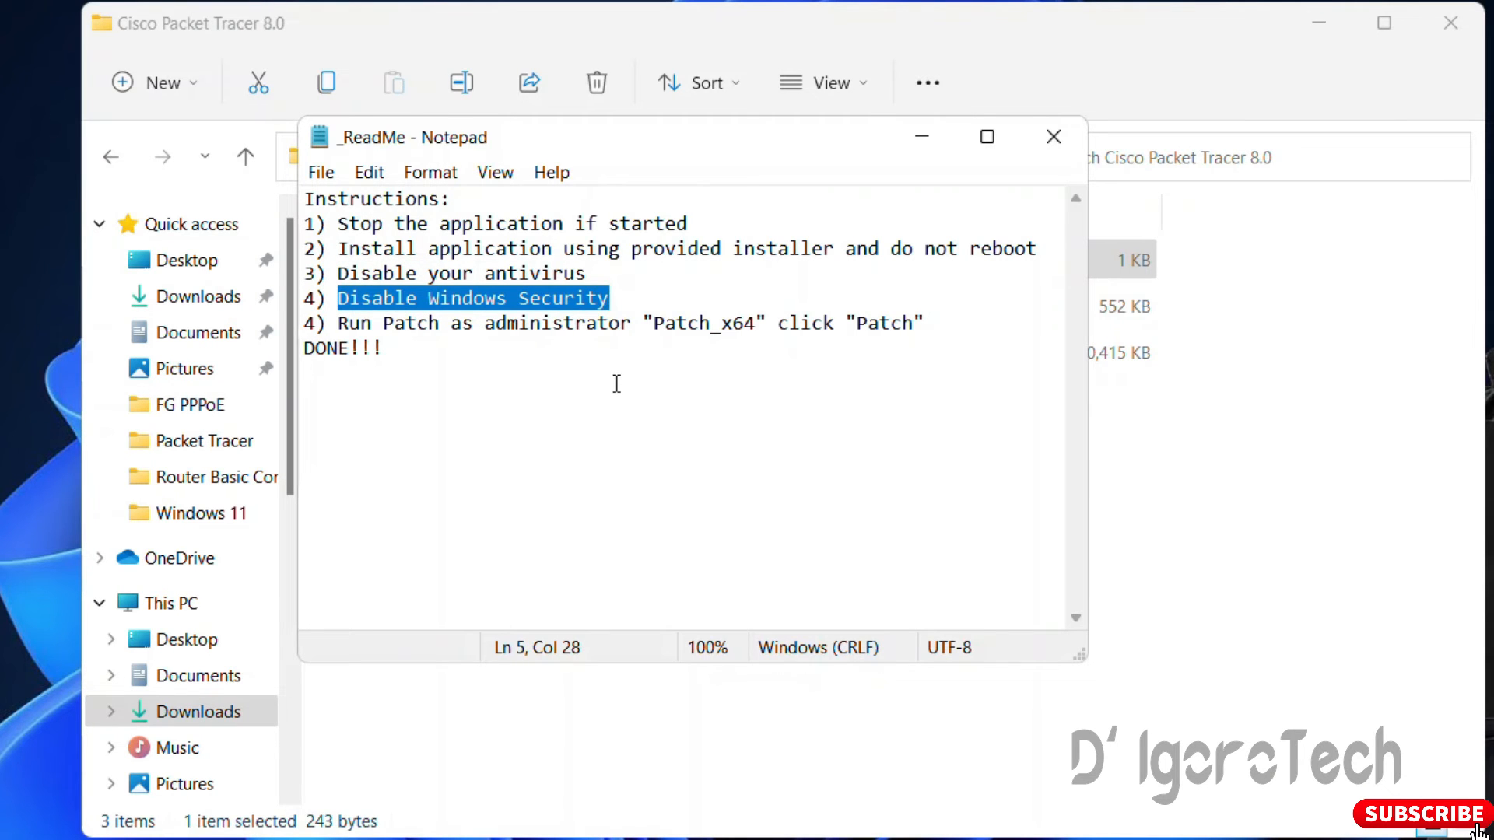
{"action": "left_click", "coordinate": [554, 817]}
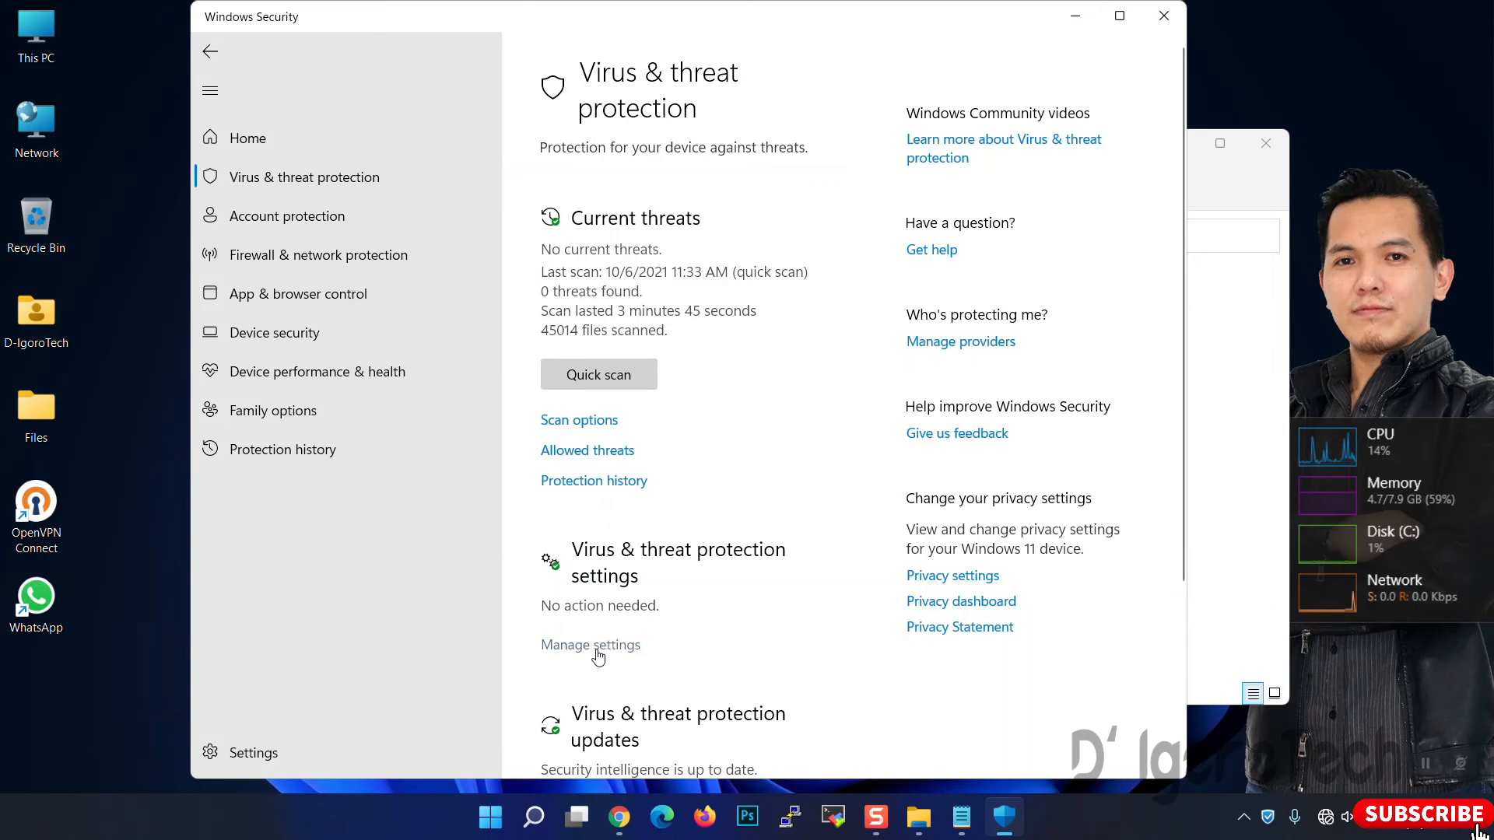
In Virus & threat protection settings, turn Real-time protection off.
{"action": "left_click", "coordinate": [589, 644]}
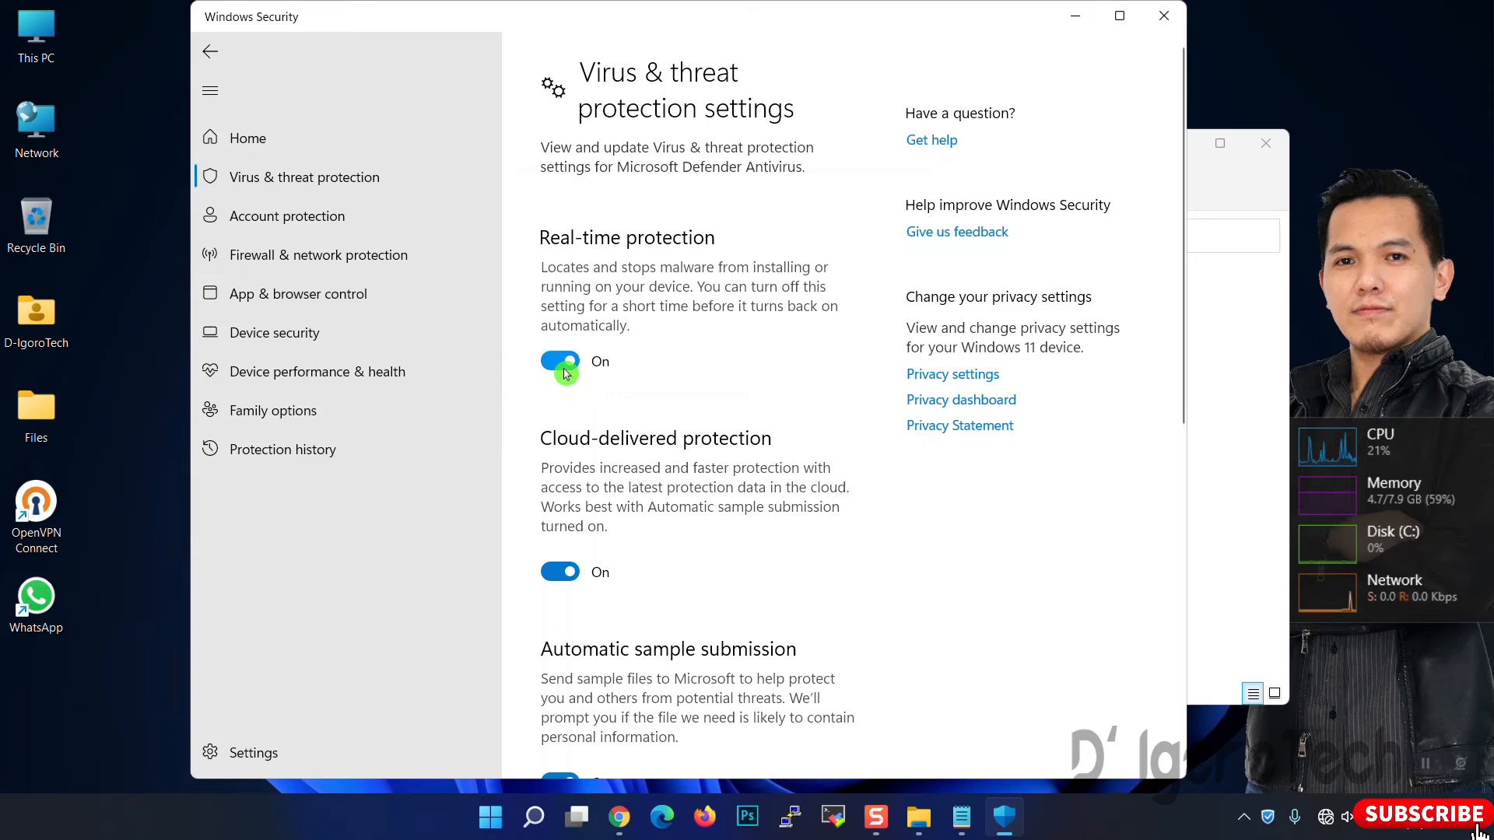
{"action": "left_click", "coordinate": [558, 360]}
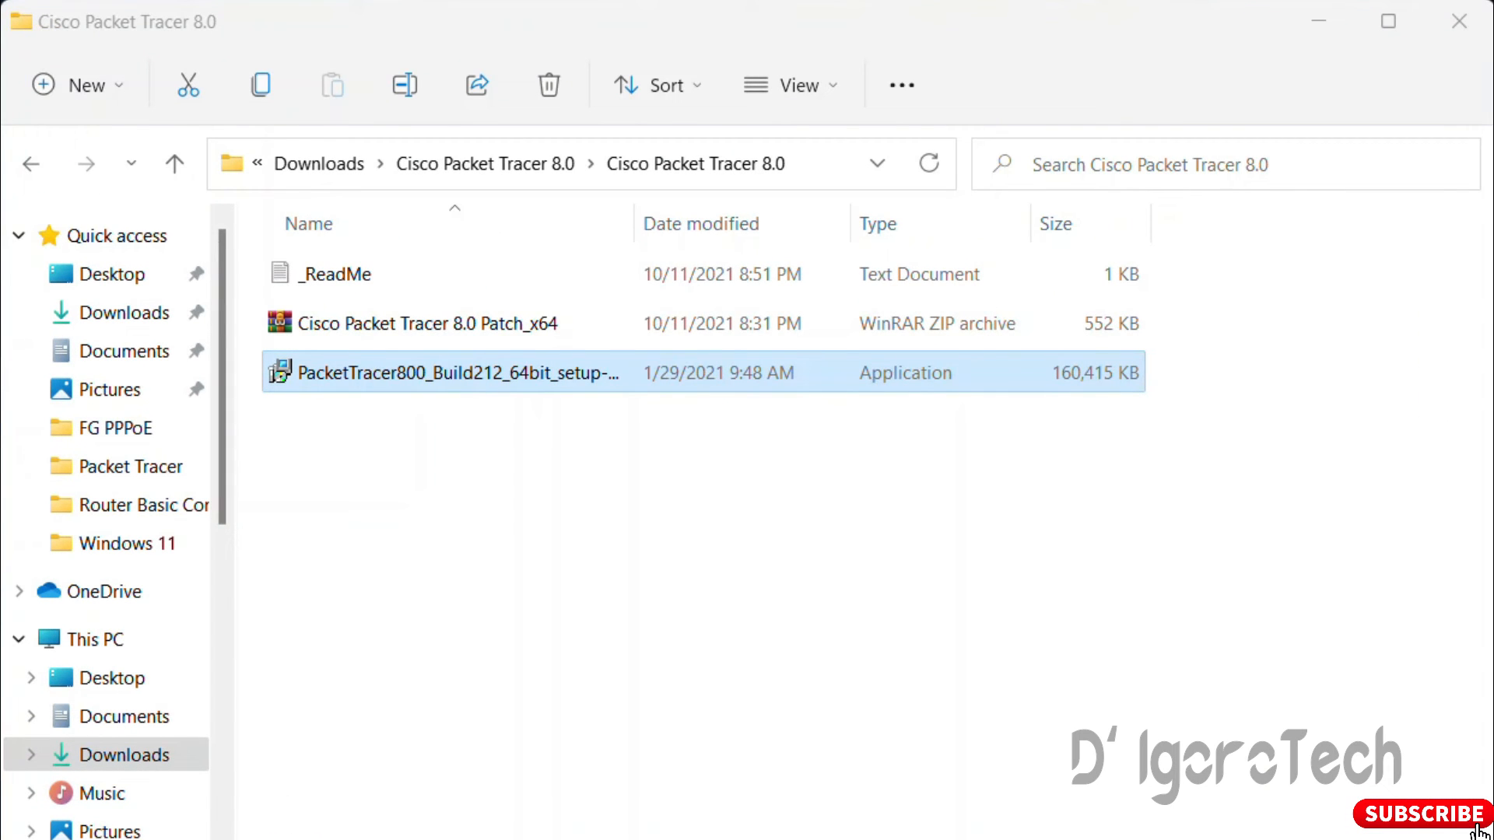
Install Packet Tracer 8.0 64Bit with default folders and desktop shortcut, finishing without launching it.
{"action": "double_click", "coordinate": [443, 371]}
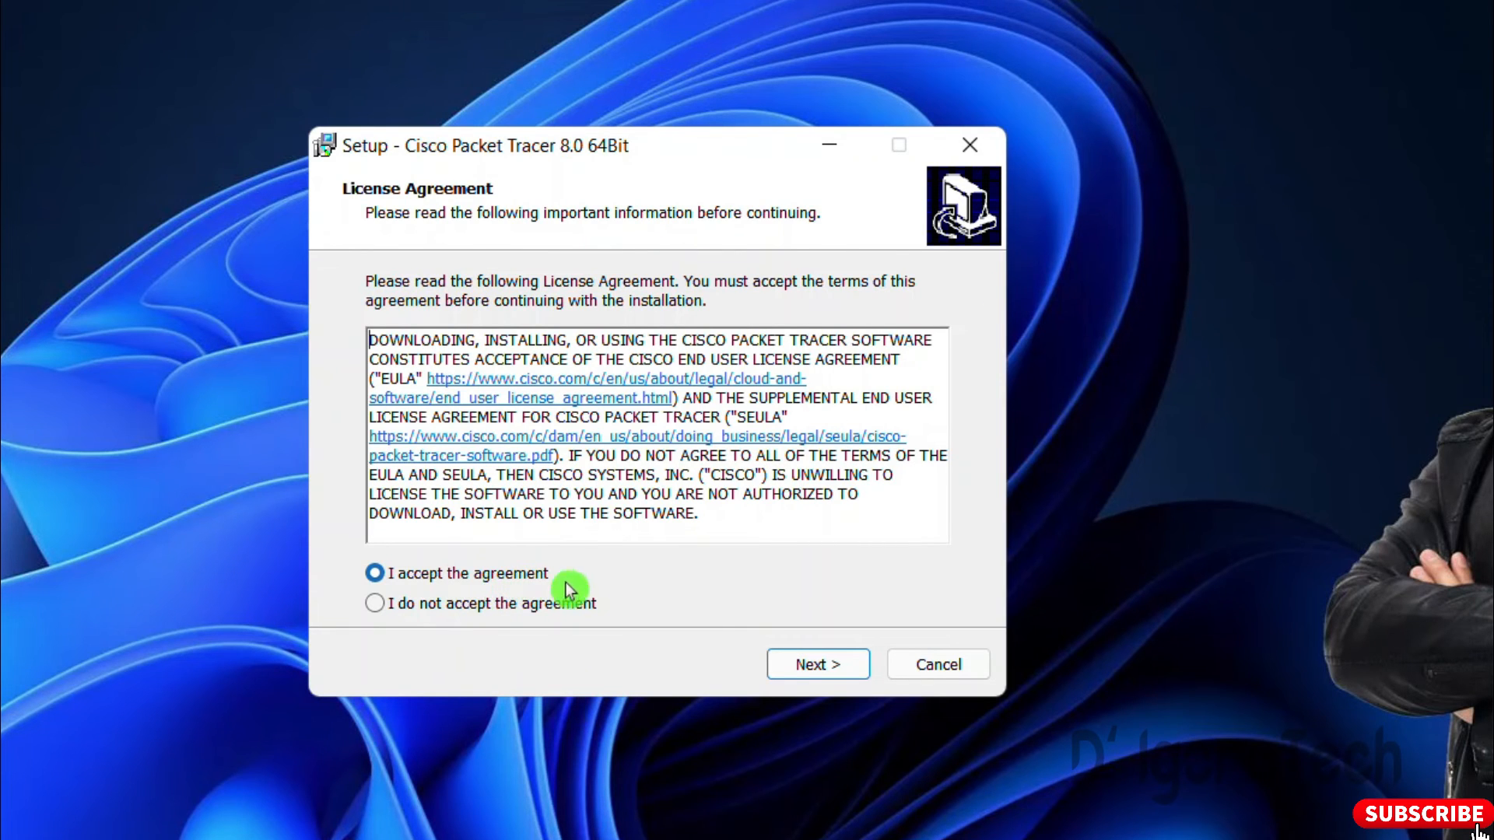
{"action": "left_click", "coordinate": [816, 665]}
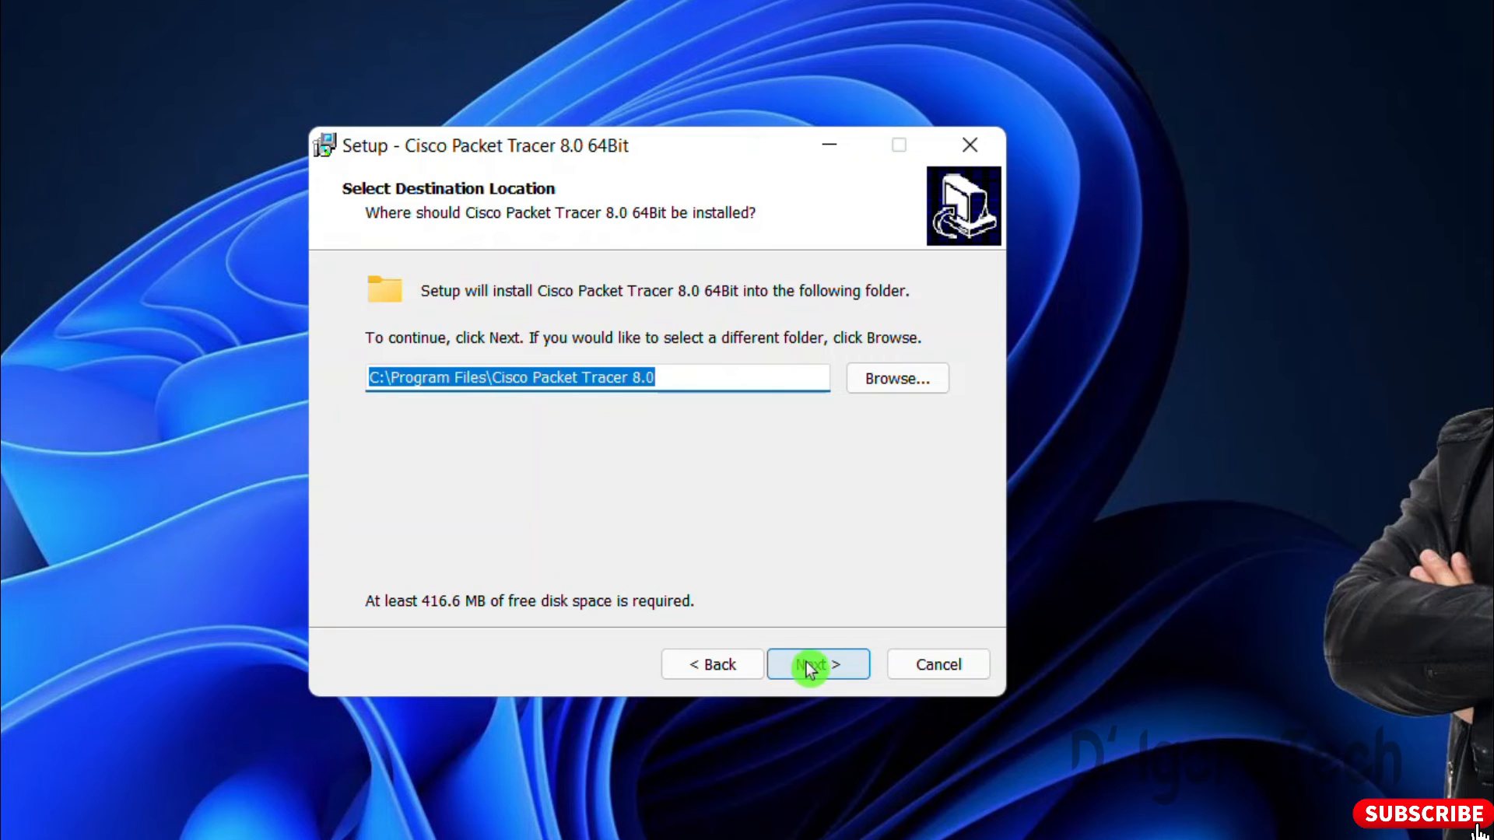
{"action": "left_click", "coordinate": [817, 665]}
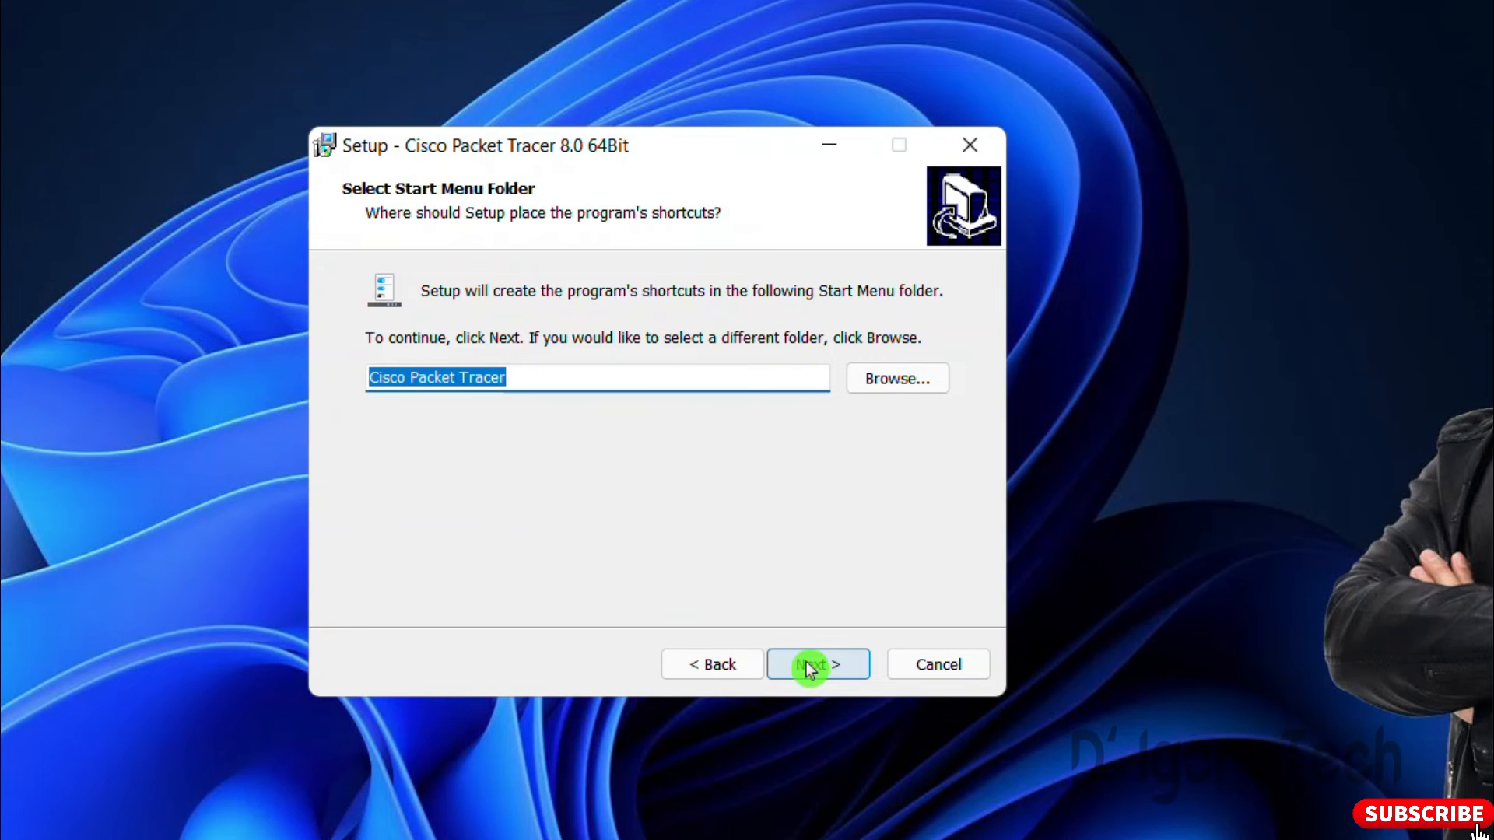
{"action": "left_click", "coordinate": [815, 664]}
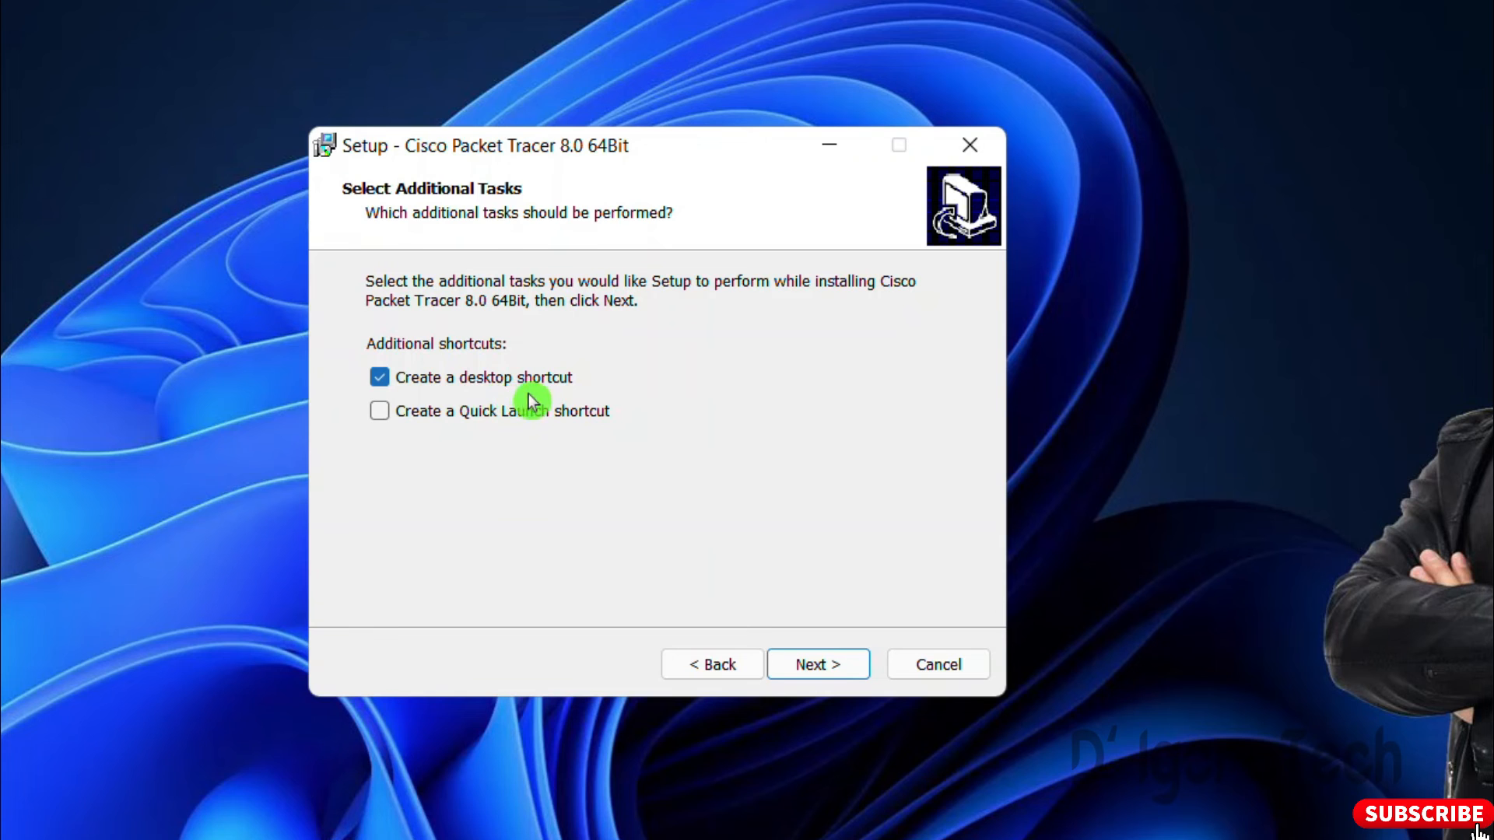
{"action": "left_click", "coordinate": [817, 664]}
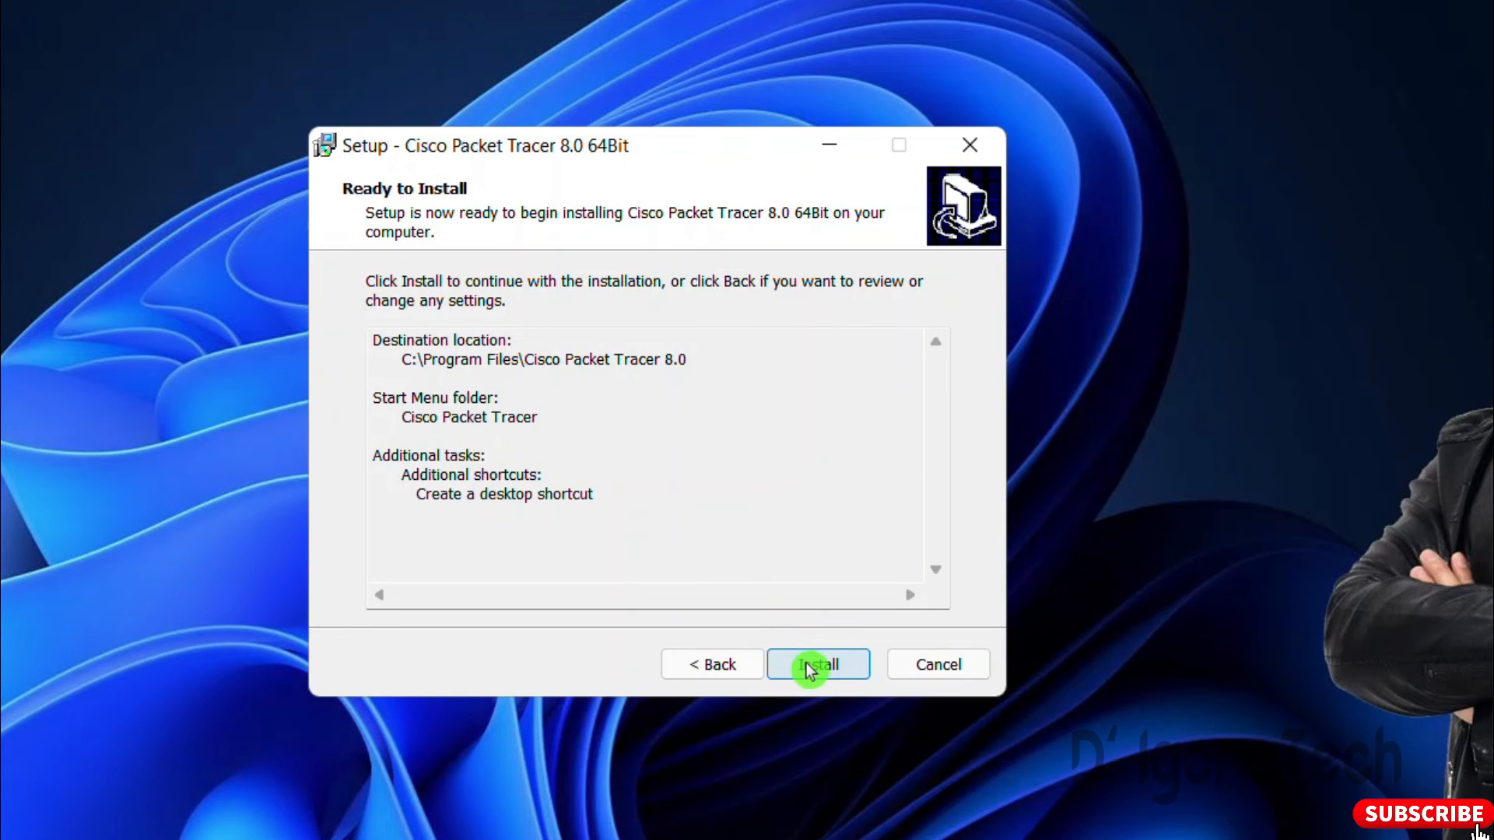
{"action": "left_click", "coordinate": [815, 665]}
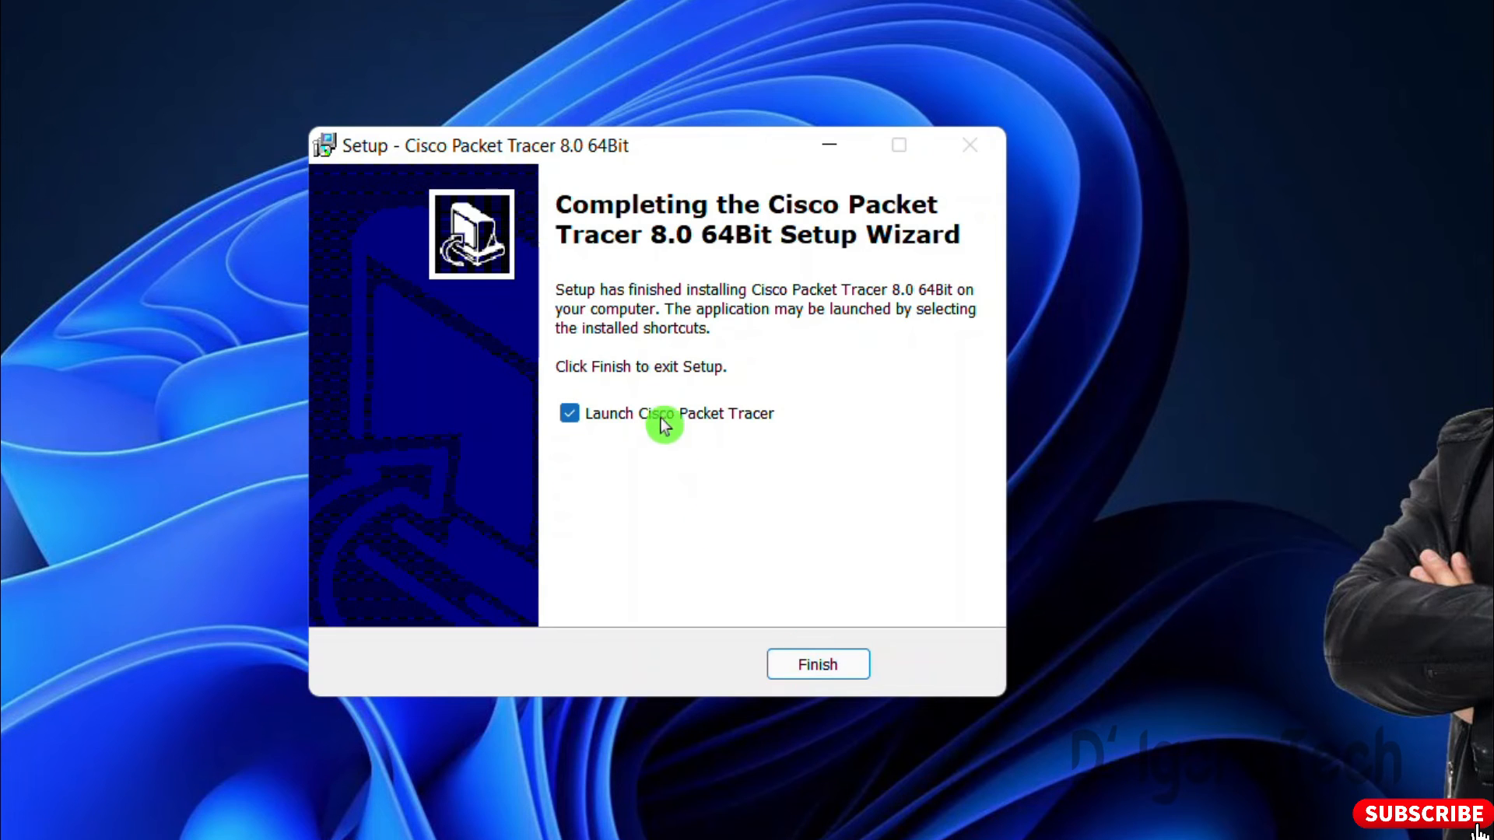
{"action": "left_click", "coordinate": [570, 414]}
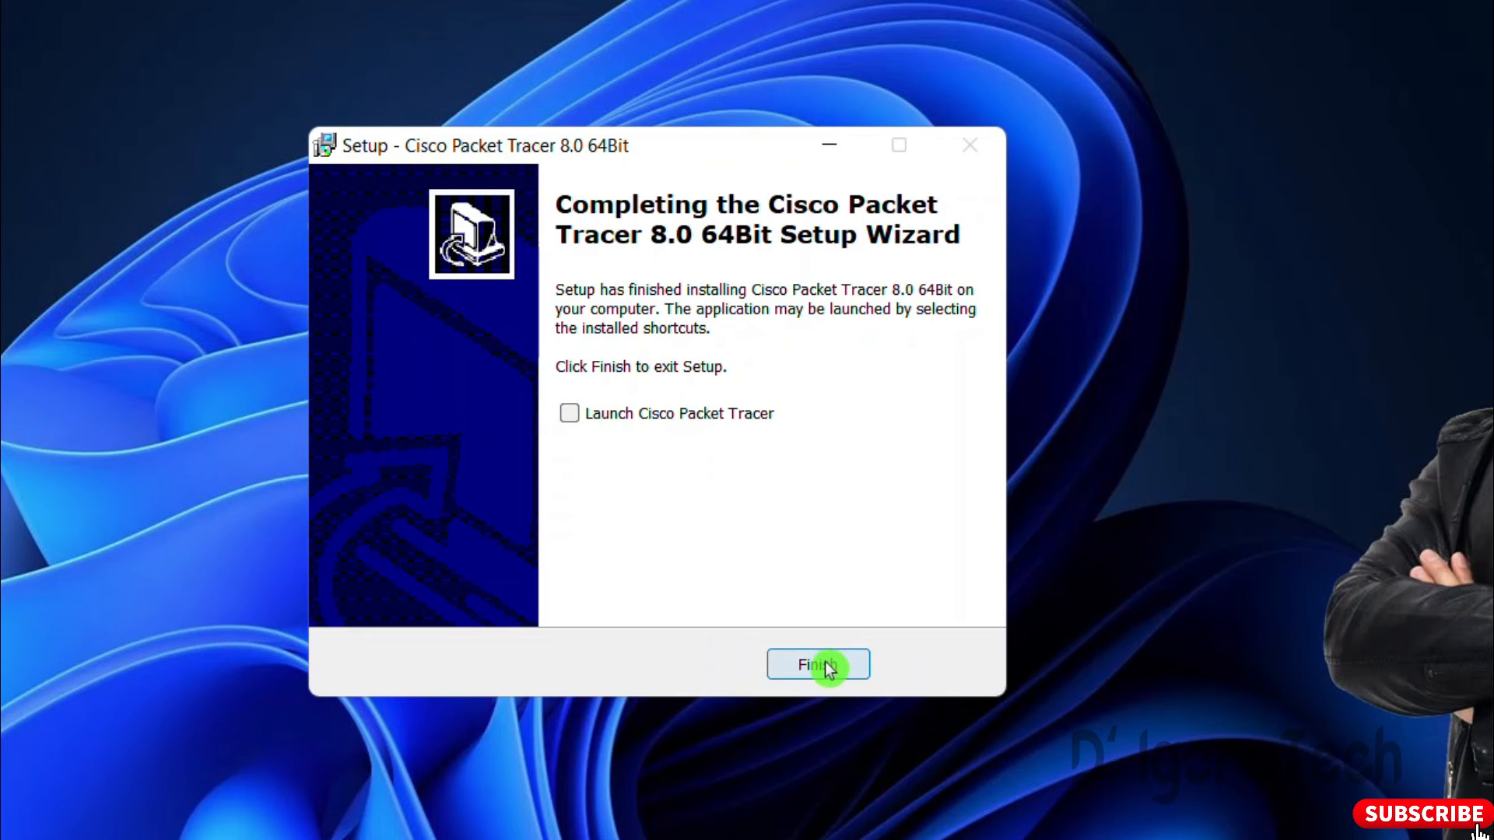
{"action": "left_click", "coordinate": [817, 665]}
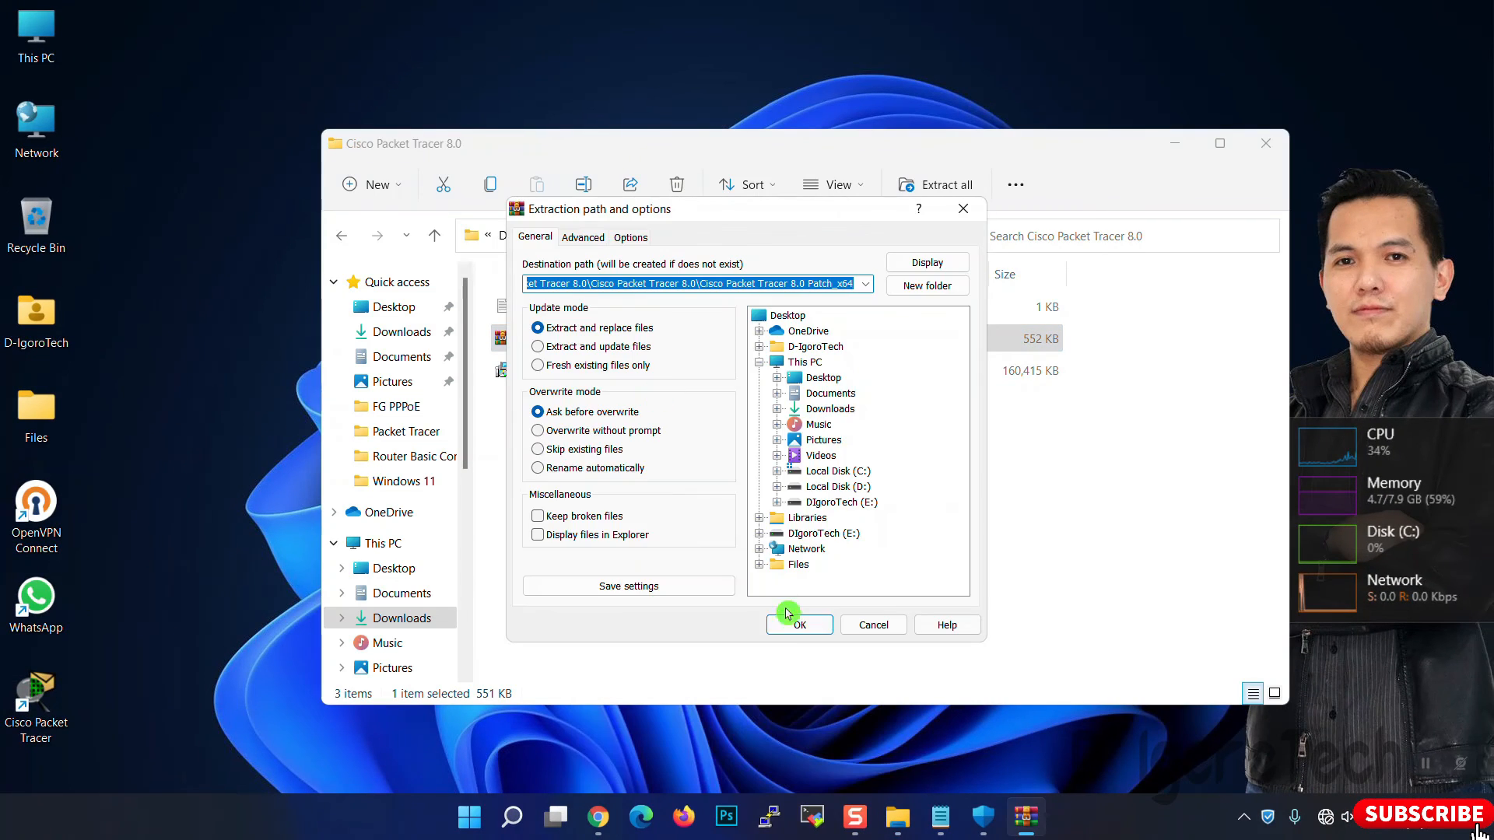
Extract the patch archive and open the Cisco Packet Tracer 8.0 Patch_x64 folder.
{"action": "left_click", "coordinate": [798, 626]}
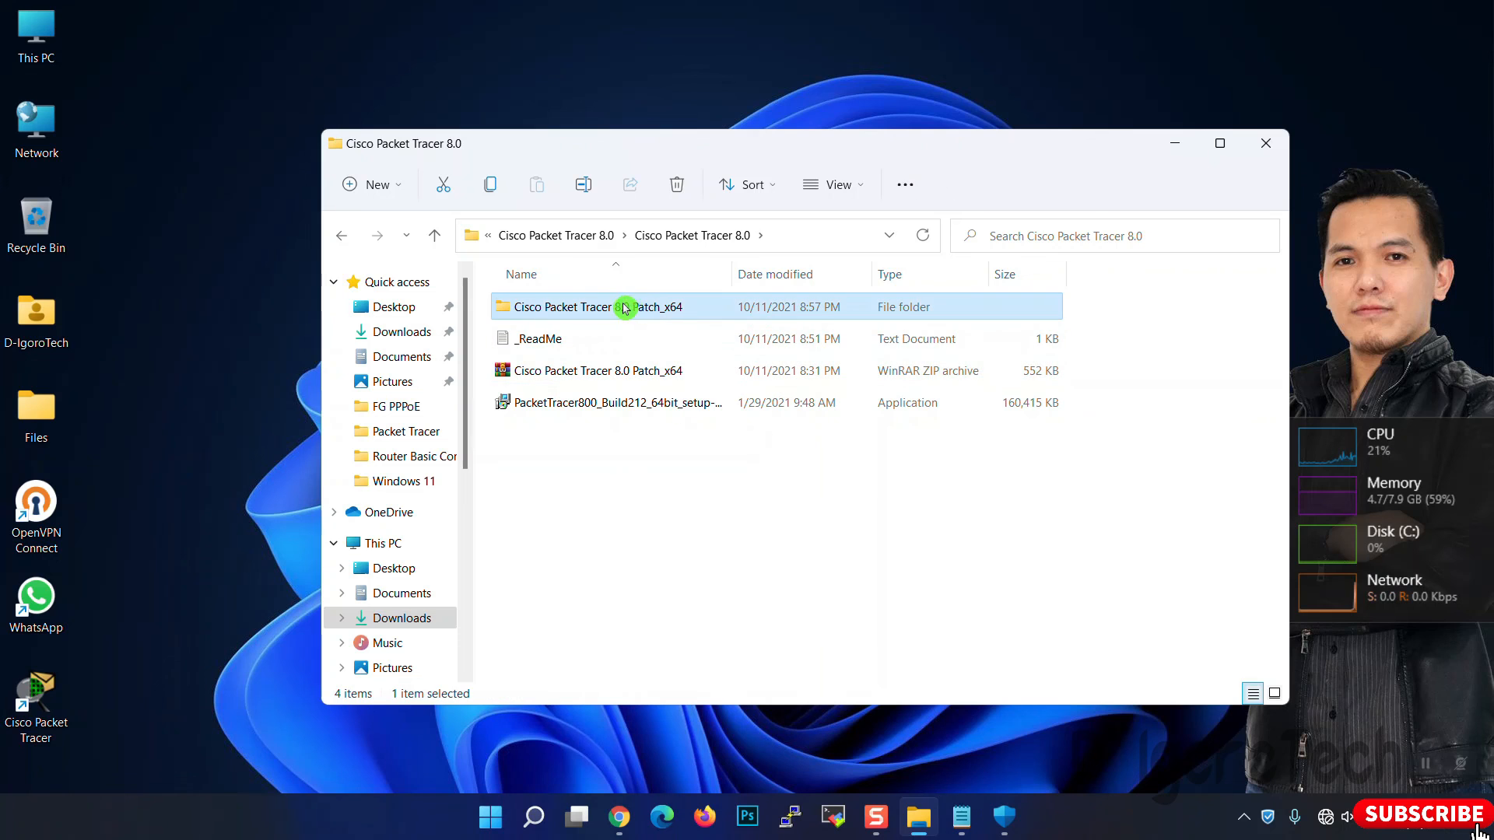
{"action": "double_click", "coordinate": [583, 306]}
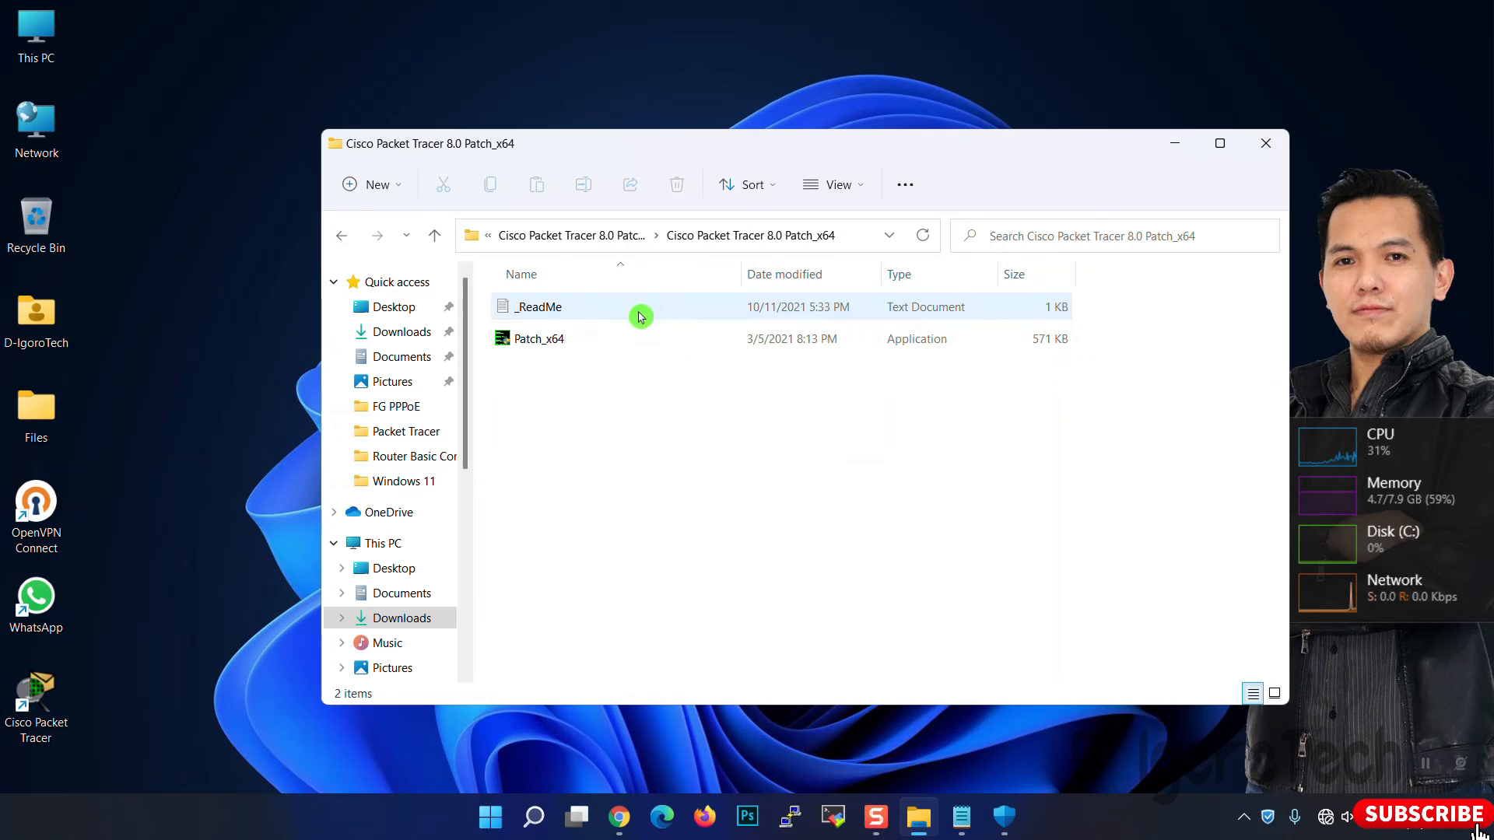
{"action": "left_click", "coordinate": [539, 337]}
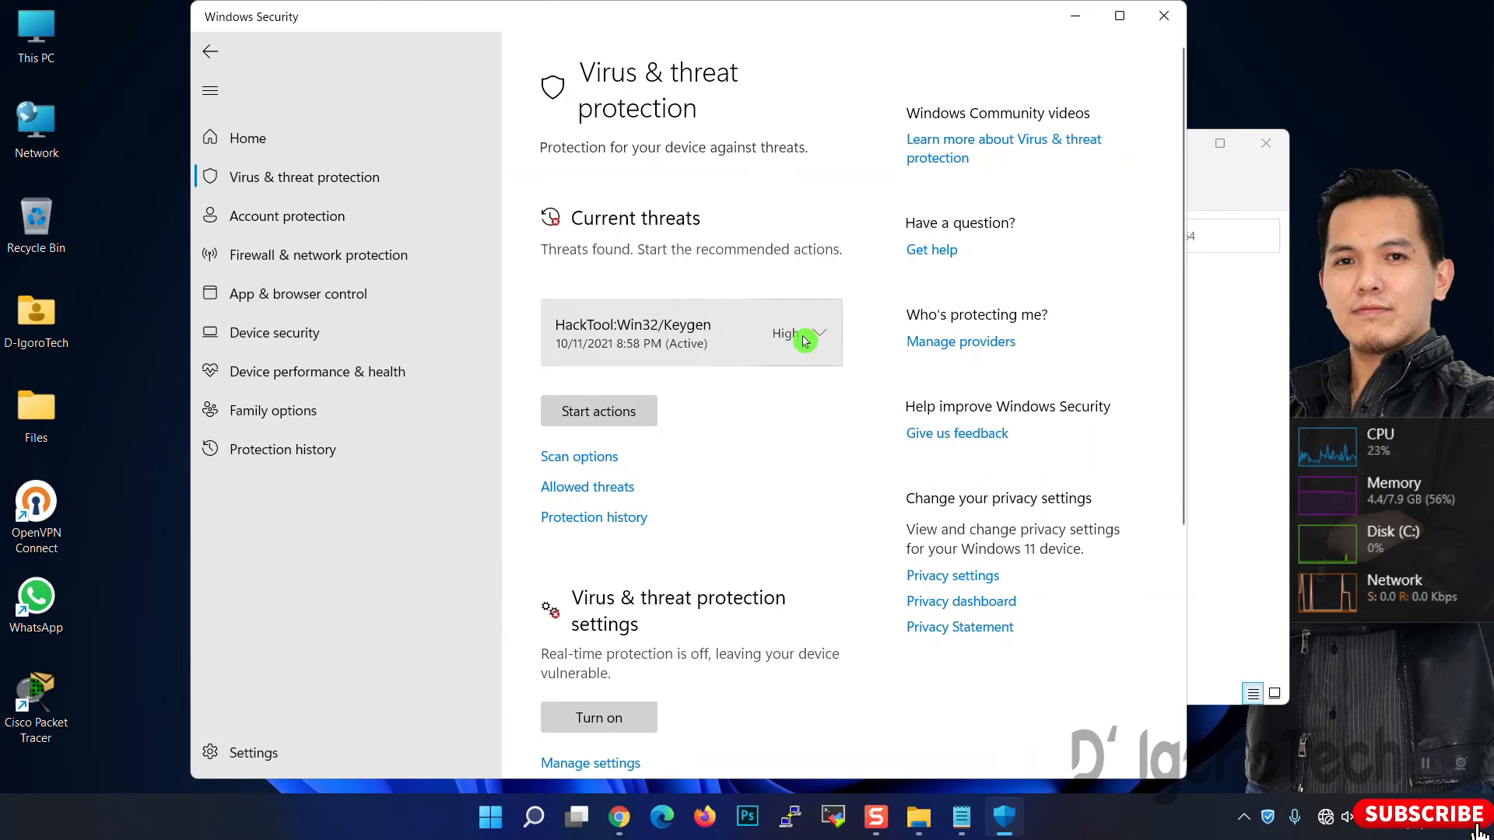
Allow the detected HackTool:Win32/Keygen threat to stay on the device.
{"action": "left_click", "coordinate": [817, 333]}
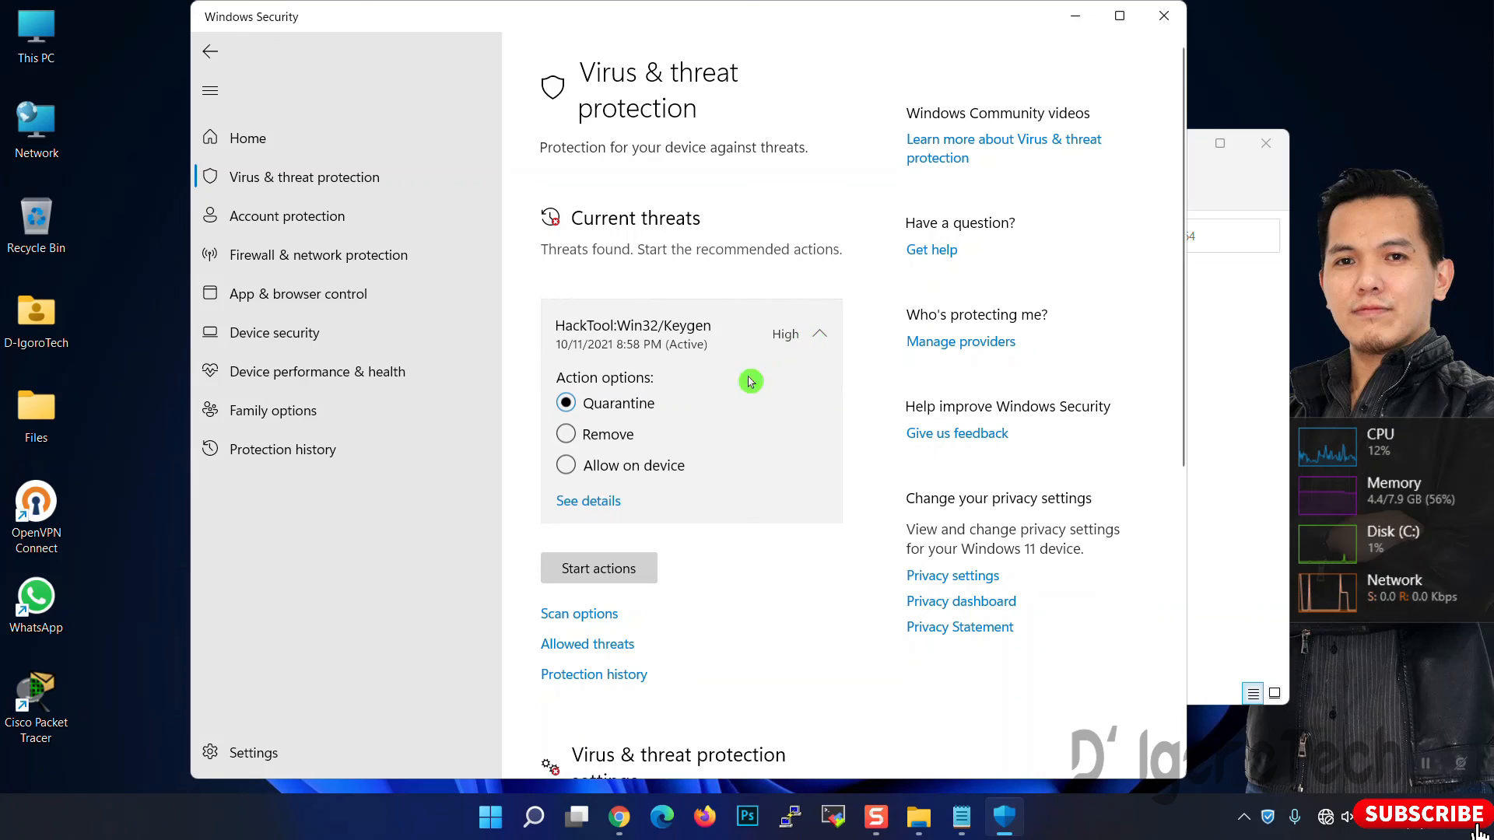
{"action": "mouse_move", "coordinate": [620, 465]}
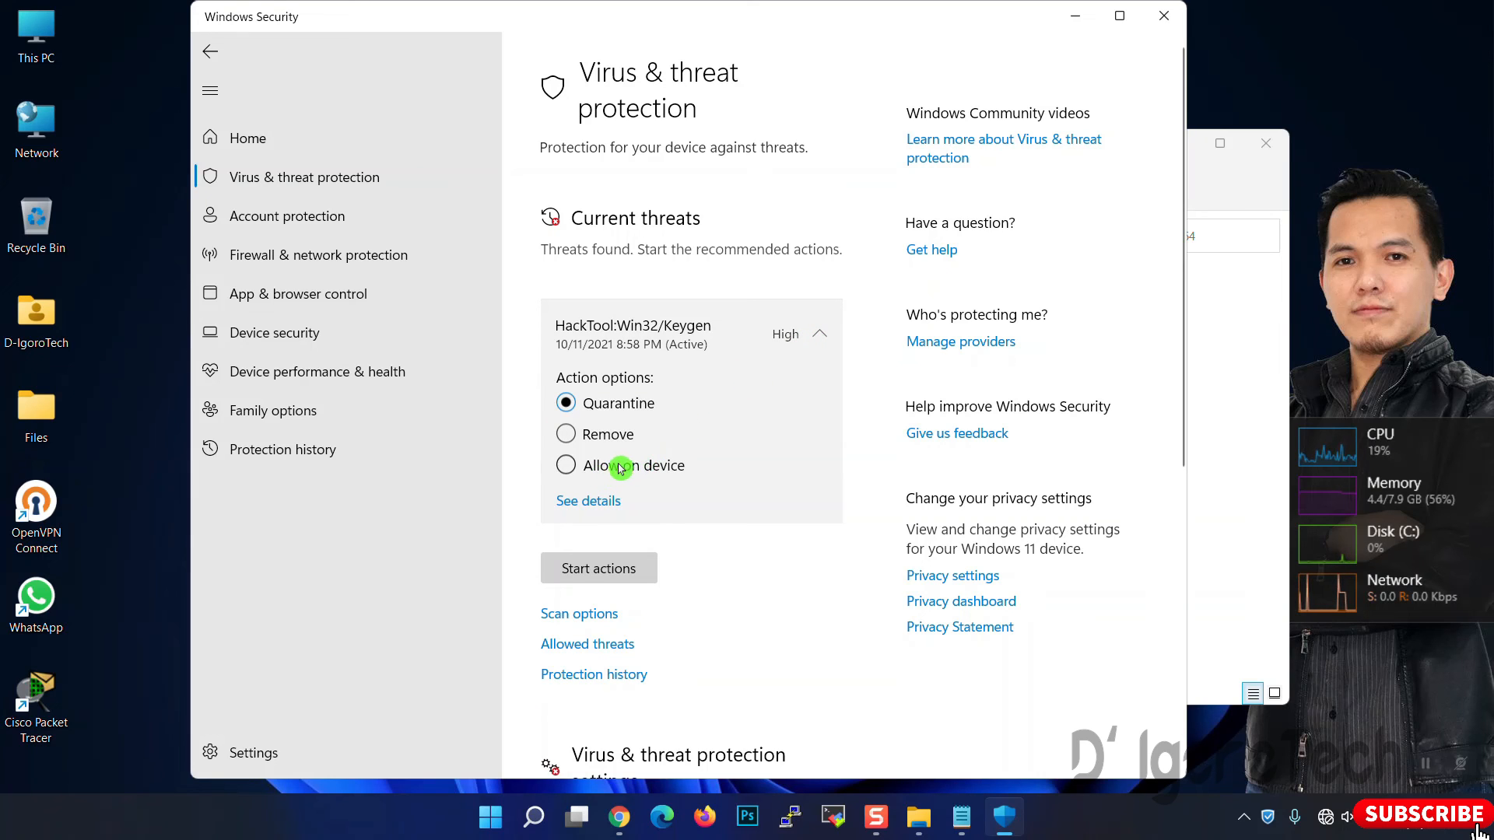
{"action": "left_click", "coordinate": [564, 465]}
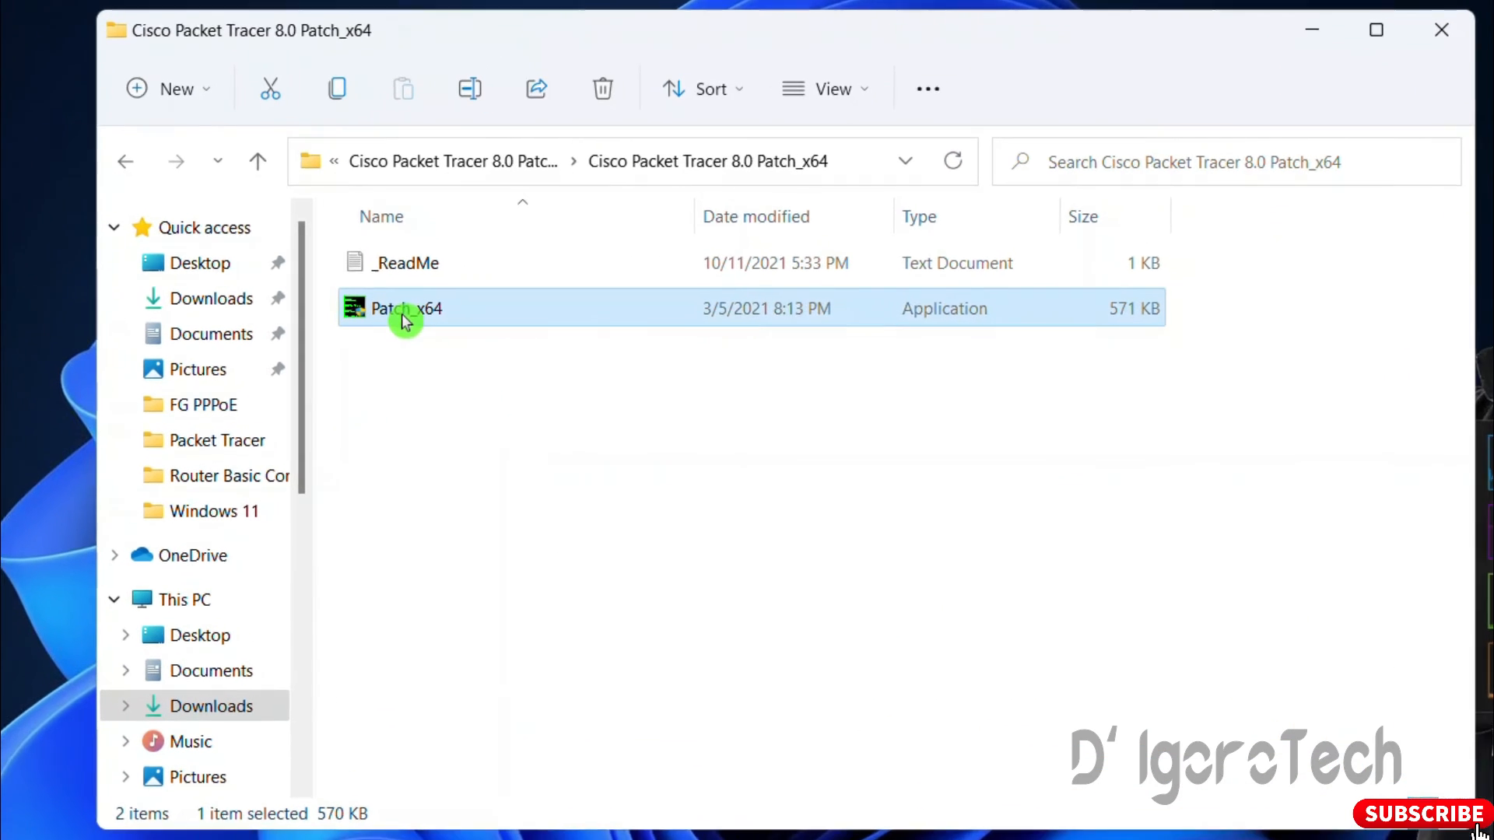
Run Patch_x64 as administrator, patch PacketTracer.exe to bypass login, and exit the patcher.
{"action": "right_click", "coordinate": [403, 308]}
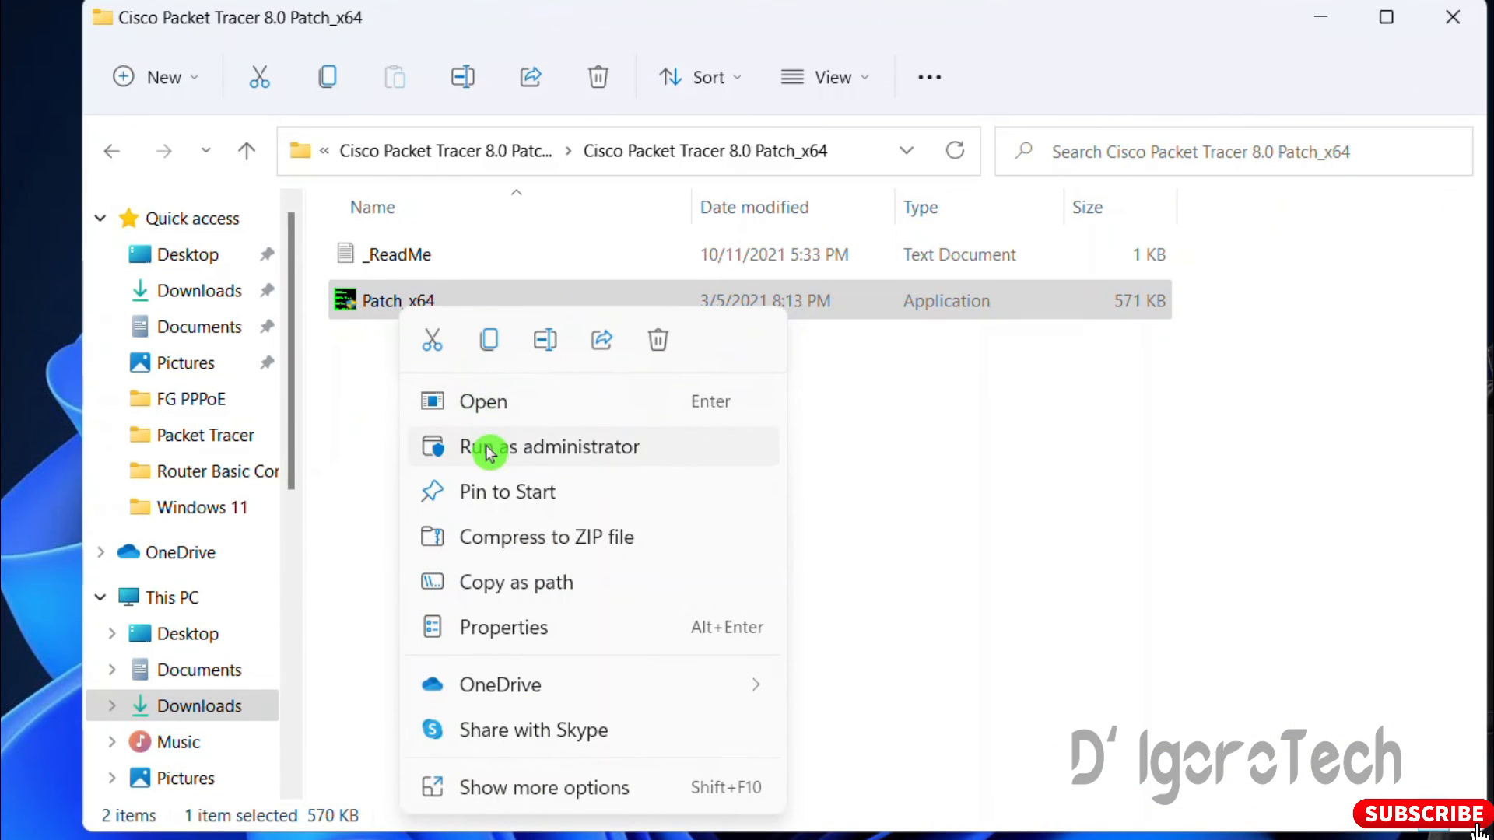
{"action": "left_click", "coordinate": [549, 446]}
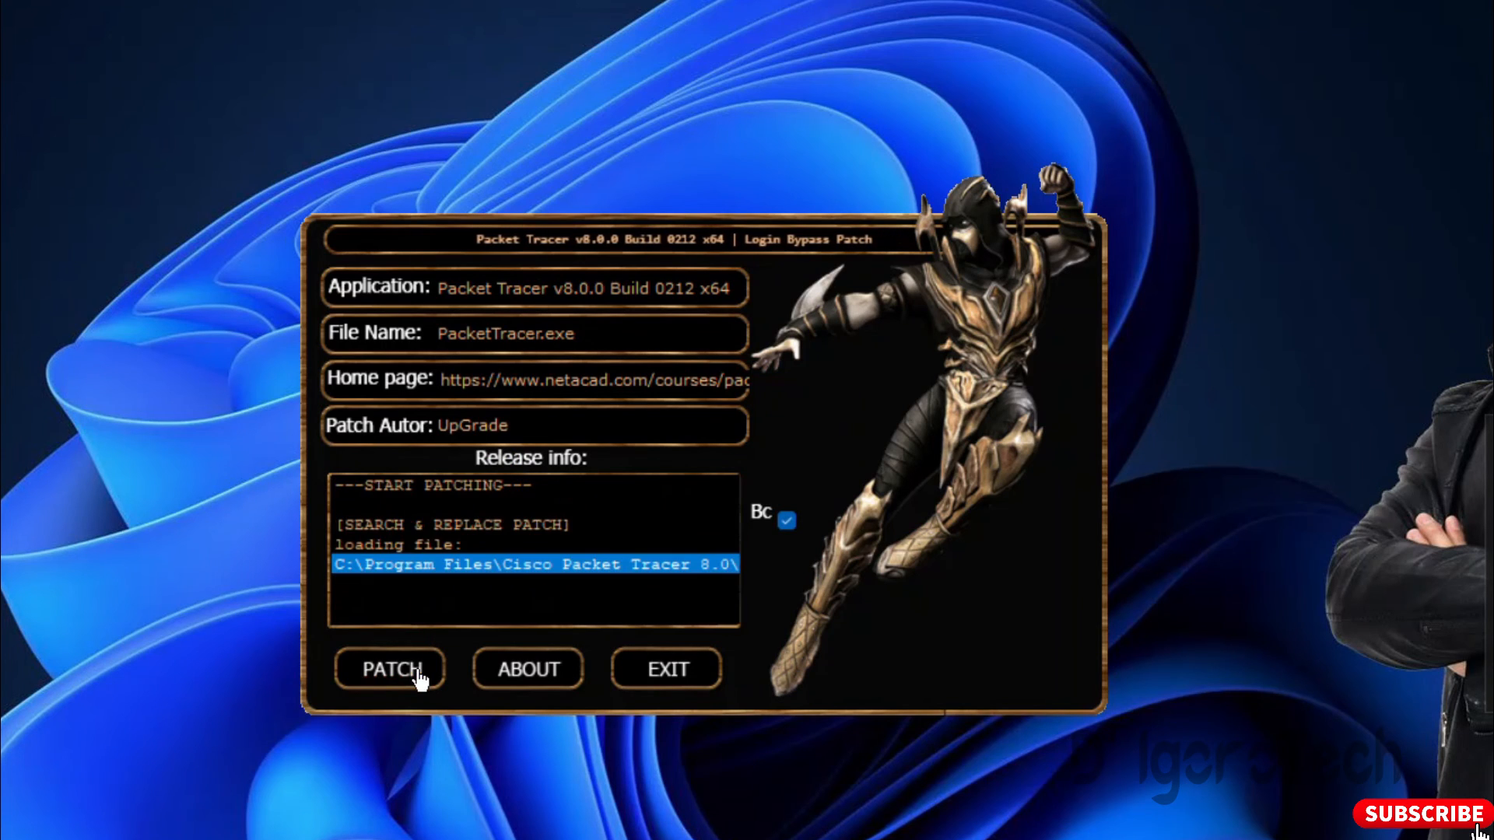
{"action": "left_click", "coordinate": [390, 667]}
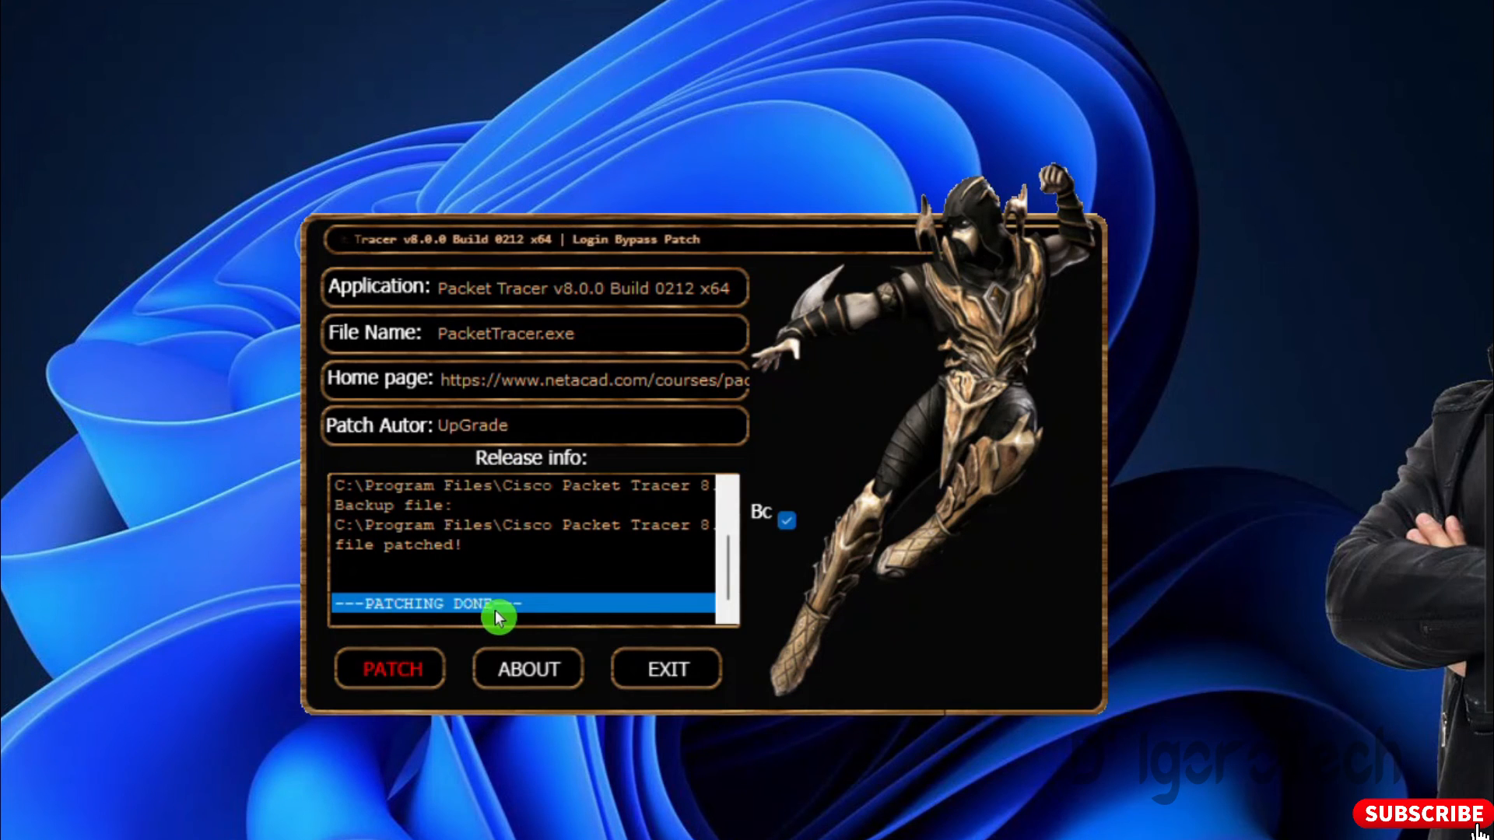
{"action": "left_click", "coordinate": [667, 667]}
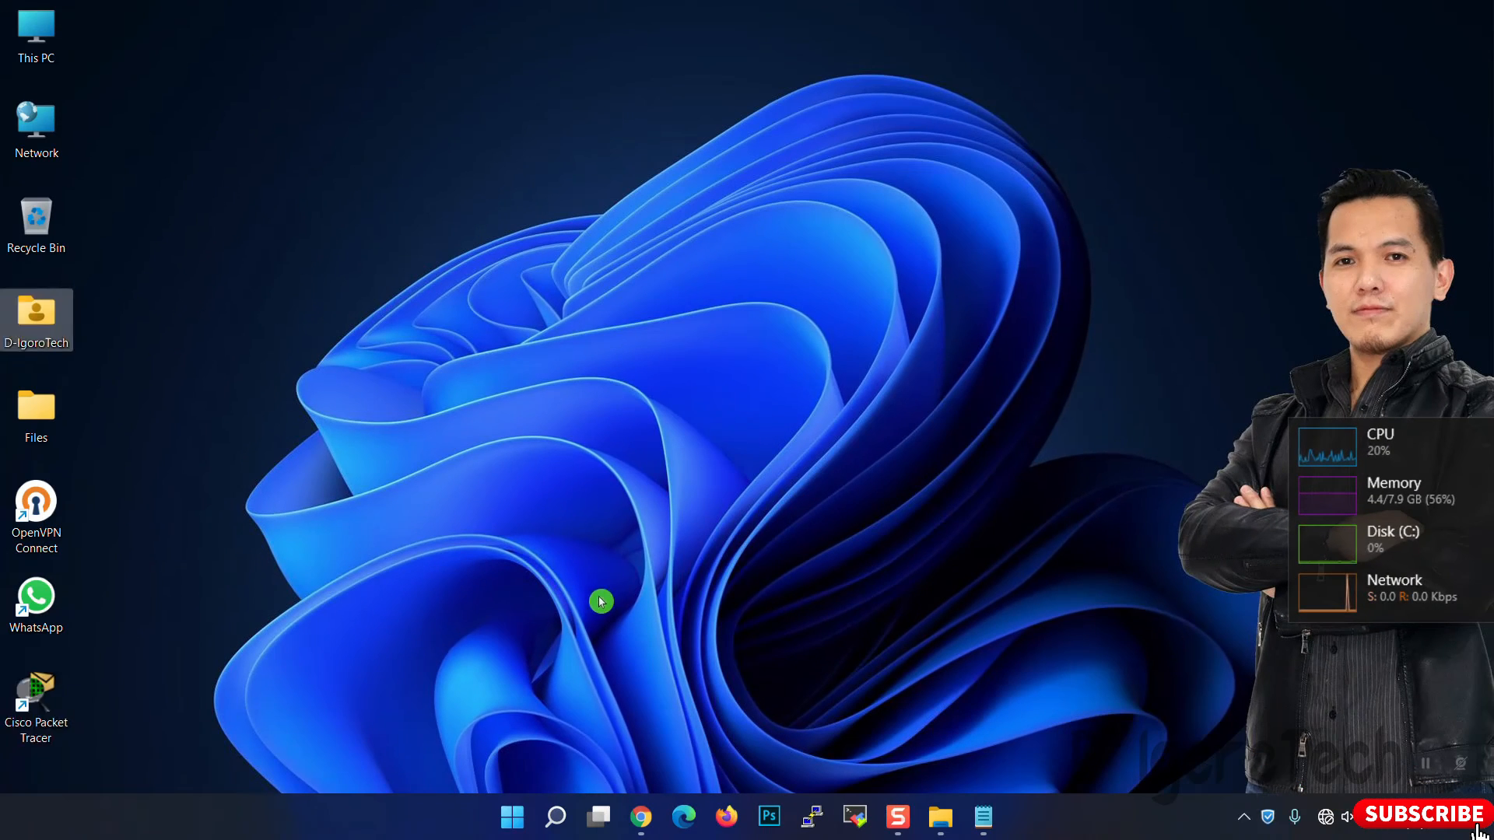
{"action": "mouse_move", "coordinate": [1328, 817]}
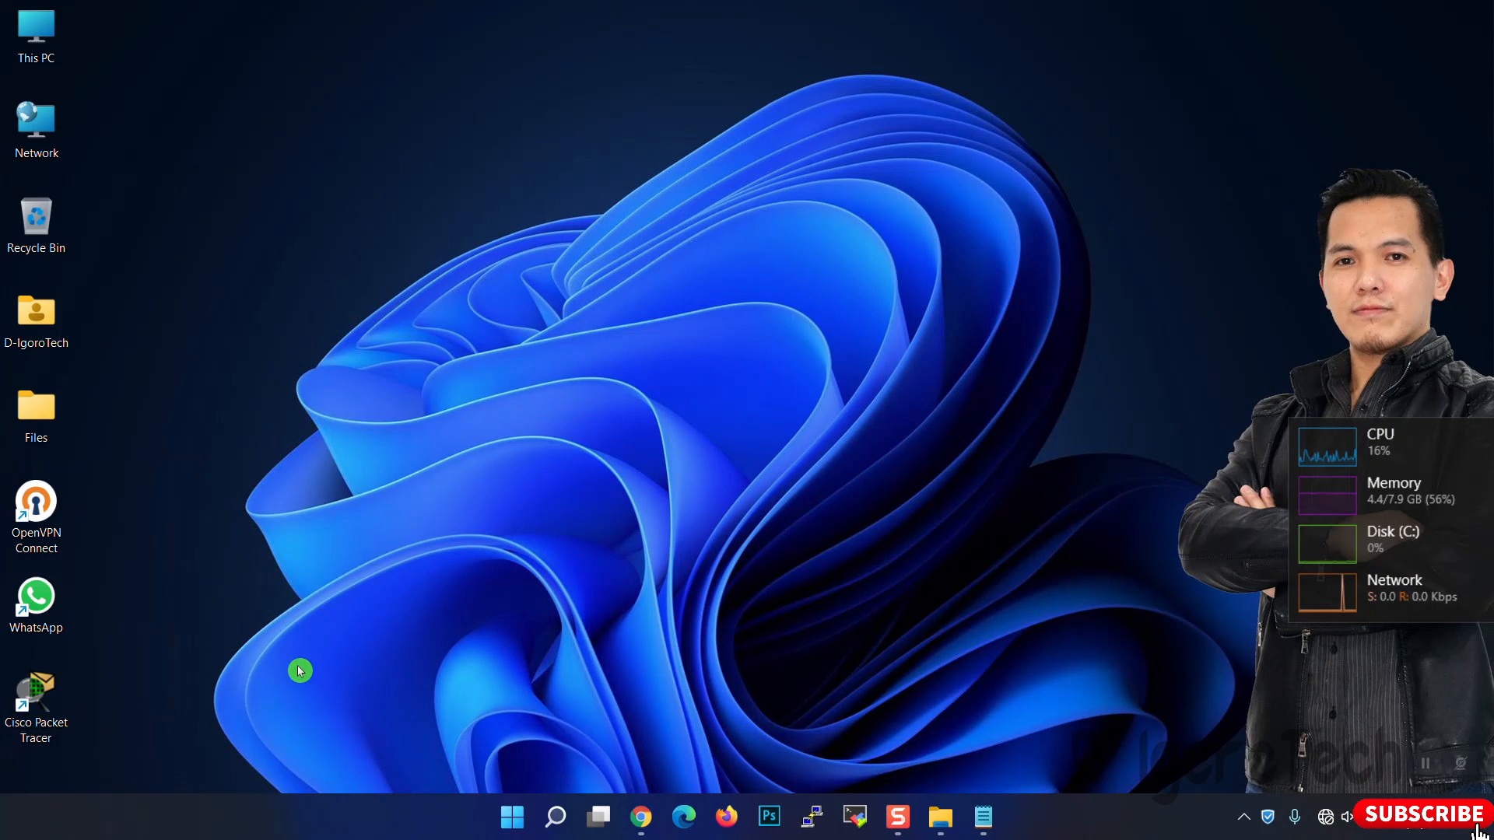
Launch Cisco Packet Tracer from its desktop shortcut, answering Yes to run multi-user at startup.
{"action": "double_click", "coordinate": [35, 696]}
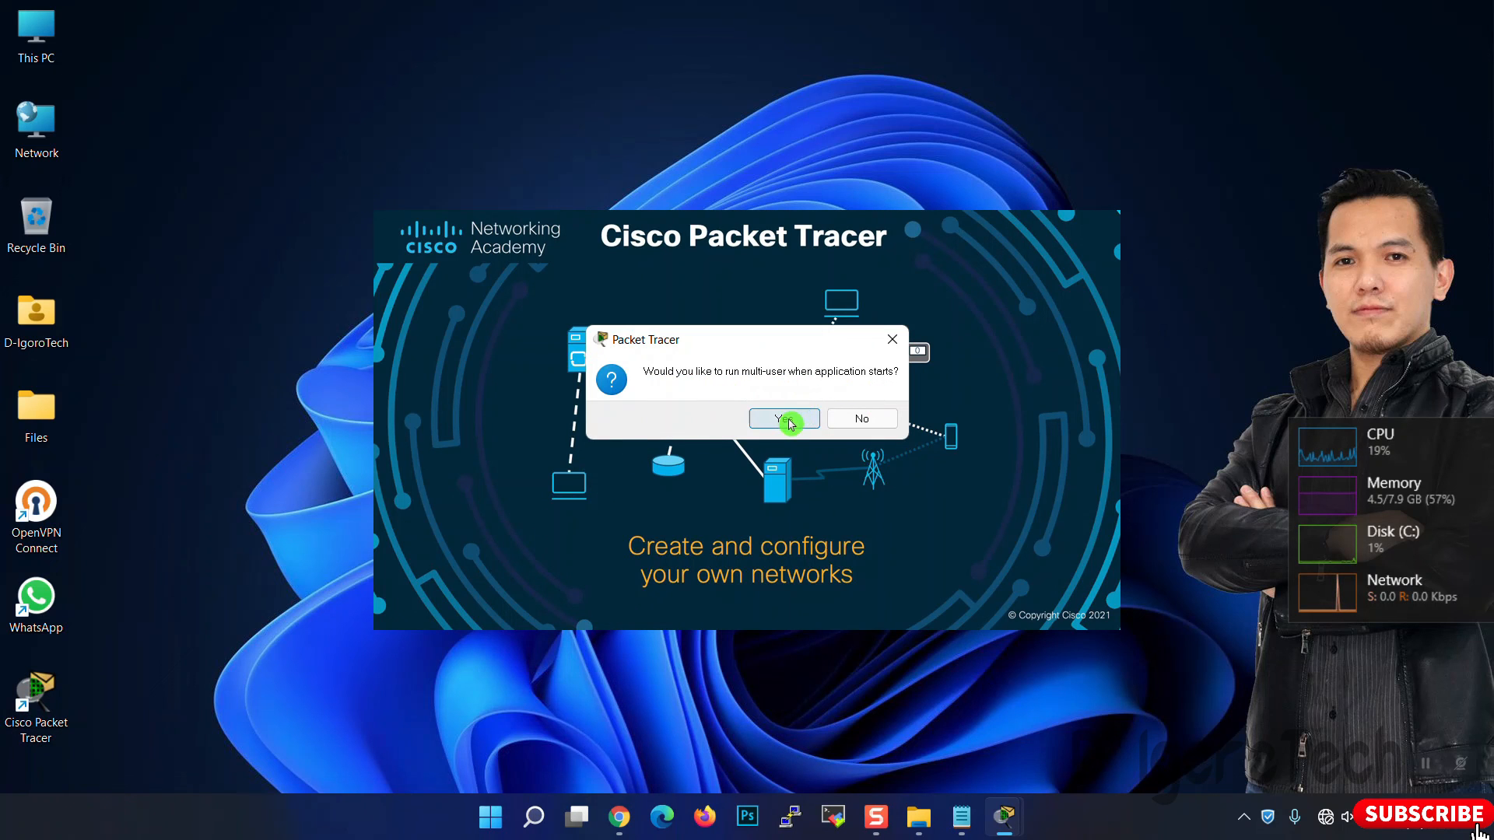
{"action": "left_click", "coordinate": [778, 418]}
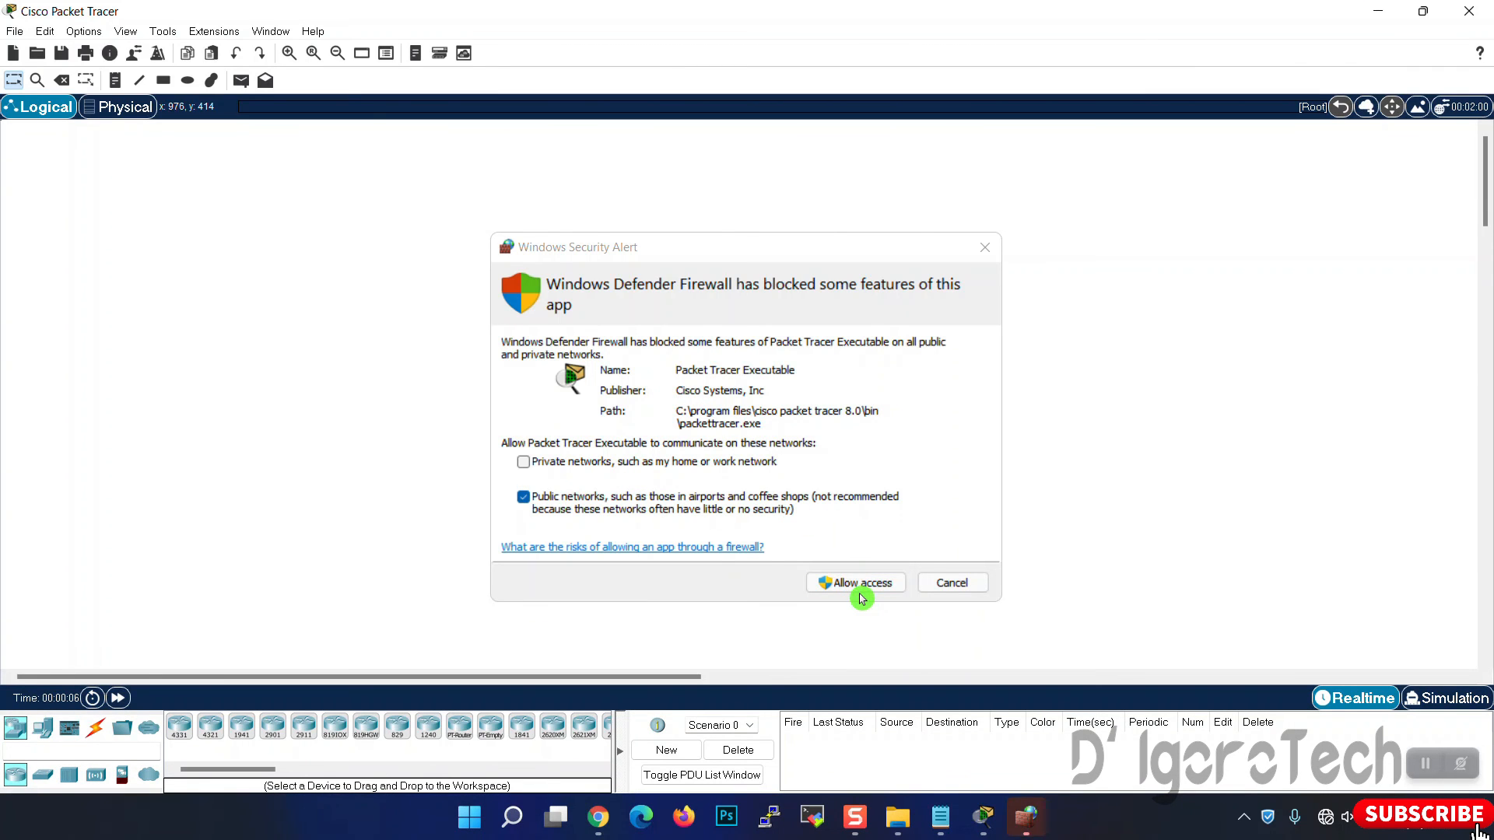
Allow Packet Tracer through Windows Defender Firewall and show Help > About reporting version 8.0.0.0212.
{"action": "left_click", "coordinate": [854, 581]}
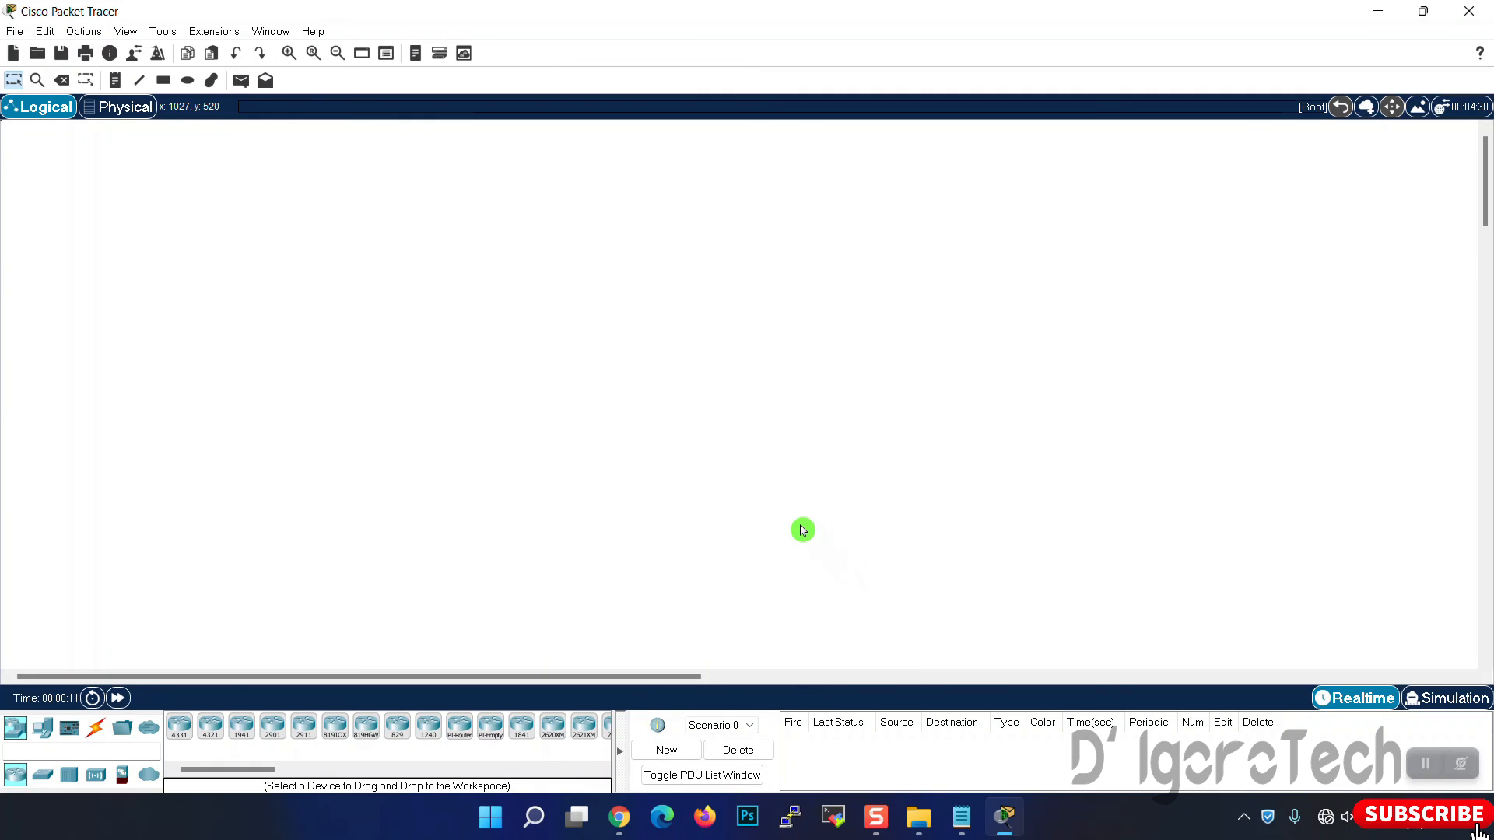
{"action": "mouse_move", "coordinate": [492, 314]}
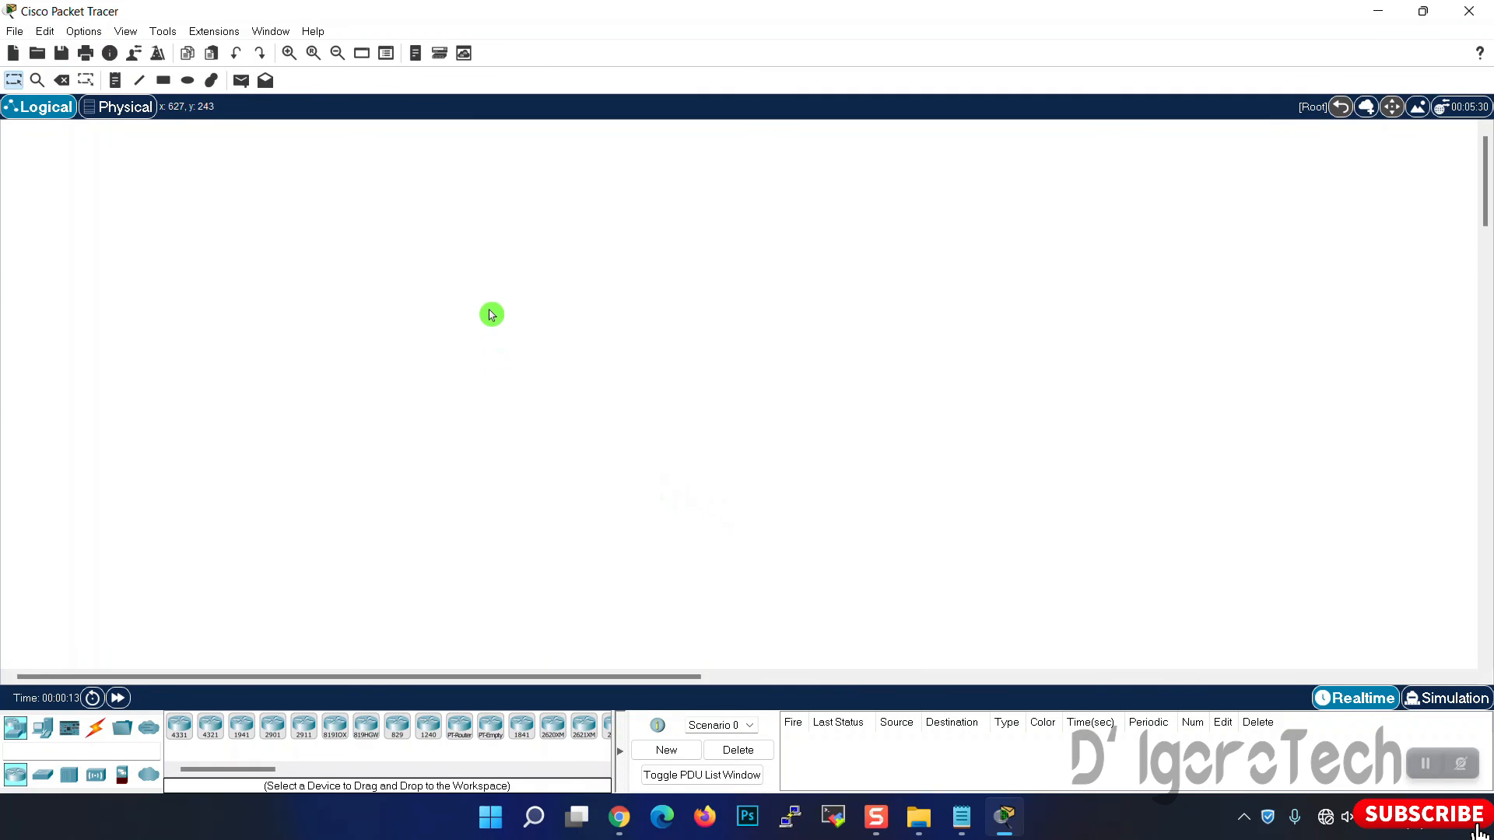
{"action": "left_click", "coordinate": [313, 31]}
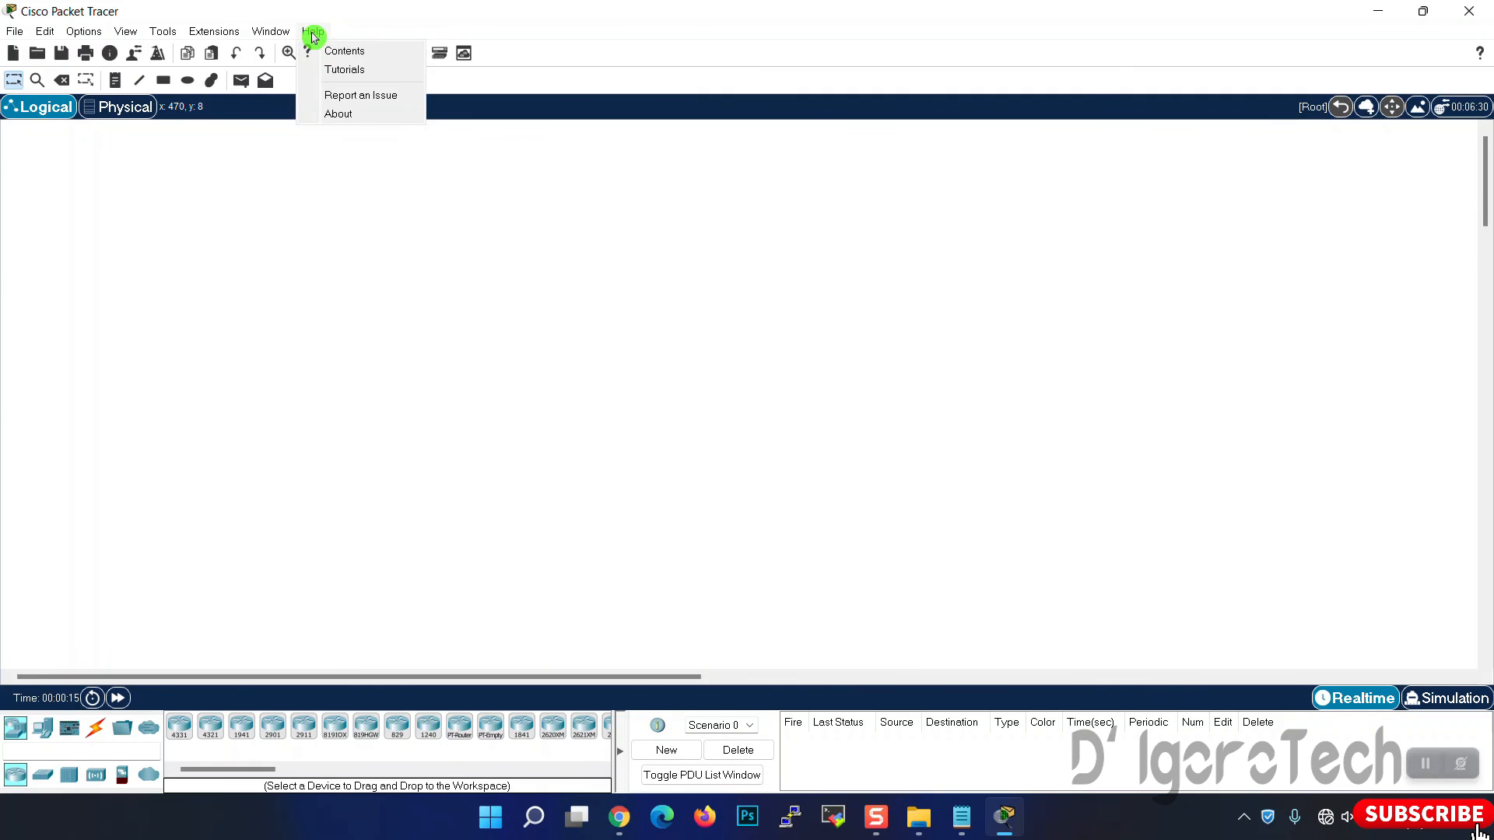
{"action": "left_click", "coordinate": [338, 114]}
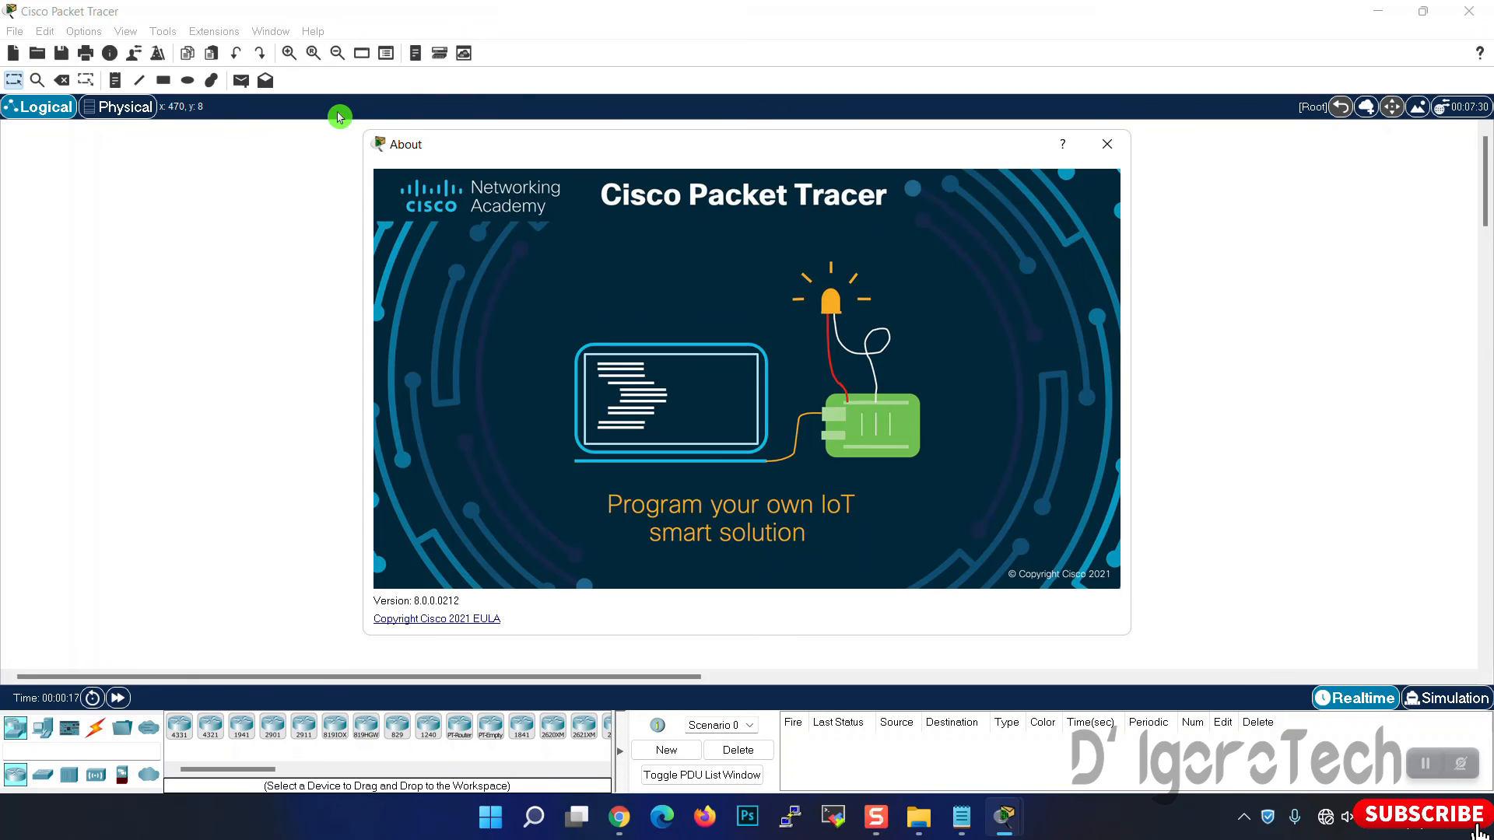
{"action": "mouse_move", "coordinate": [483, 600]}
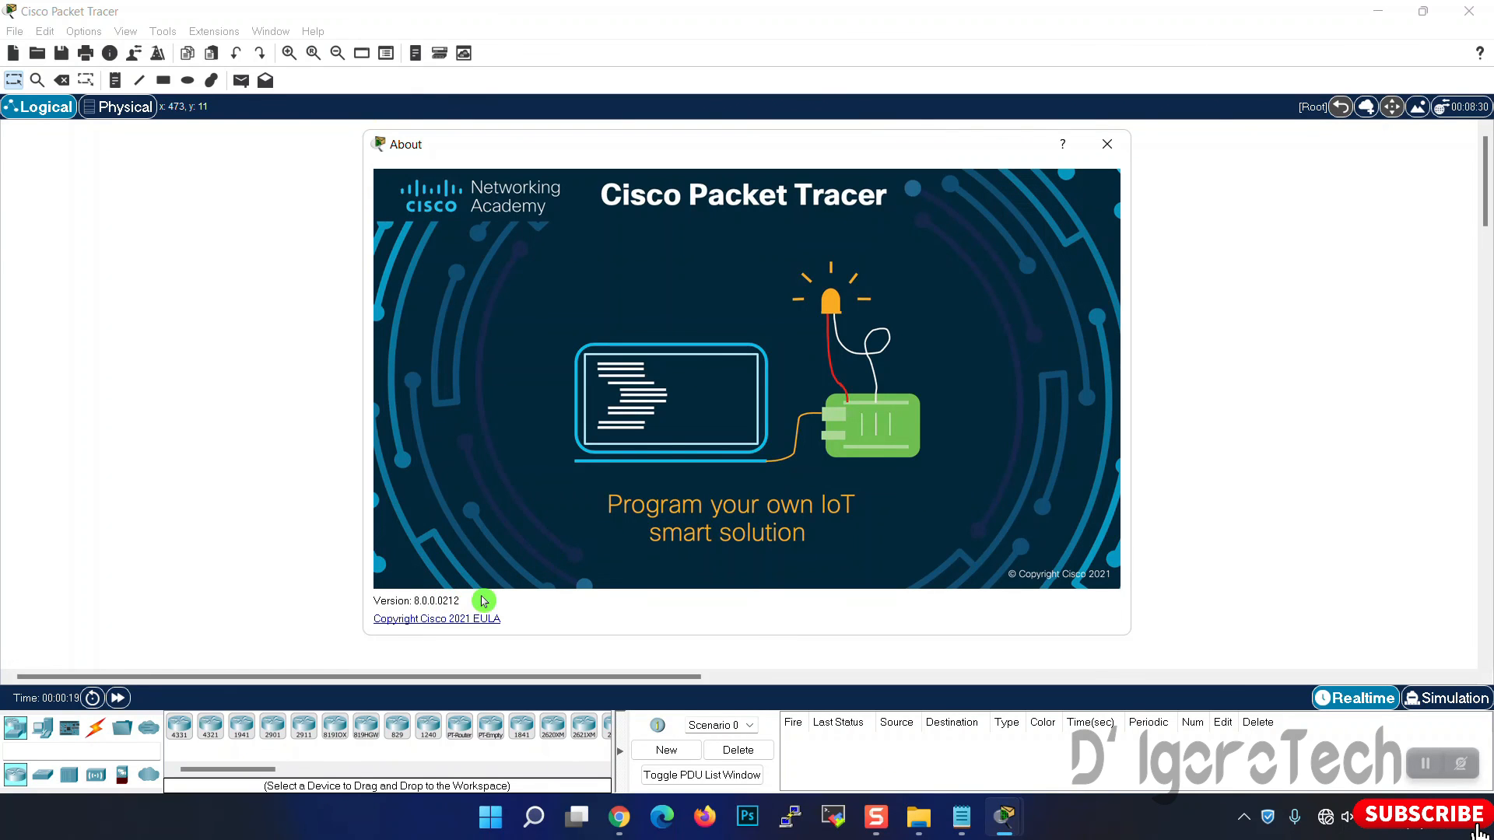
{"action": "mouse_move", "coordinate": [414, 597]}
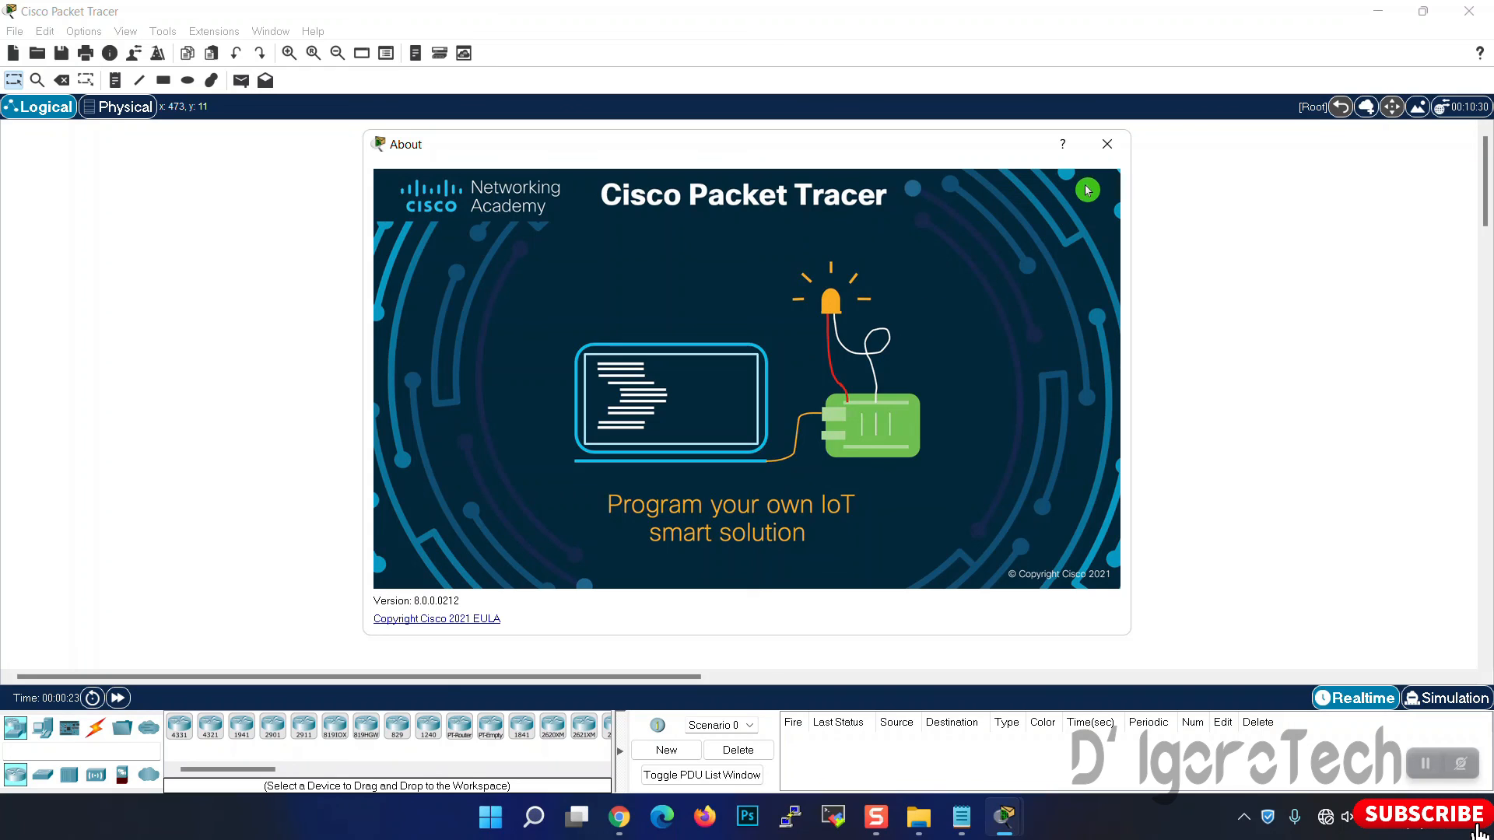
Close the About dialog and quit Packet Tracer back to the desktop.
{"action": "left_click", "coordinate": [1107, 143]}
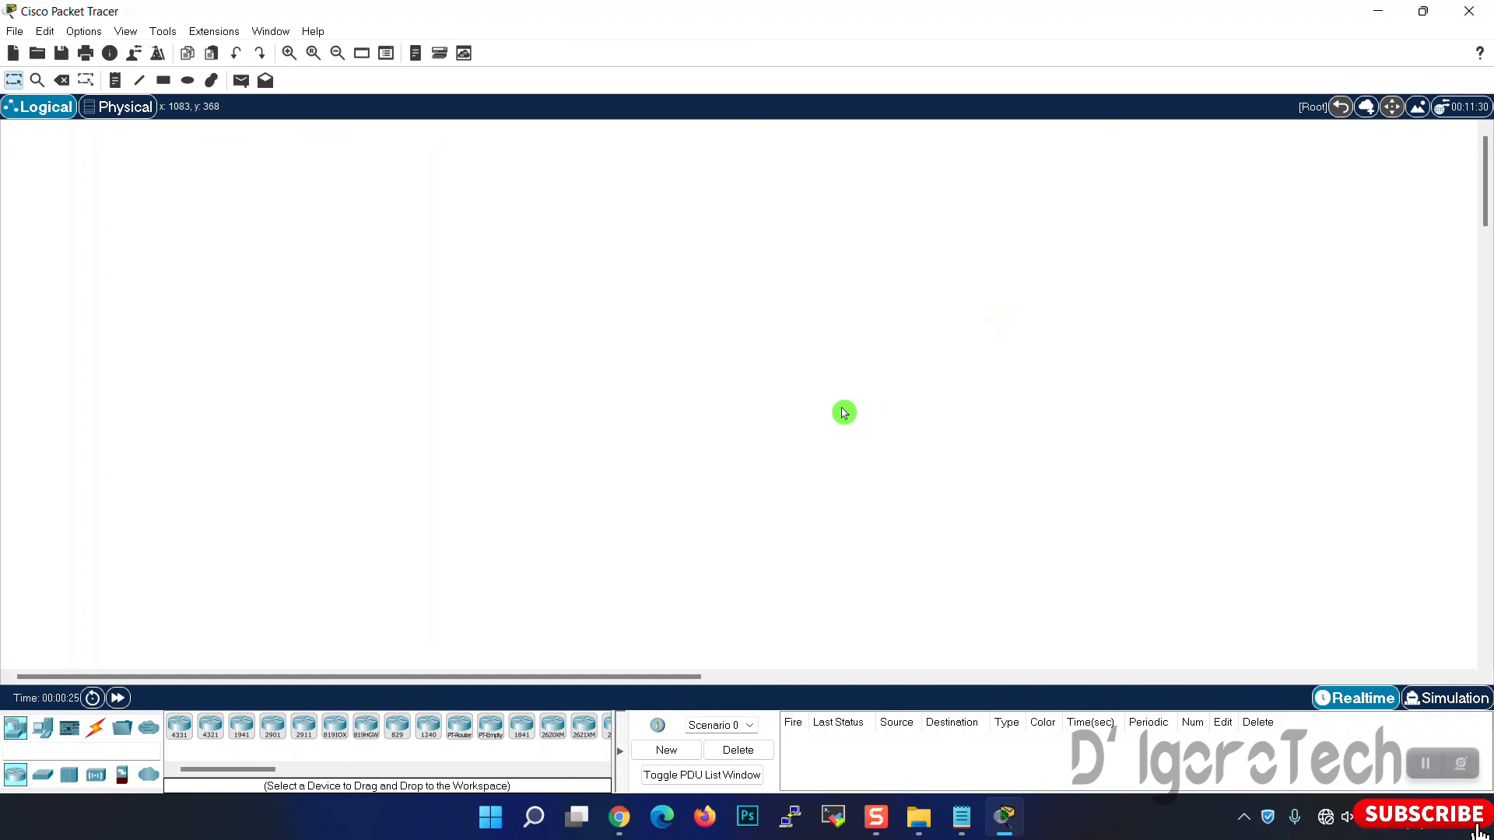
{"action": "mouse_move", "coordinate": [1480, 11]}
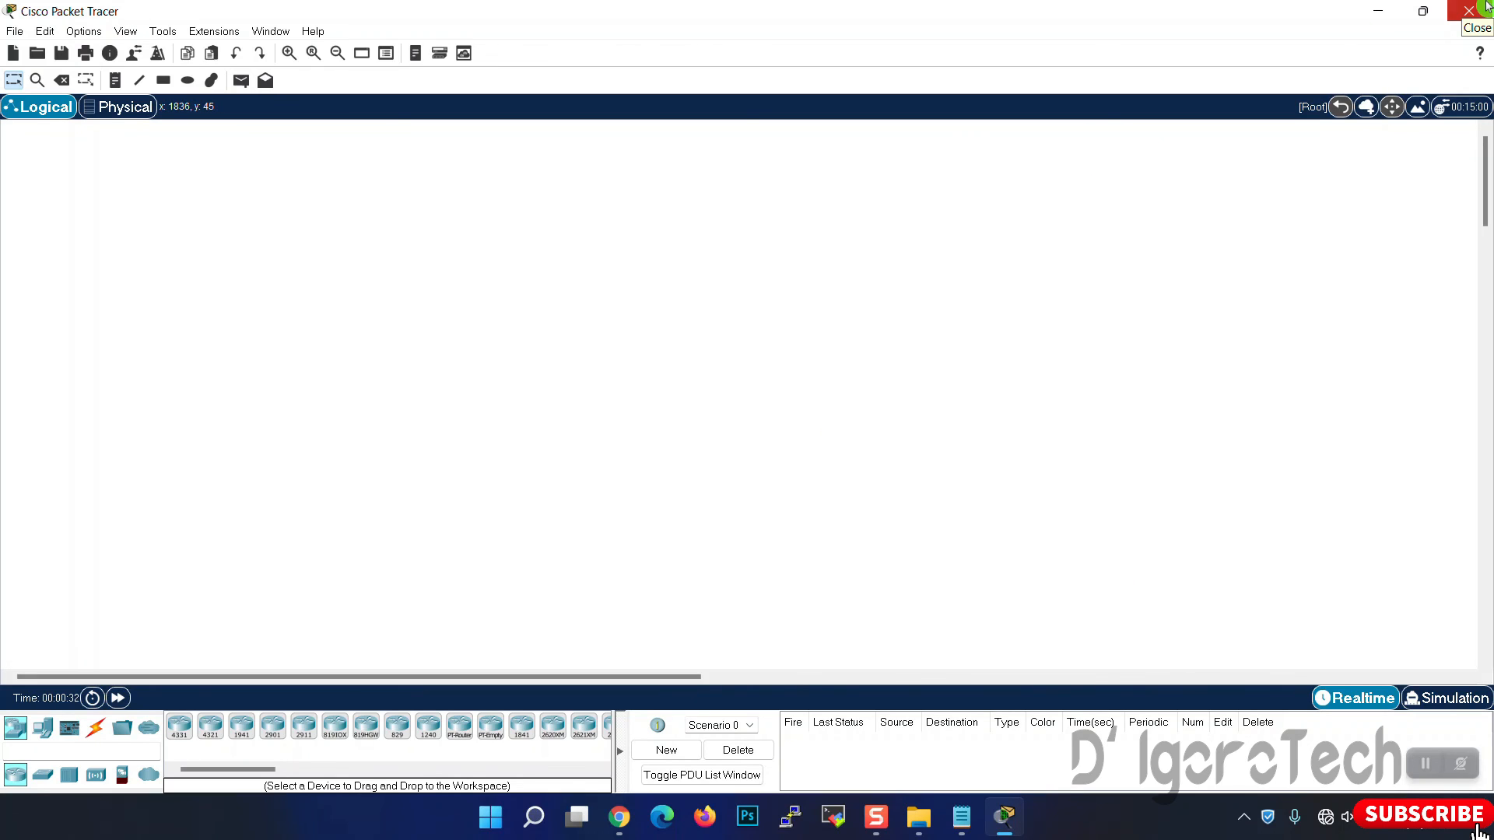
{"action": "left_click", "coordinate": [1476, 28]}
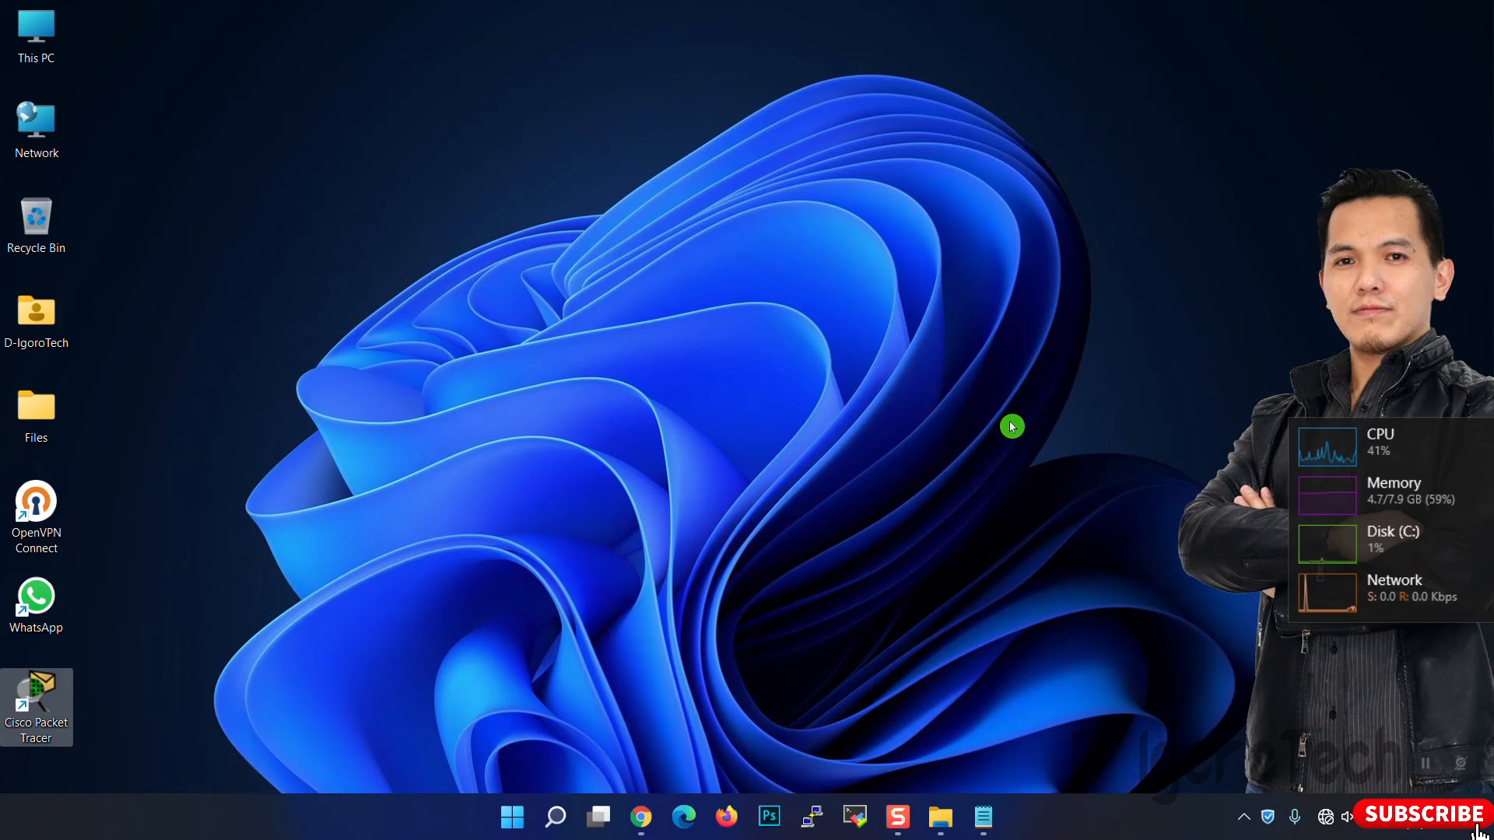